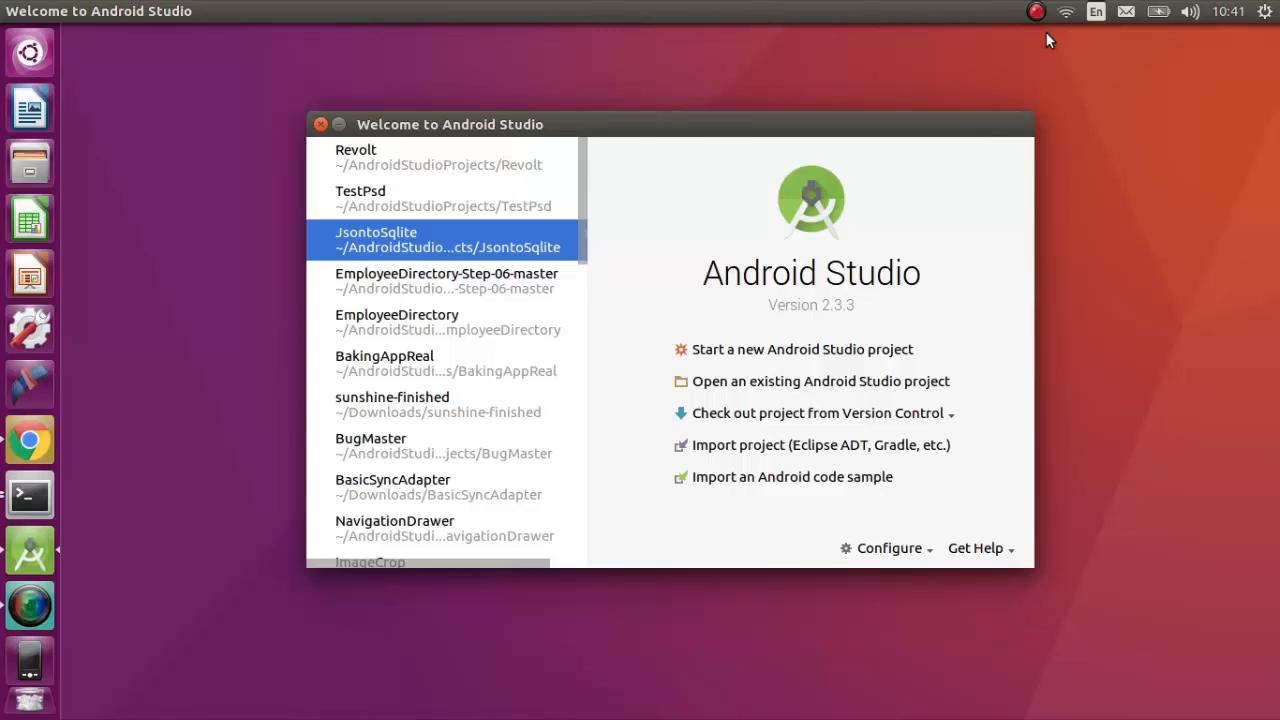
pyautogui.moveTo(16, 442)
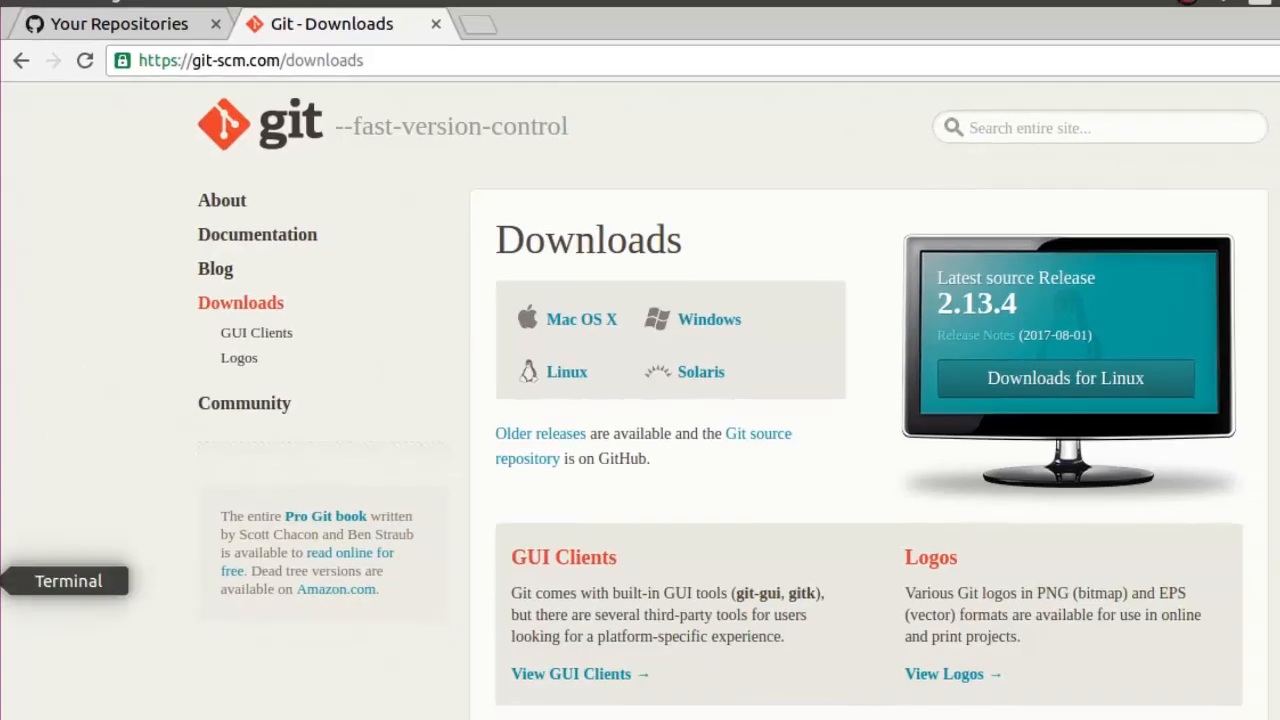
# Run git --version in a Terminal window; it reports git version 2.7.4.
pyautogui.click(68, 580)
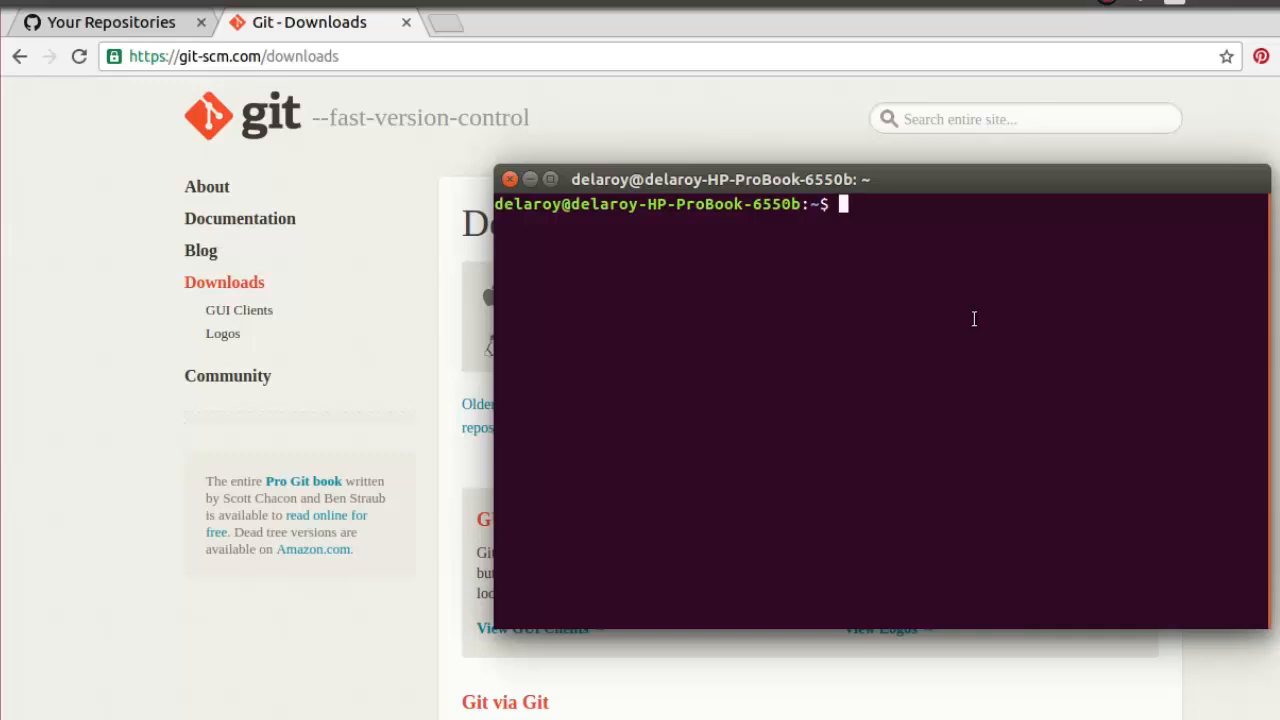
pyautogui.write('git')
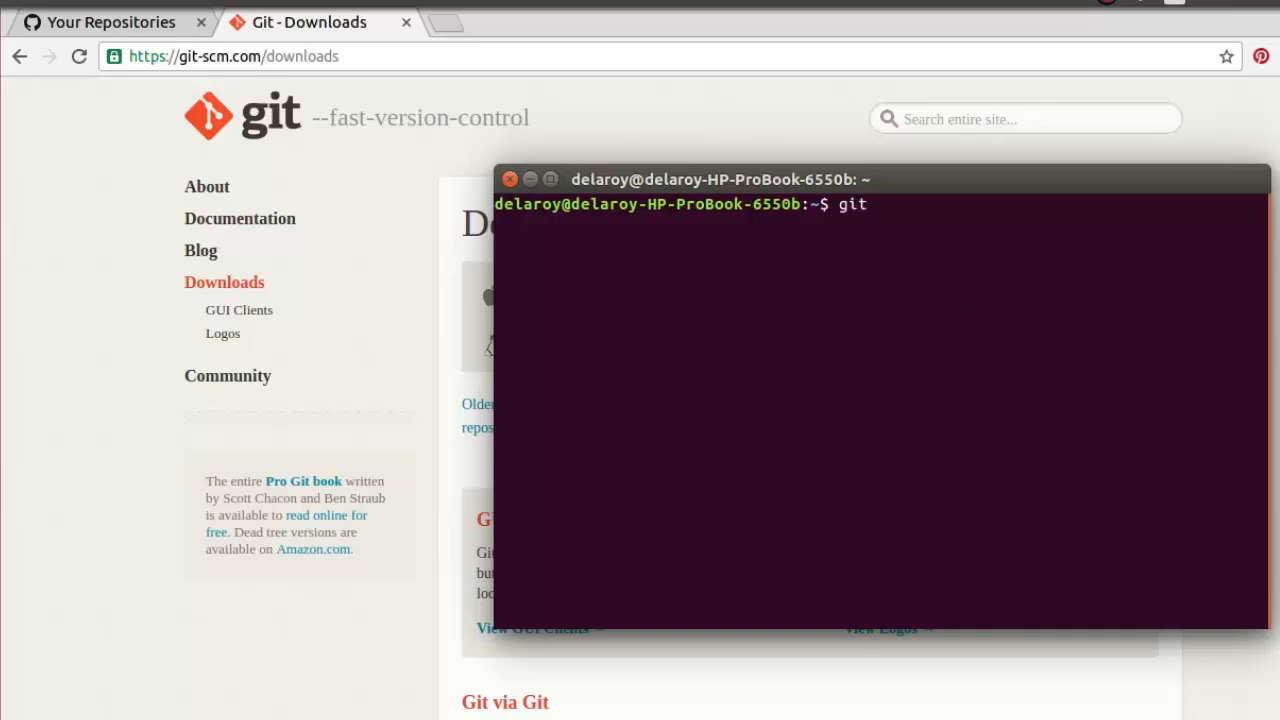
pyautogui.write('--ver')
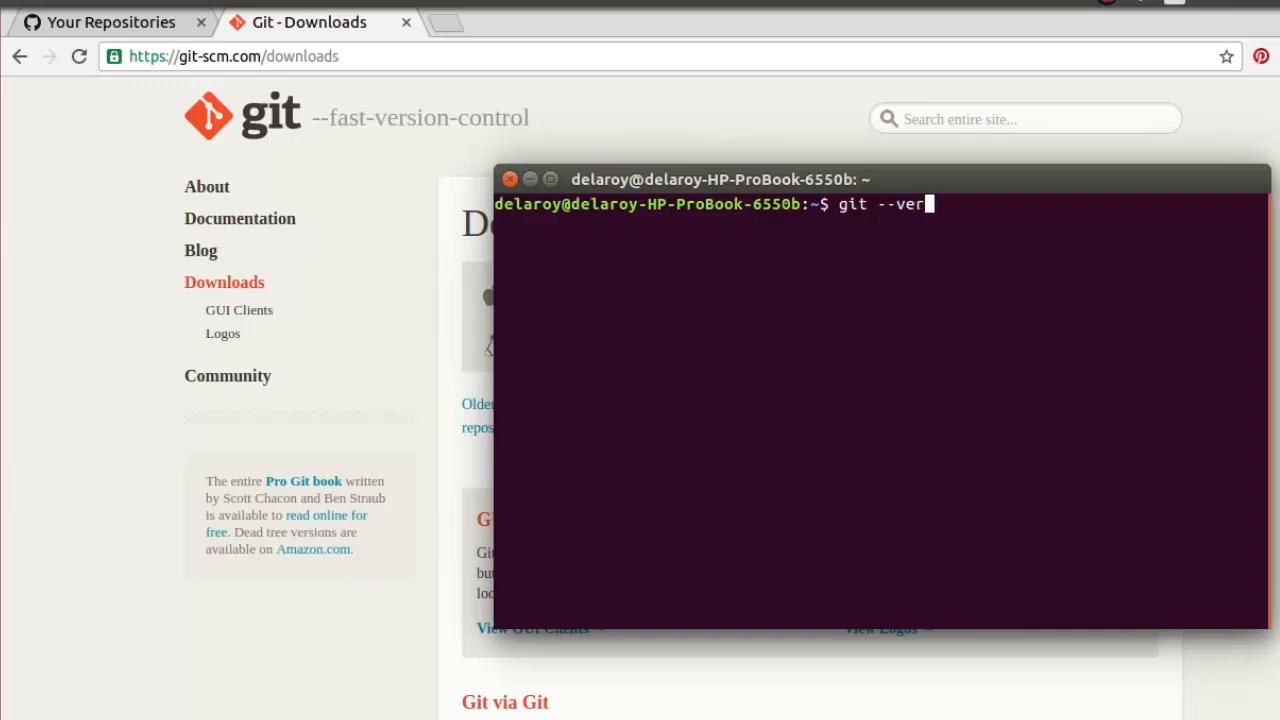
pyautogui.write('sion')
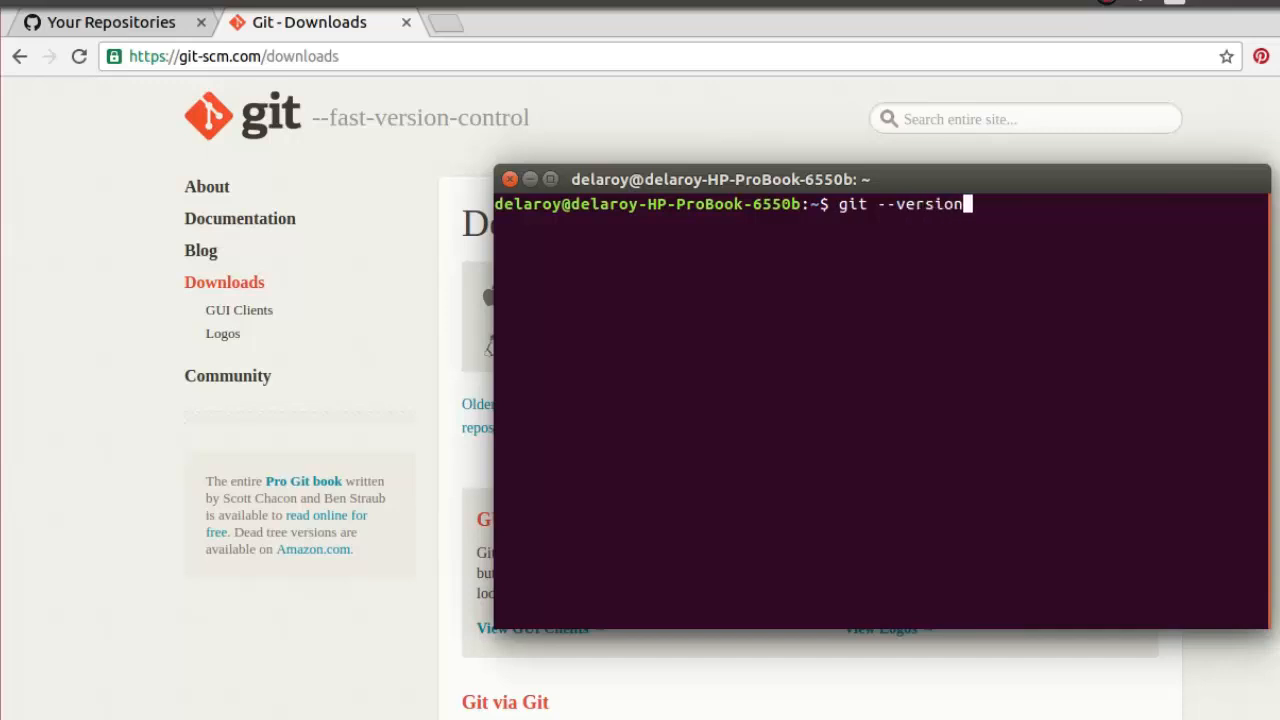
pyautogui.press('Return')
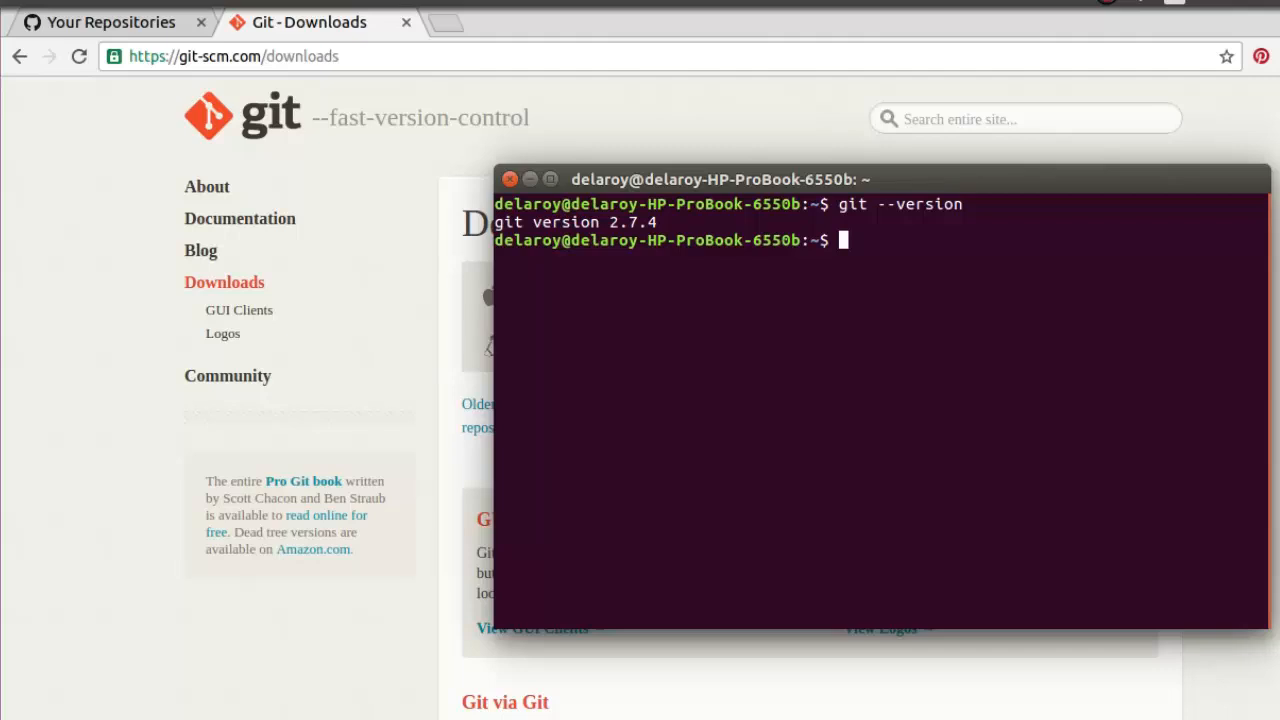
pyautogui.moveTo(90, 500)
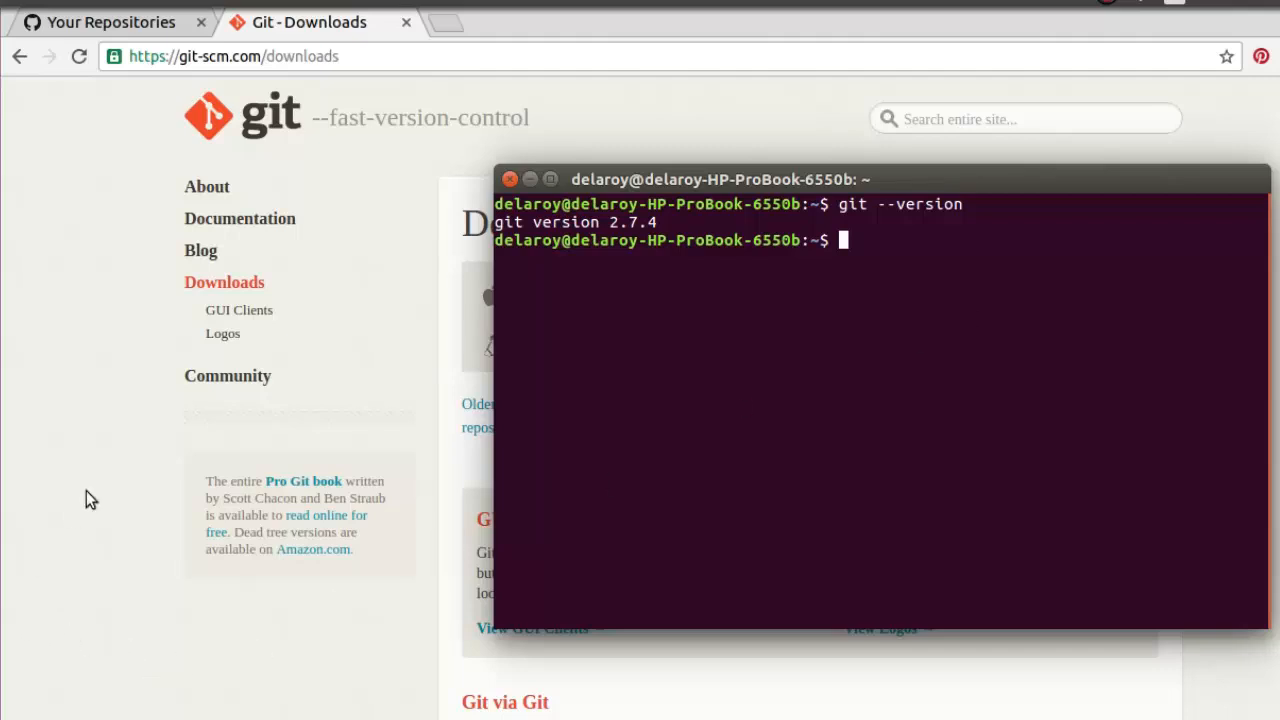
pyautogui.moveTo(520, 204)
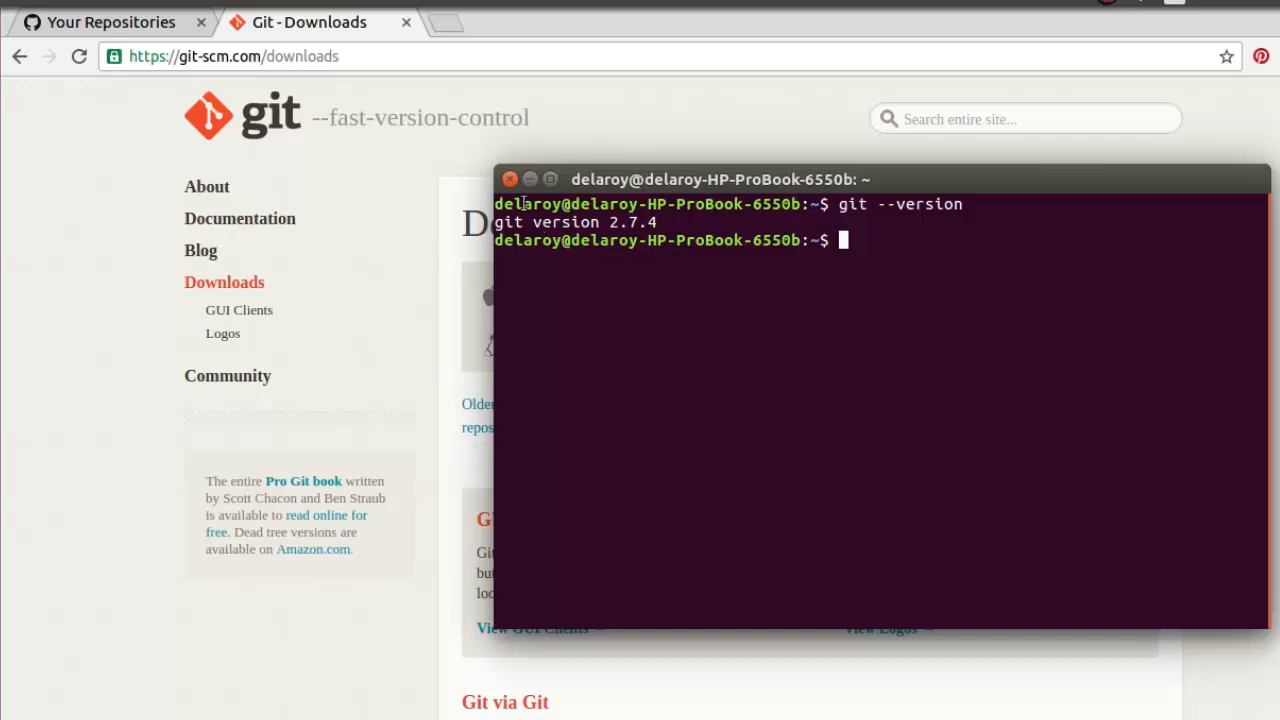
# Start a new project named VersionSystem for phone and tablet with an Empty Activity.
pyautogui.click(508, 180)
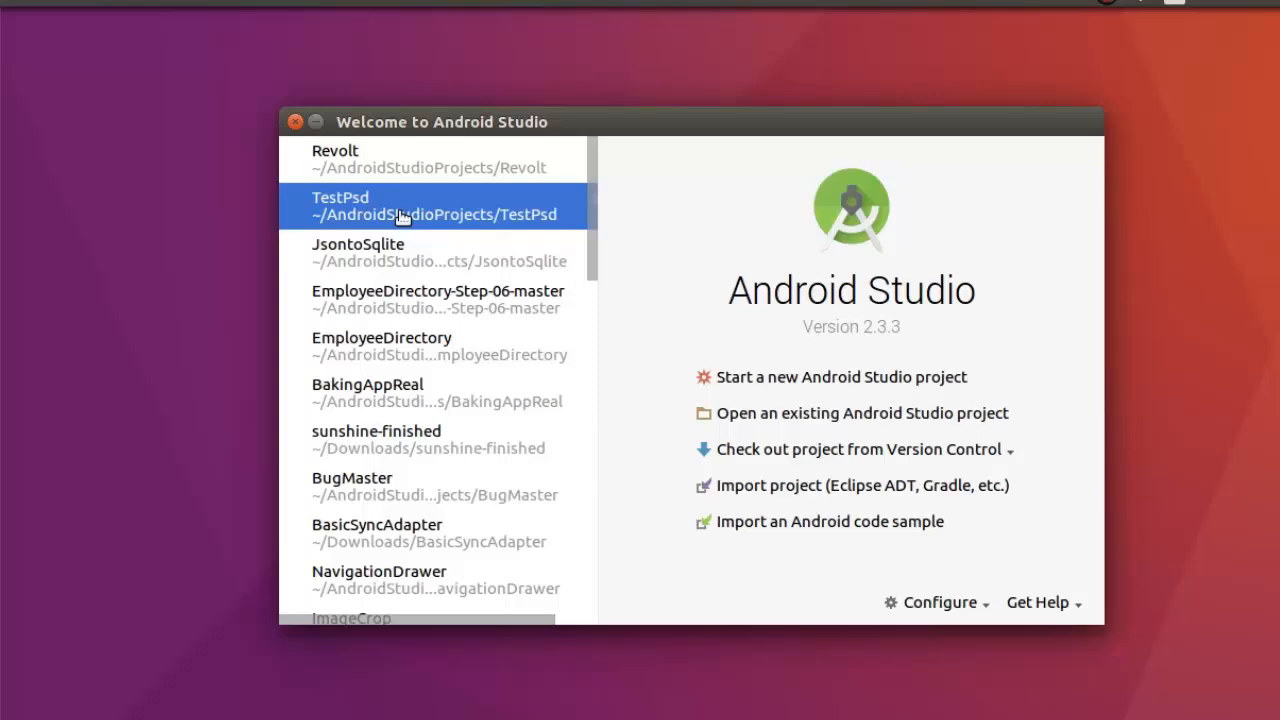
pyautogui.moveTo(770, 384)
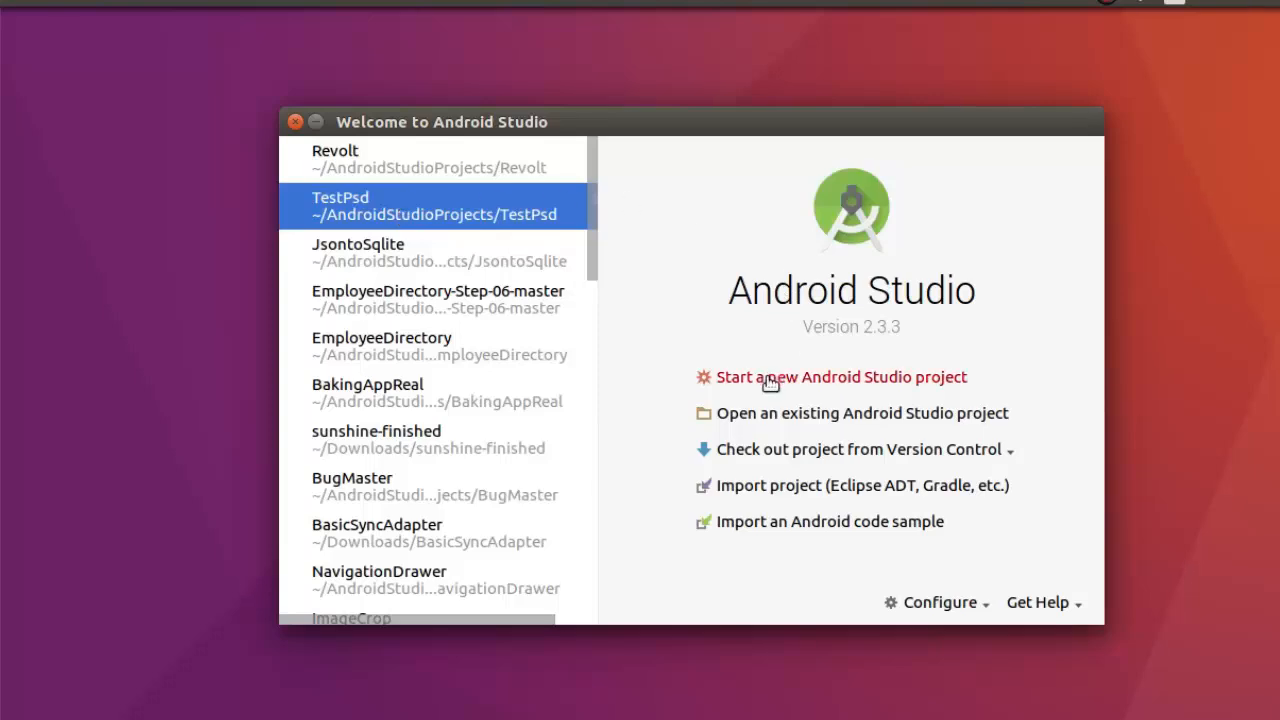
pyautogui.click(840, 376)
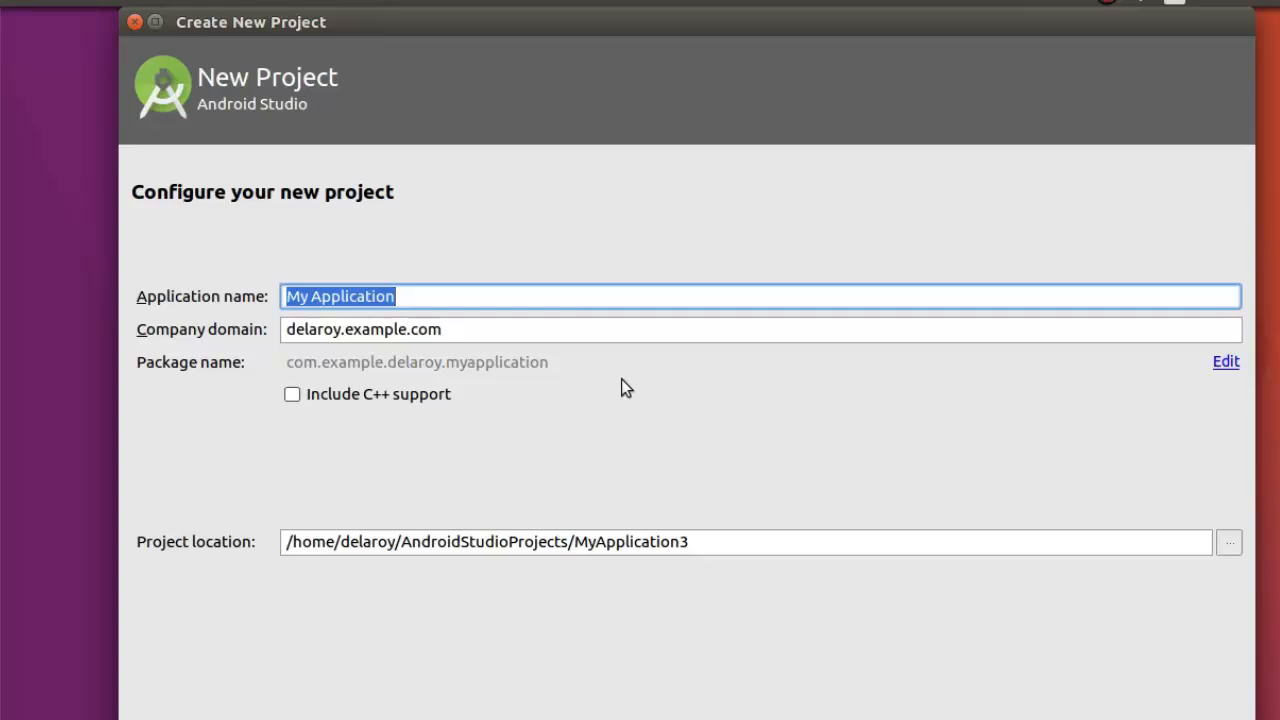
pyautogui.write('Versi')
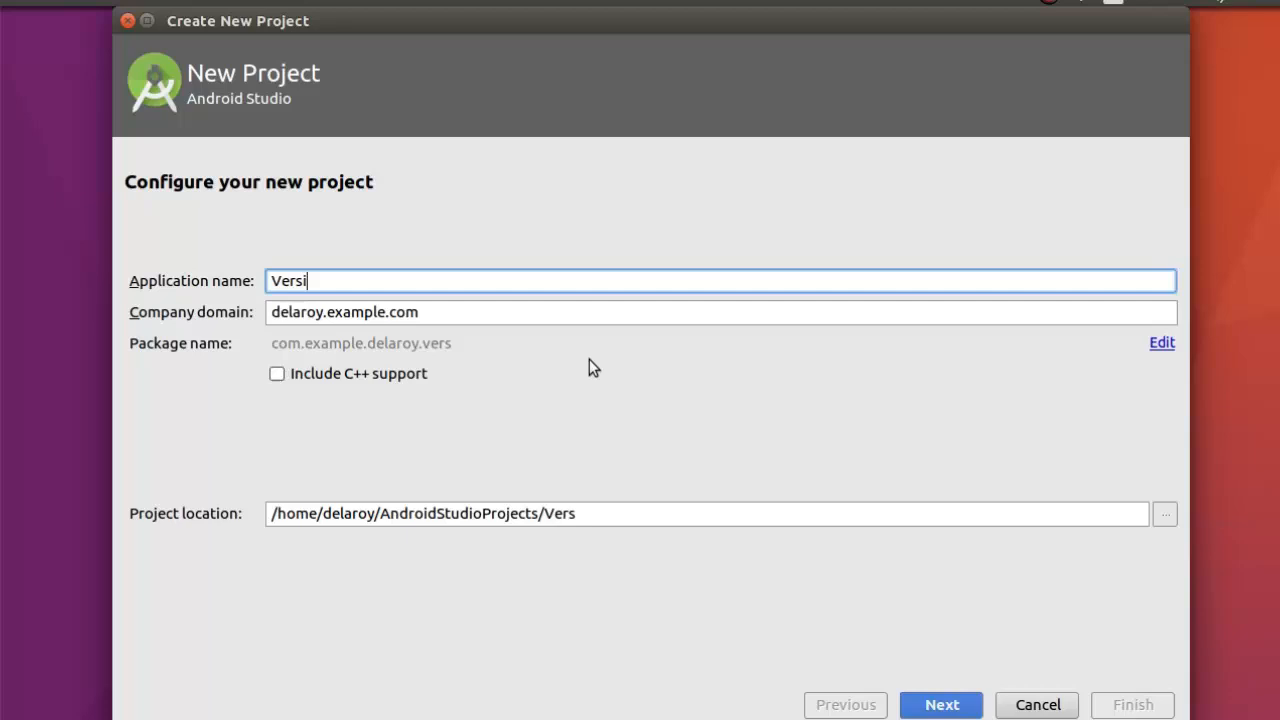
pyautogui.write('onSys')
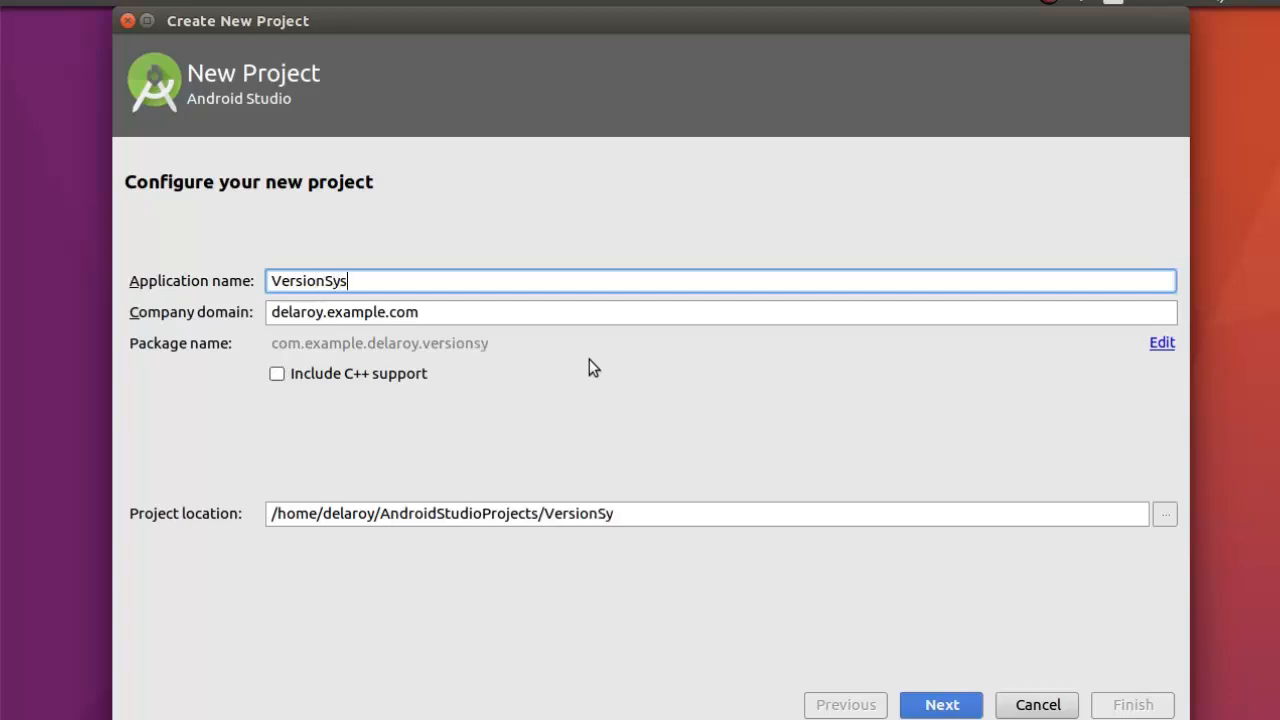
pyautogui.write('tem')
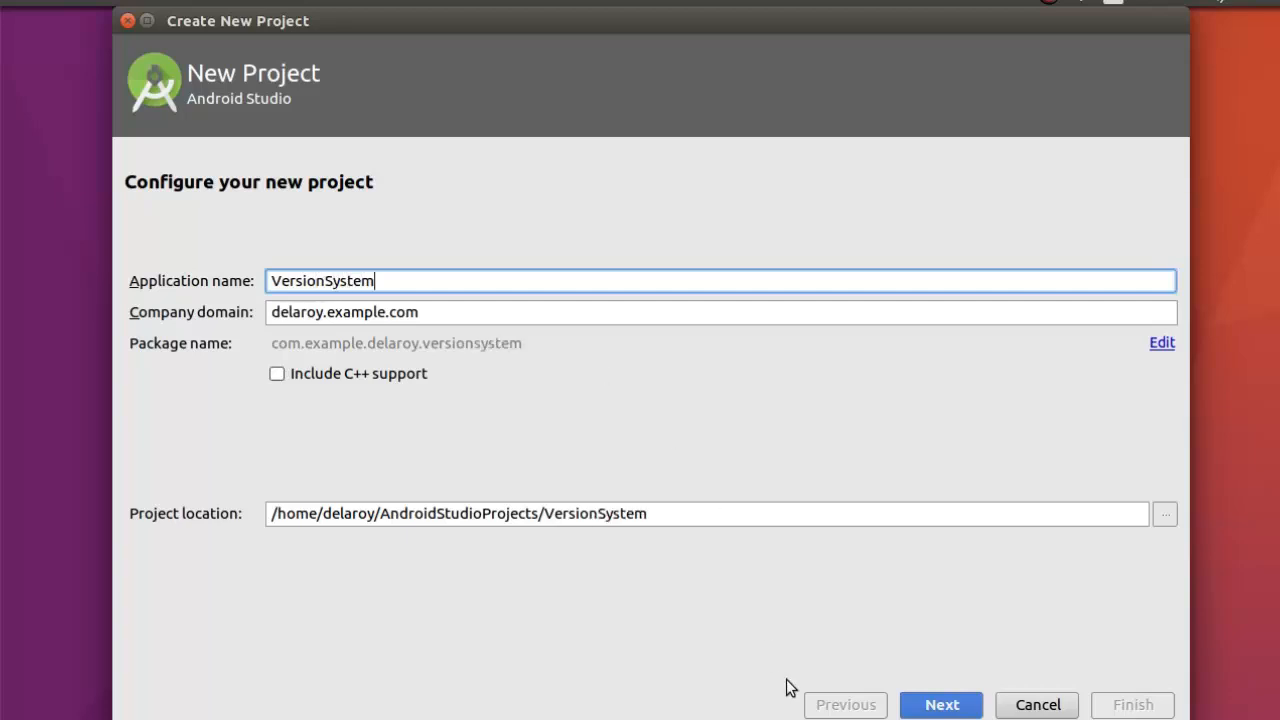
pyautogui.click(940, 704)
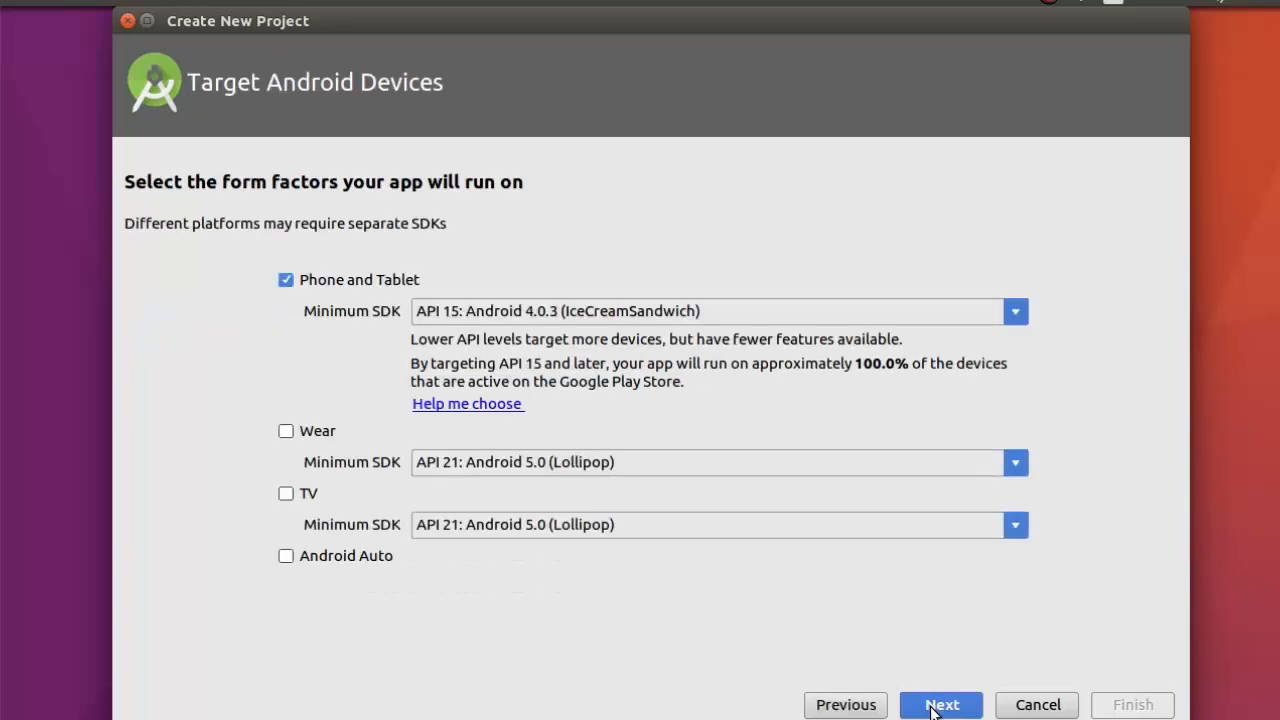
pyautogui.click(940, 704)
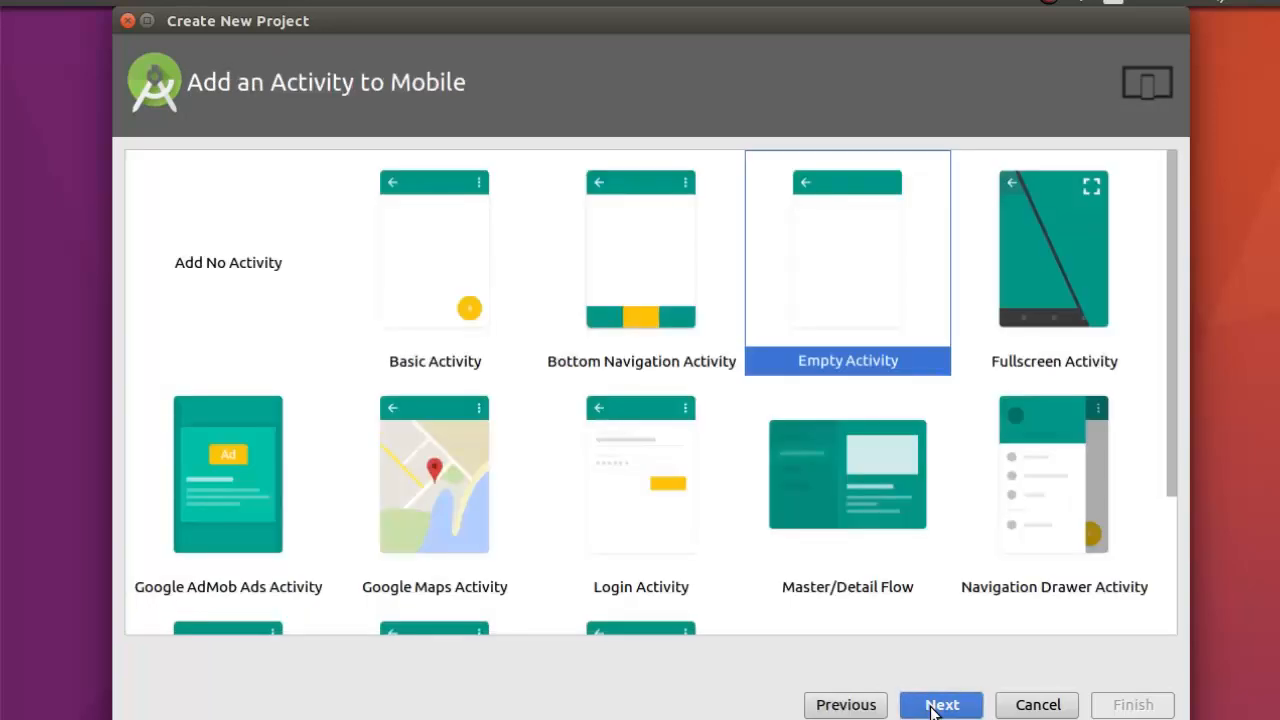
pyautogui.click(940, 704)
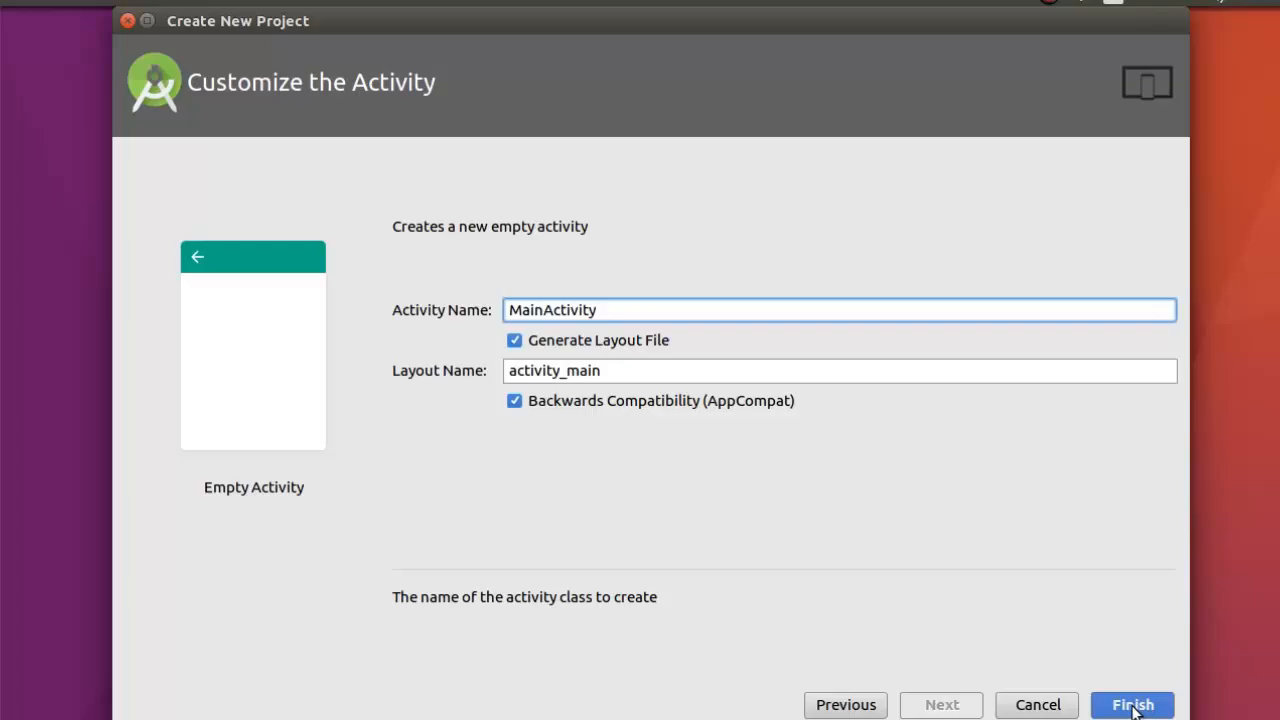
# Finish the wizard so VersionSystem loads with MainActivity.java displayed.
pyautogui.click(1132, 704)
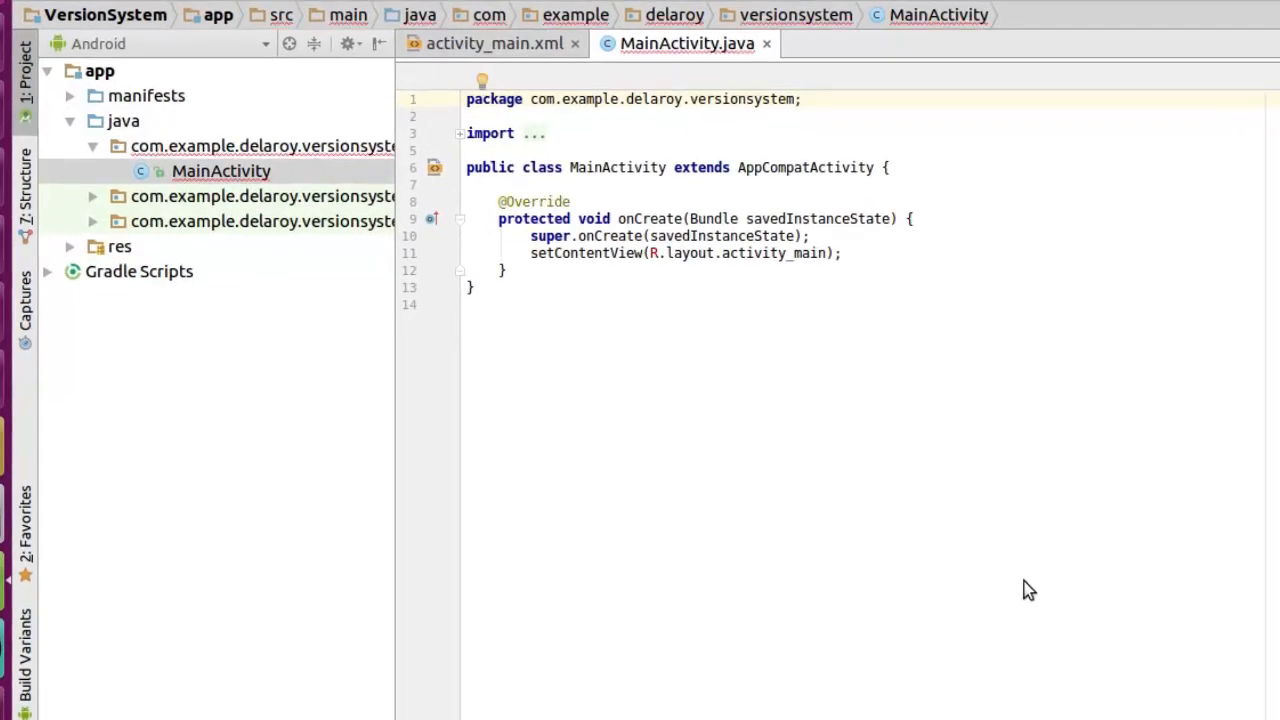
pyautogui.moveTo(1194, 14)
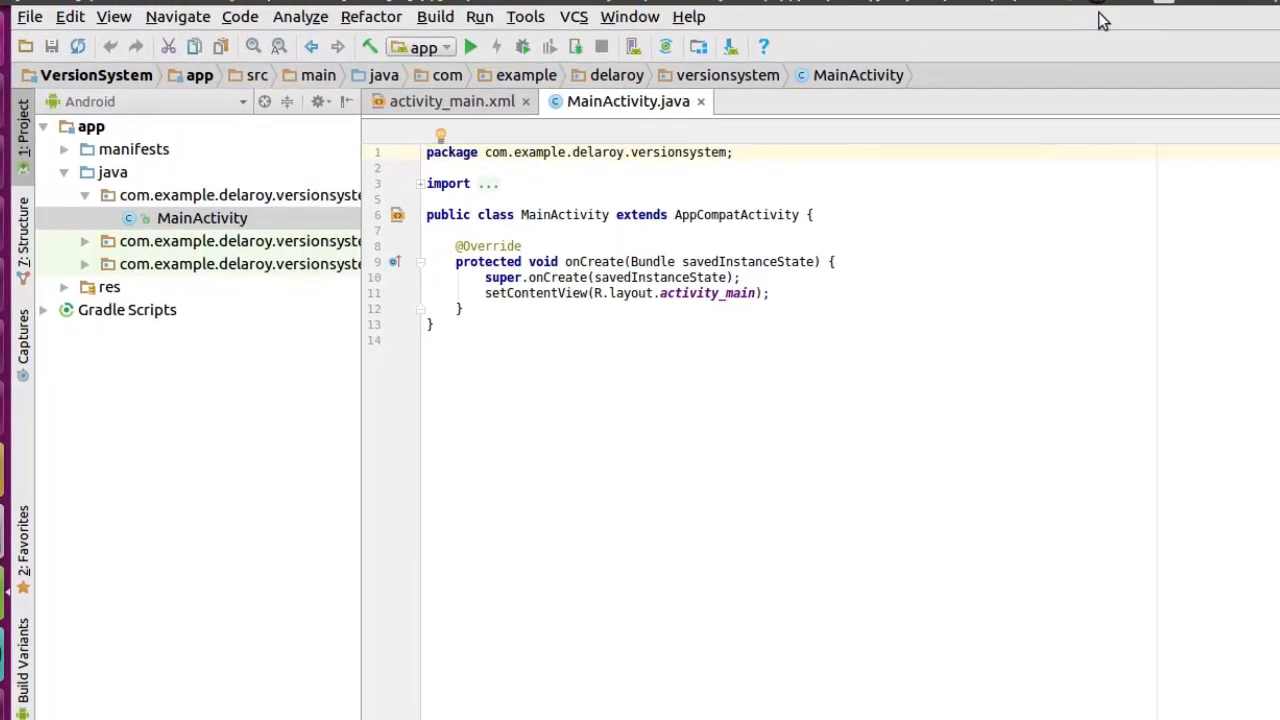
pyautogui.moveTo(156, 38)
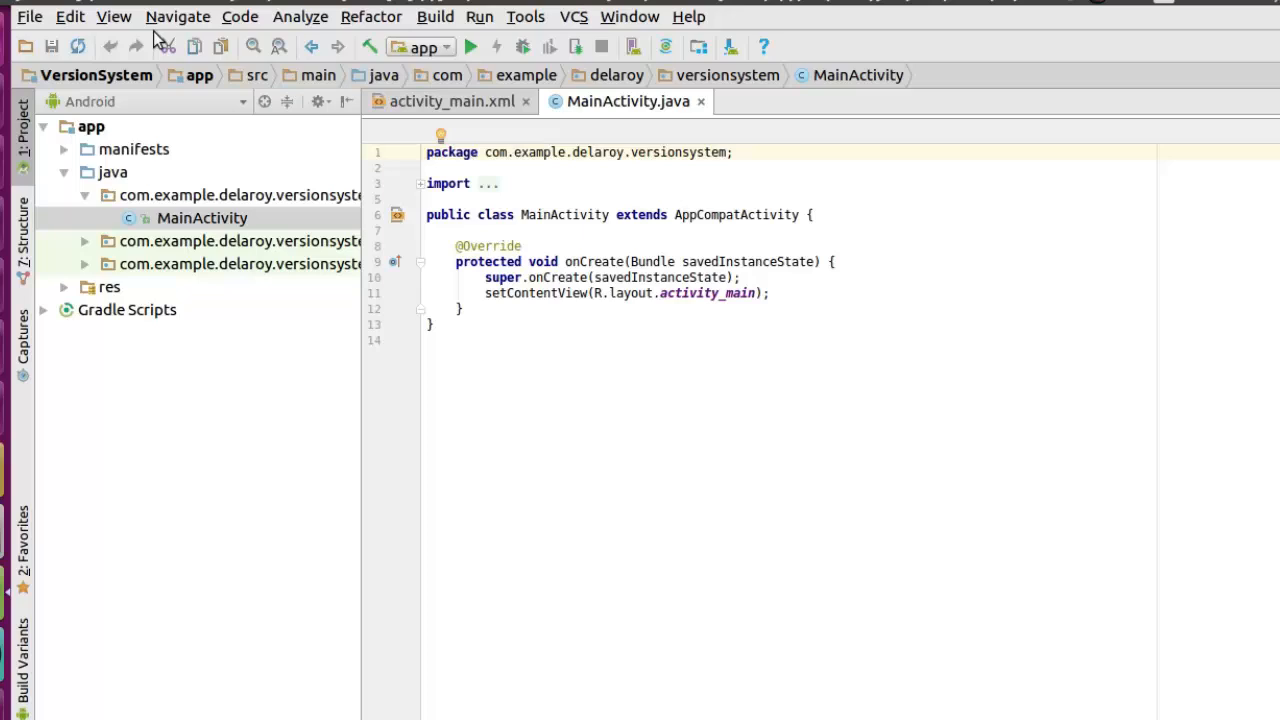
# Go to Settings > Version Control > GitHub to enter the github.com host, login and password.
pyautogui.click(28, 16)
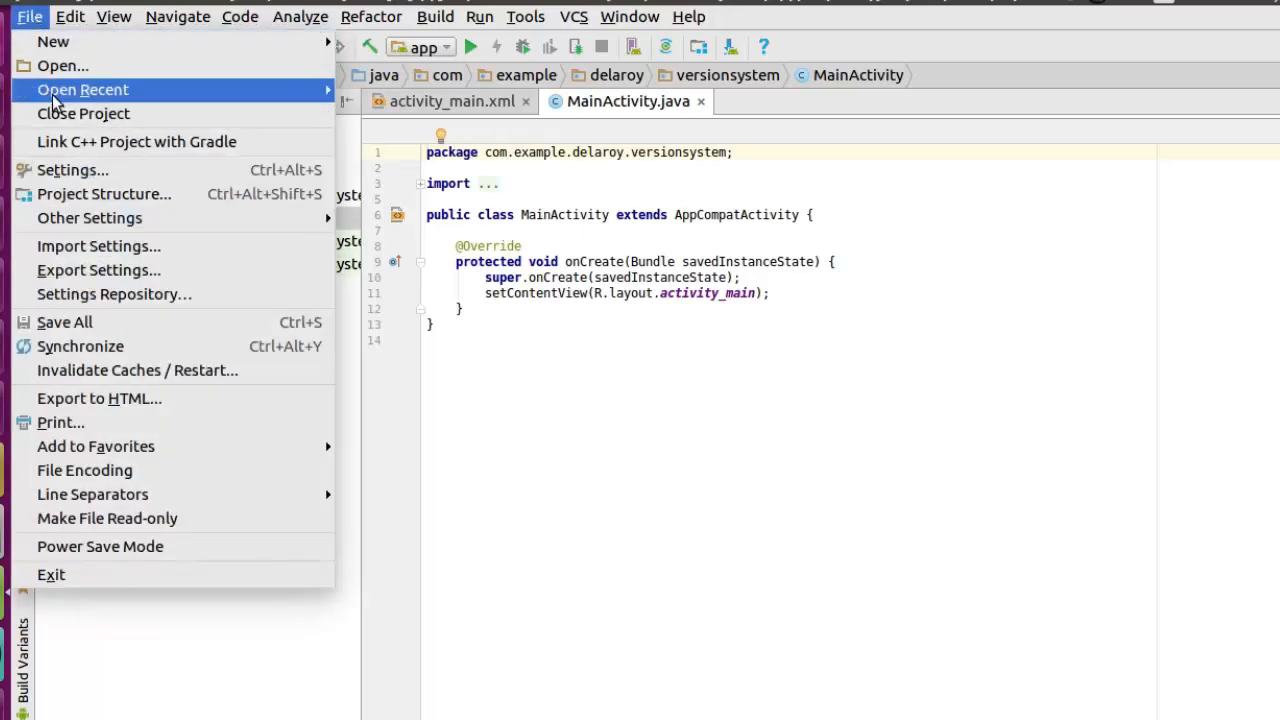
pyautogui.click(72, 168)
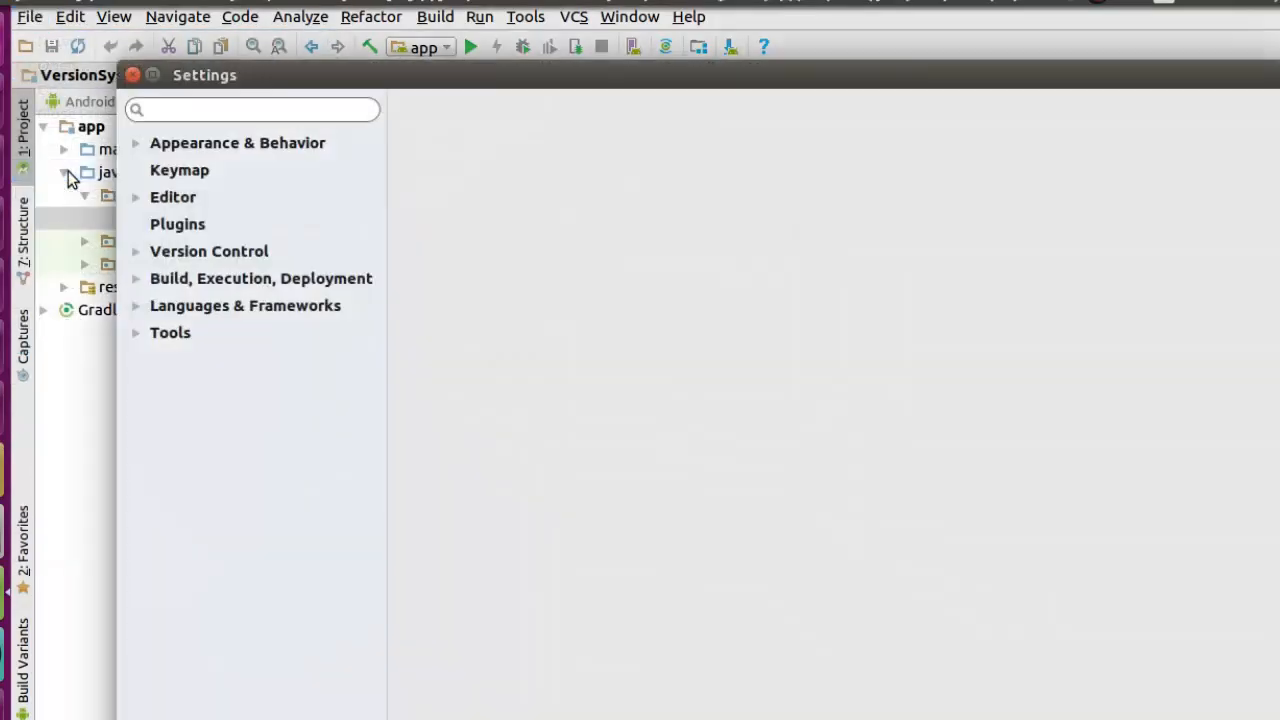
pyautogui.click(238, 142)
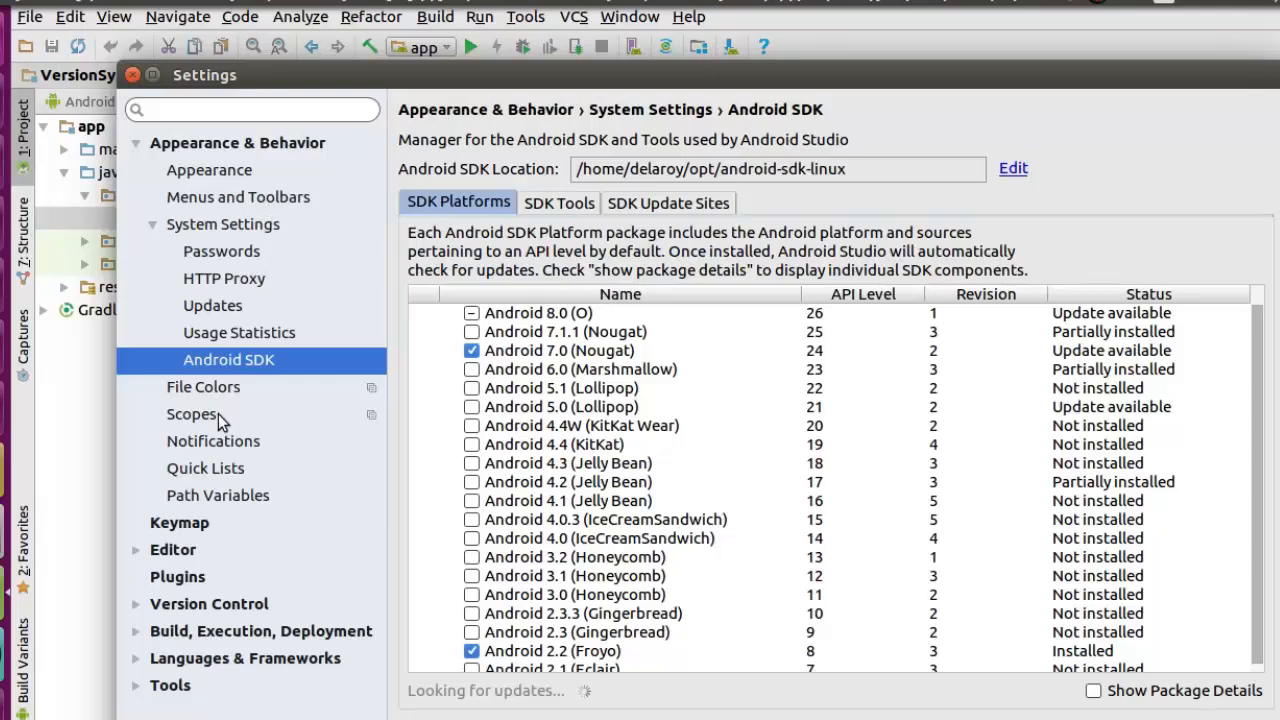
pyautogui.moveTo(140, 610)
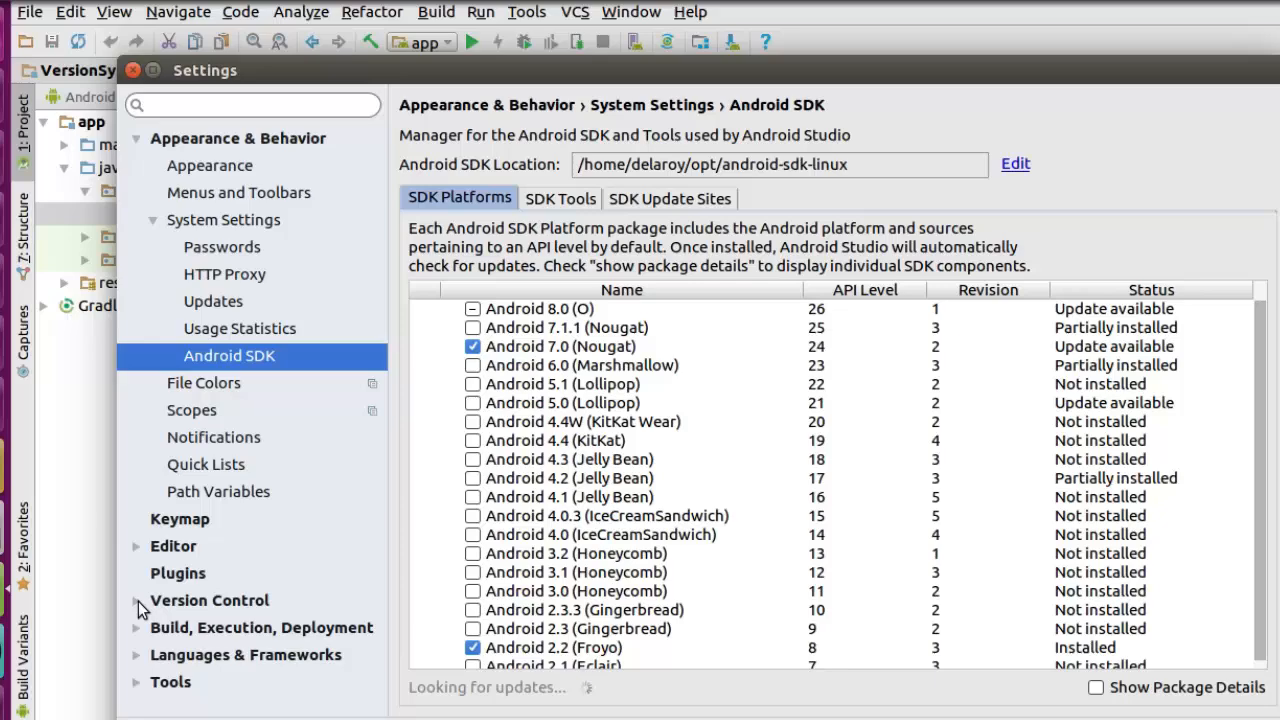
pyautogui.click(136, 600)
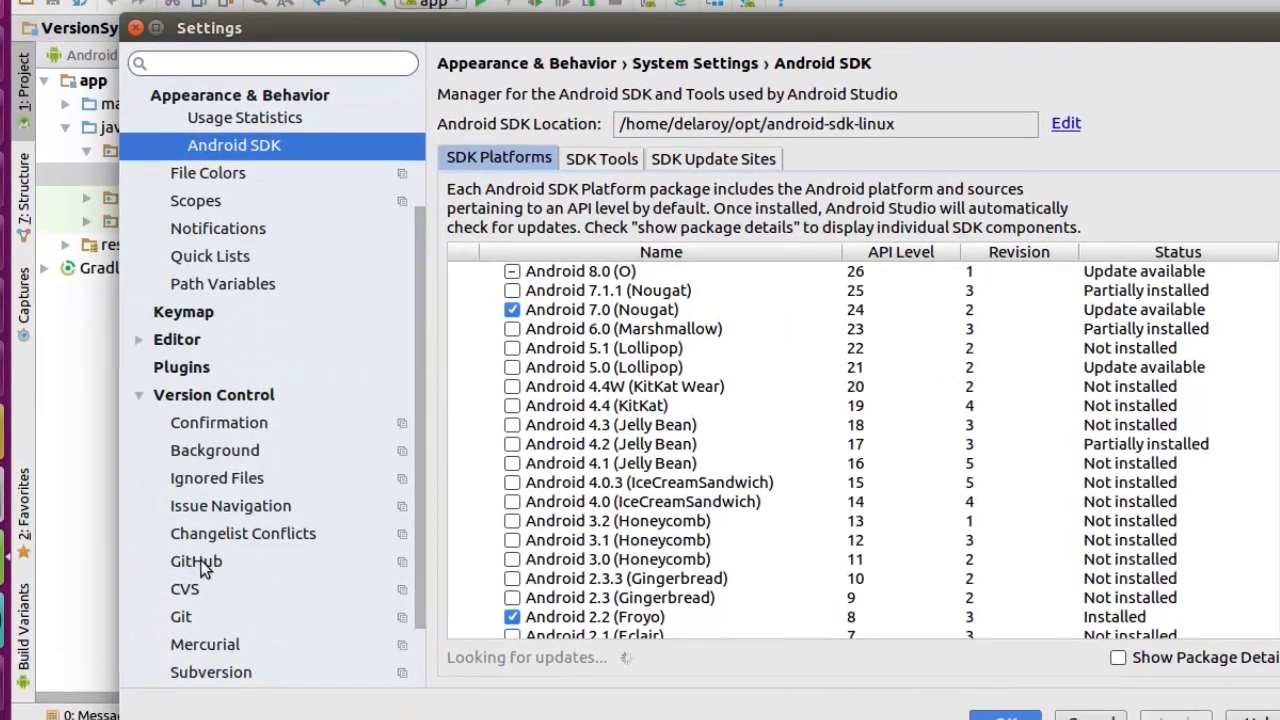
pyautogui.click(196, 560)
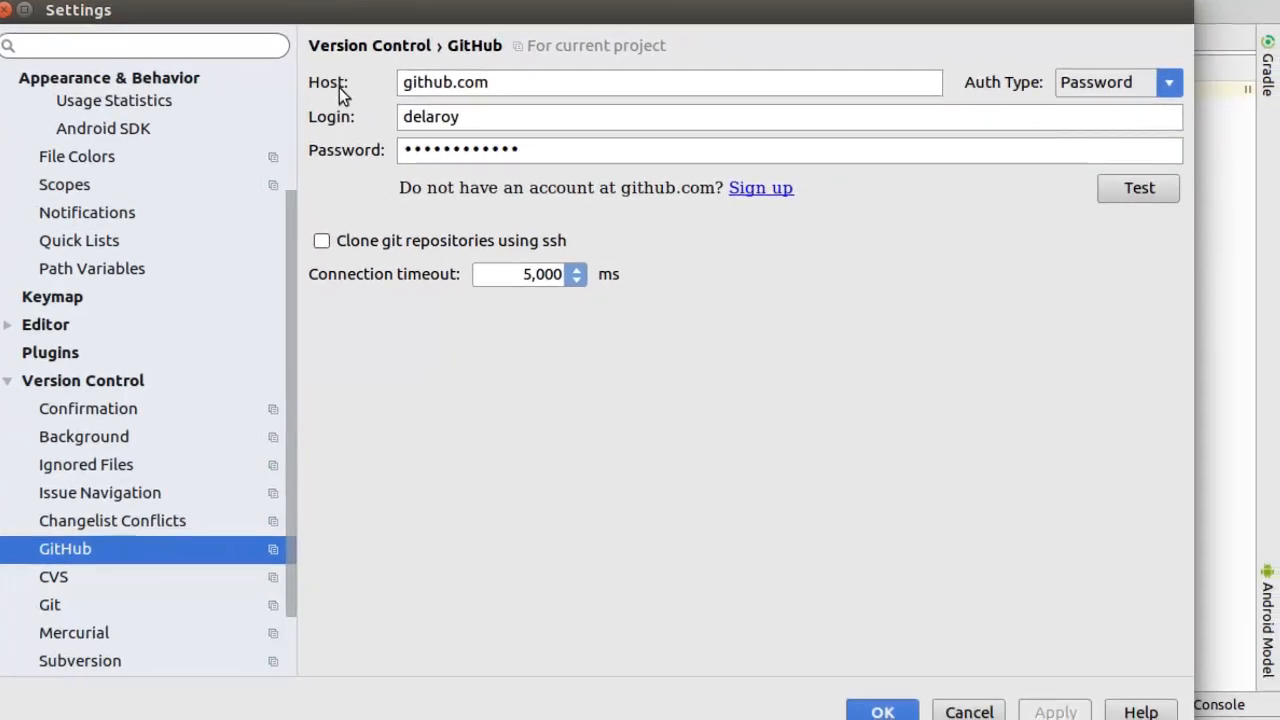
pyautogui.moveTo(364, 184)
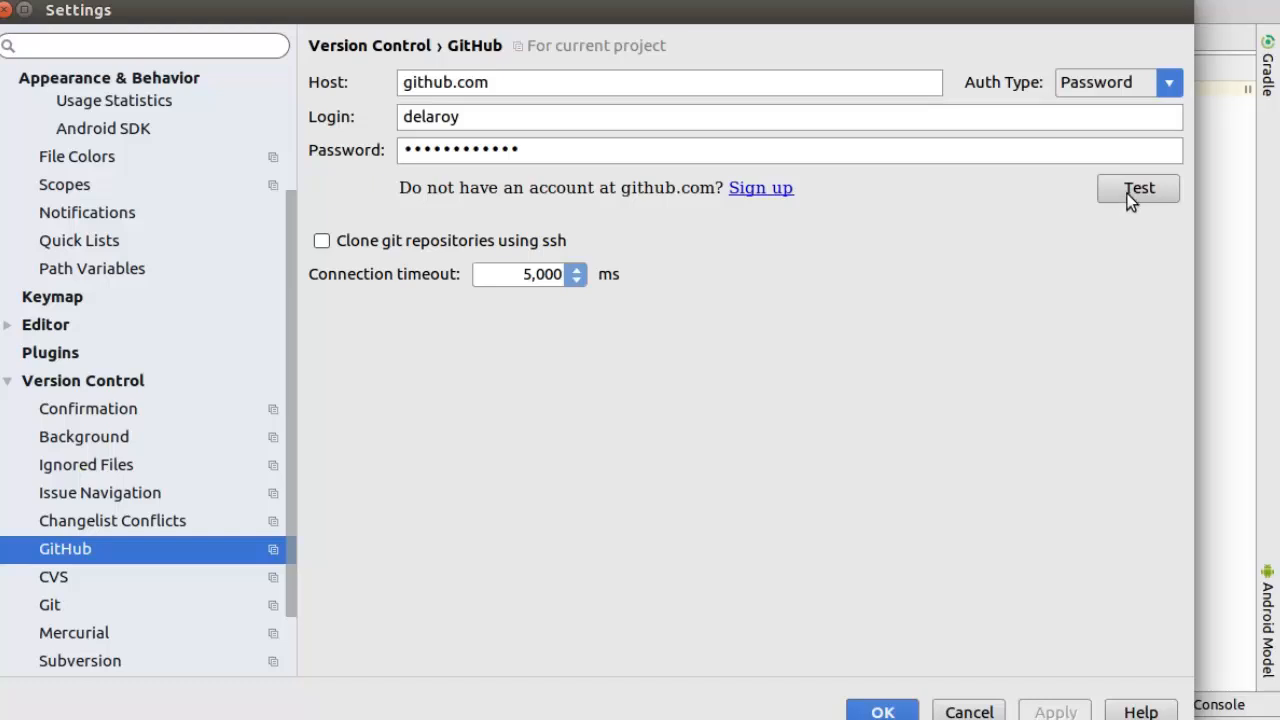
pyautogui.moveTo(756, 198)
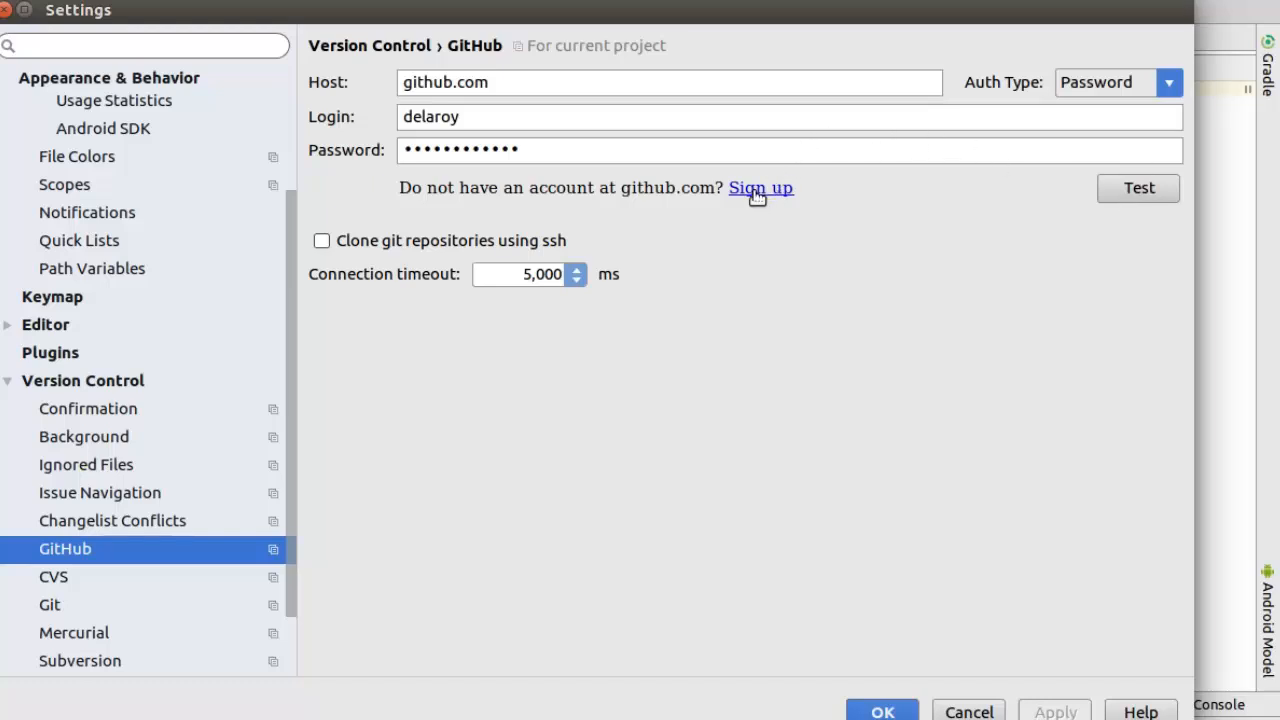
pyautogui.moveTo(764, 268)
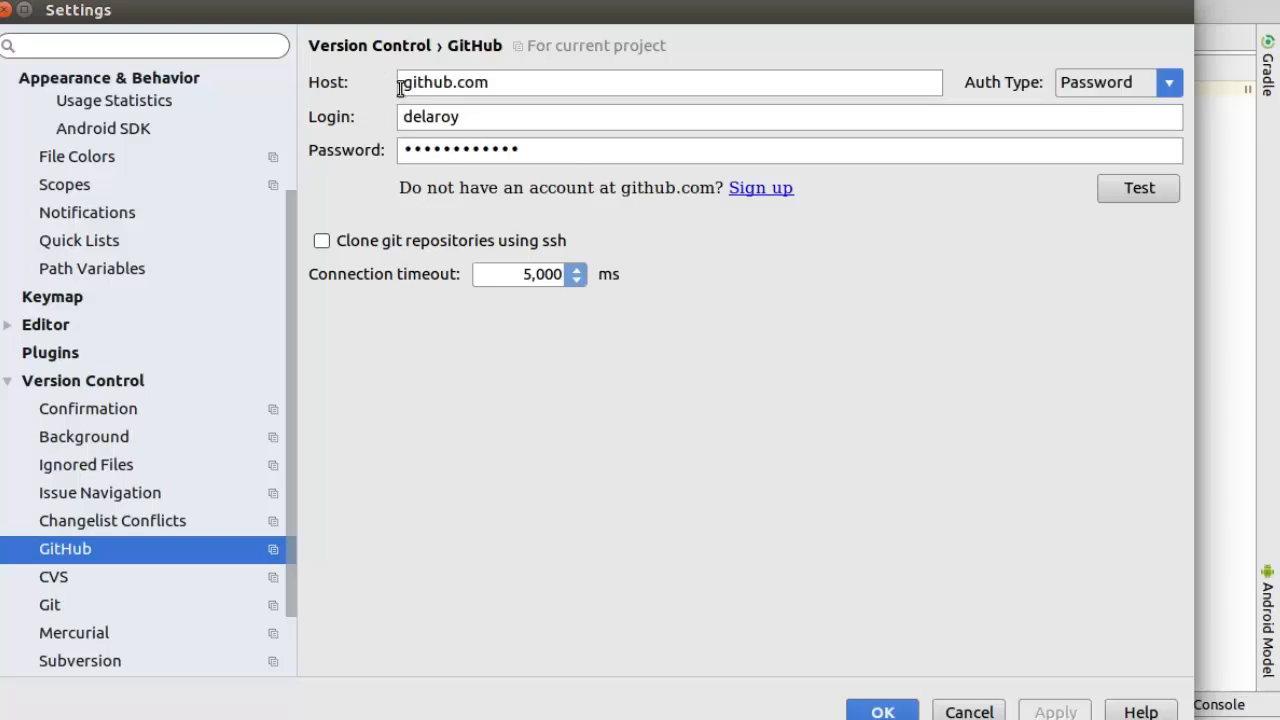
pyautogui.moveTo(1198, 160)
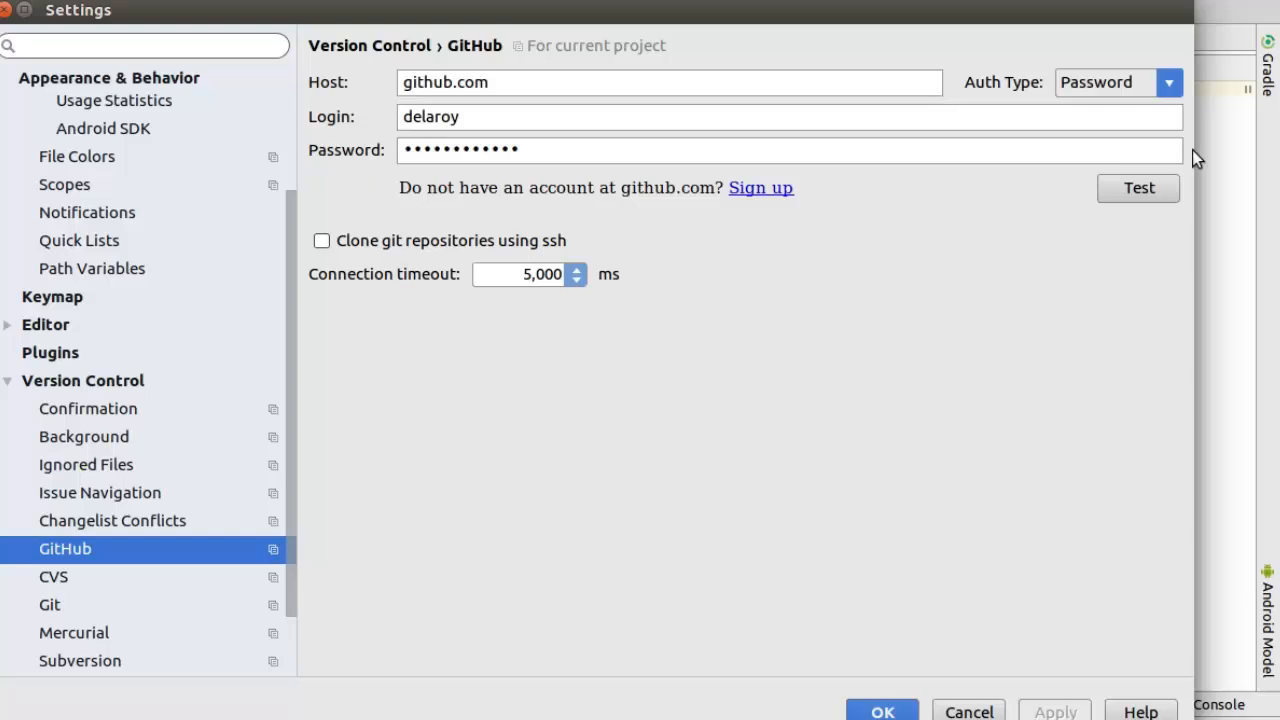
# Test the GitHub connection, confirm the success message and save the settings.
pyautogui.click(1138, 188)
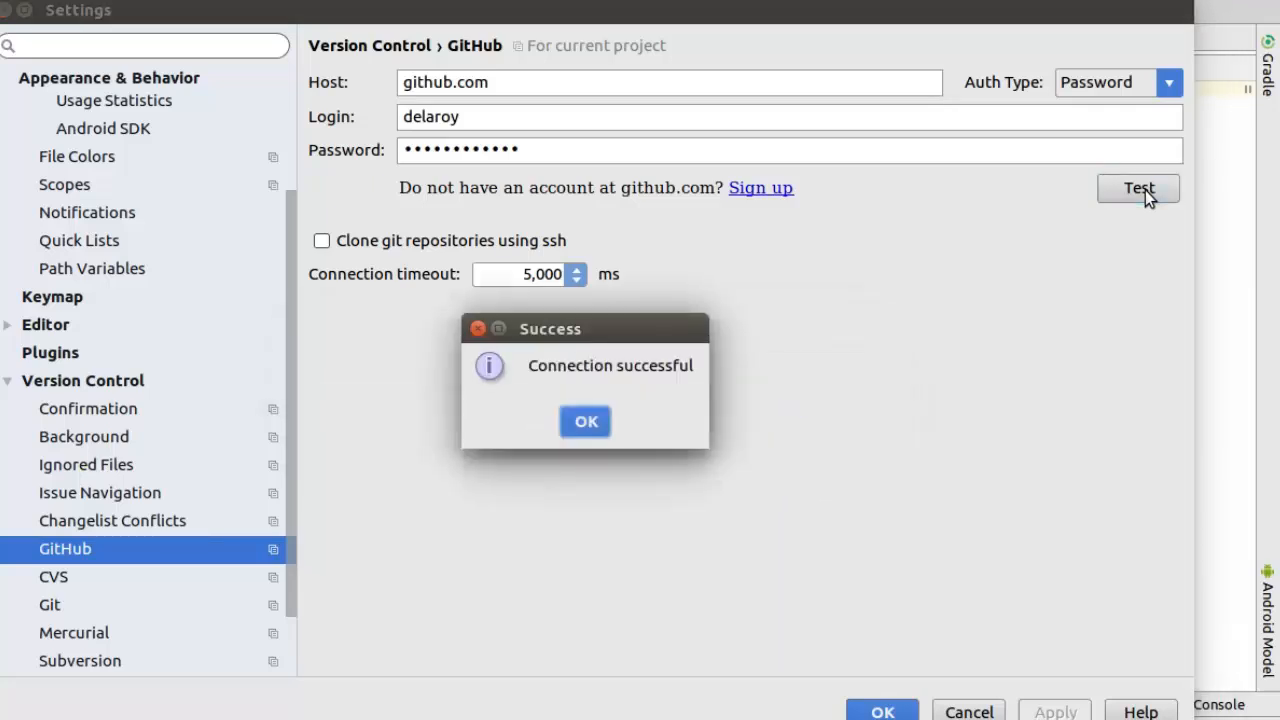
pyautogui.moveTo(584, 420)
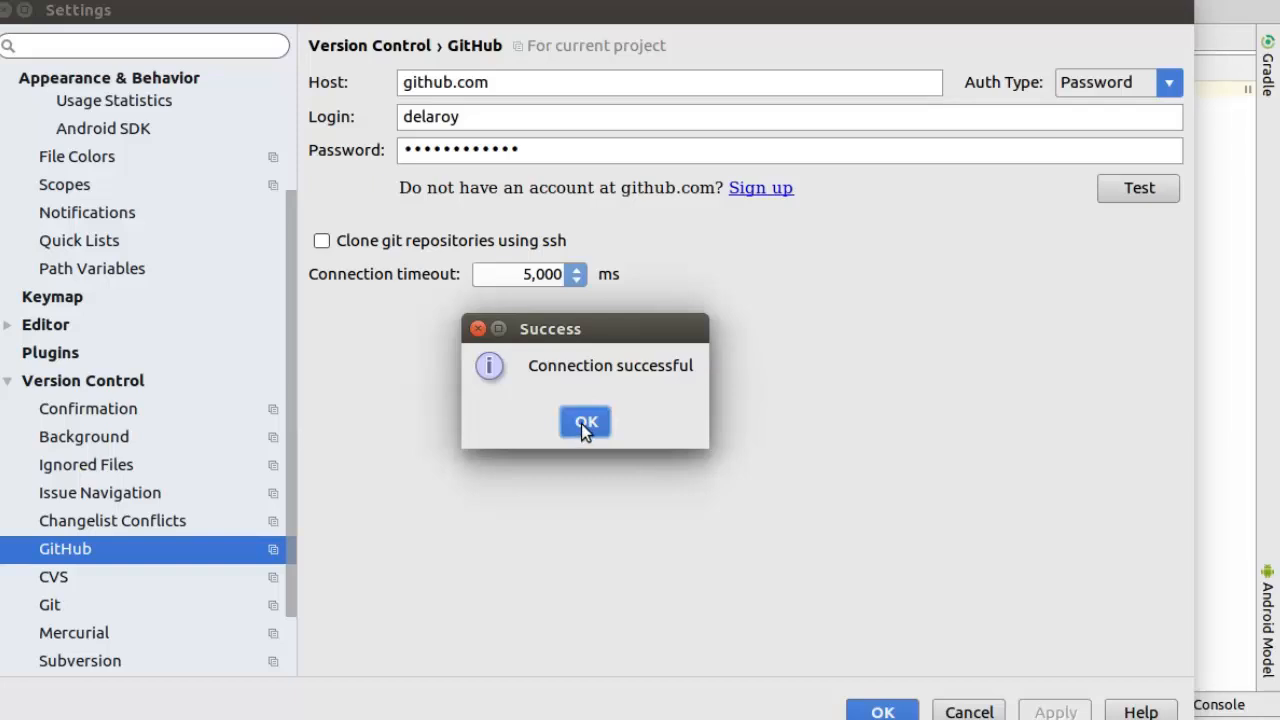
pyautogui.click(584, 420)
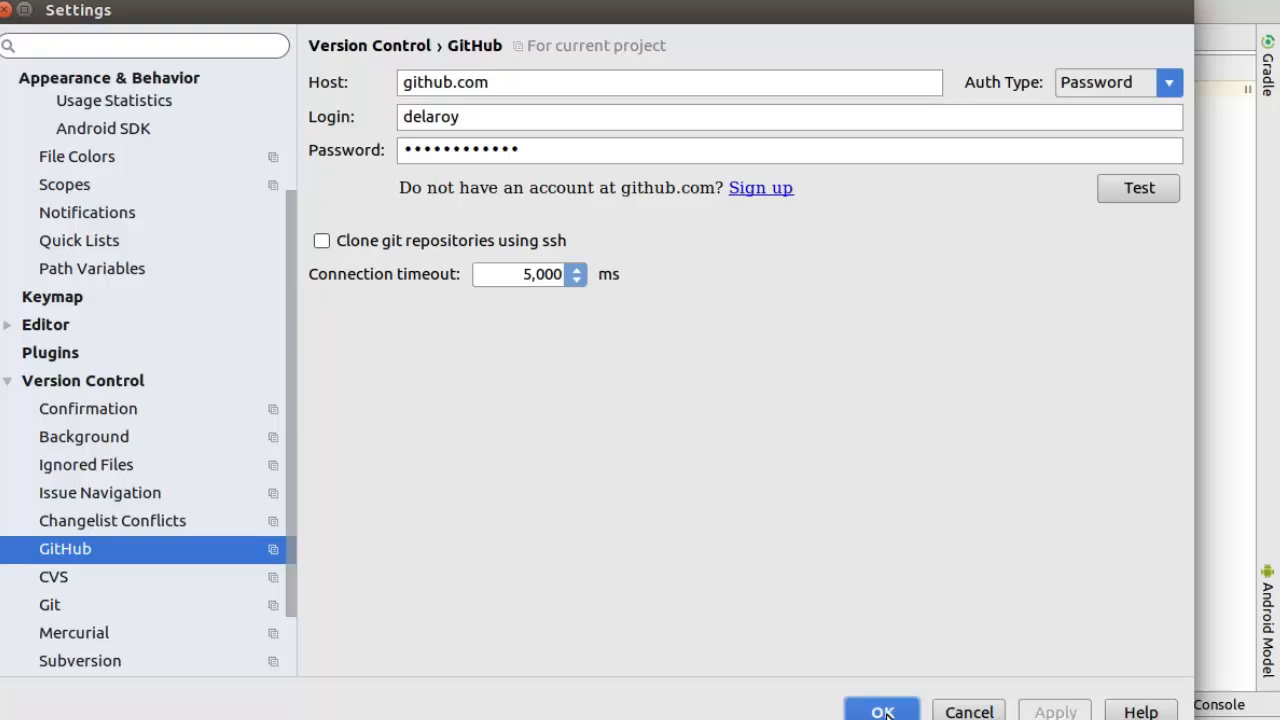
pyautogui.click(880, 712)
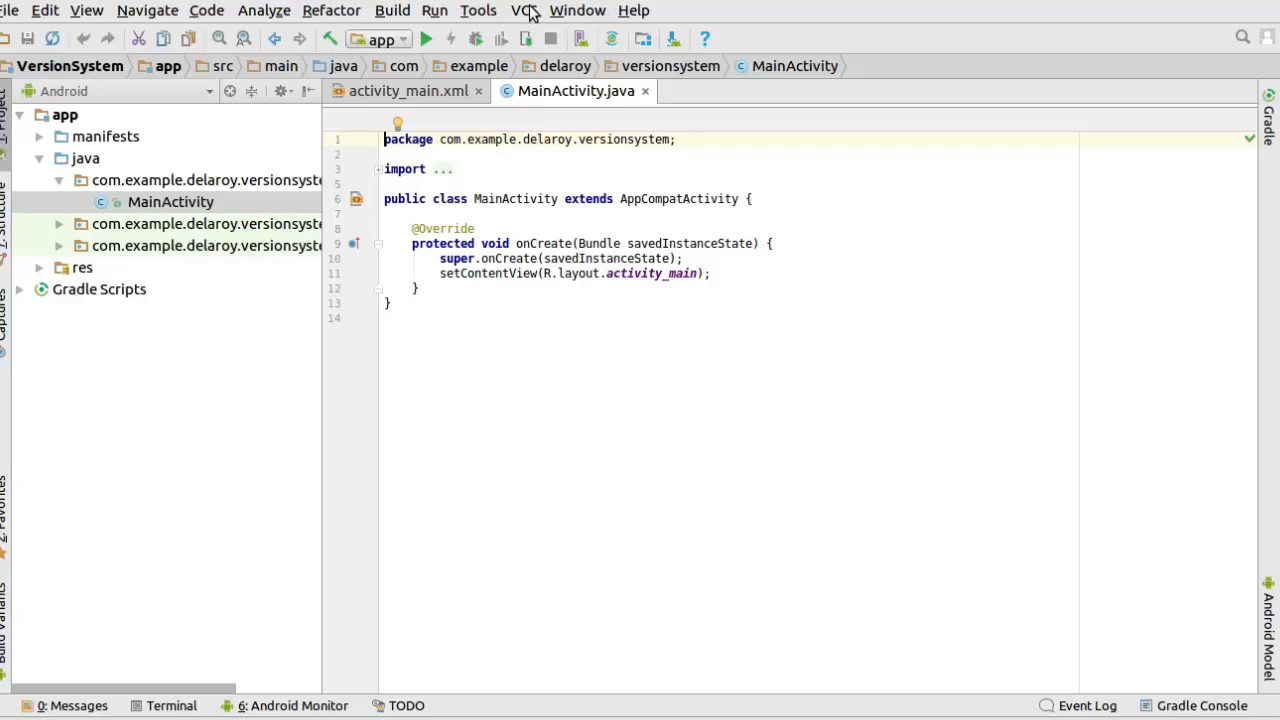
# Share the project on GitHub as repository VersionSystem with remote origin.
pyautogui.click(520, 10)
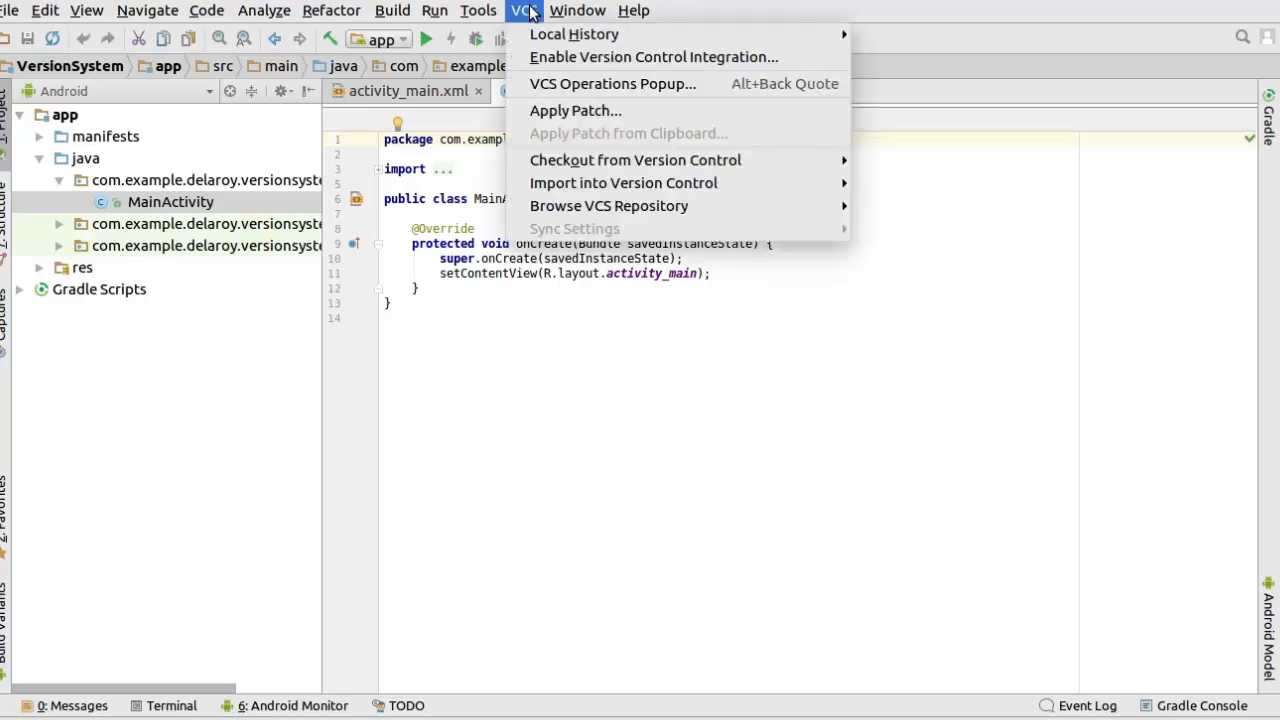
pyautogui.moveTo(584, 148)
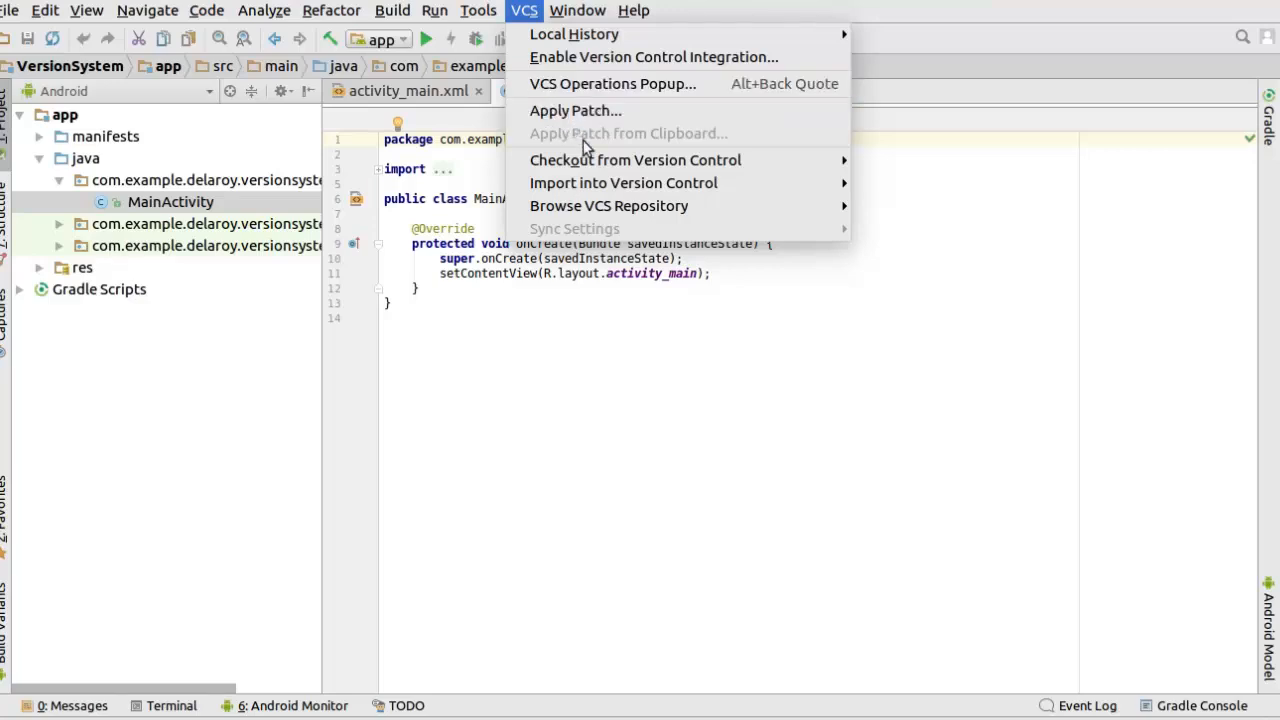
pyautogui.moveTo(624, 184)
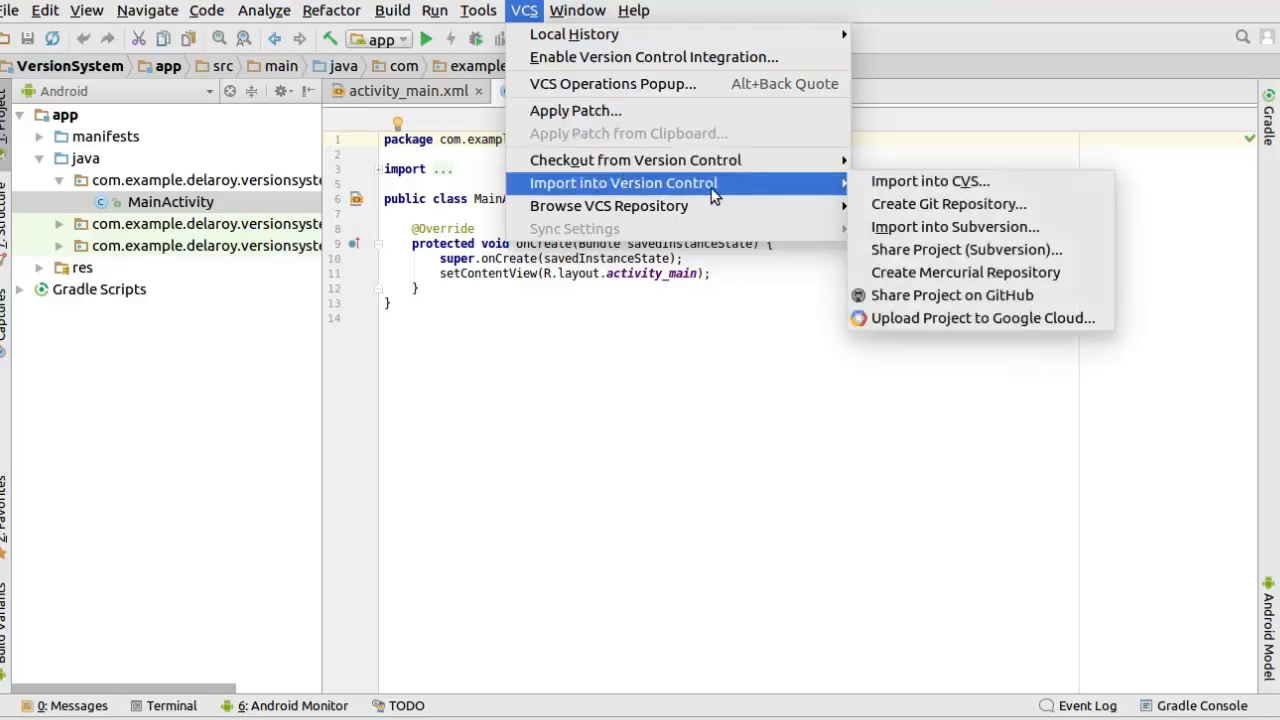
pyautogui.moveTo(920, 300)
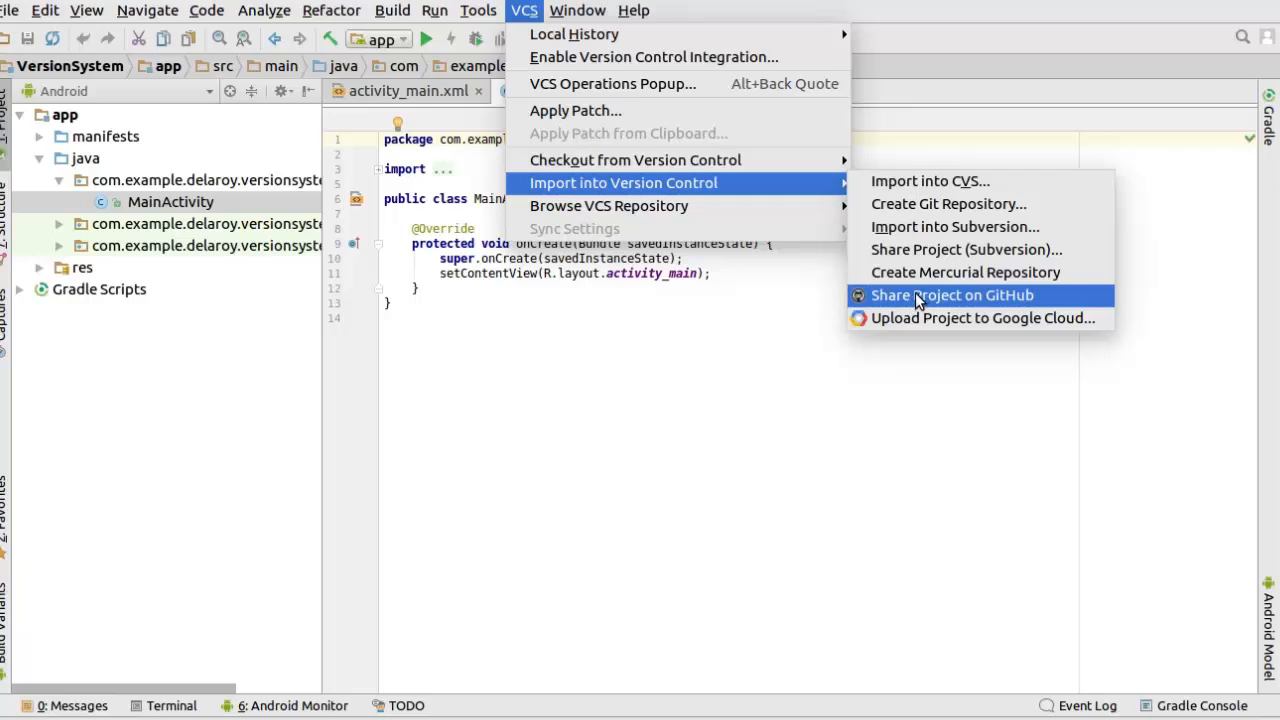
pyautogui.click(952, 294)
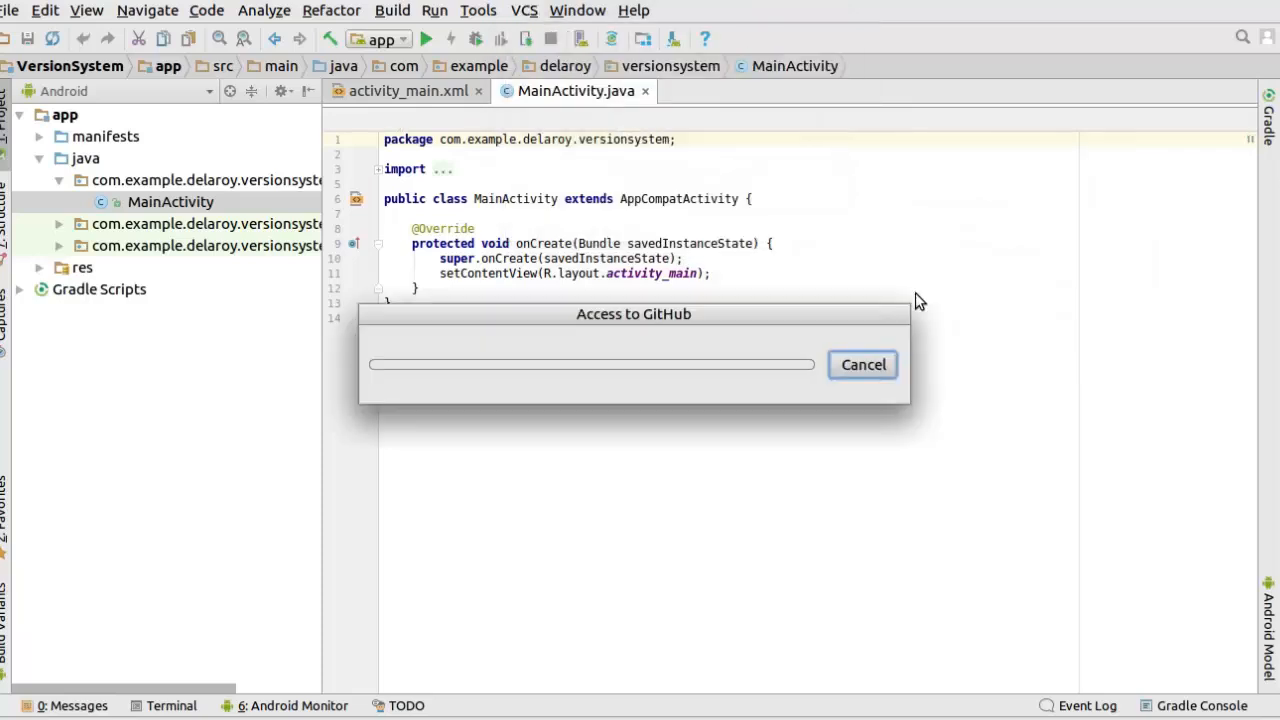
pyautogui.moveTo(988, 252)
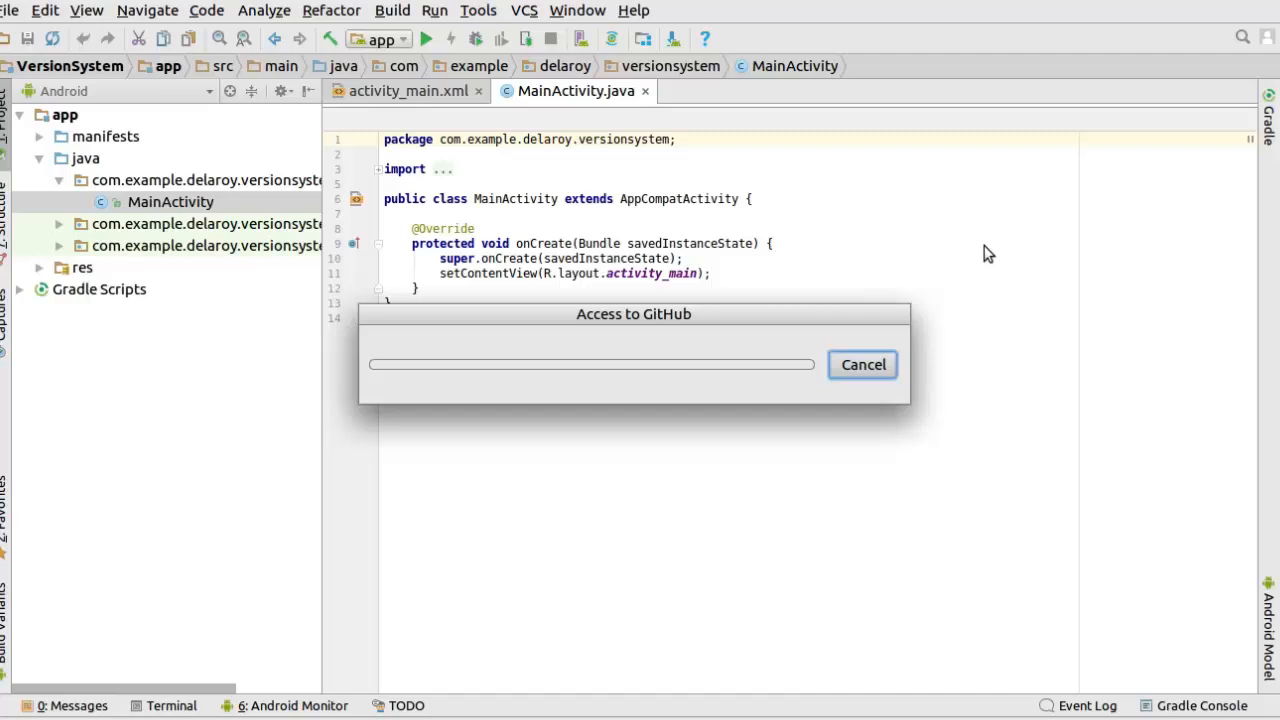
pyautogui.moveTo(984, 248)
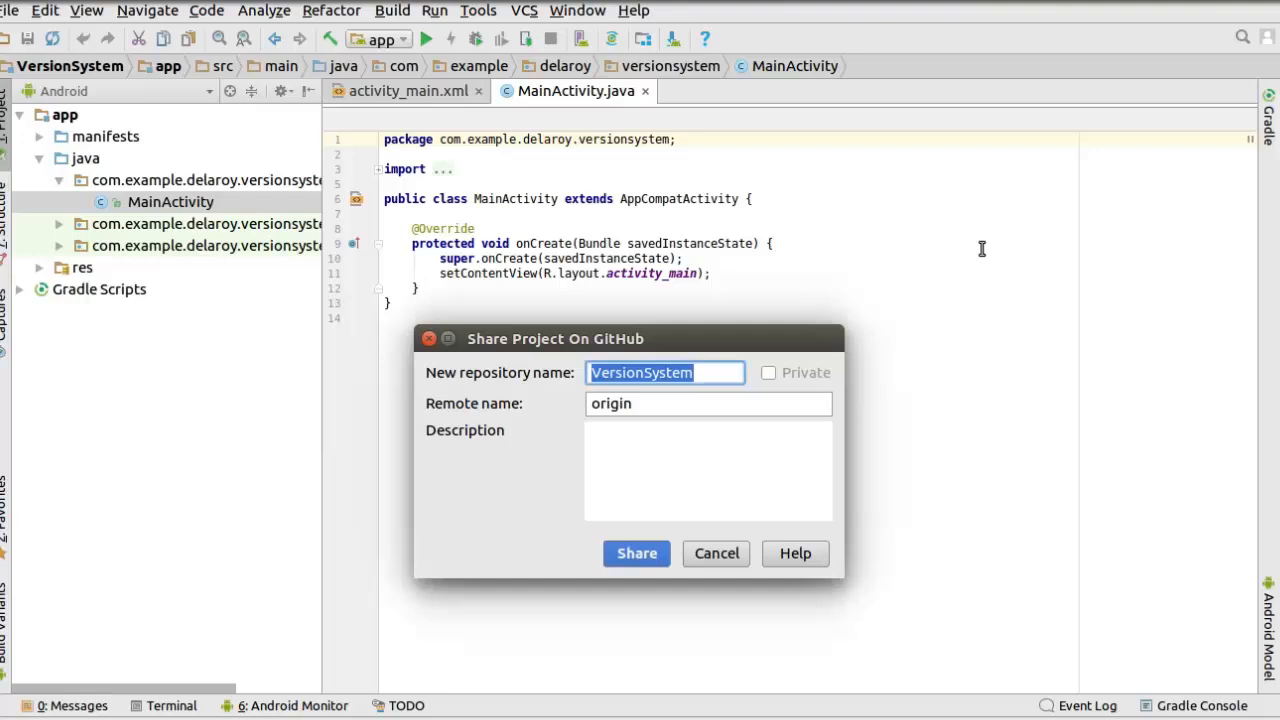
pyautogui.moveTo(648, 340)
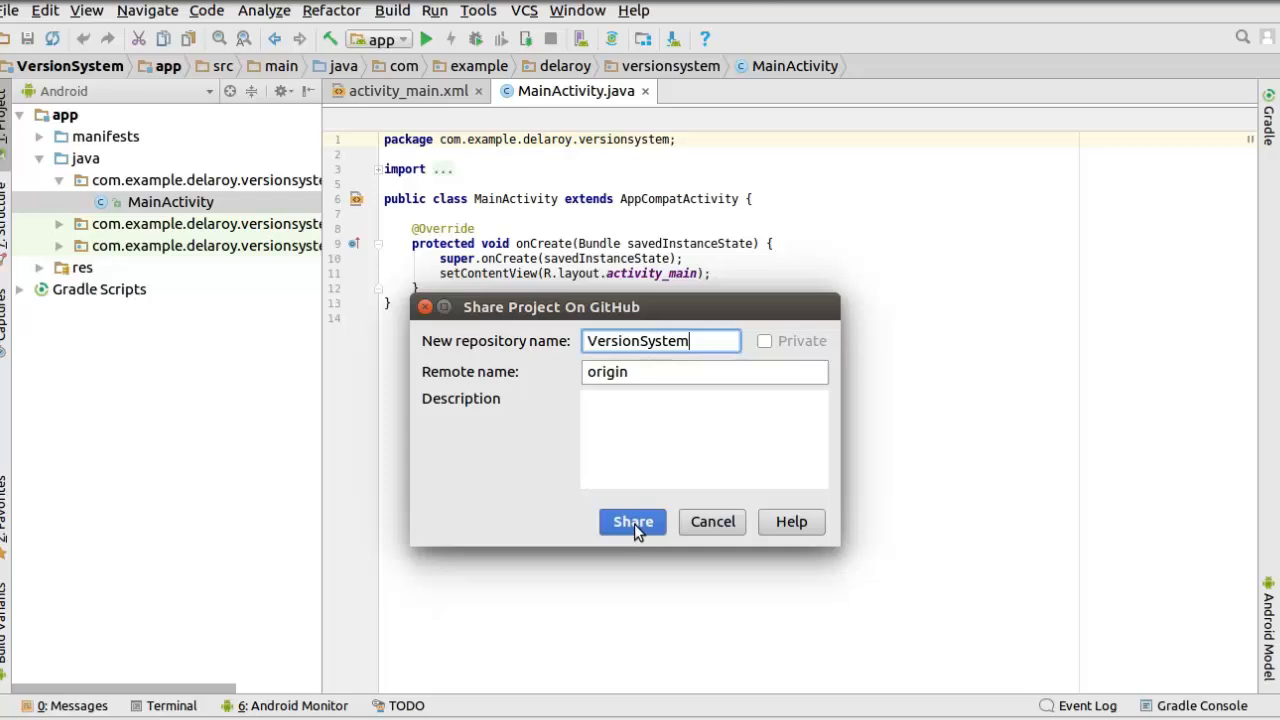
pyautogui.click(632, 520)
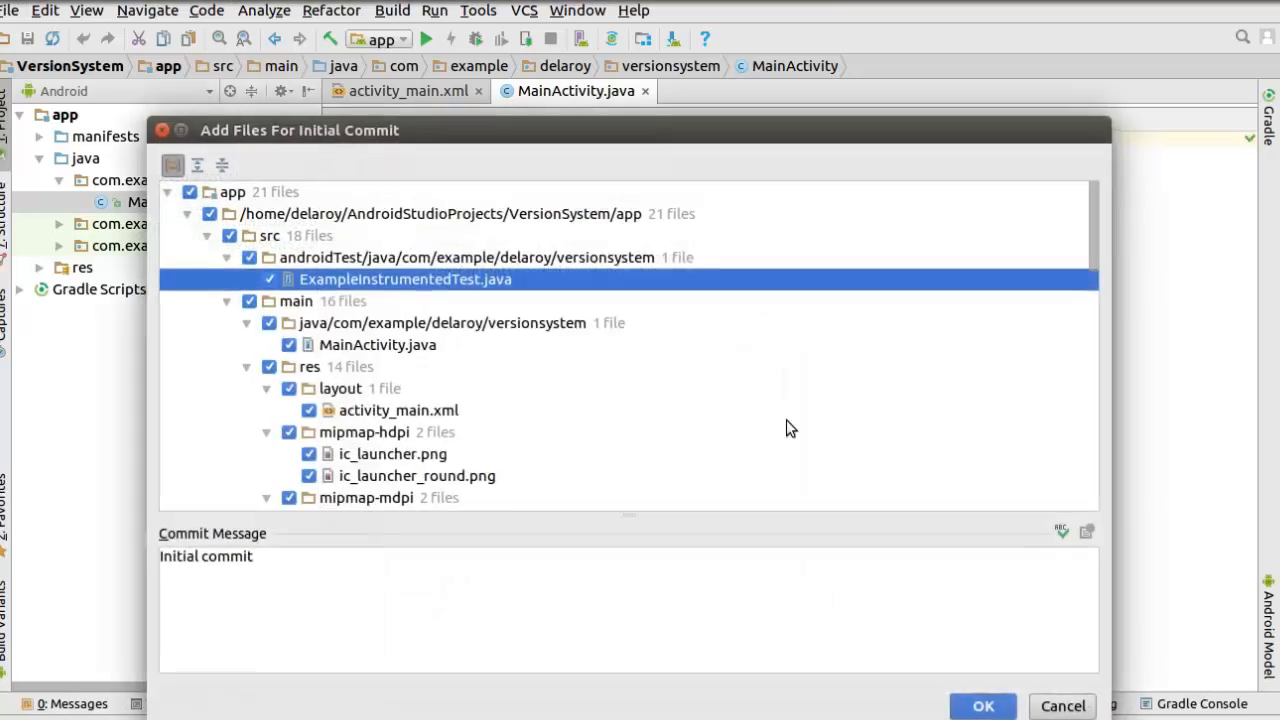
pyautogui.moveTo(660, 432)
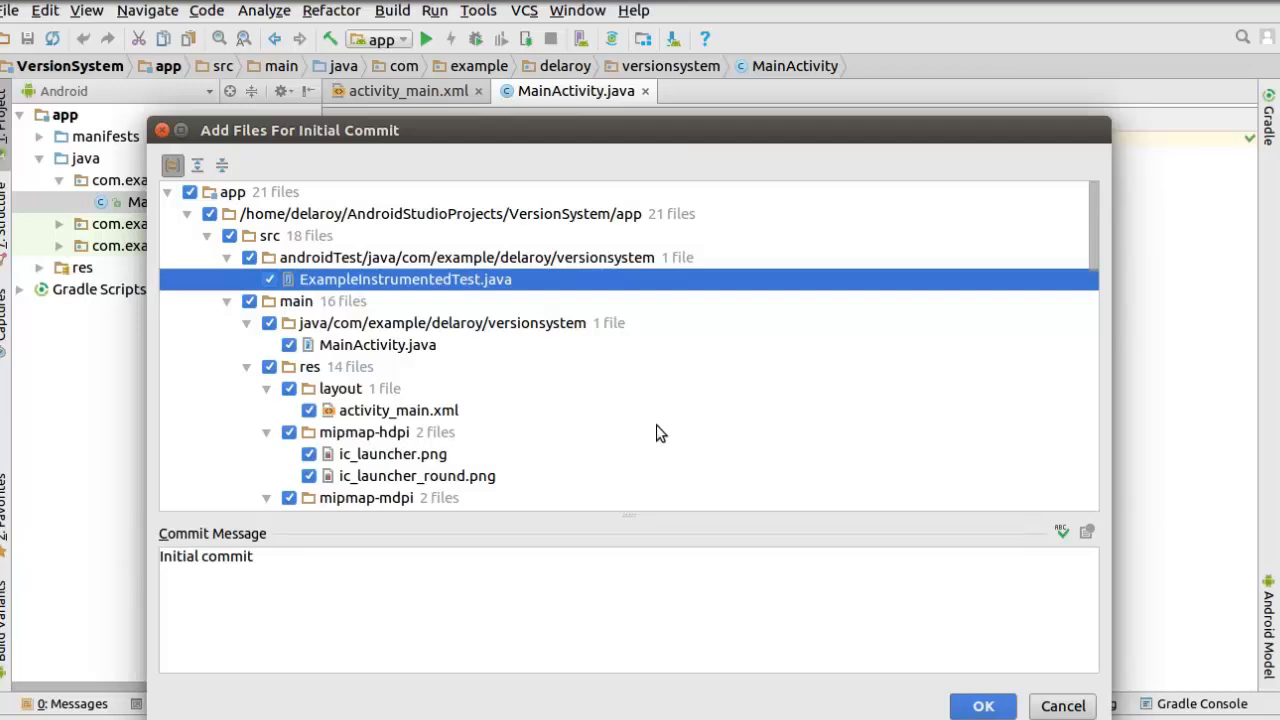
pyautogui.moveTo(476, 424)
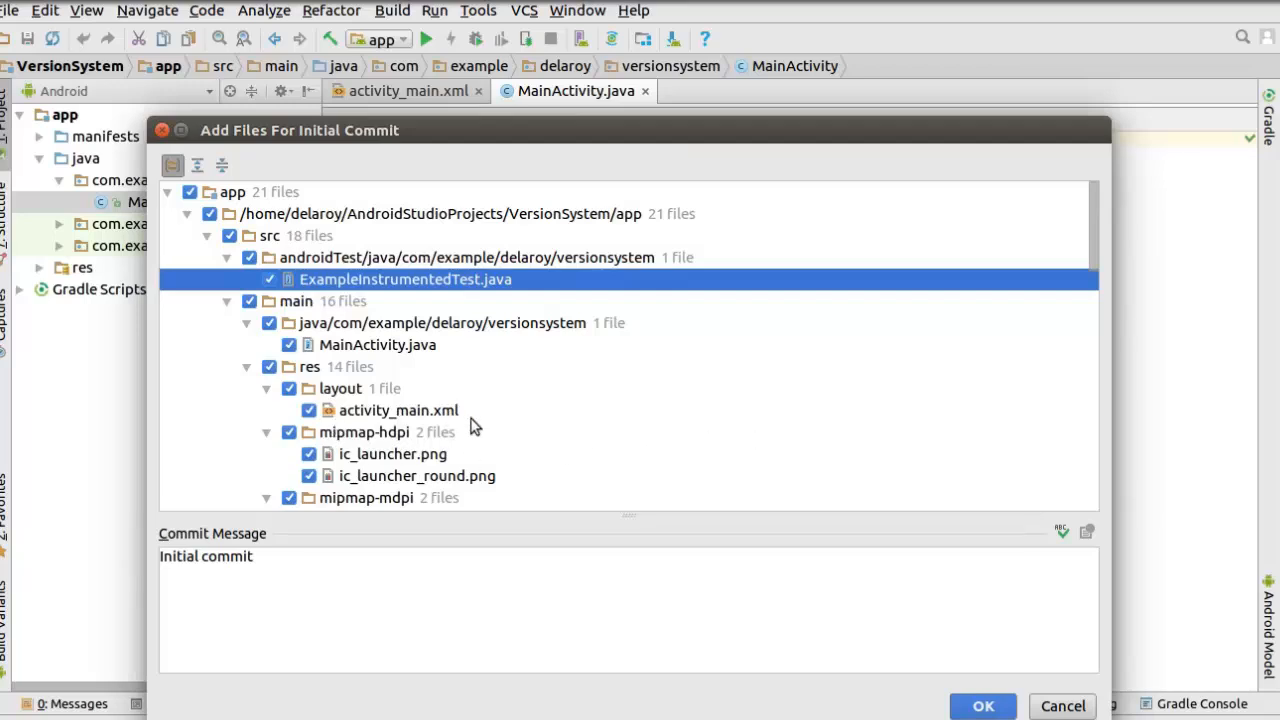
pyautogui.moveTo(336, 328)
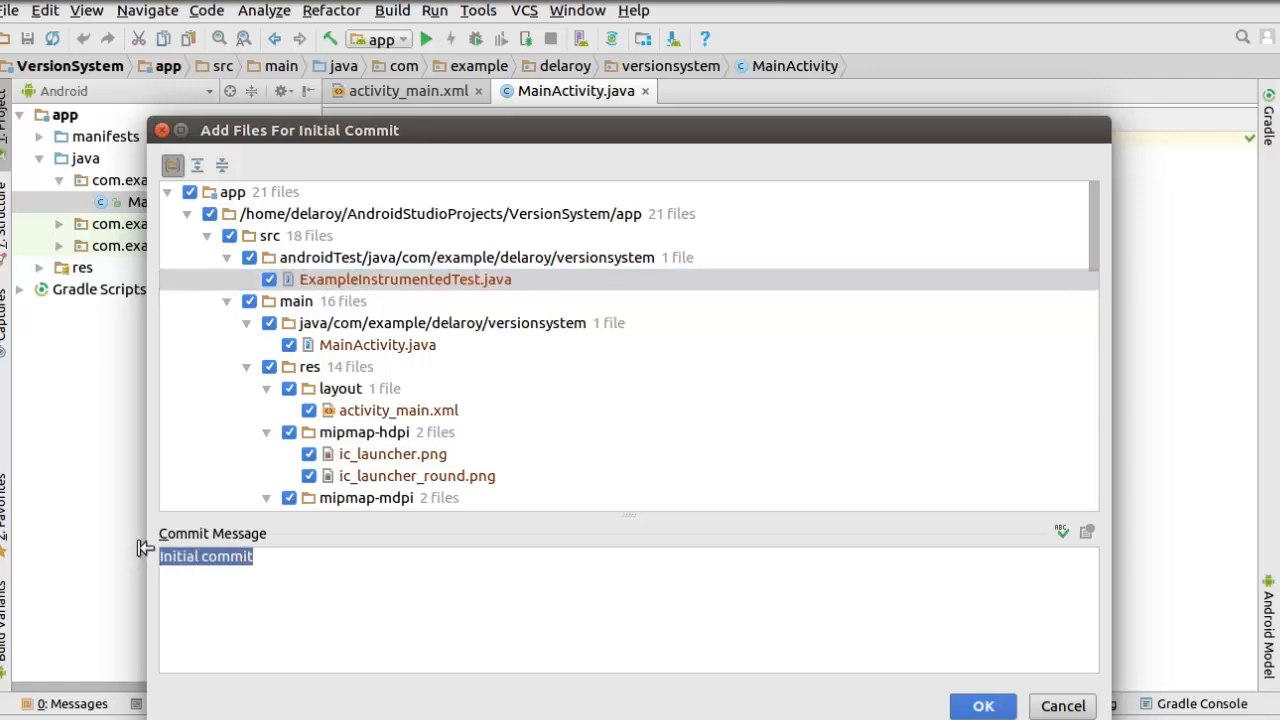
# Commit all project files with the message Initial commit.
pyautogui.click(270, 556)
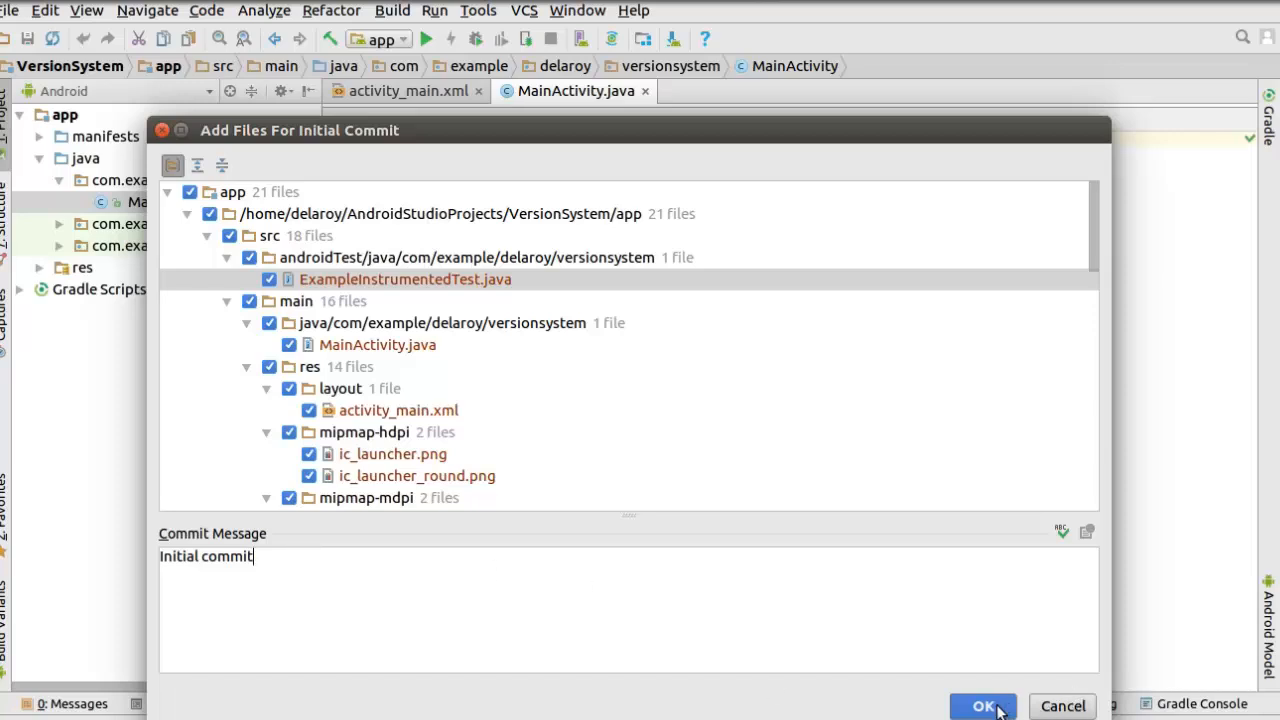
pyautogui.click(984, 706)
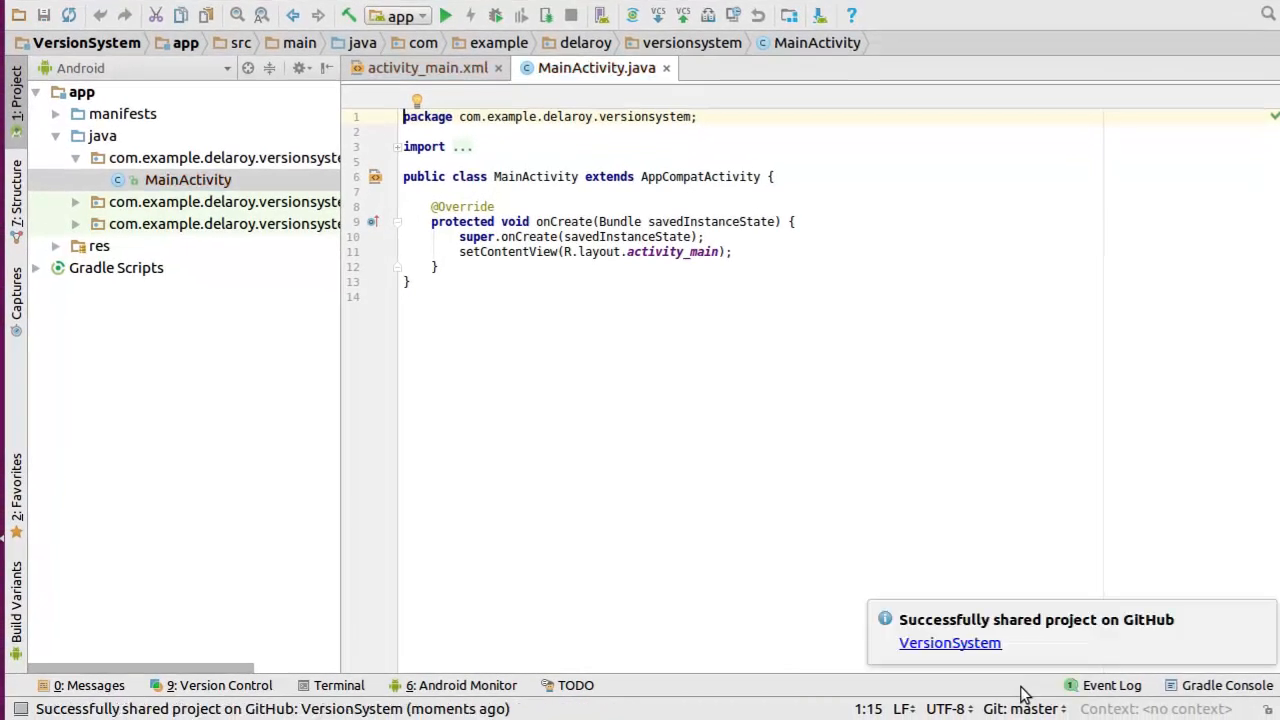
pyautogui.moveTo(990, 636)
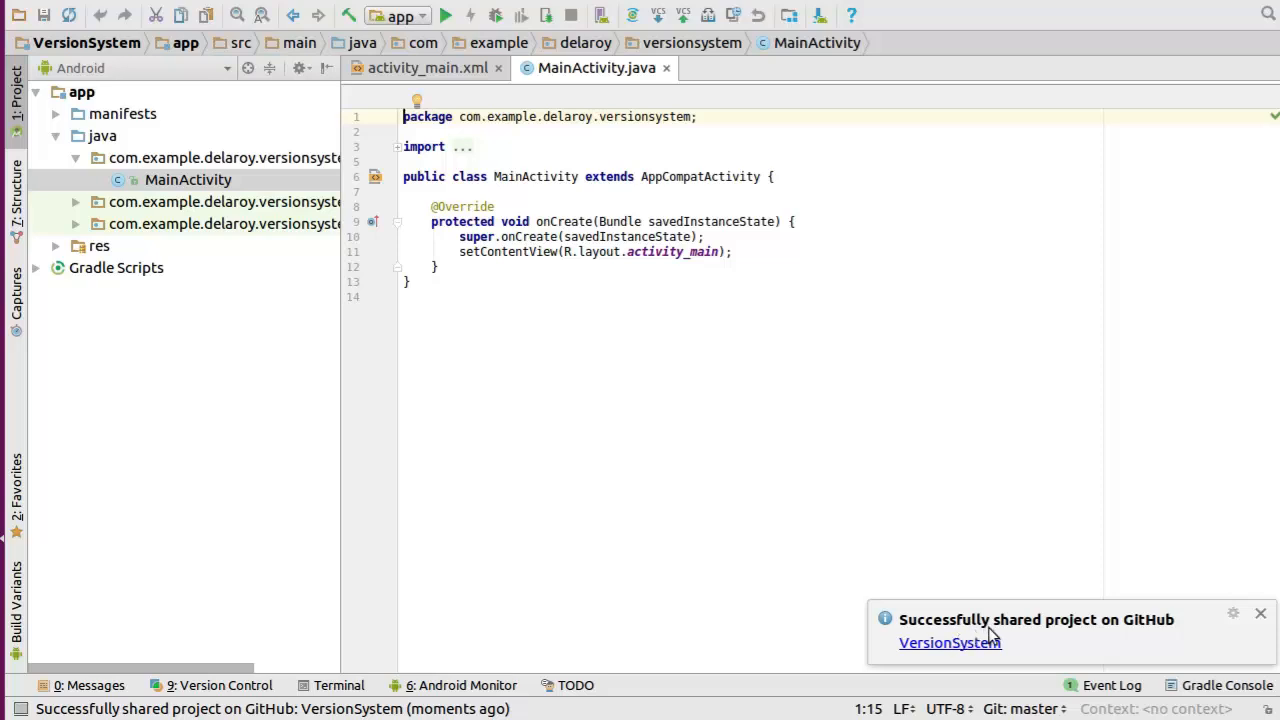
pyautogui.moveTo(1148, 636)
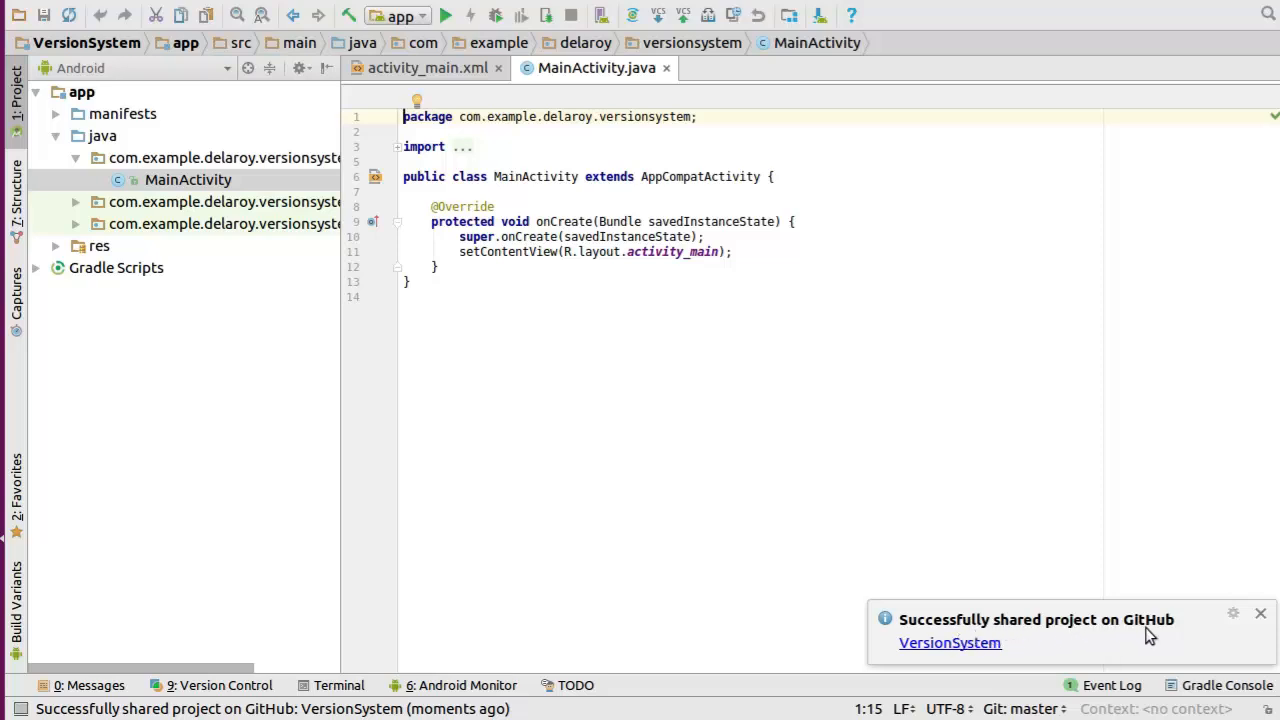
pyautogui.moveTo(1040, 656)
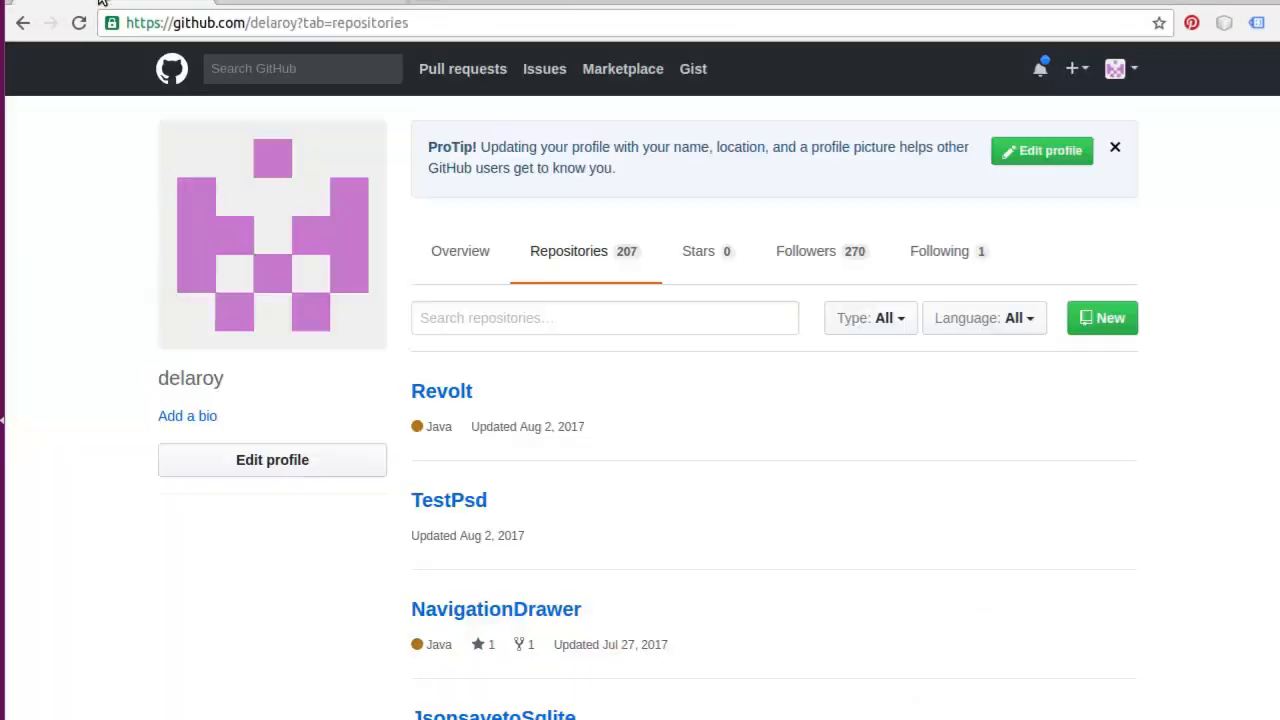
pyautogui.moveTo(272, 460)
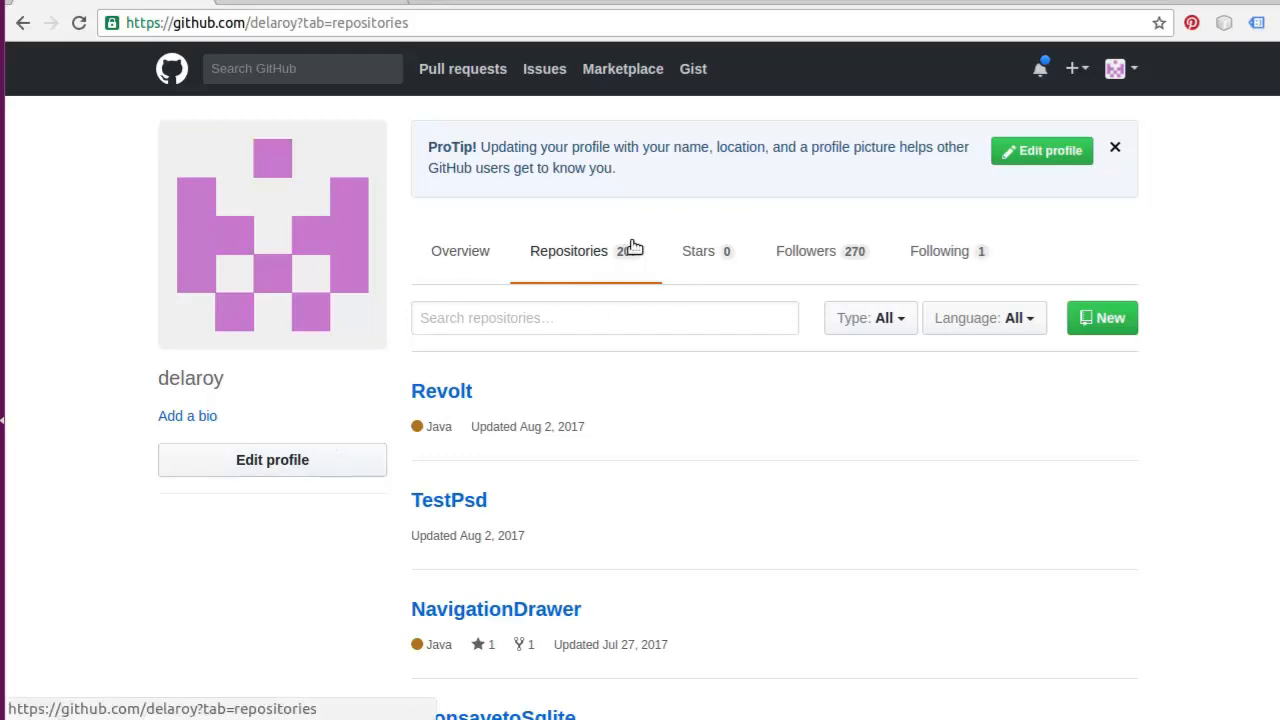
# Reload the GitHub Repositories page so VersionSystem appears at the top.
pyautogui.click(80, 24)
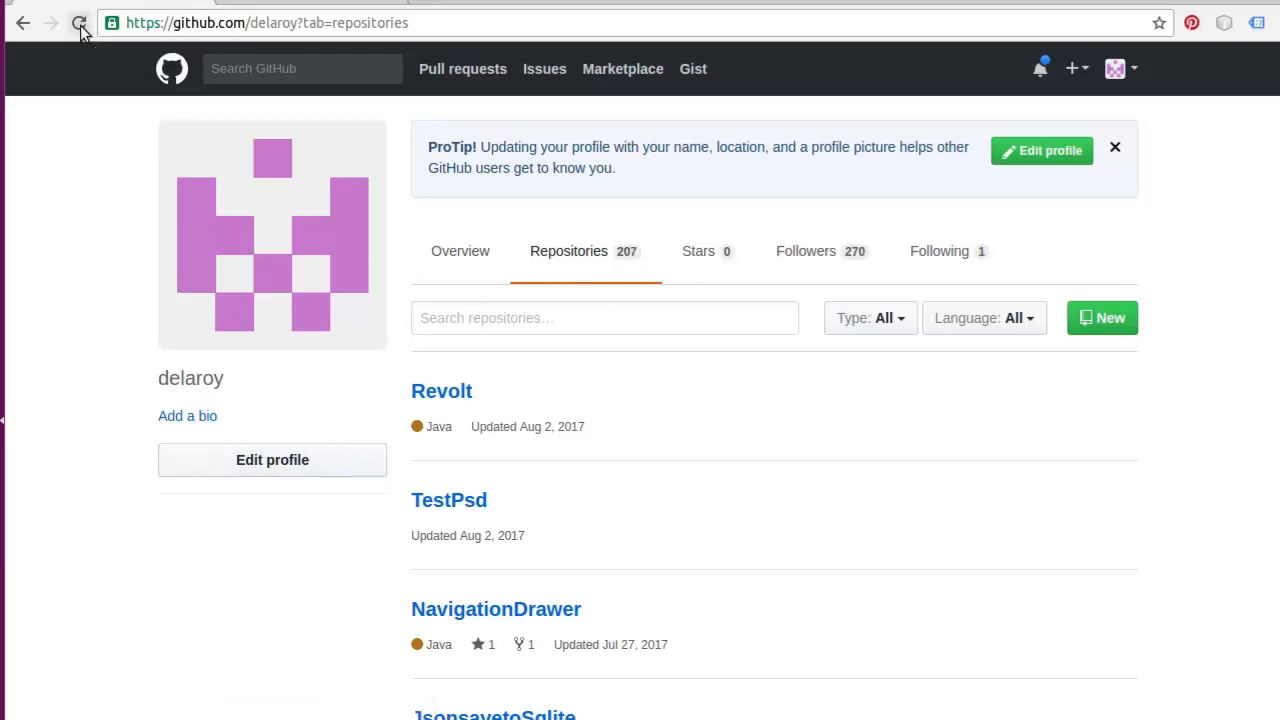
pyautogui.click(80, 22)
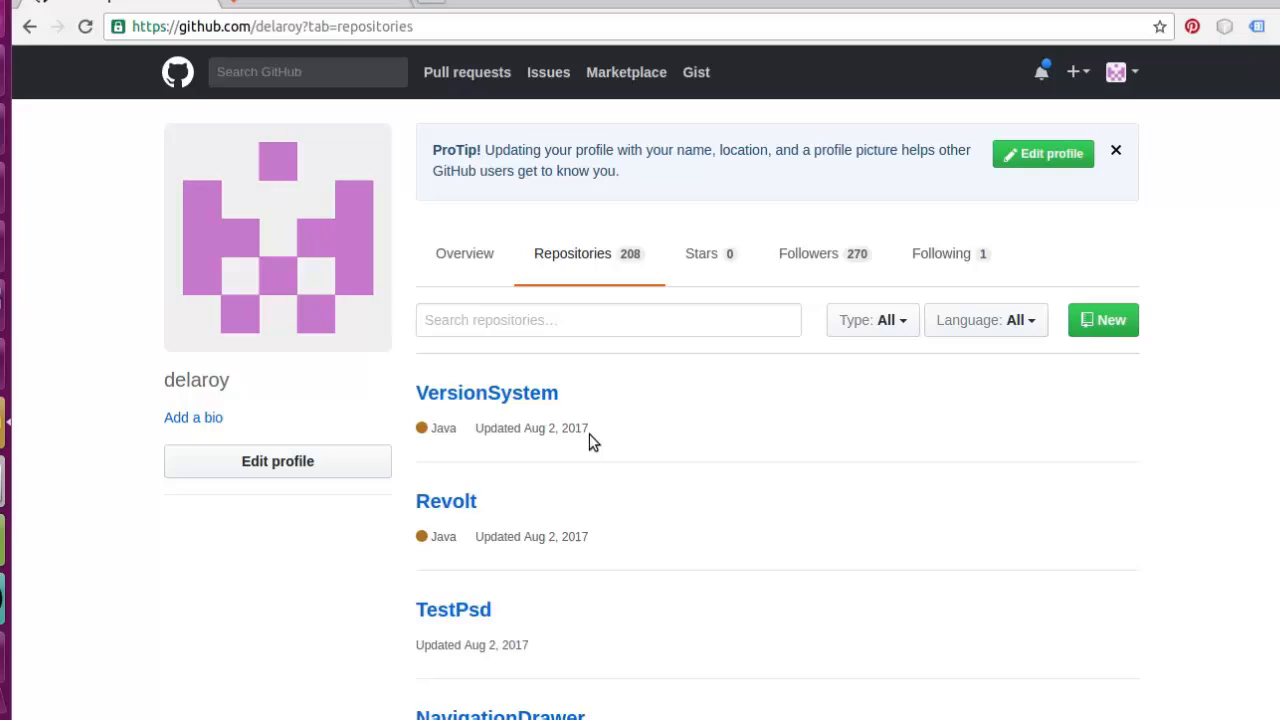
pyautogui.moveTo(548, 392)
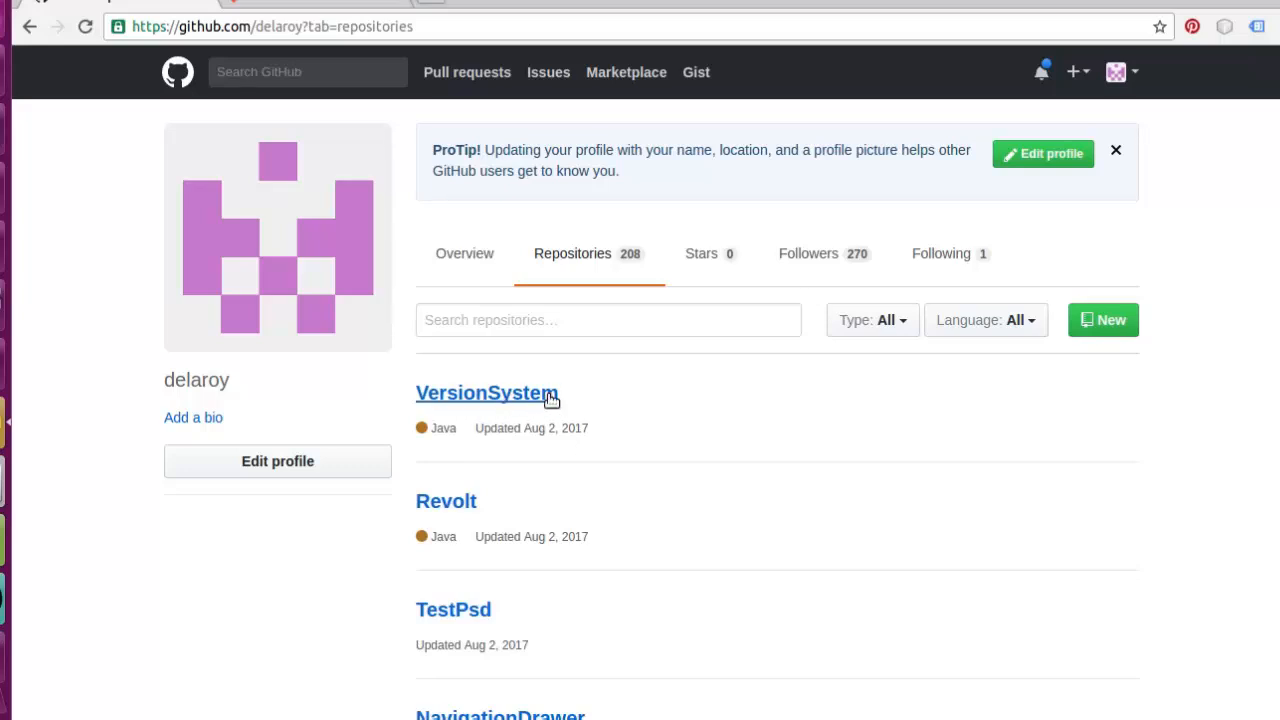
pyautogui.moveTo(512, 412)
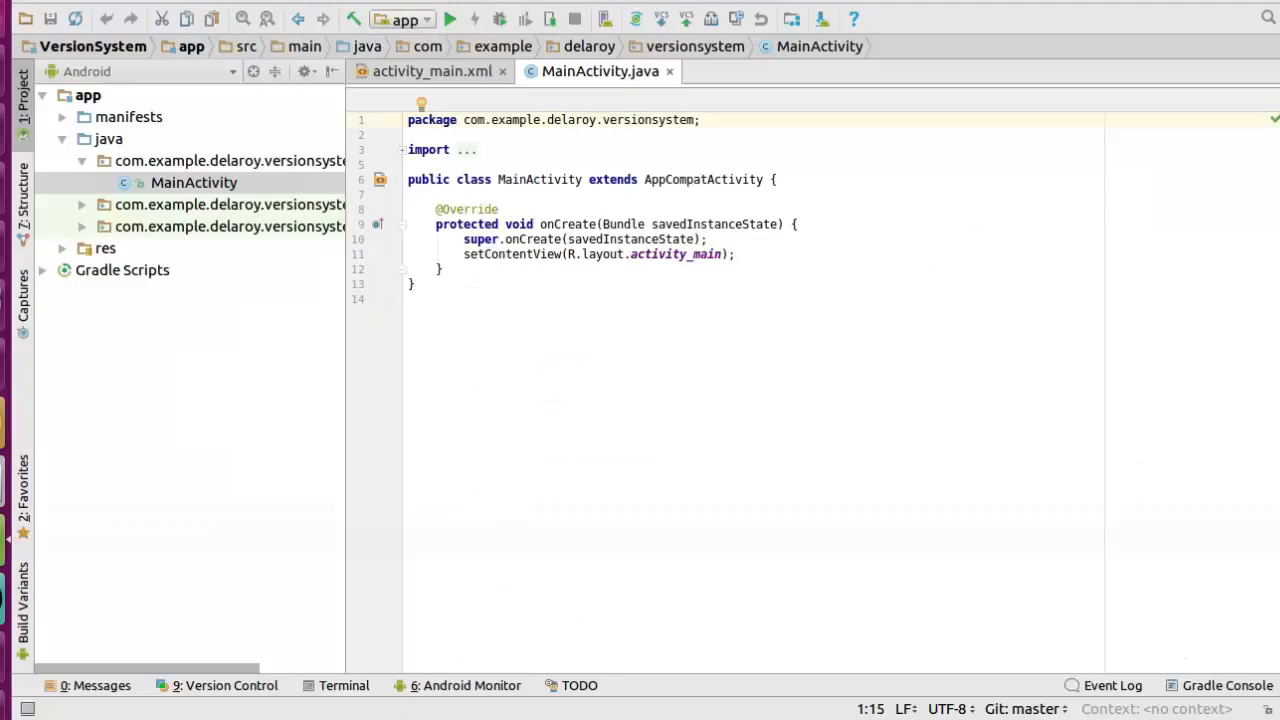
pyautogui.moveTo(786, 296)
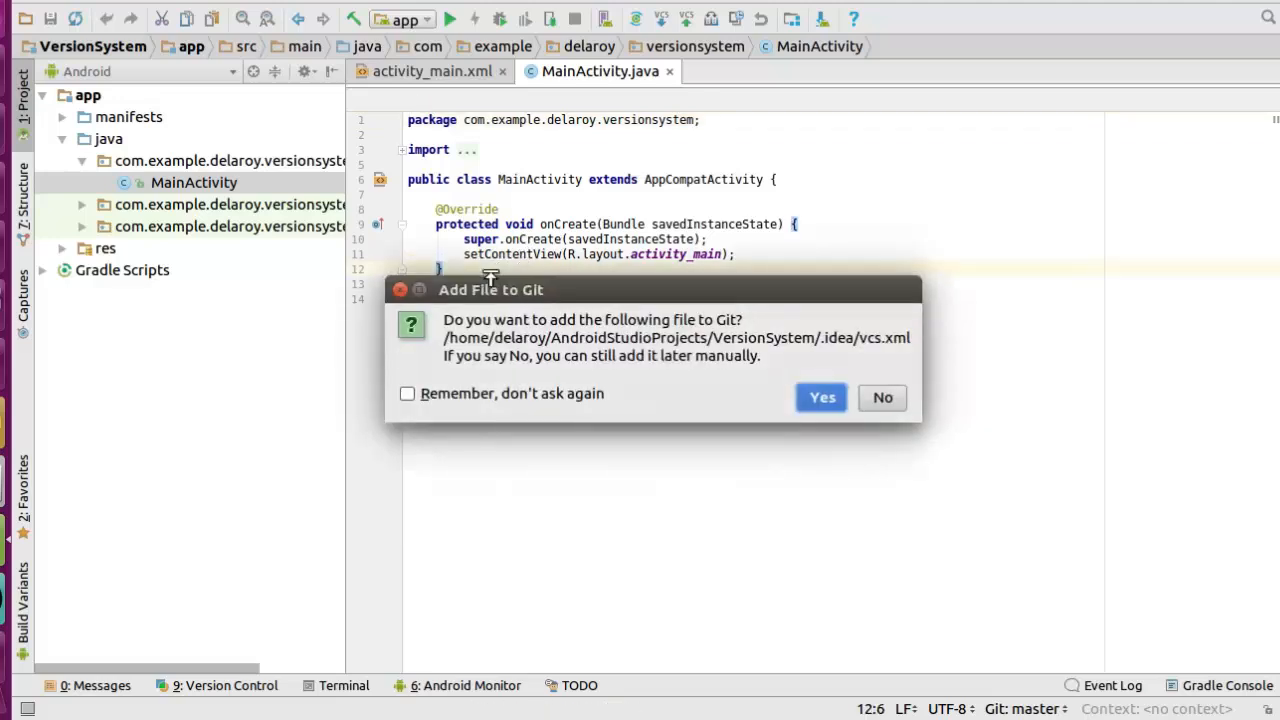
pyautogui.moveTo(880, 396)
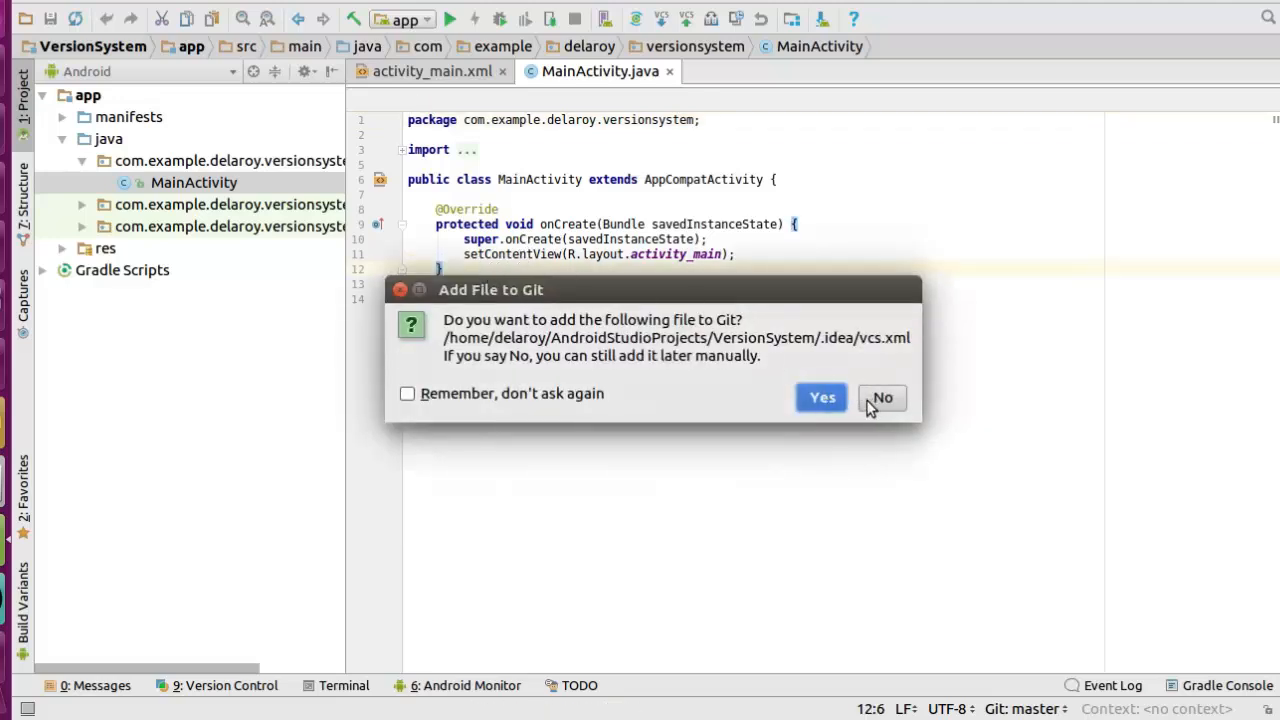
# Decline adding vcs.xml, then write an empty public void Settings() method below onCreate.
pyautogui.click(880, 396)
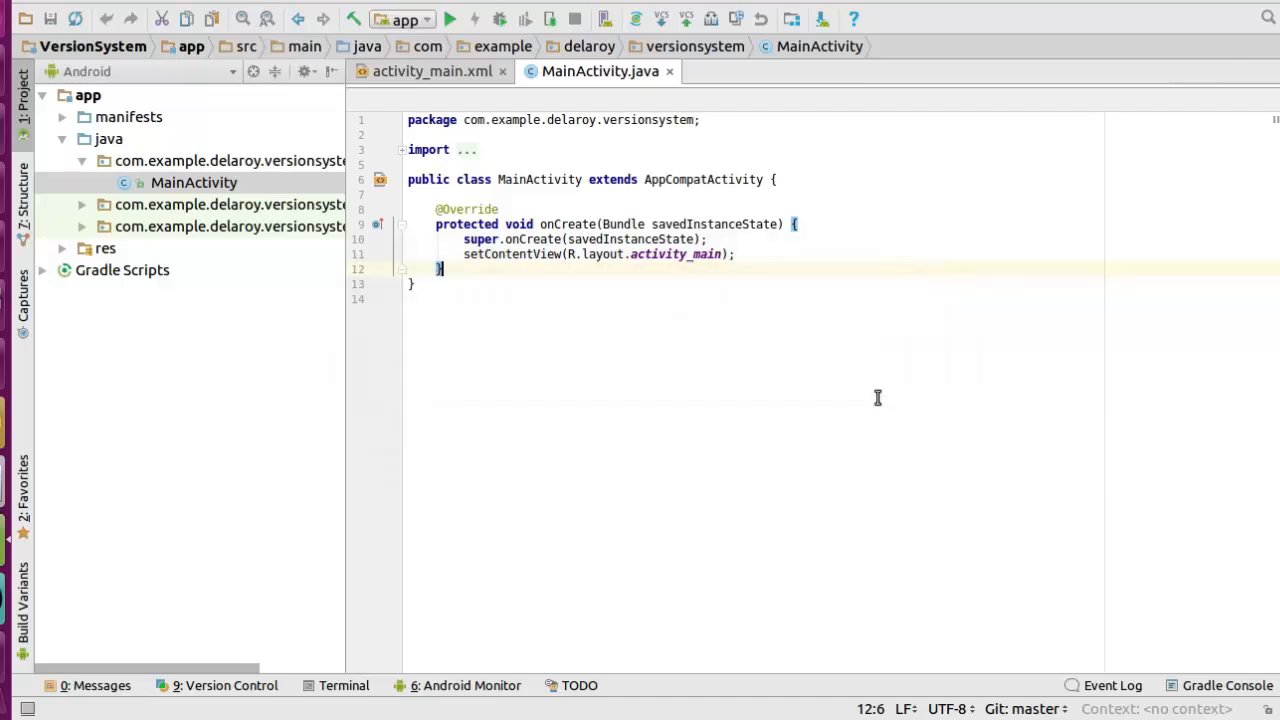
pyautogui.press('Enter')
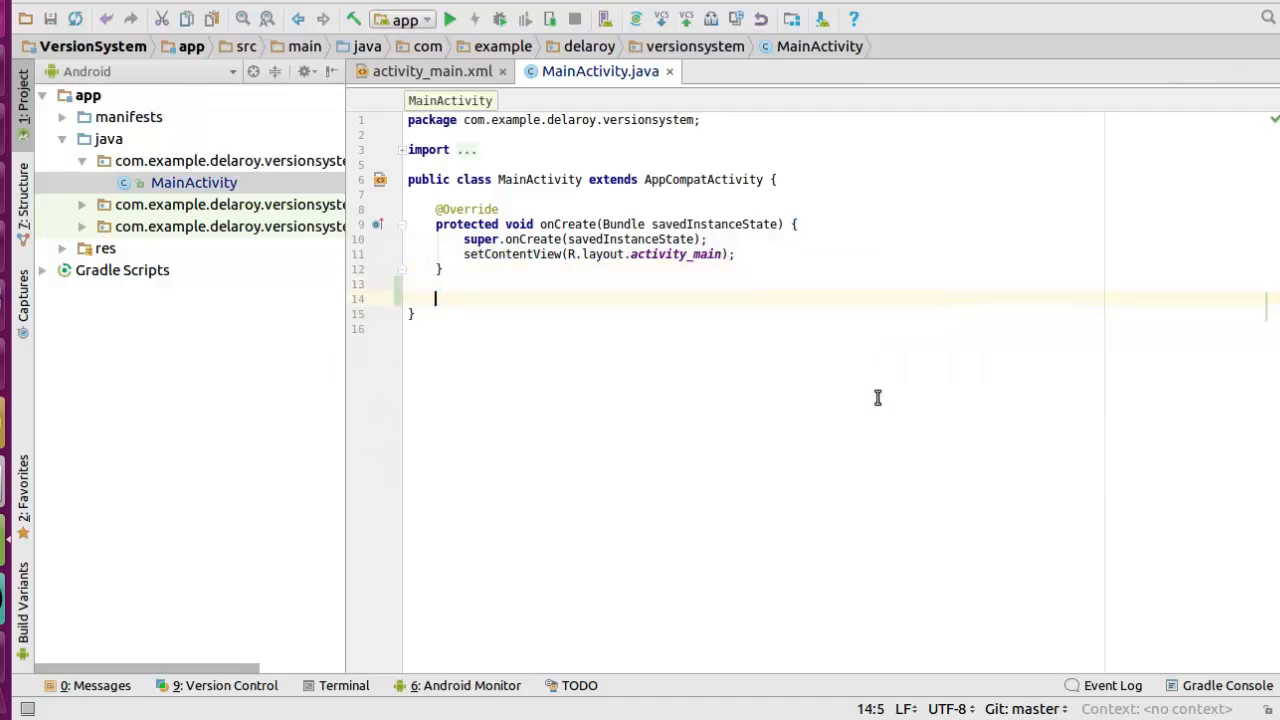
pyautogui.write('pu')
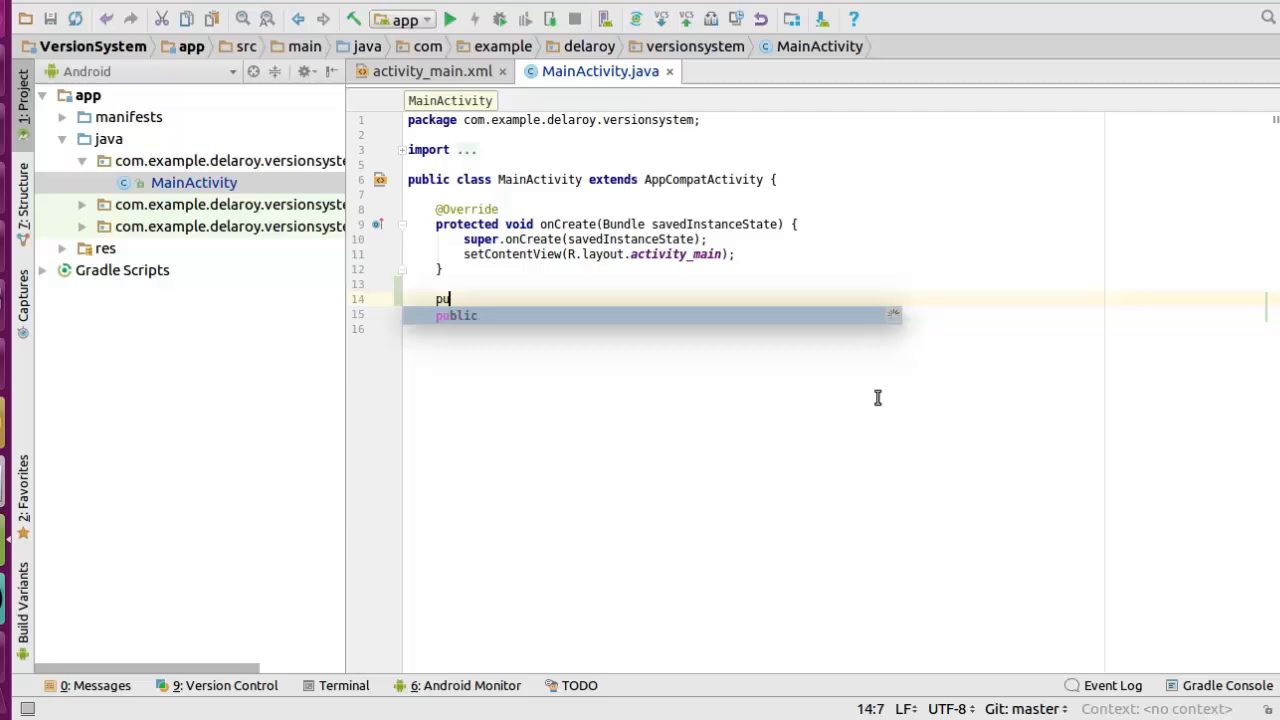
pyautogui.write('blic void')
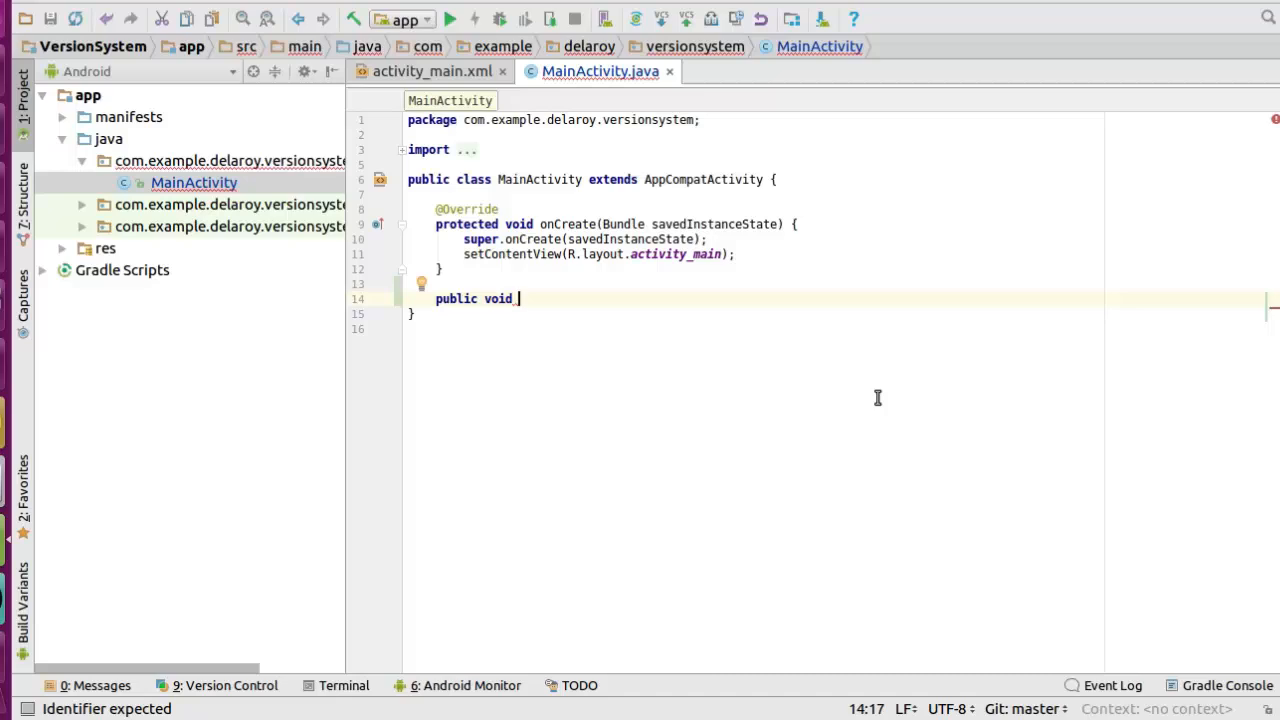
pyautogui.write('Set')
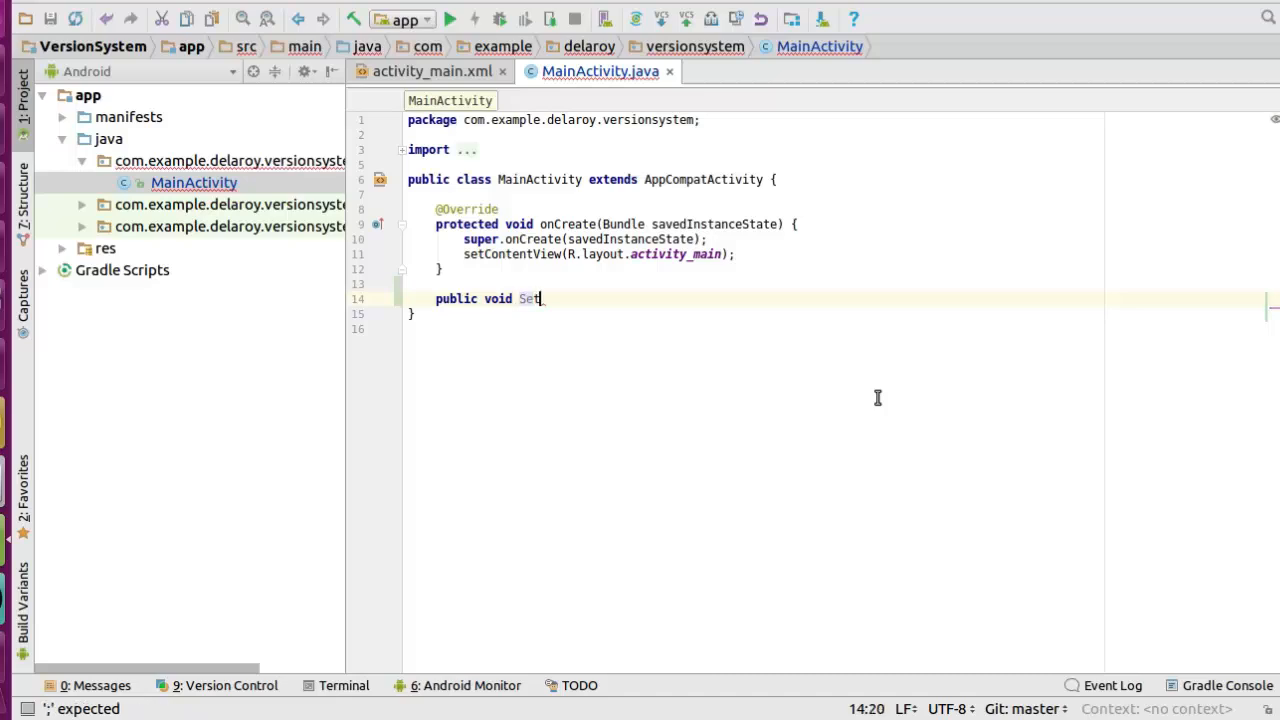
pyautogui.write('tings')
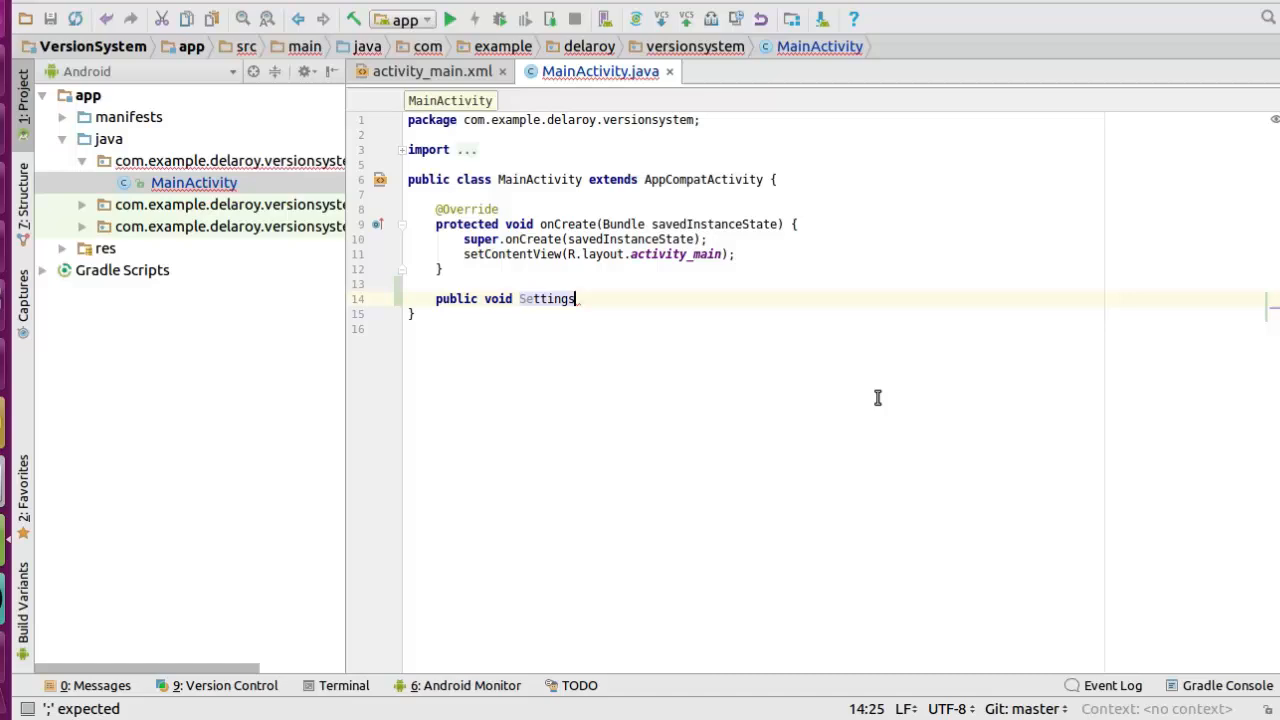
pyautogui.write('(){')
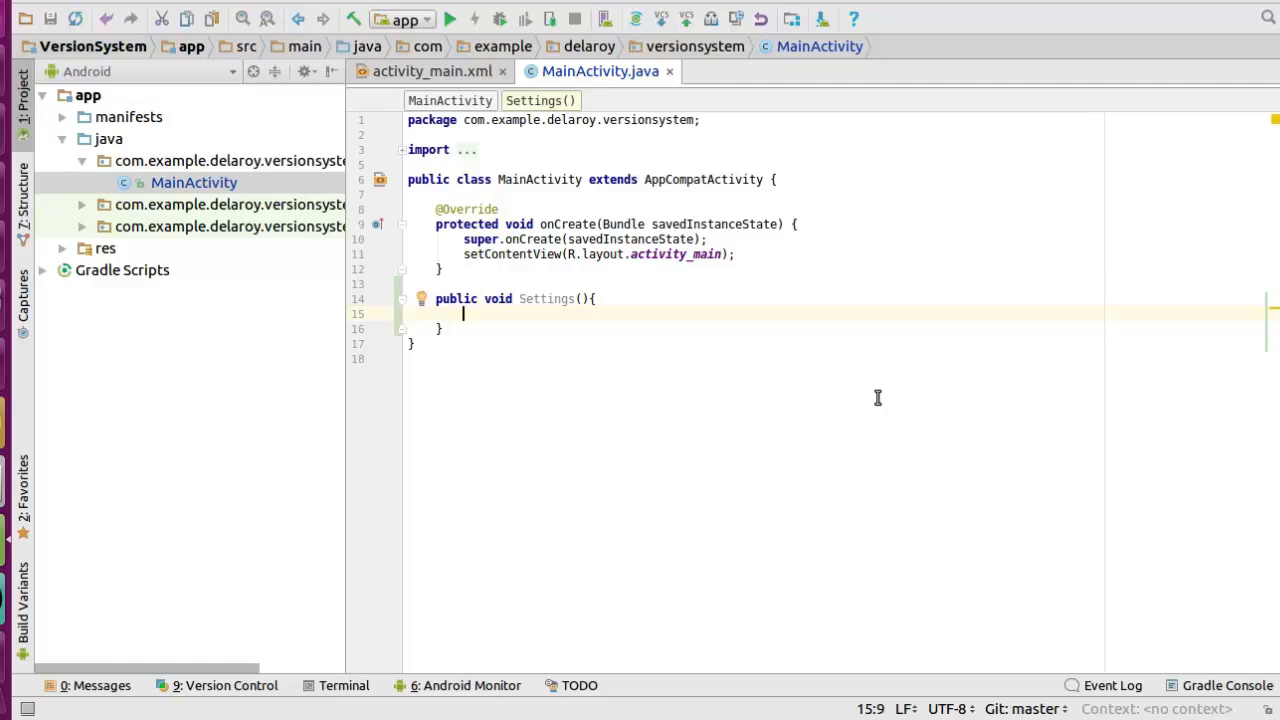
pyautogui.moveTo(696, 56)
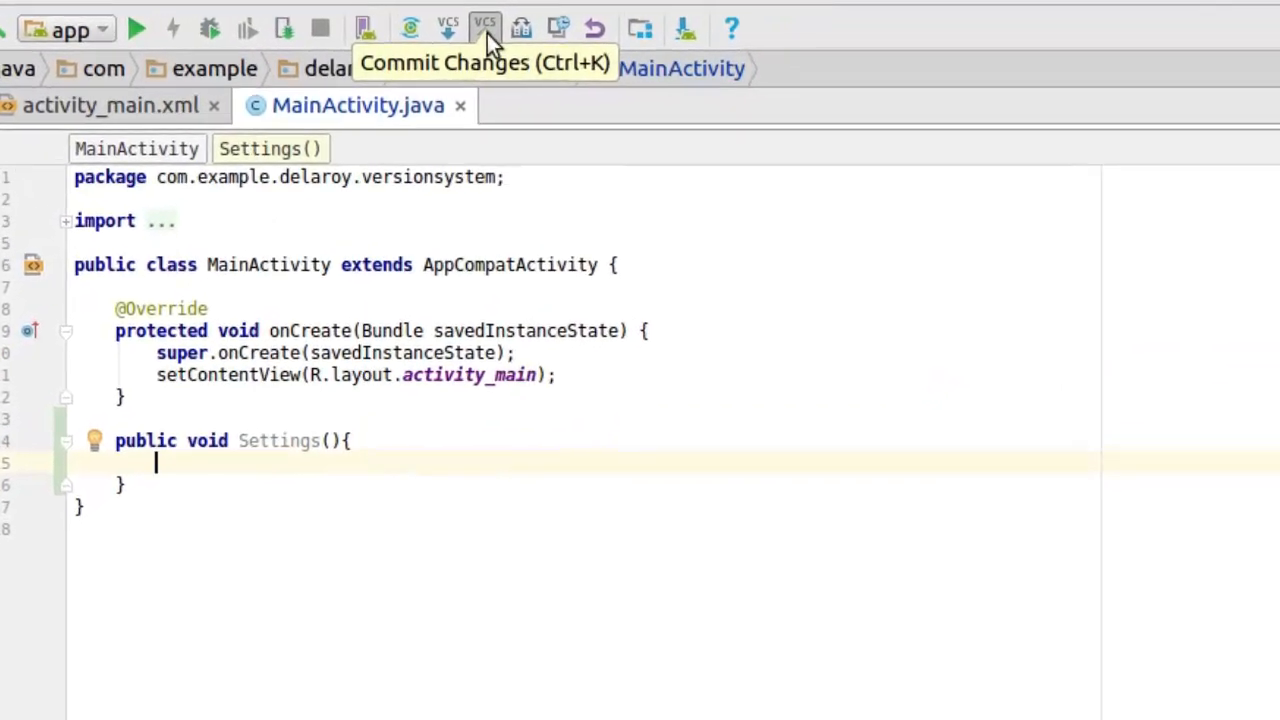
pyautogui.moveTo(486, 28)
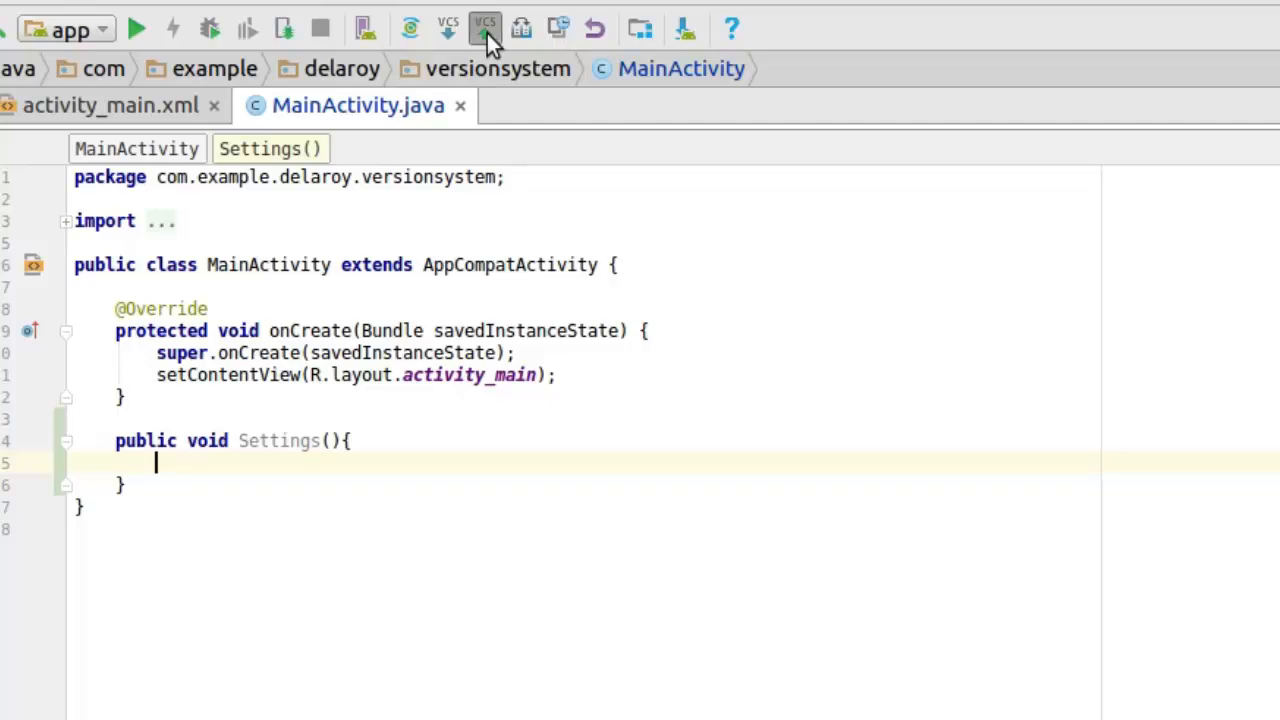
# Commit the MainActivity change with message 'second commit' and choose Commit and Push.
pyautogui.click(484, 28)
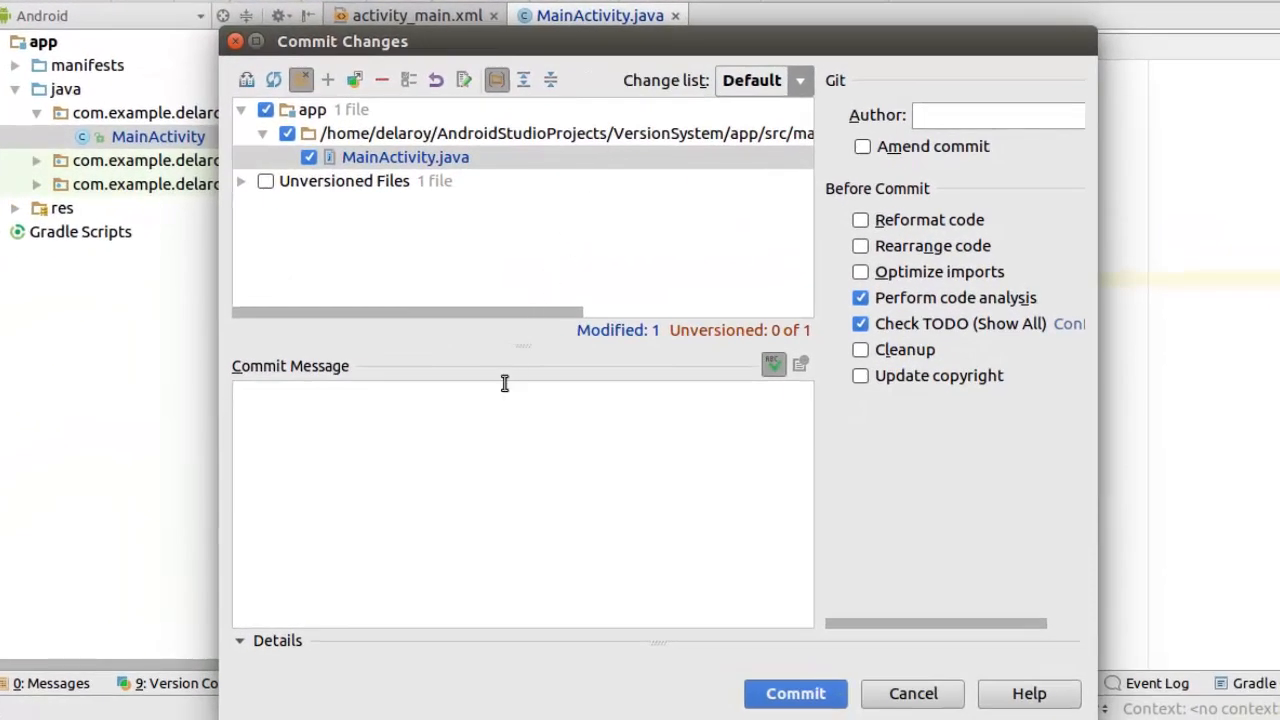
pyautogui.moveTo(462, 424)
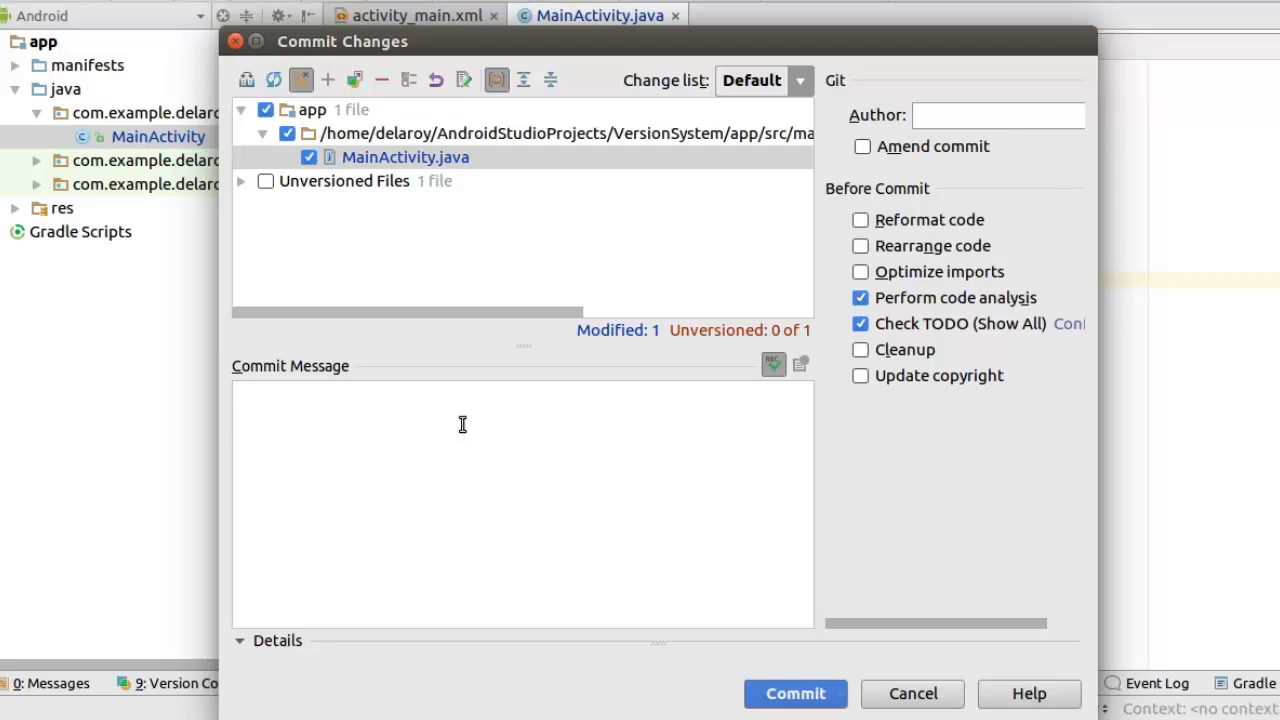
pyautogui.write('secon')
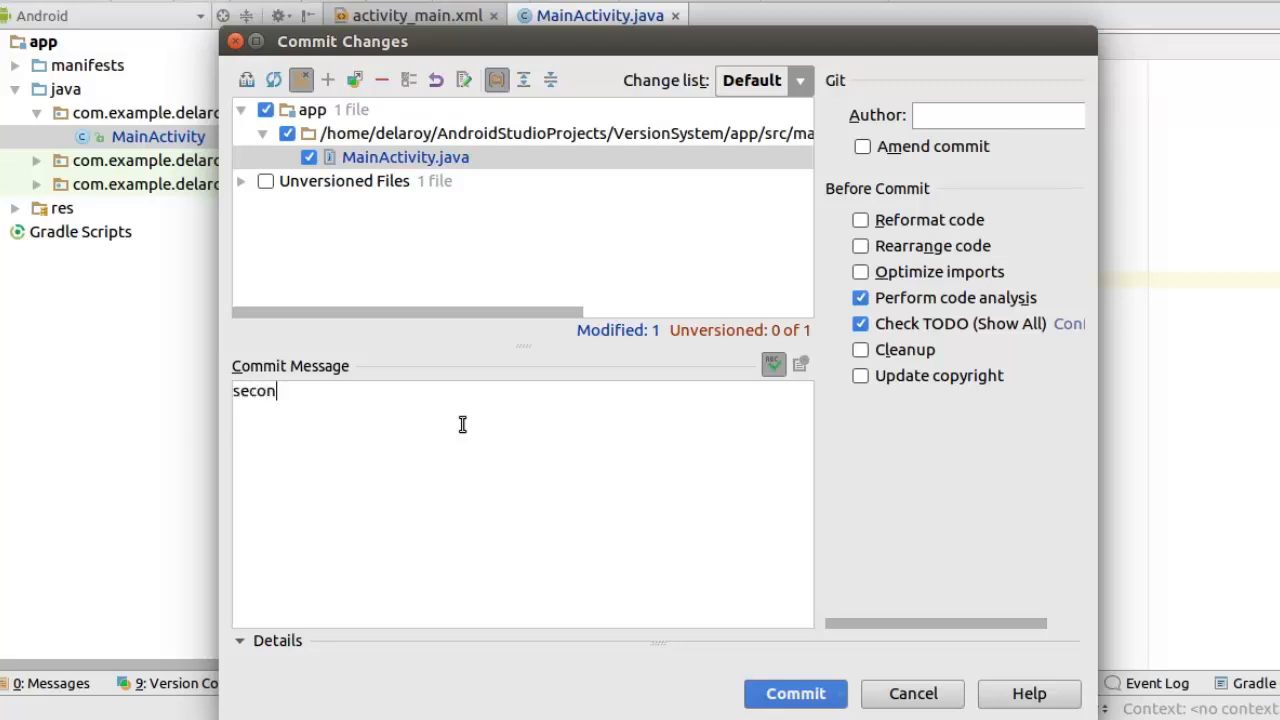
pyautogui.write('d co')
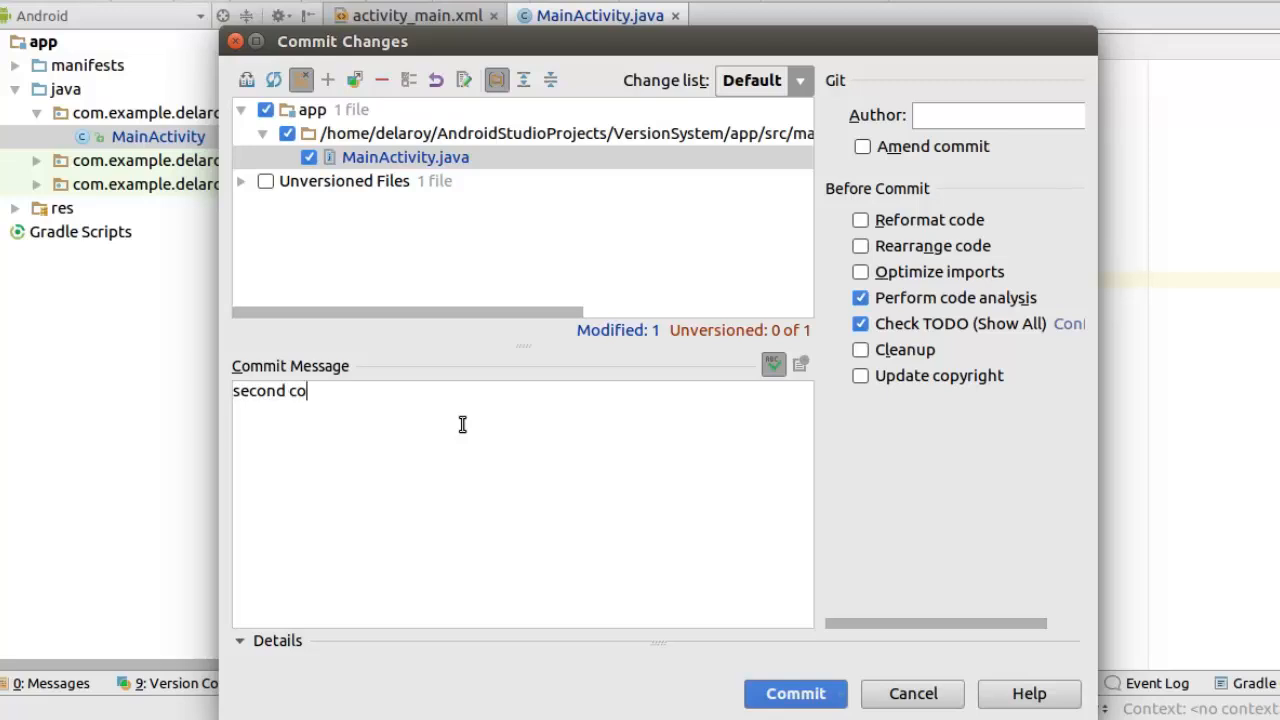
pyautogui.write('mmit')
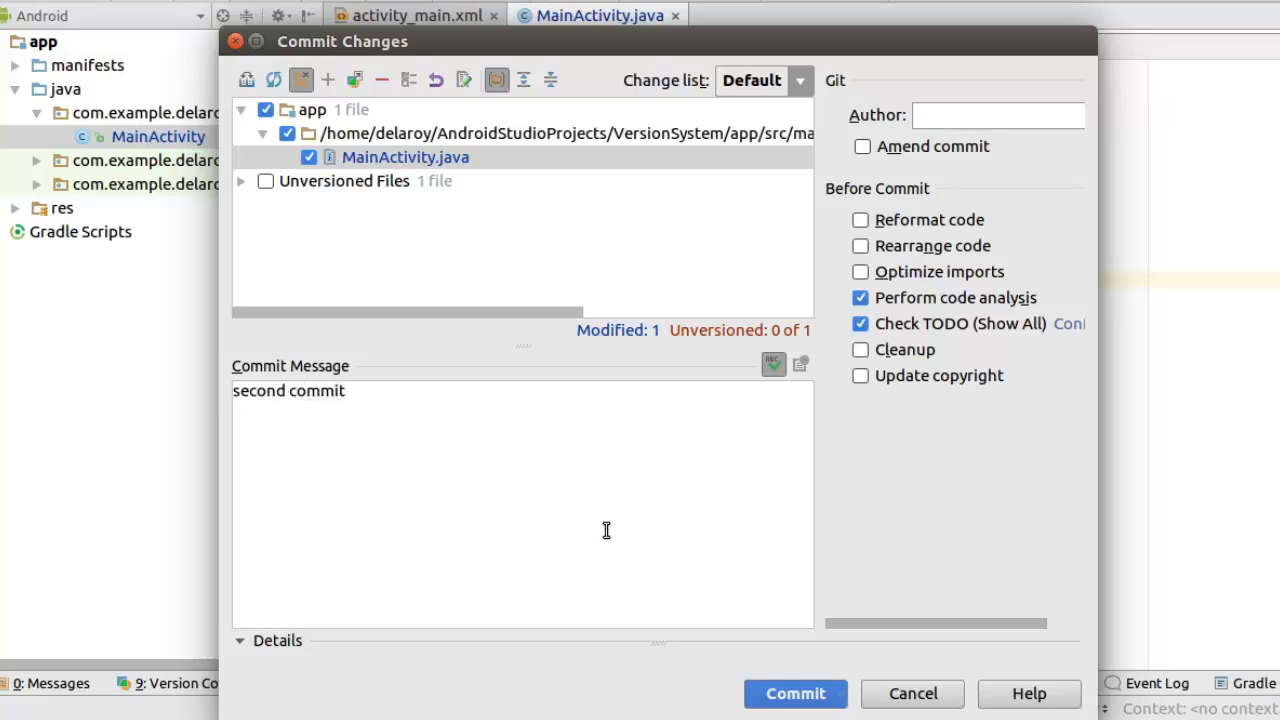
pyautogui.click(796, 692)
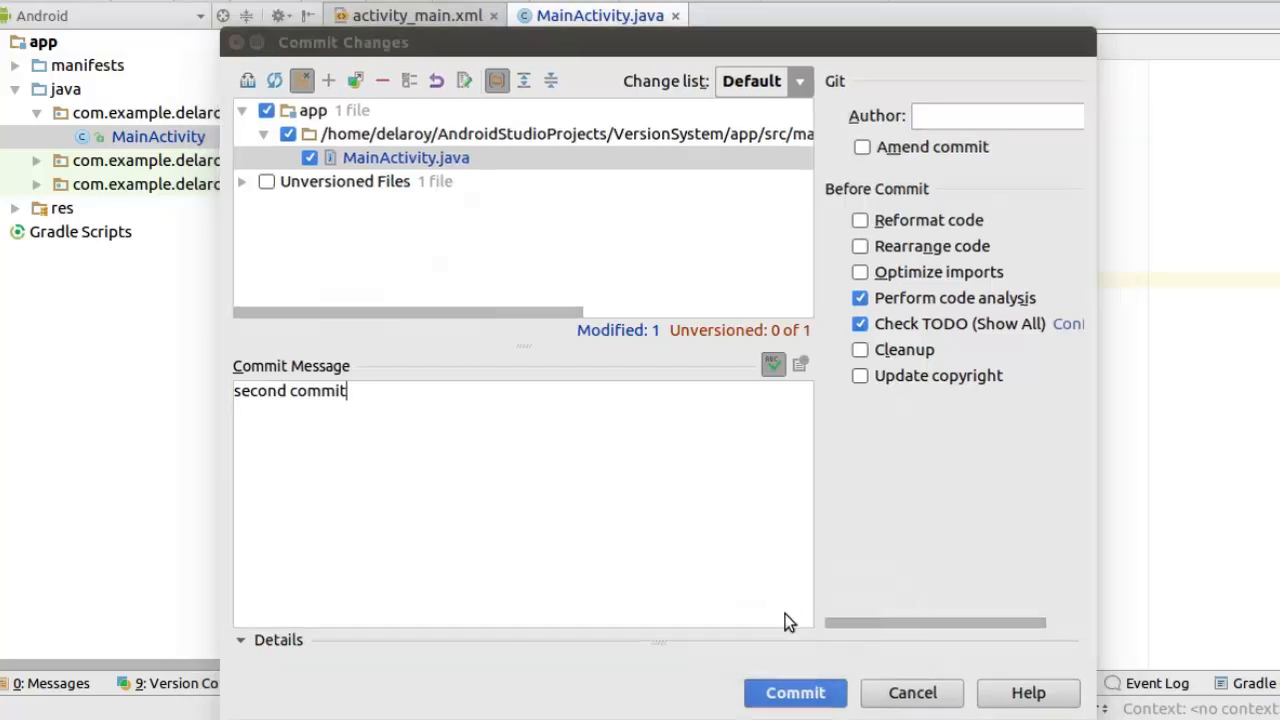
pyautogui.click(796, 692)
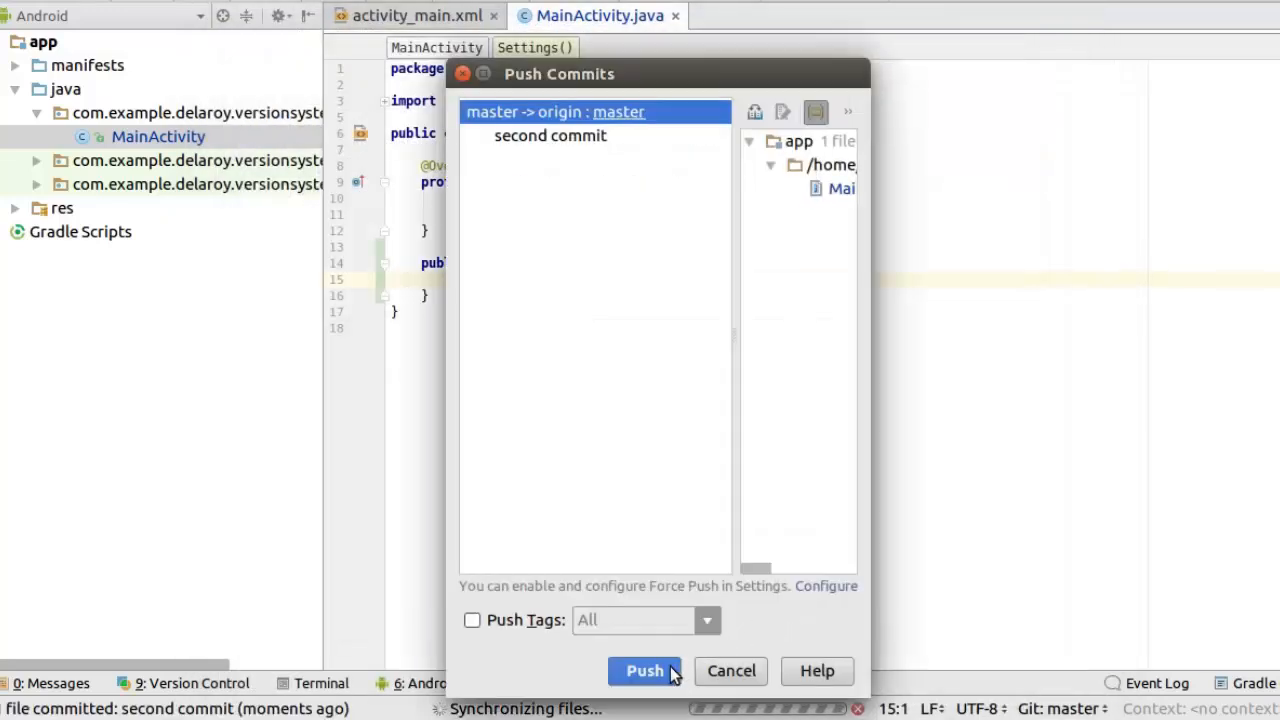
# Push the 'second commit' to origin master.
pyautogui.click(644, 672)
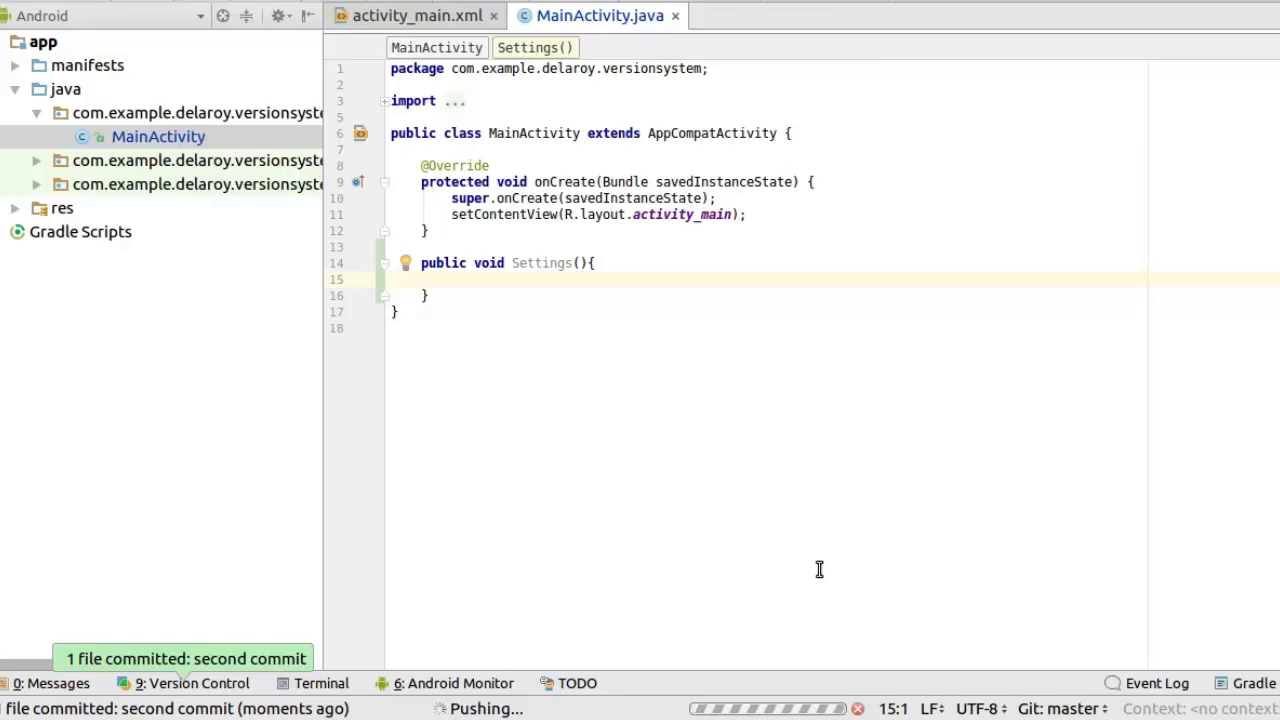
pyautogui.moveTo(556, 624)
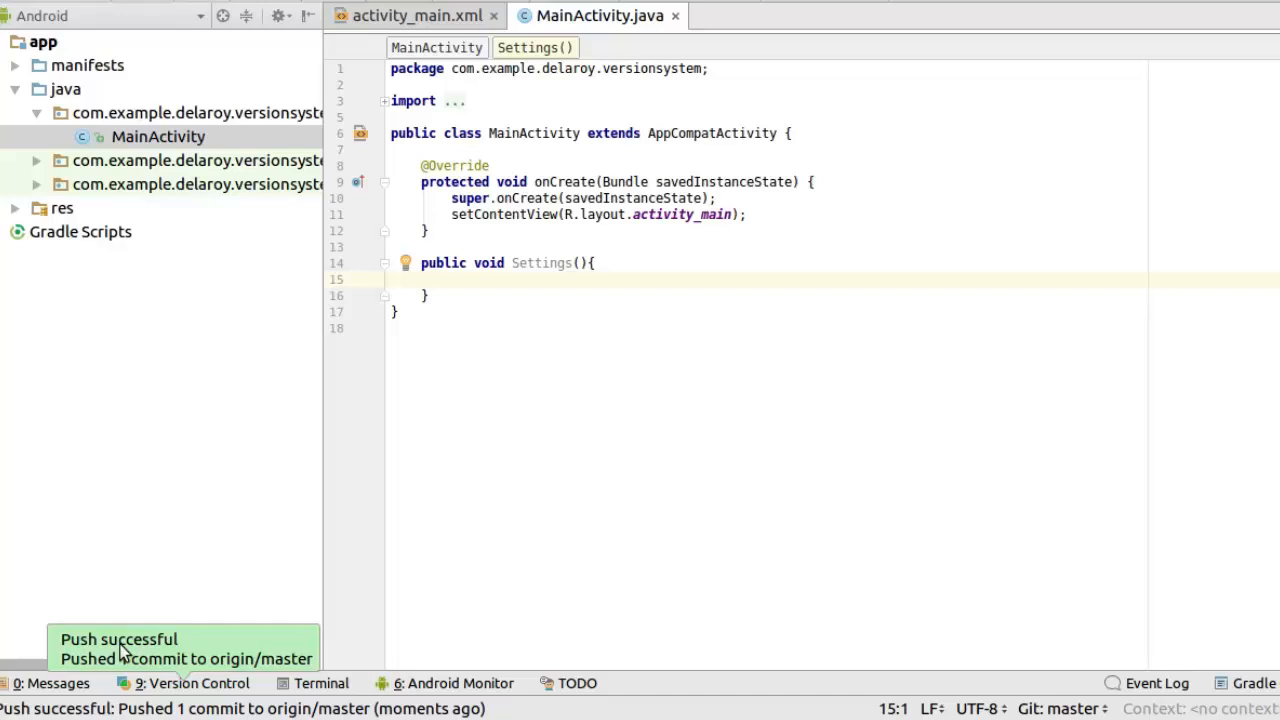
pyautogui.moveTo(896, 640)
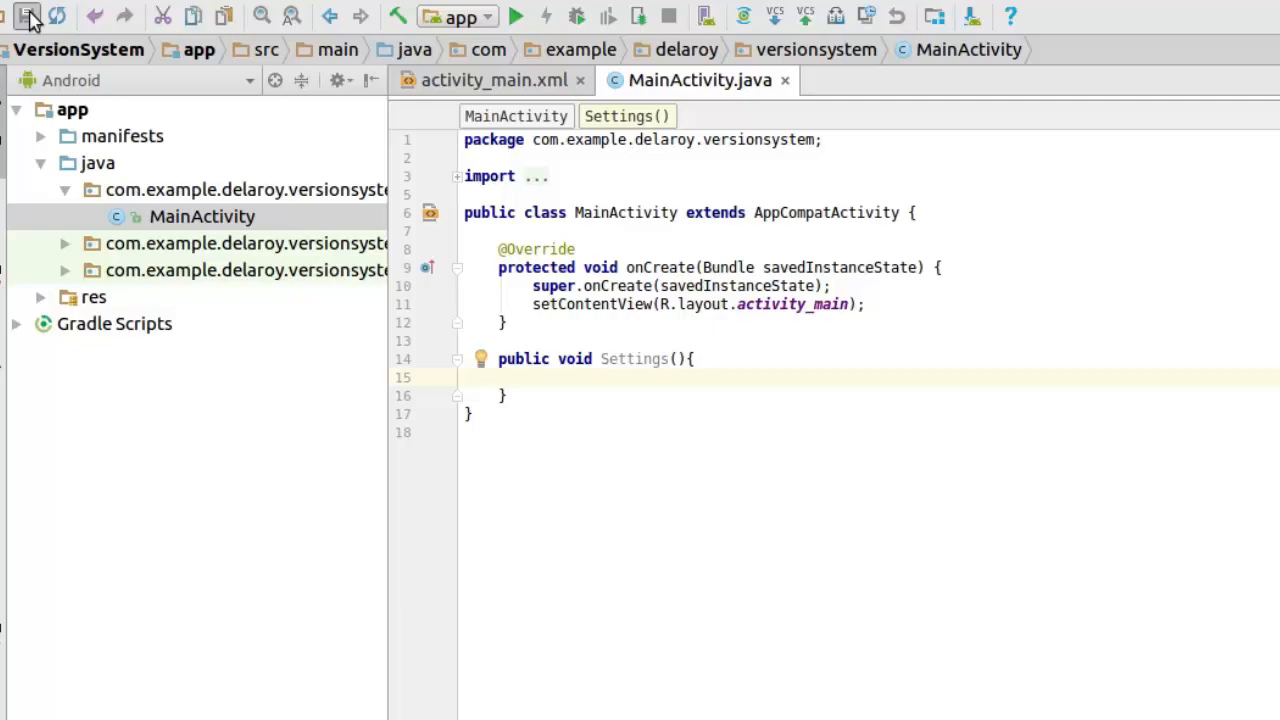
# Bring up the File > New choices including Project from Version Control.
pyautogui.click(20, 28)
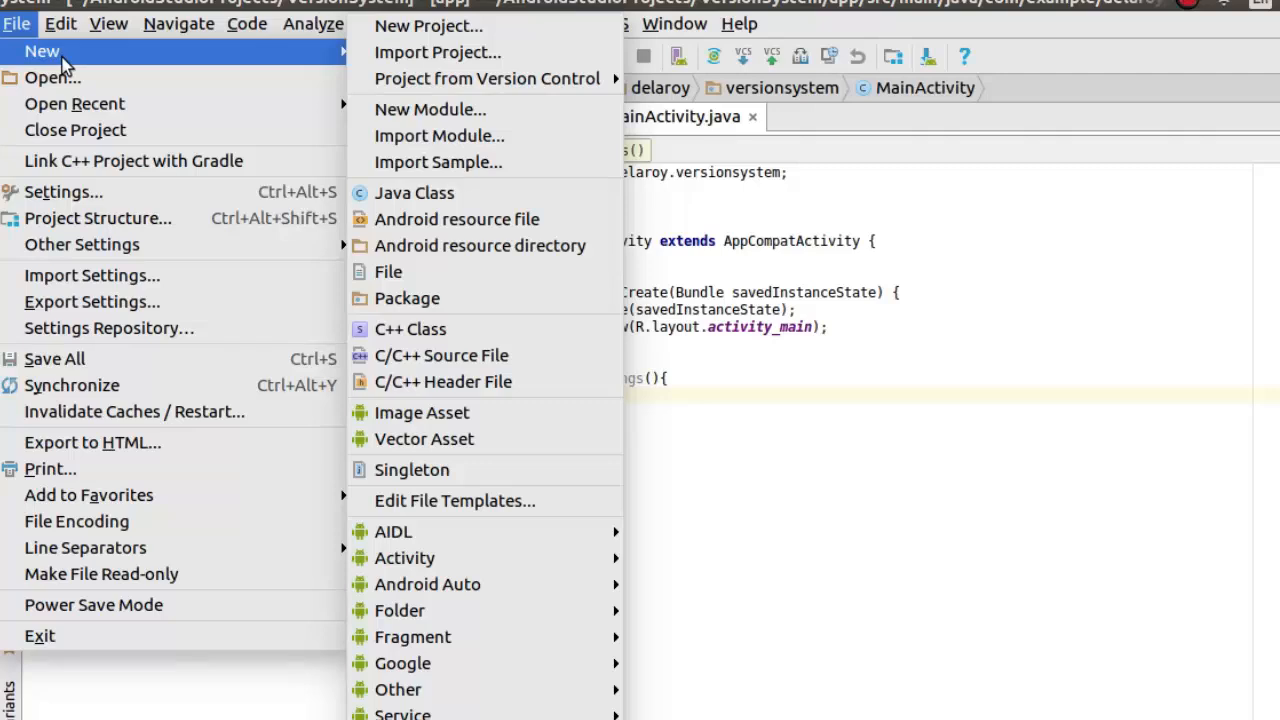
pyautogui.moveTo(428, 26)
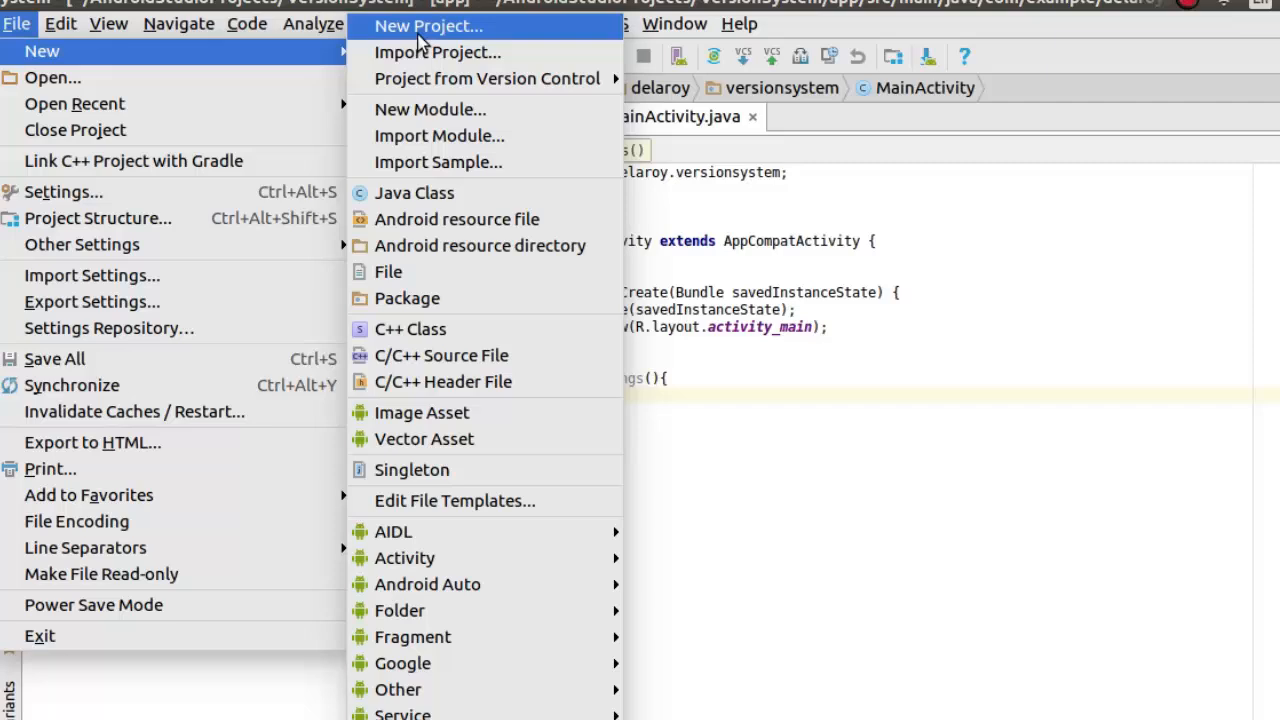
pyautogui.moveTo(484, 78)
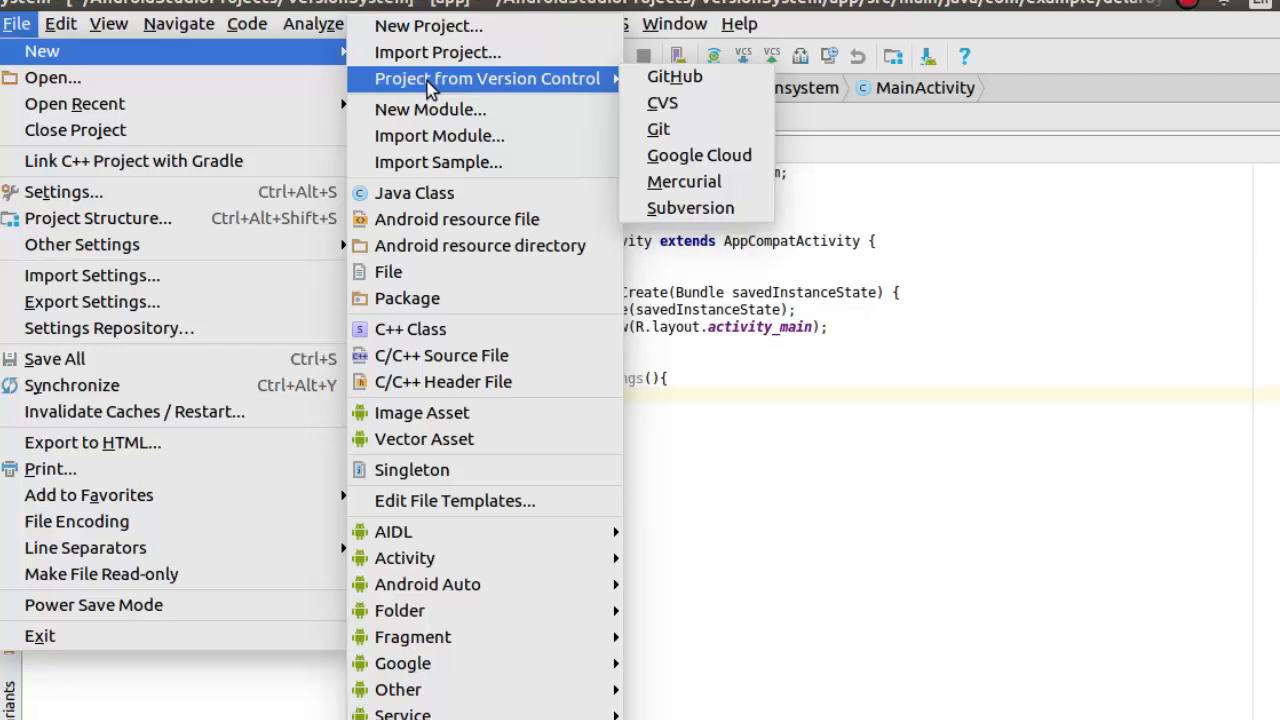
pyautogui.moveTo(772, 276)
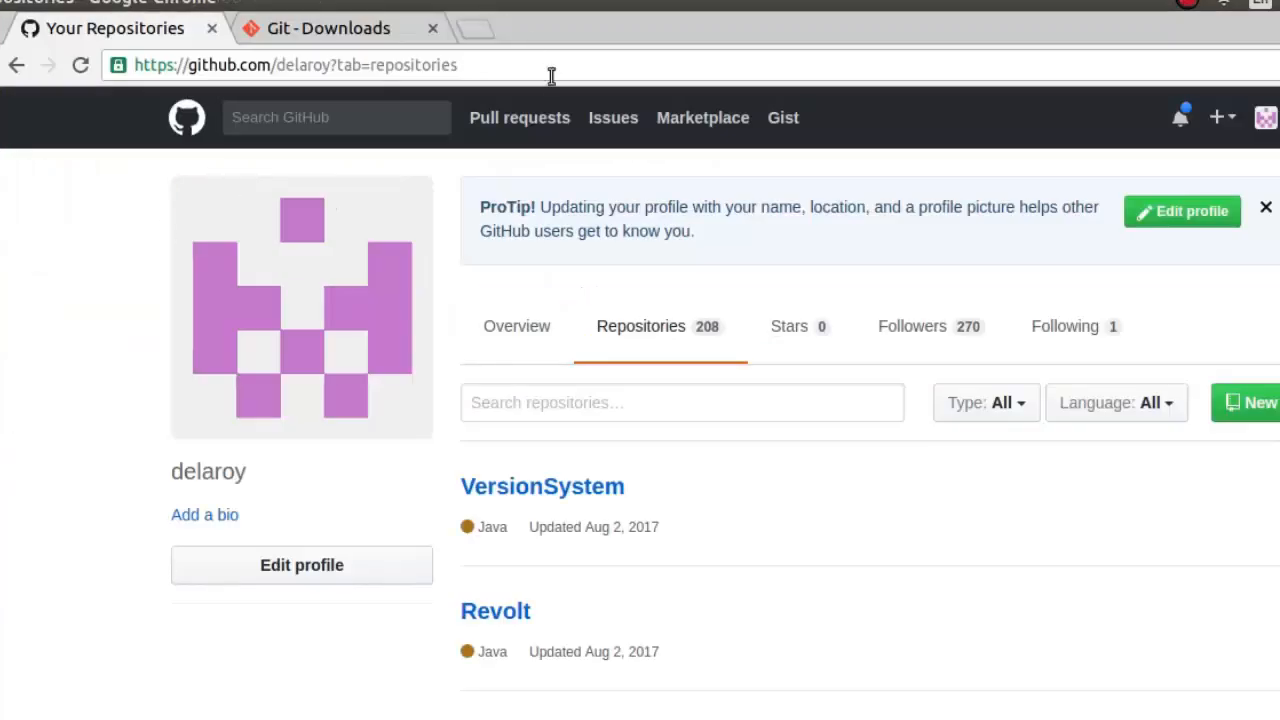
# Browse the delaroy repositories list on GitHub and select the BakingRecipe repository.
pyautogui.scroll(-3)
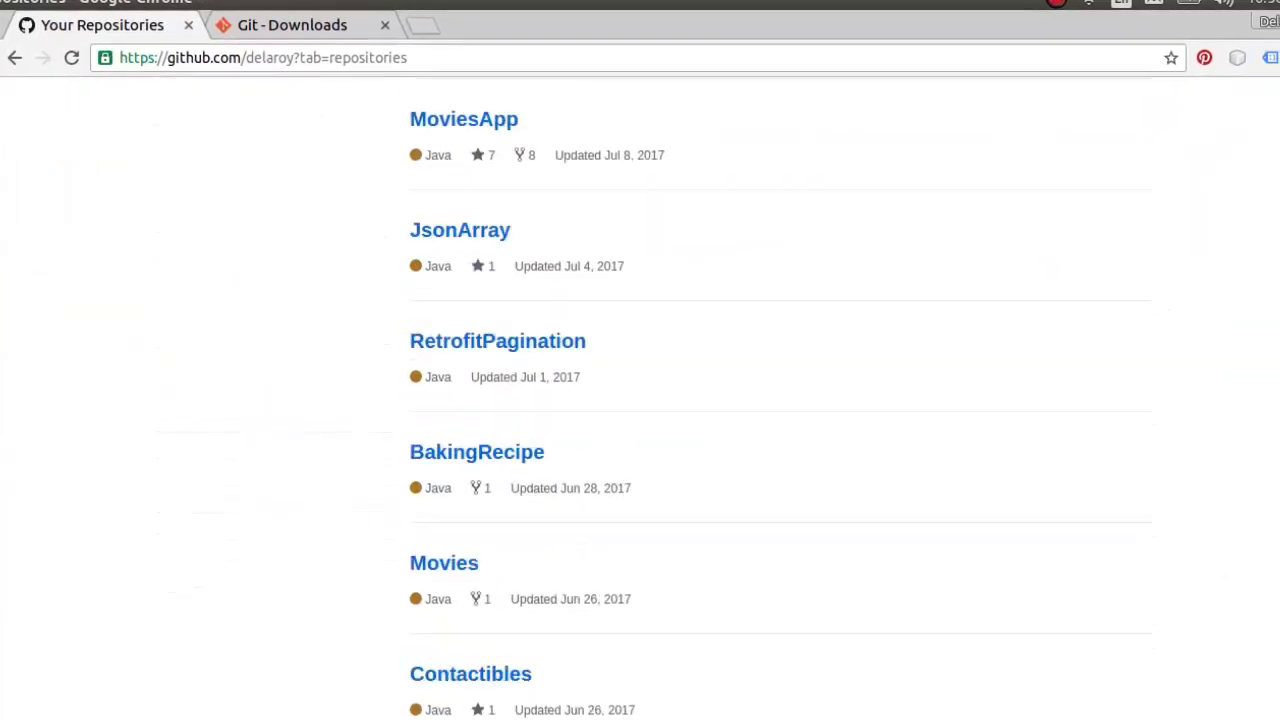
pyautogui.scroll(-3)
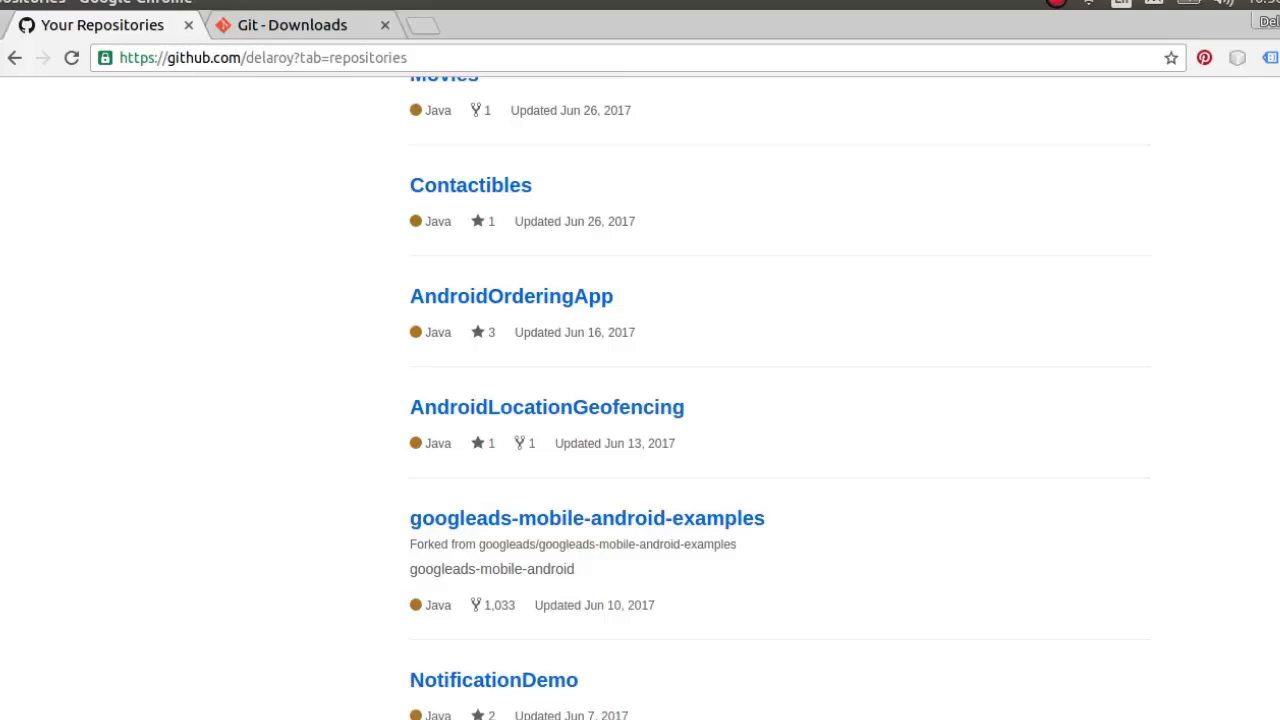
pyautogui.scroll(3)
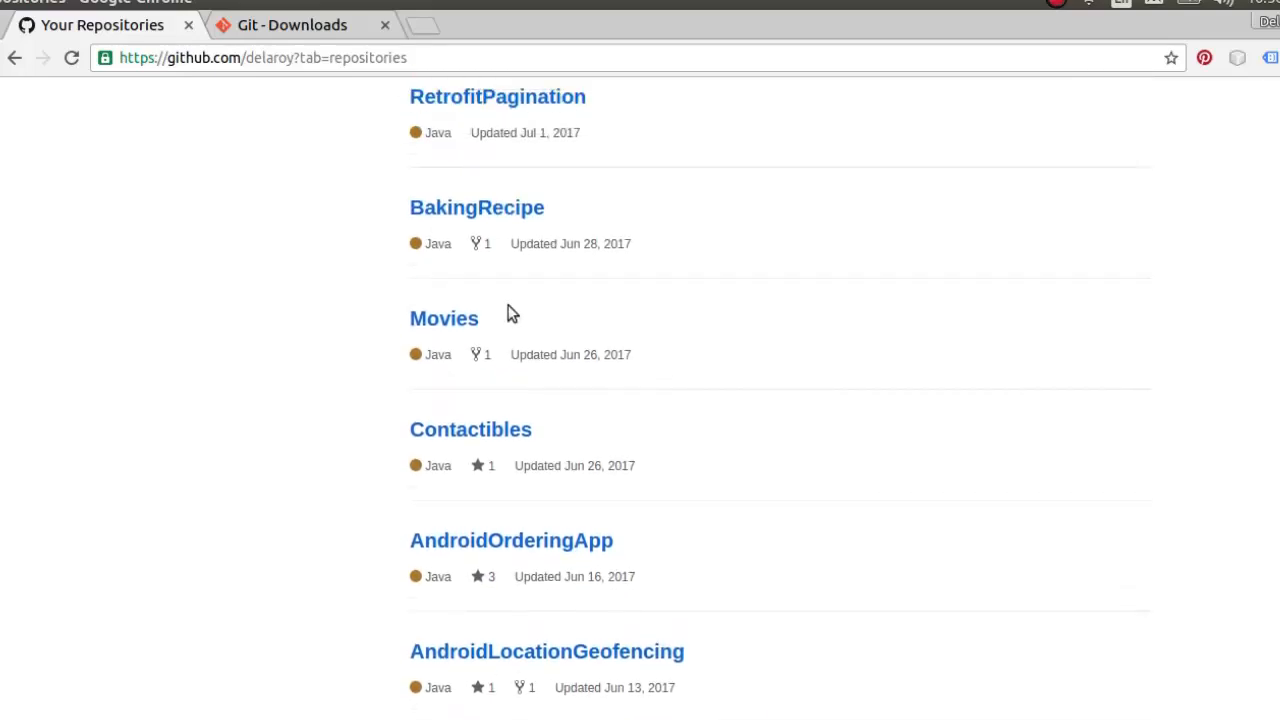
pyautogui.moveTo(480, 206)
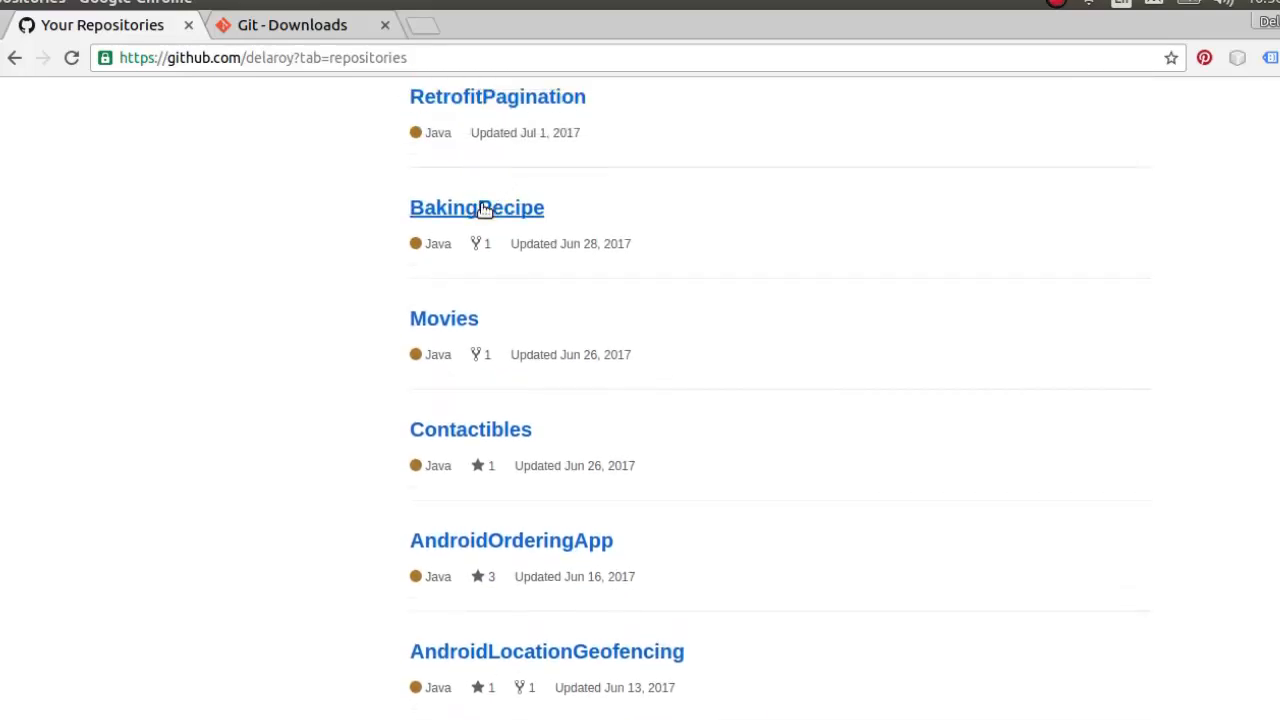
pyautogui.click(476, 206)
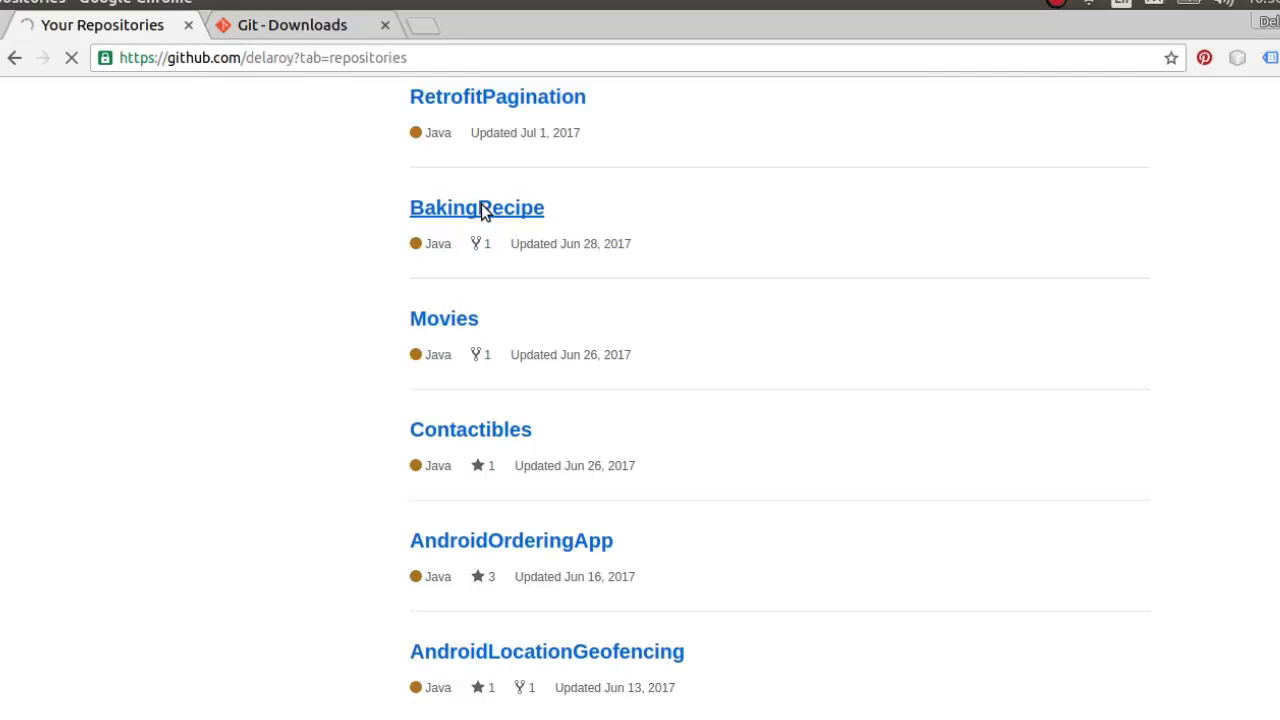
pyautogui.click(476, 206)
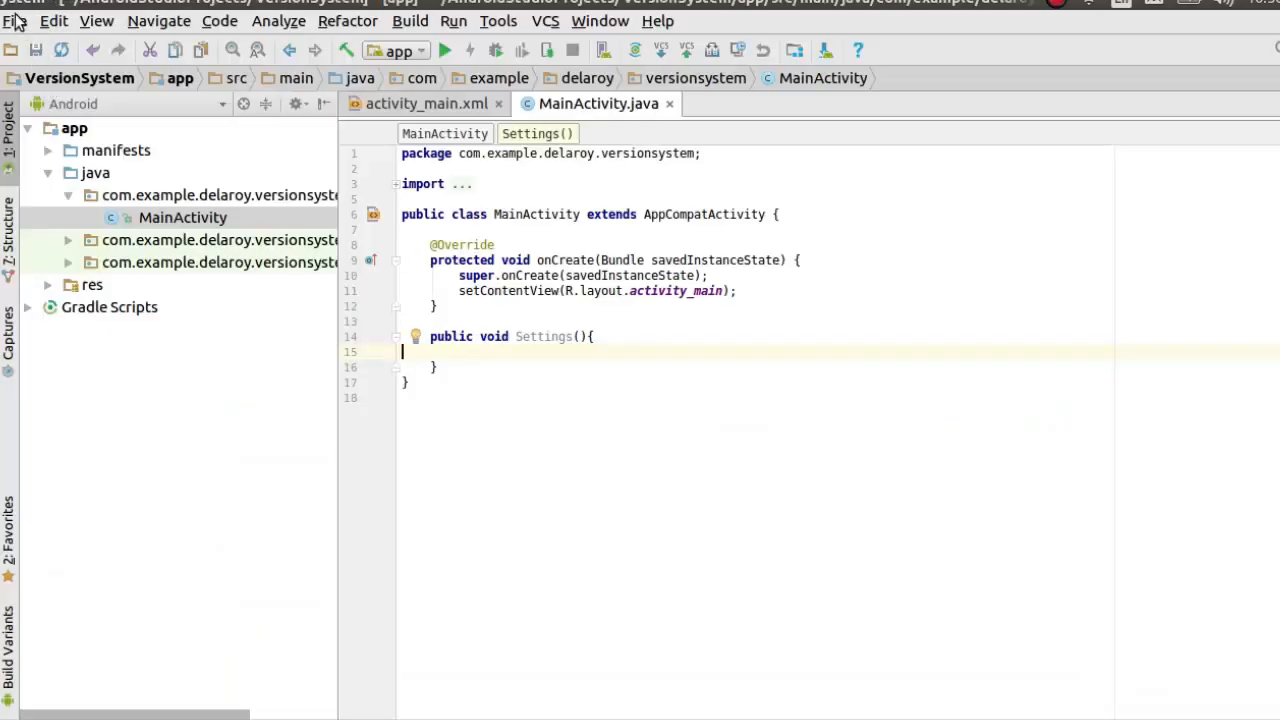
# Bring up the File > New choices for Project from Version Control again.
pyautogui.click(16, 20)
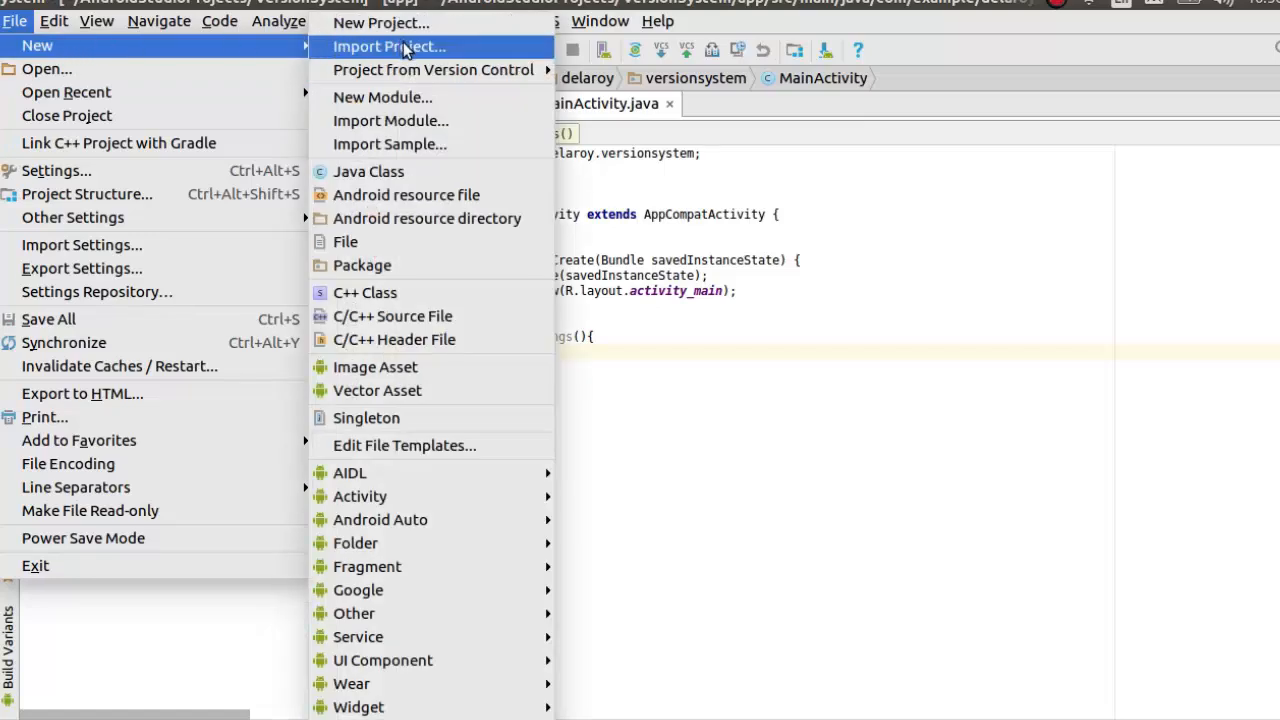
pyautogui.moveTo(432, 68)
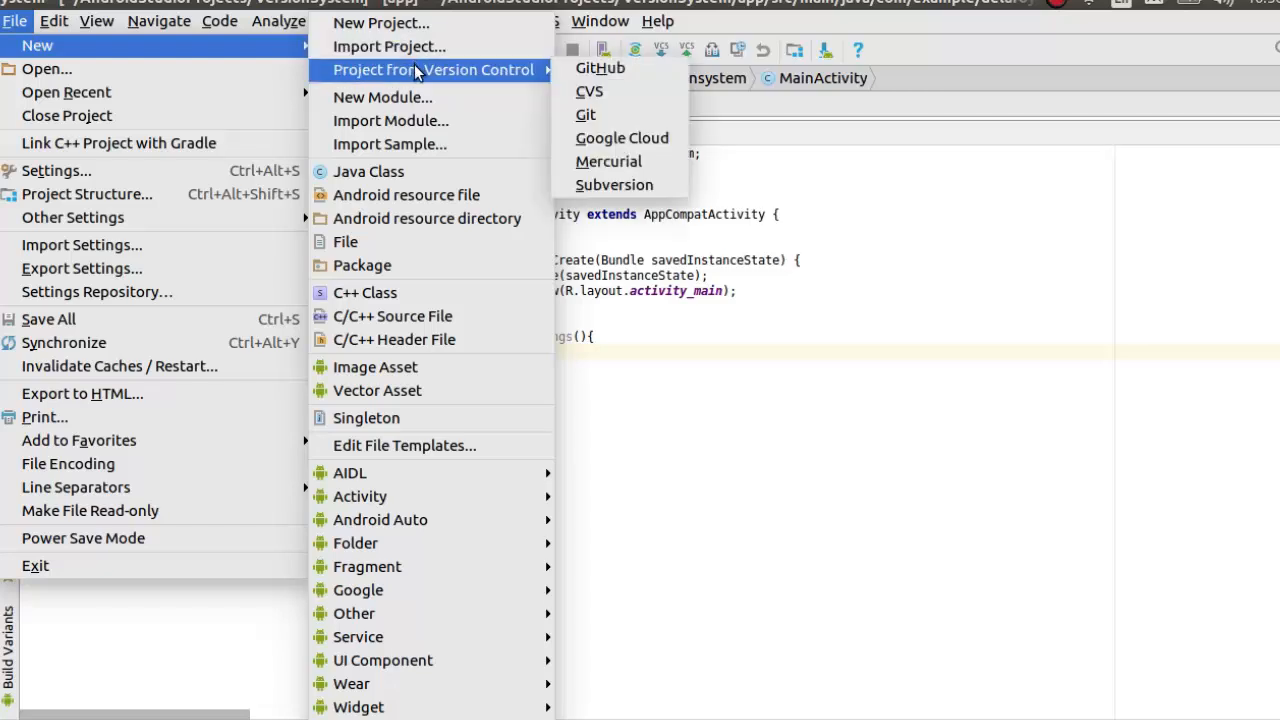
pyautogui.moveTo(600, 68)
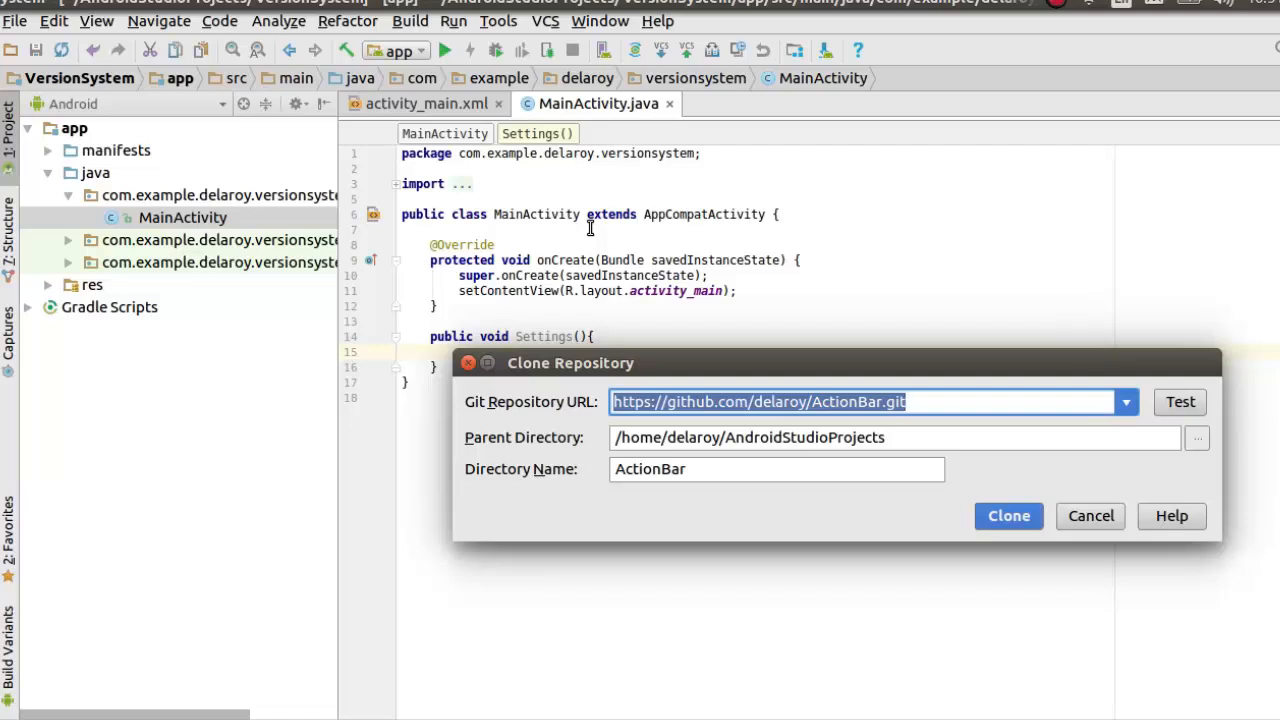
pyautogui.moveTo(950, 284)
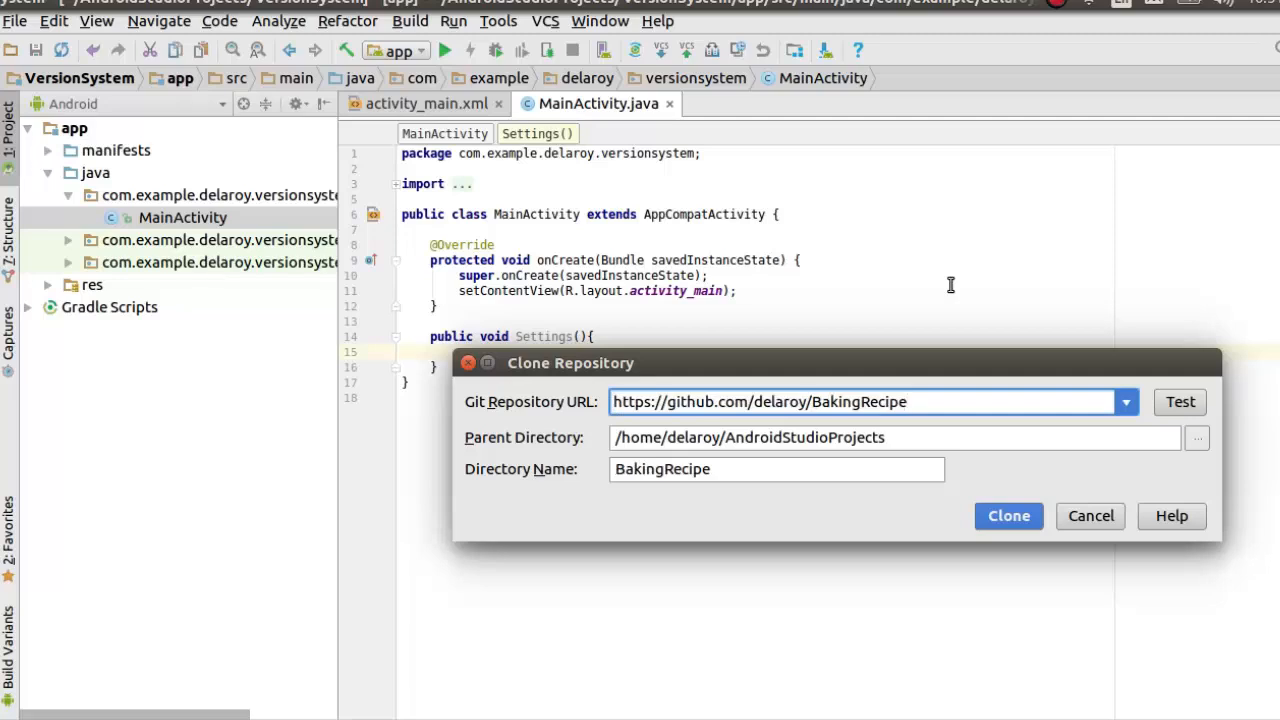
pyautogui.moveTo(804, 436)
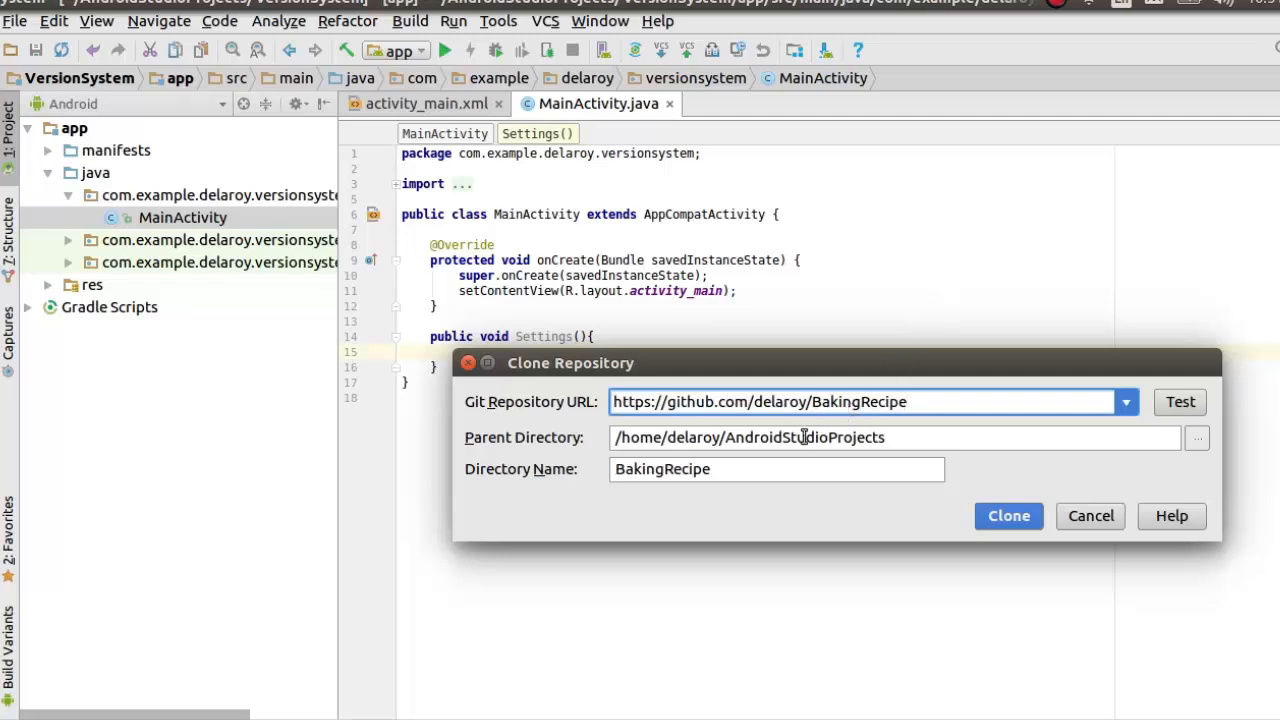
pyautogui.moveTo(604, 462)
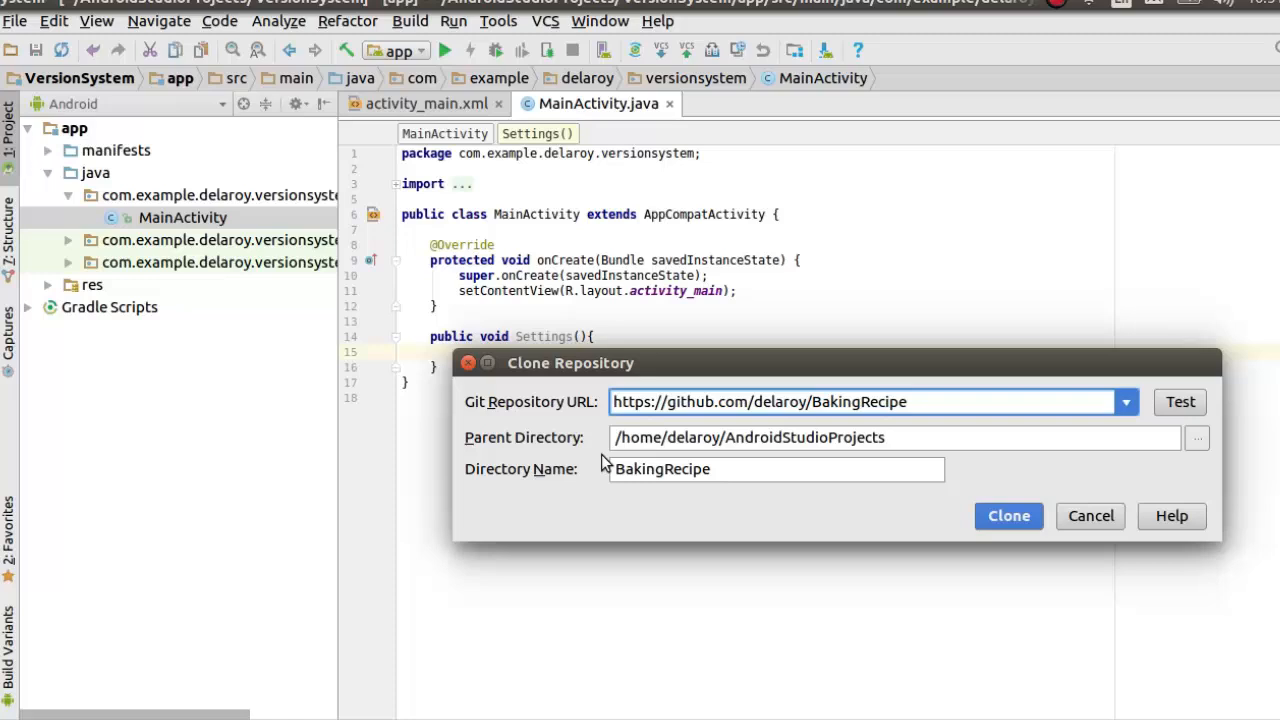
pyautogui.moveTo(760, 436)
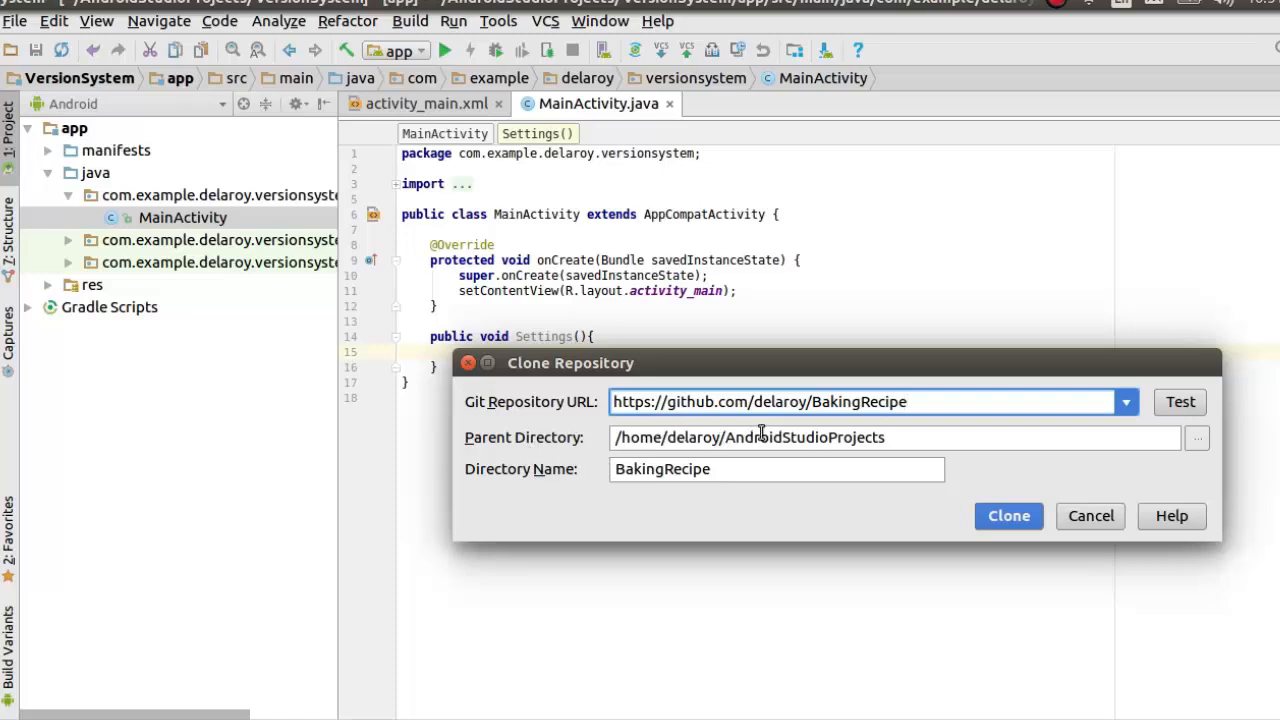
pyautogui.moveTo(790, 436)
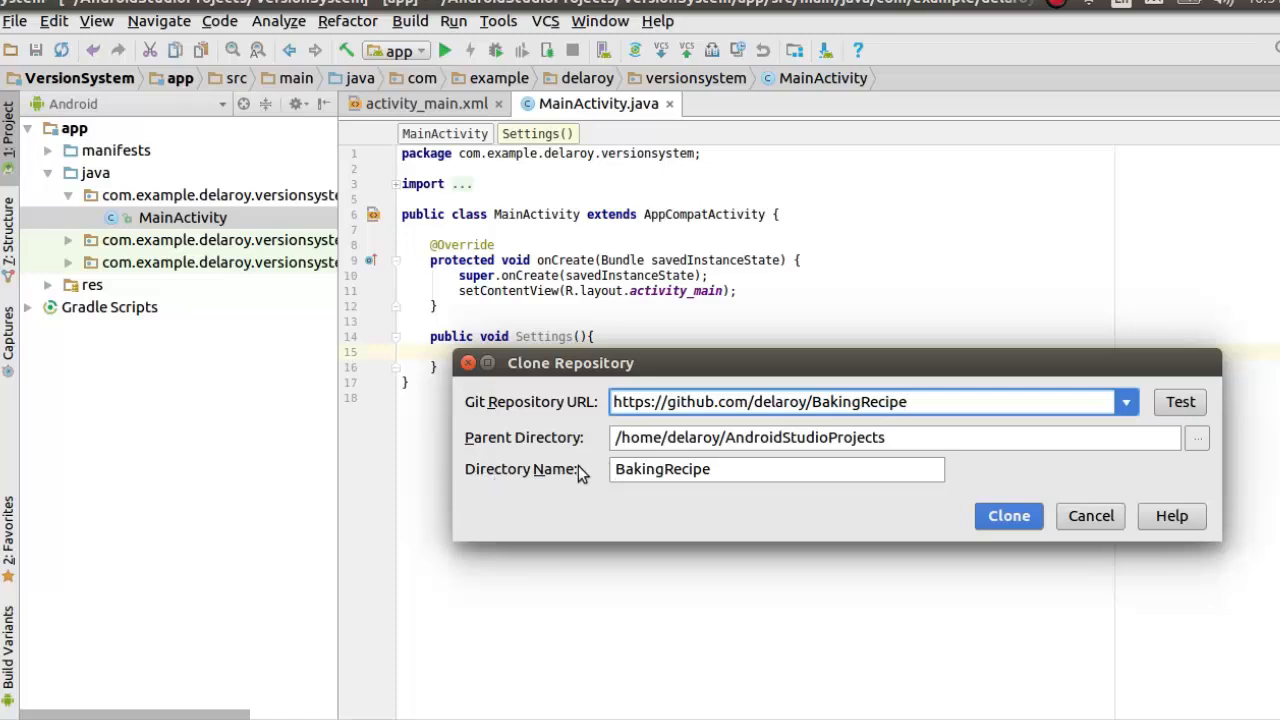
pyautogui.moveTo(718, 470)
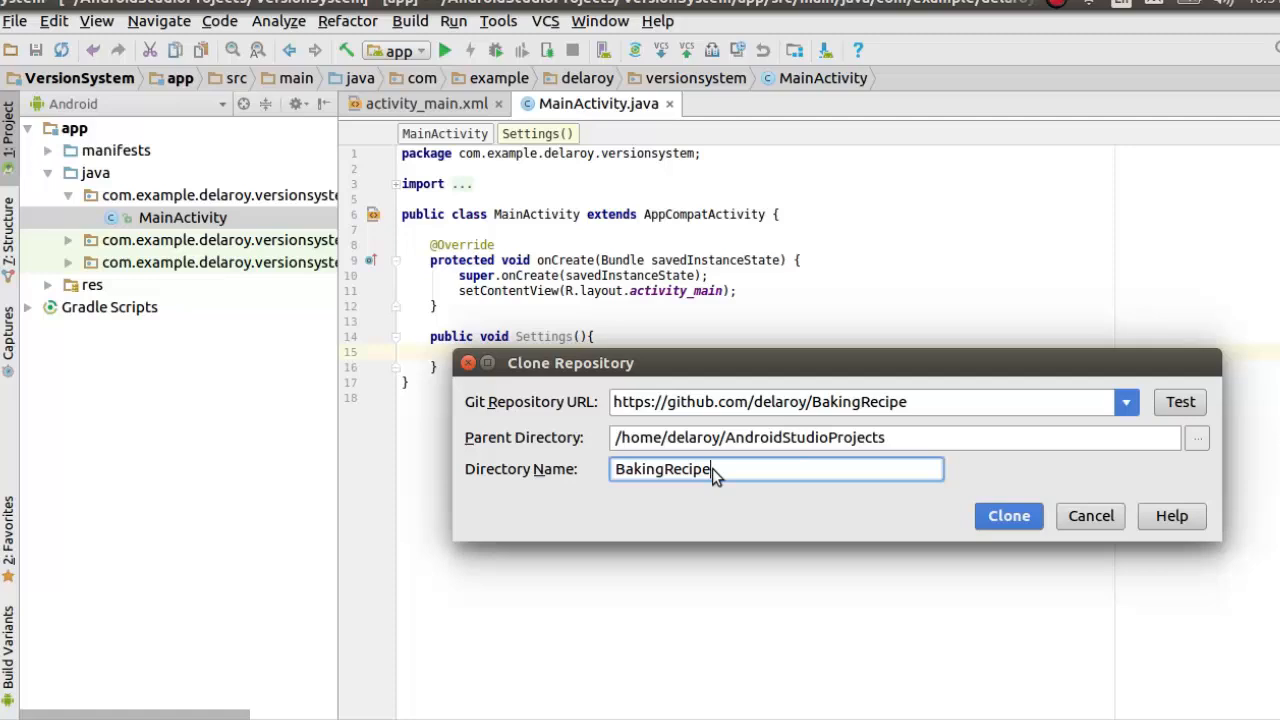
pyautogui.moveTo(918, 430)
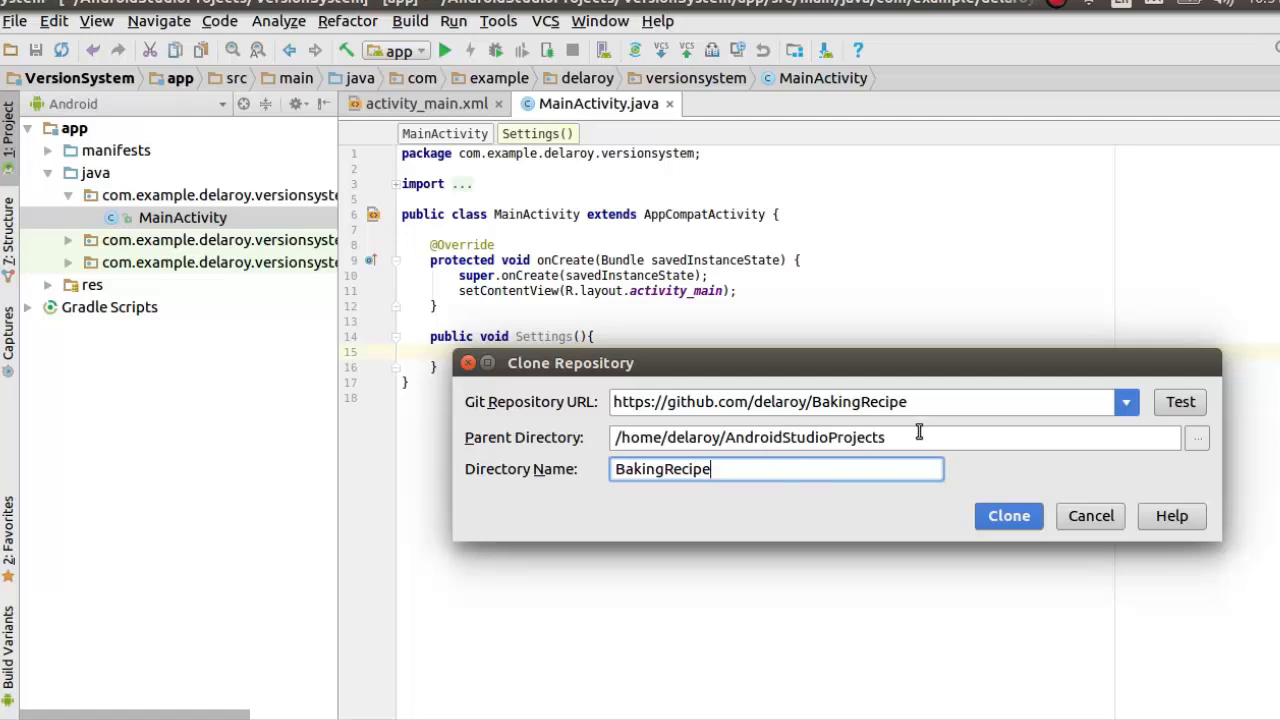
# Shorten the local directory name to BakingReci and clone the BakingRecipe repository.
pyautogui.click(890, 436)
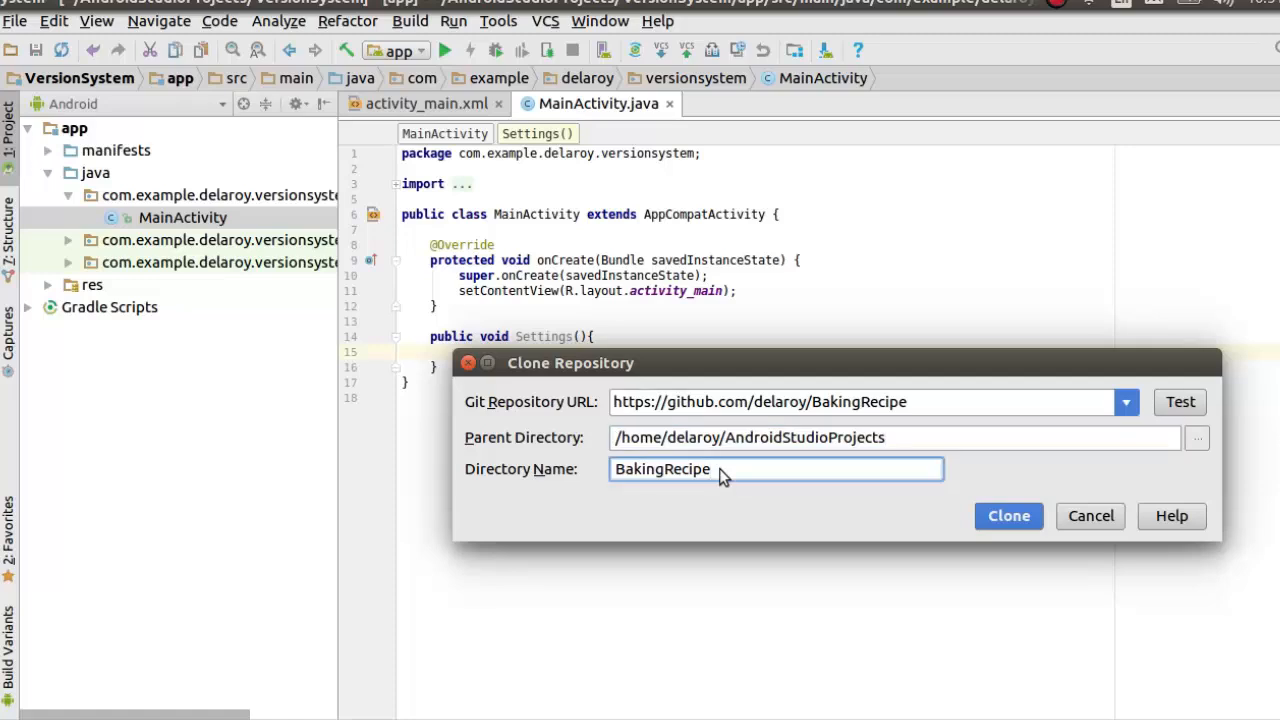
pyautogui.press('BackSpace')
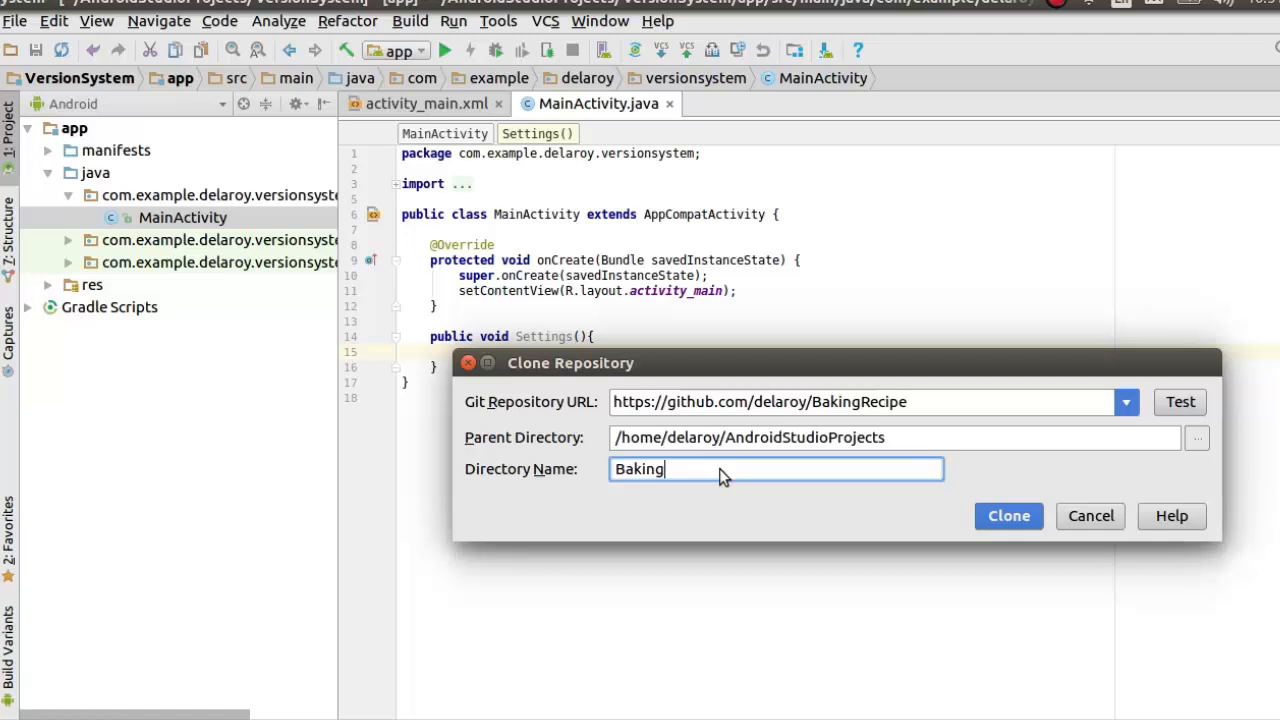
pyautogui.write('Reci')
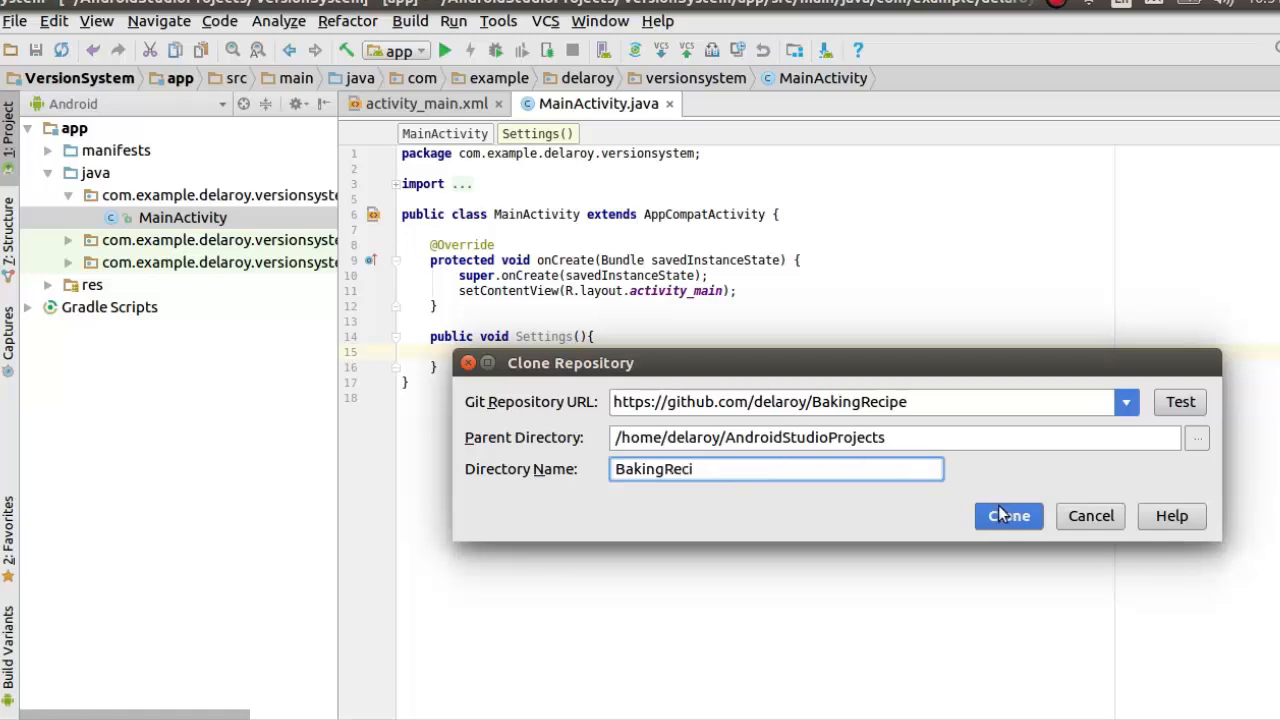
pyautogui.click(1008, 516)
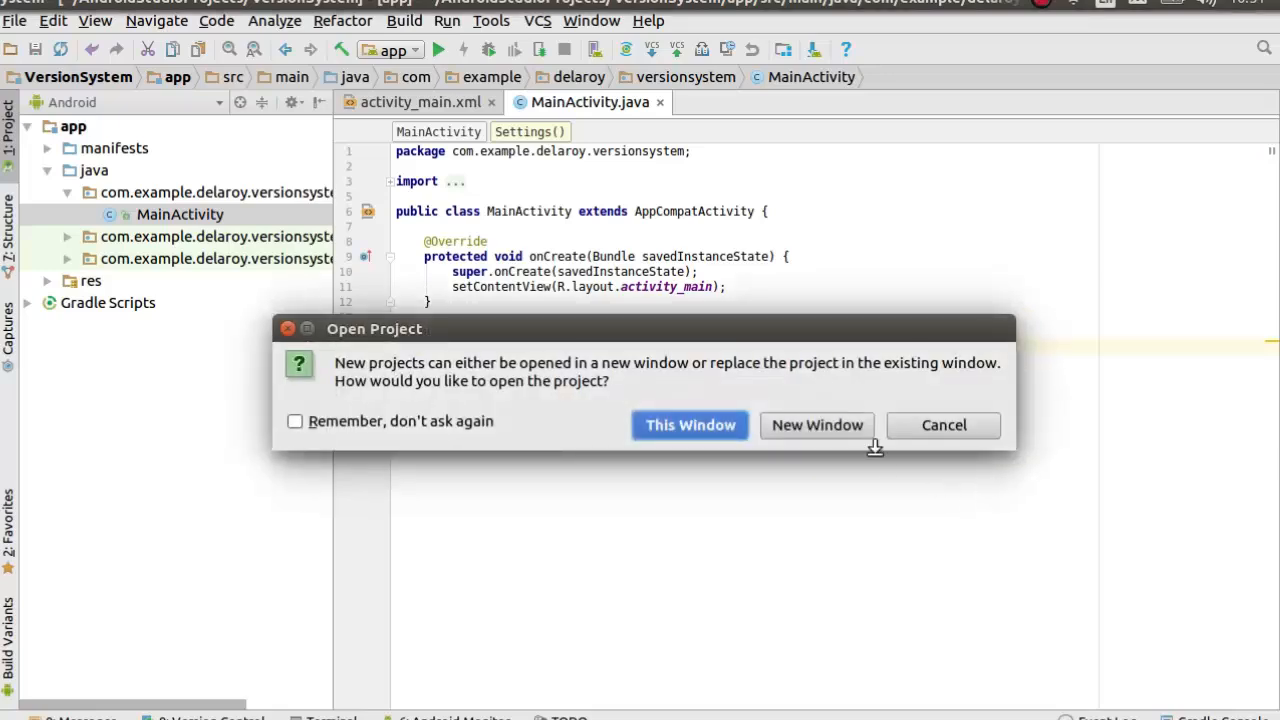
pyautogui.moveTo(600, 370)
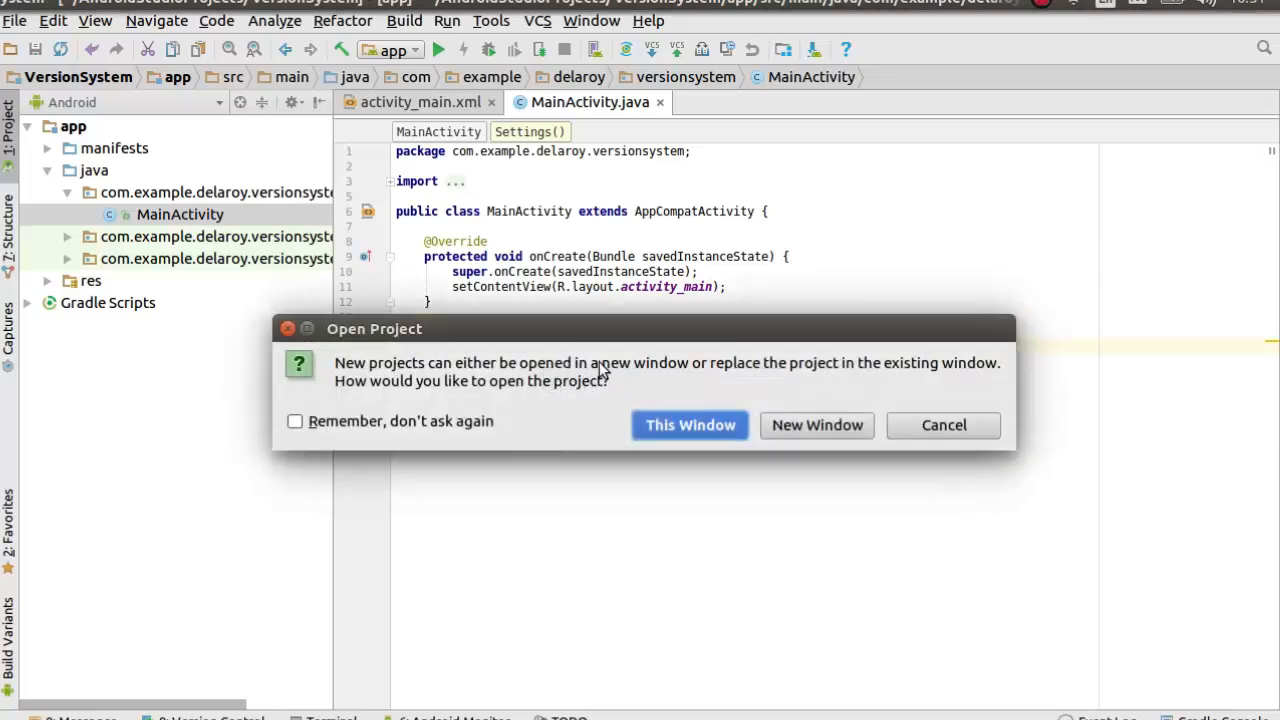
pyautogui.moveTo(816, 424)
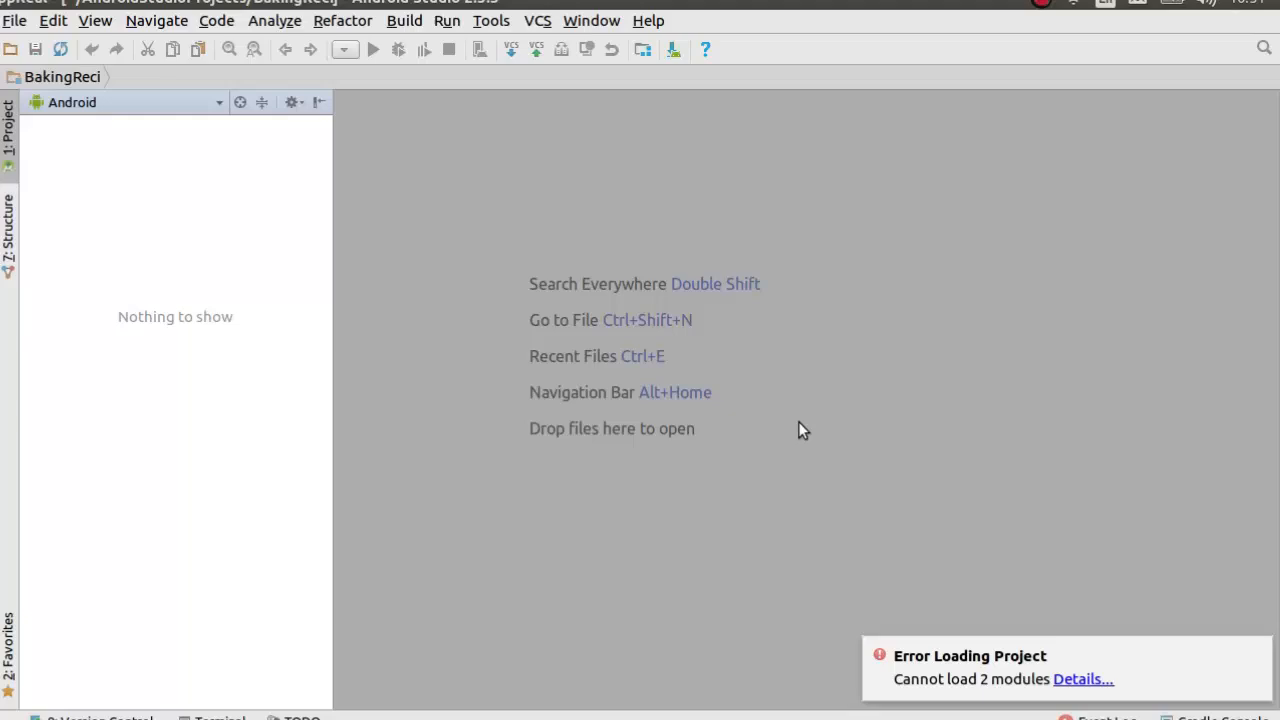
pyautogui.moveTo(490, 458)
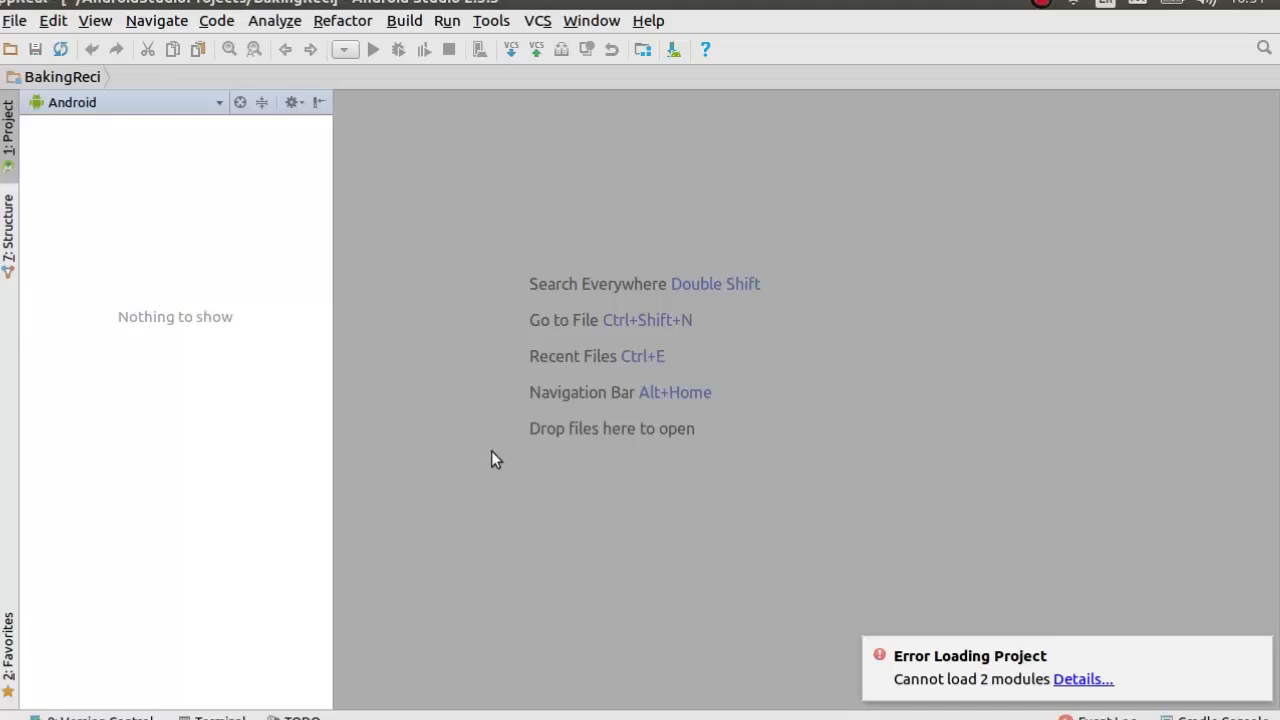
pyautogui.moveTo(258, 296)
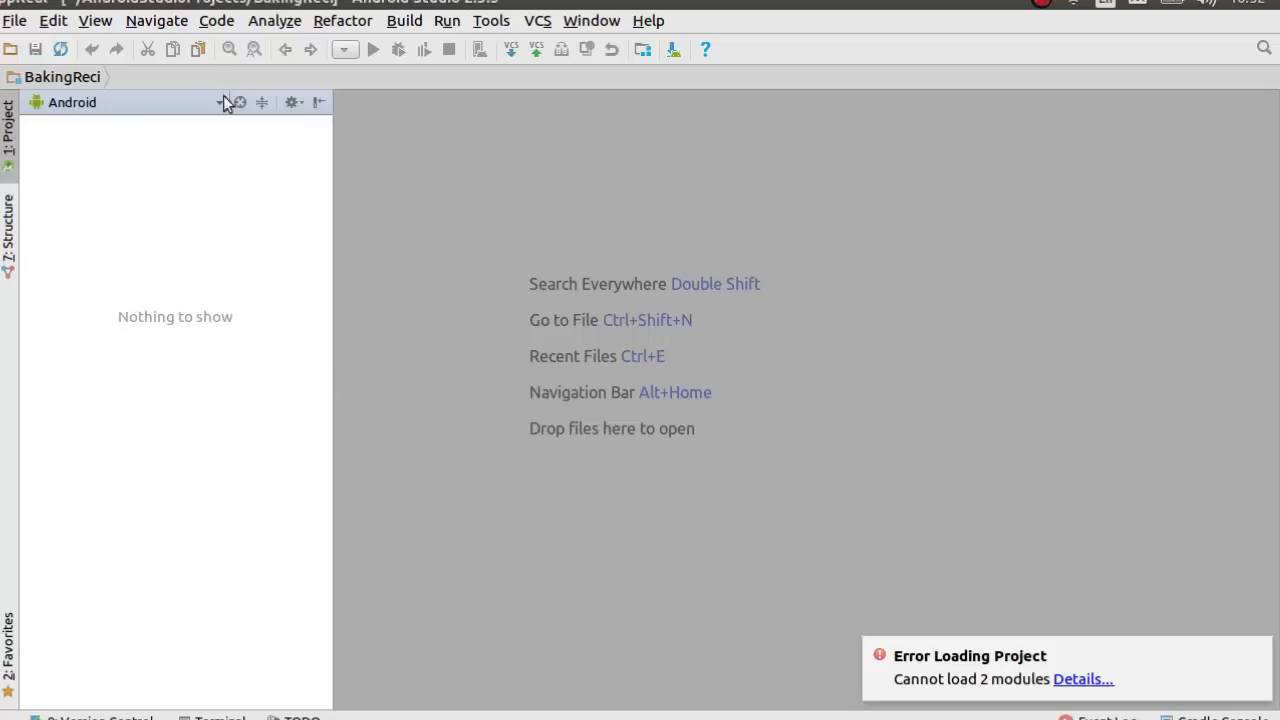
pyautogui.moveTo(302, 328)
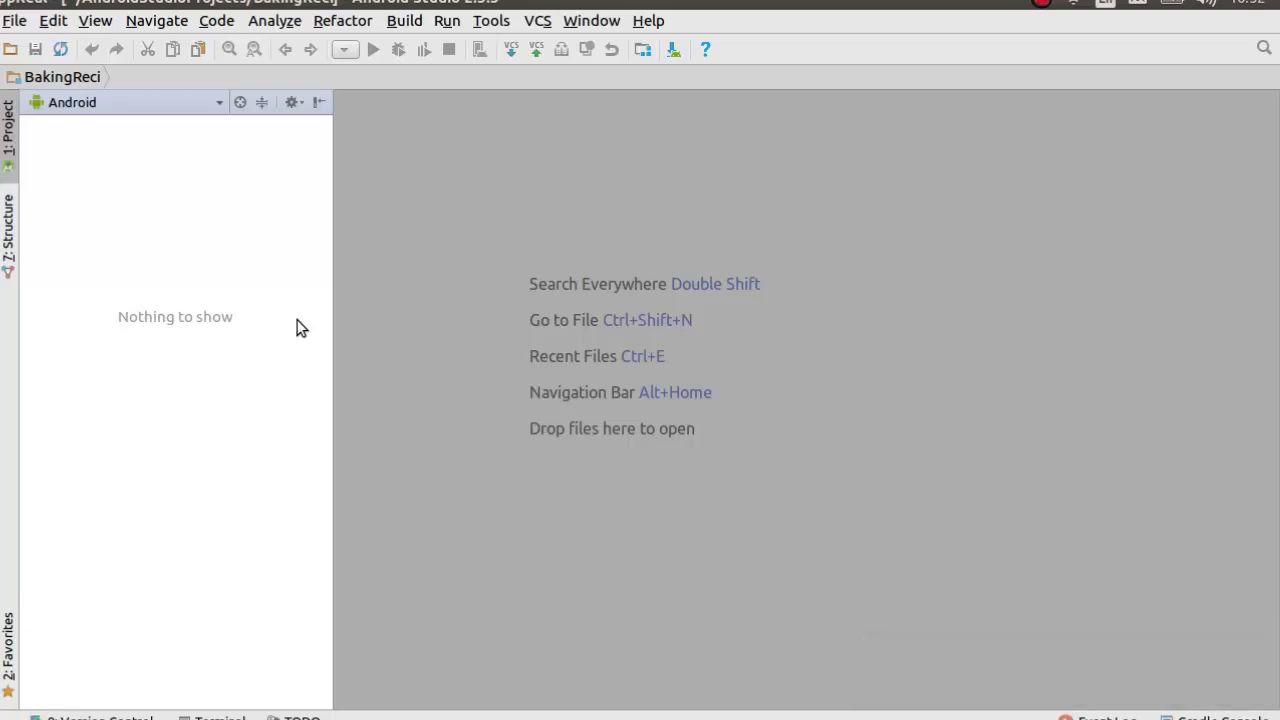
pyautogui.moveTo(500, 164)
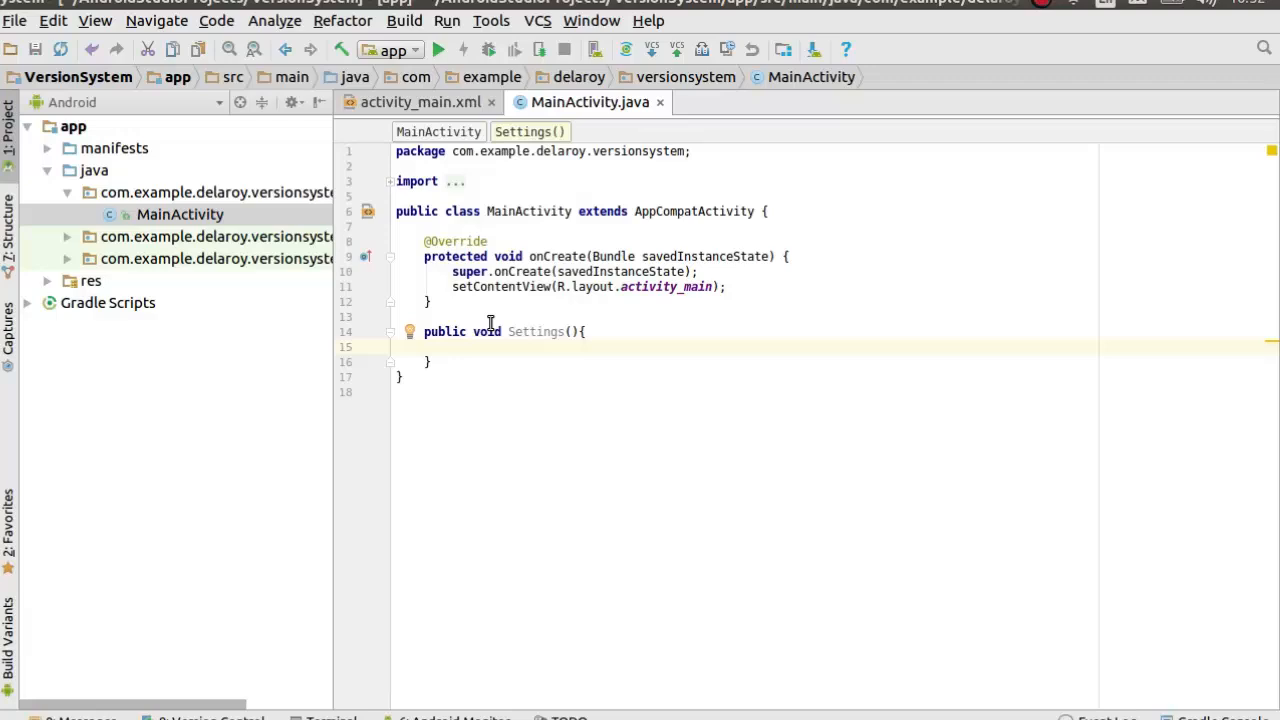
# Choose Remind me later for the Gradle plugin update and show the Git branches list.
pyautogui.click(396, 348)
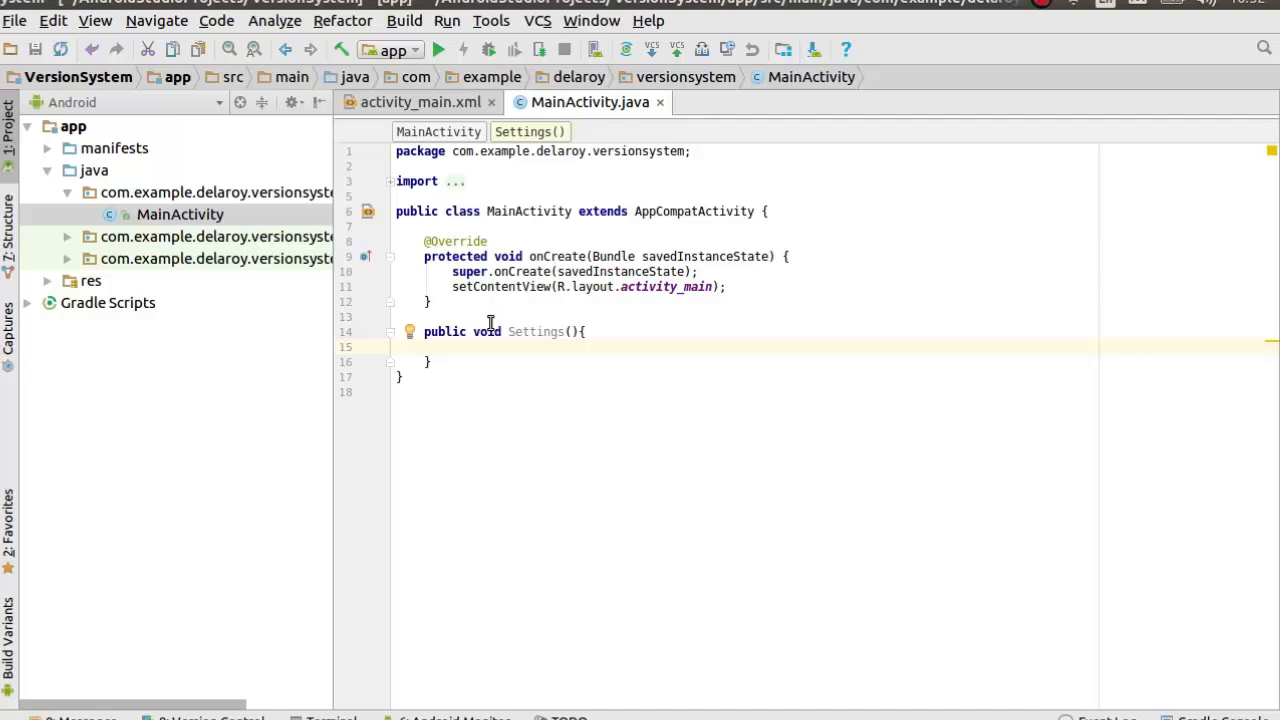
pyautogui.click(400, 348)
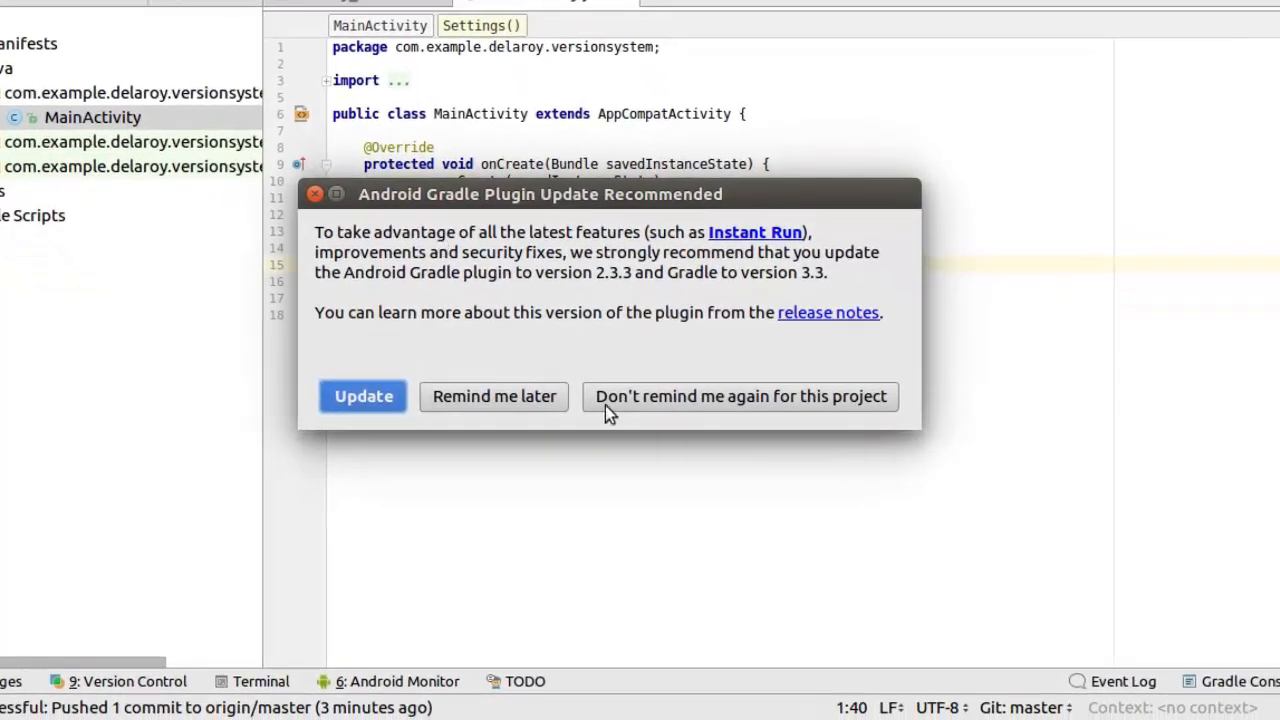
pyautogui.moveTo(500, 406)
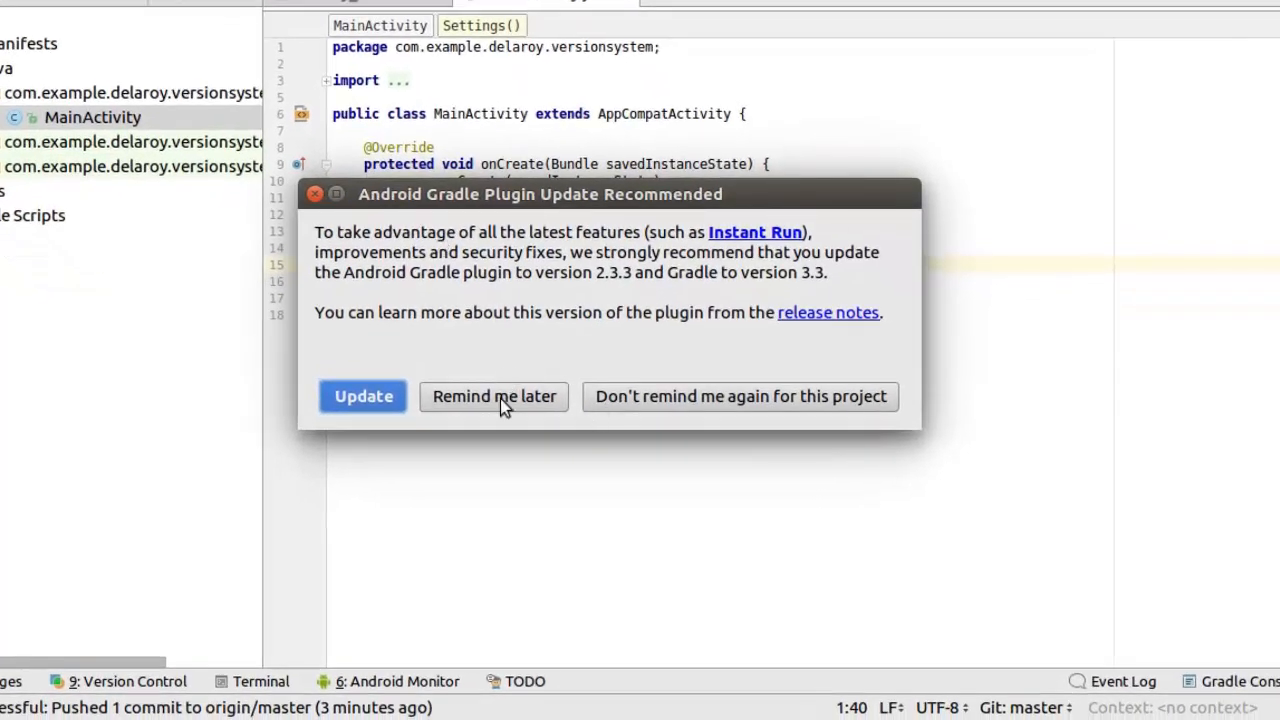
pyautogui.click(494, 396)
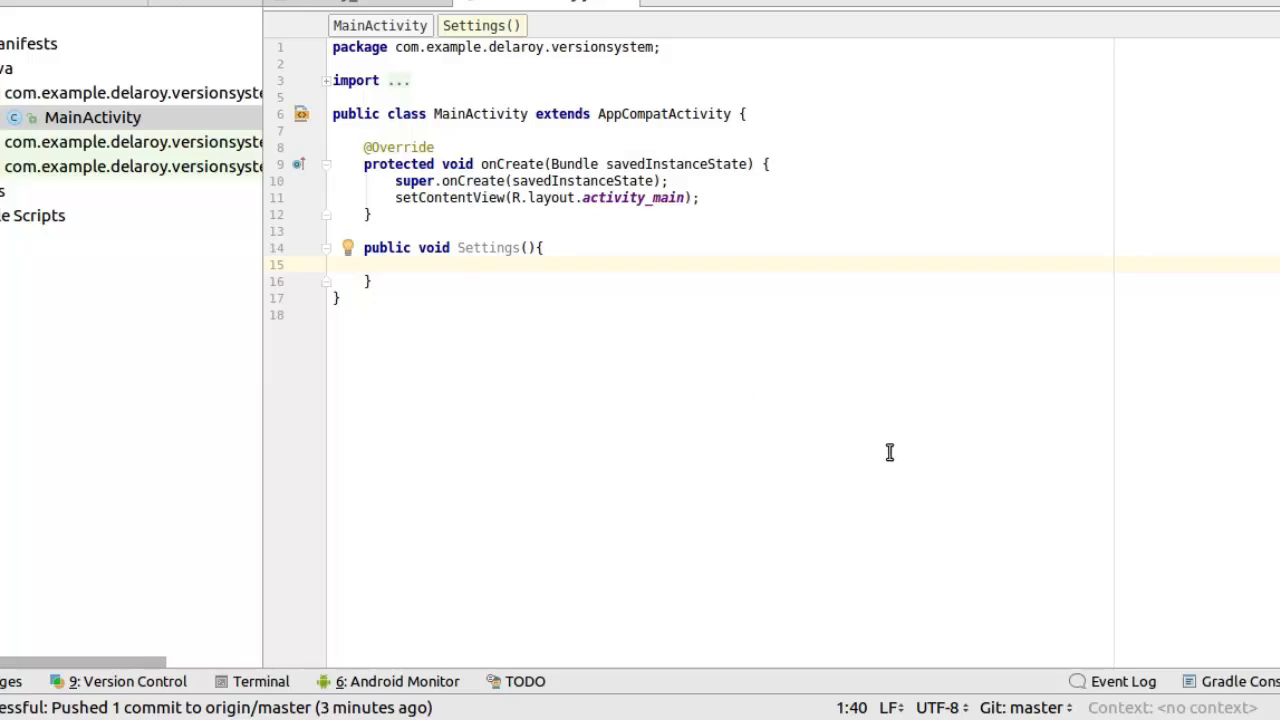
pyautogui.moveTo(1044, 708)
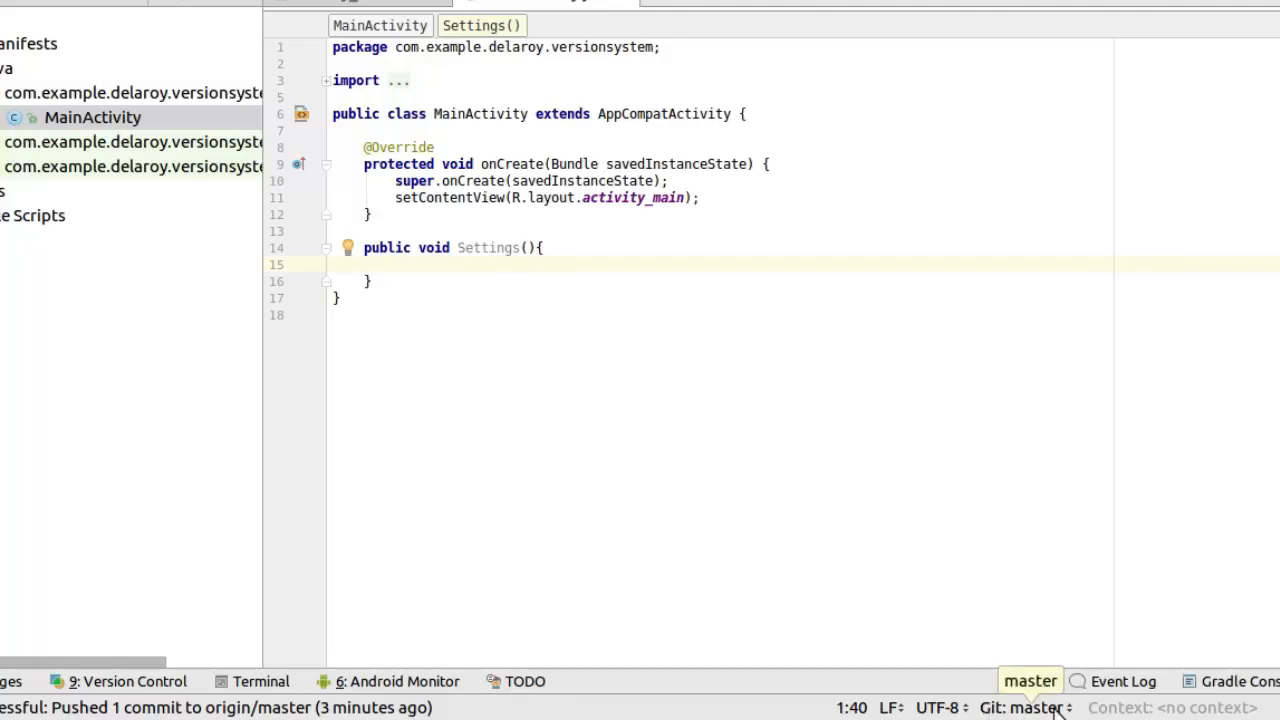
pyautogui.click(1030, 680)
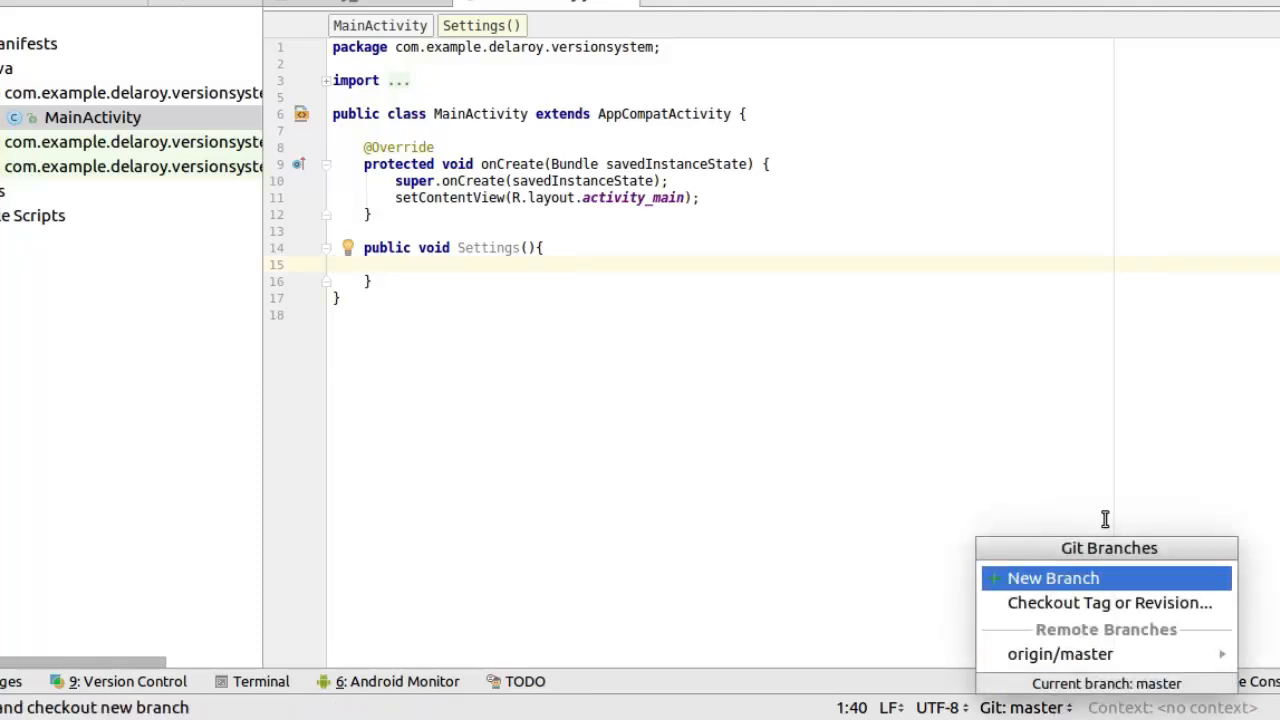
pyautogui.moveTo(1104, 602)
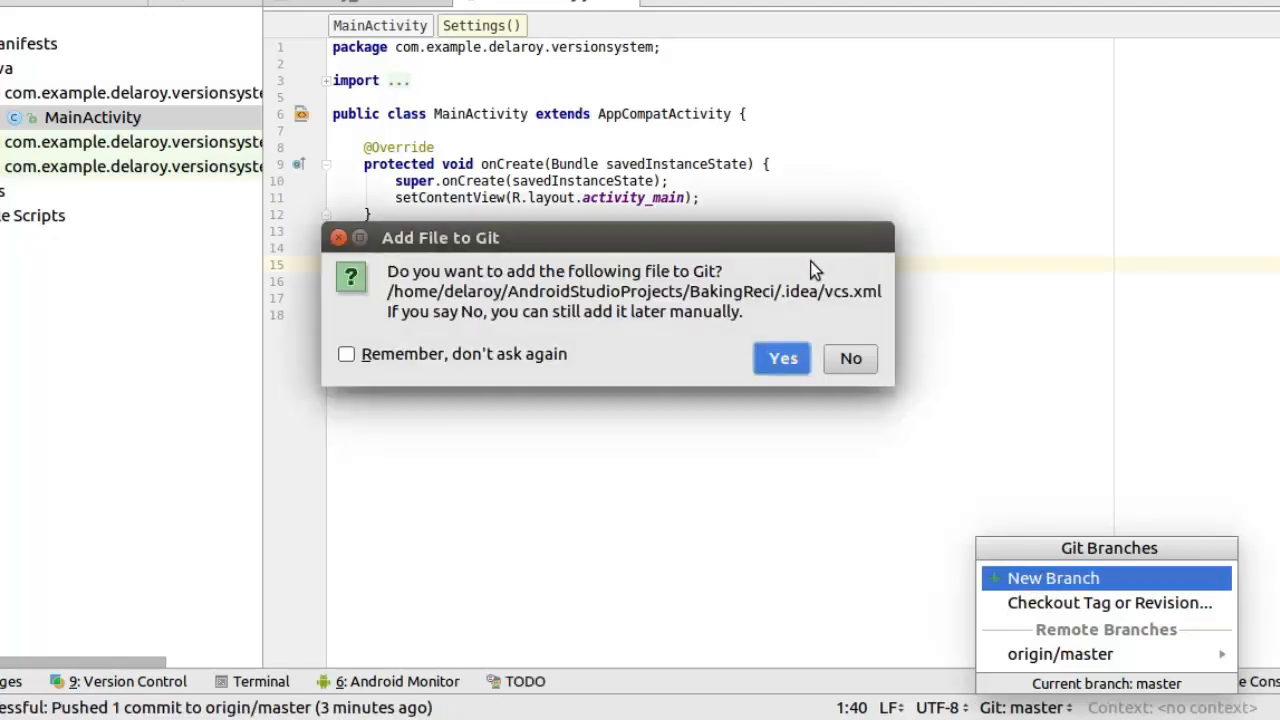
# Answer the Add vcs.xml to Git prompt and reopen the Git branches list.
pyautogui.click(848, 358)
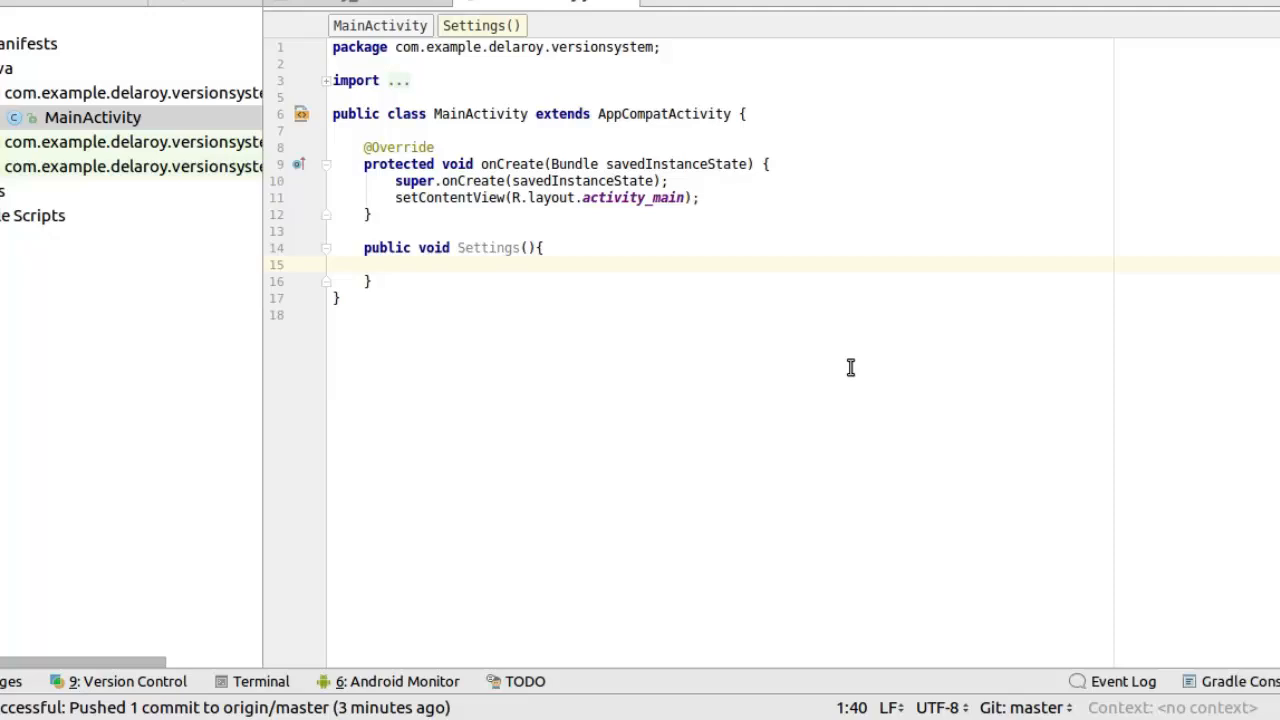
pyautogui.click(1020, 708)
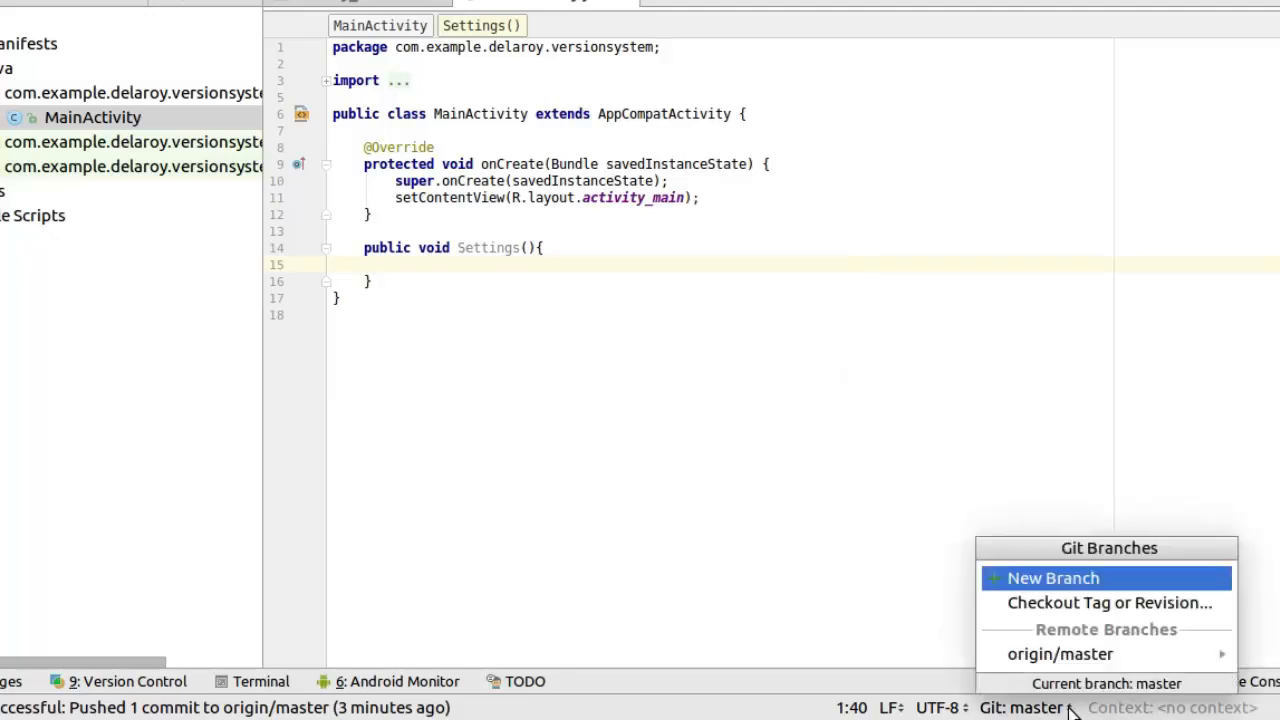
pyautogui.moveTo(1108, 602)
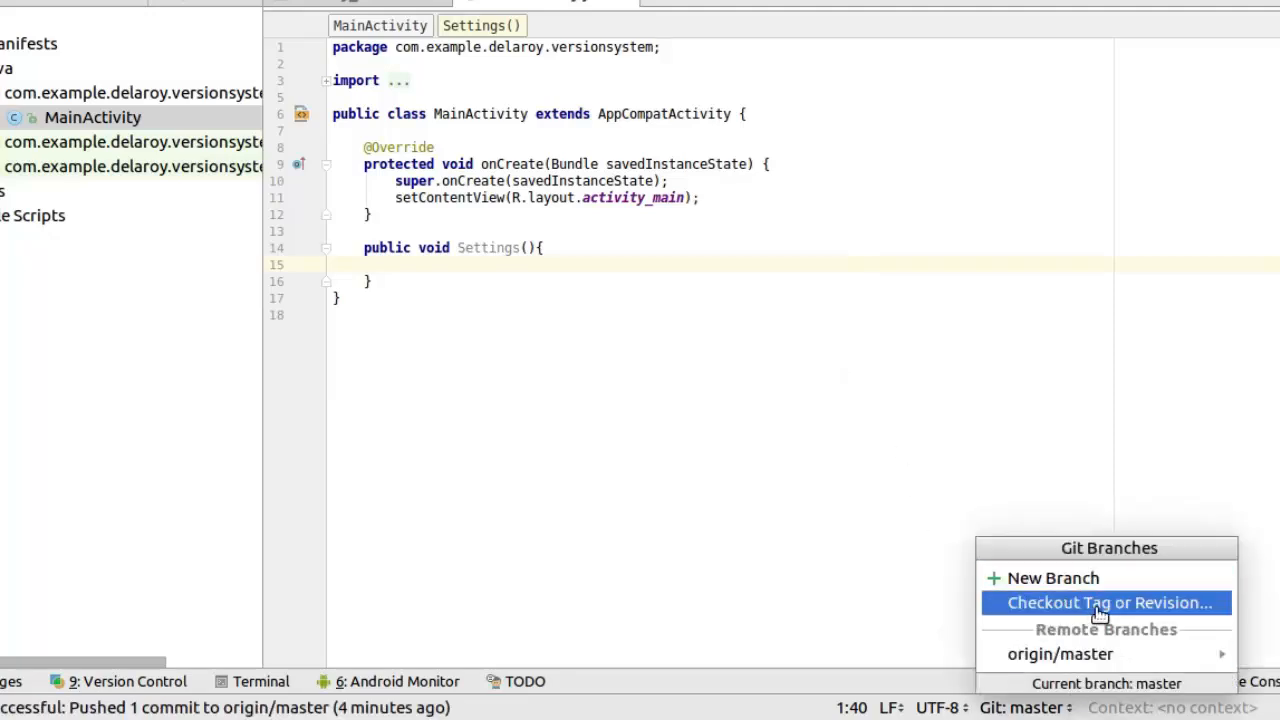
pyautogui.moveTo(1052, 578)
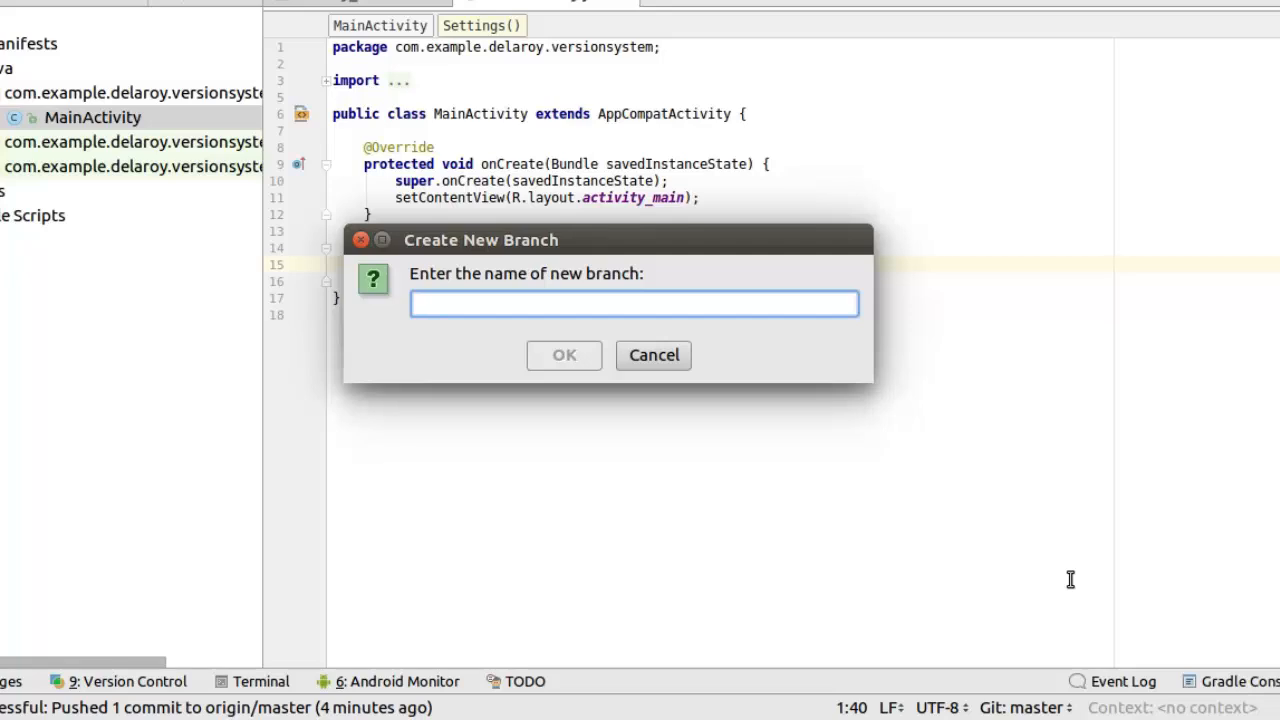
# Name the new branch VersionSystemBranch and create it as the current branch.
pyautogui.write('Versio')
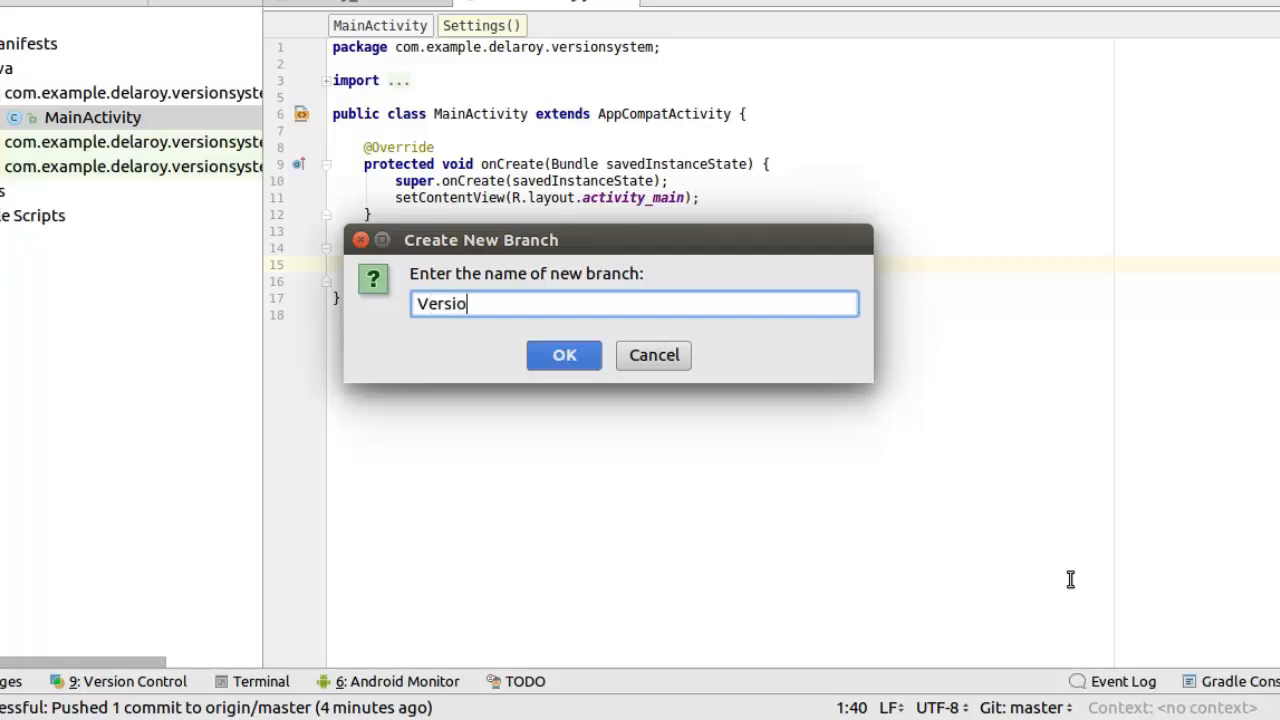
pyautogui.write('nS')
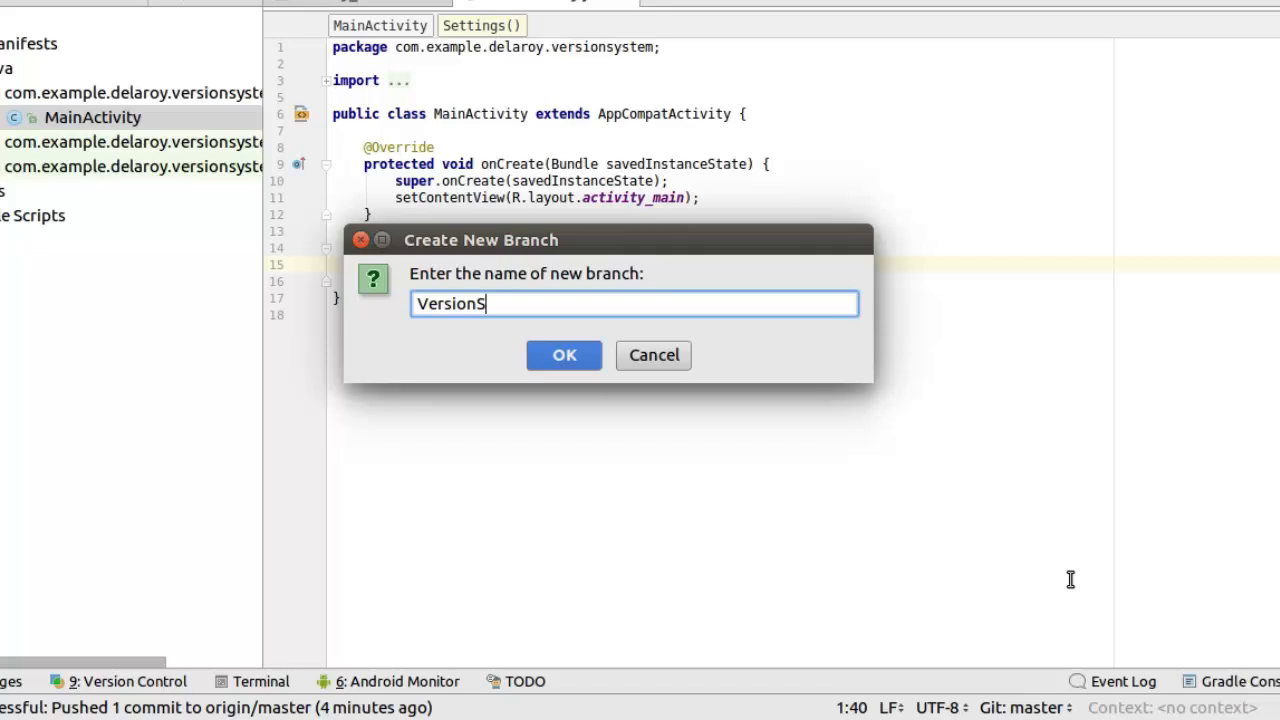
pyautogui.write('ystem')
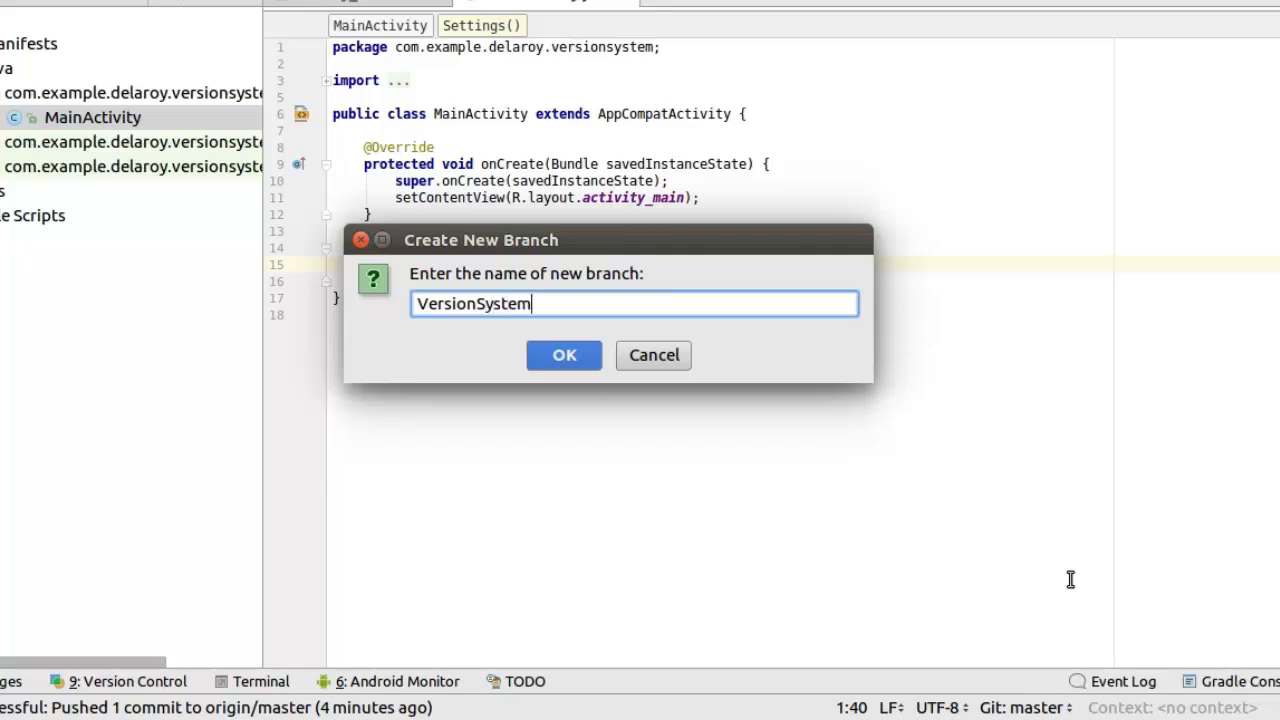
pyautogui.write('Bra')
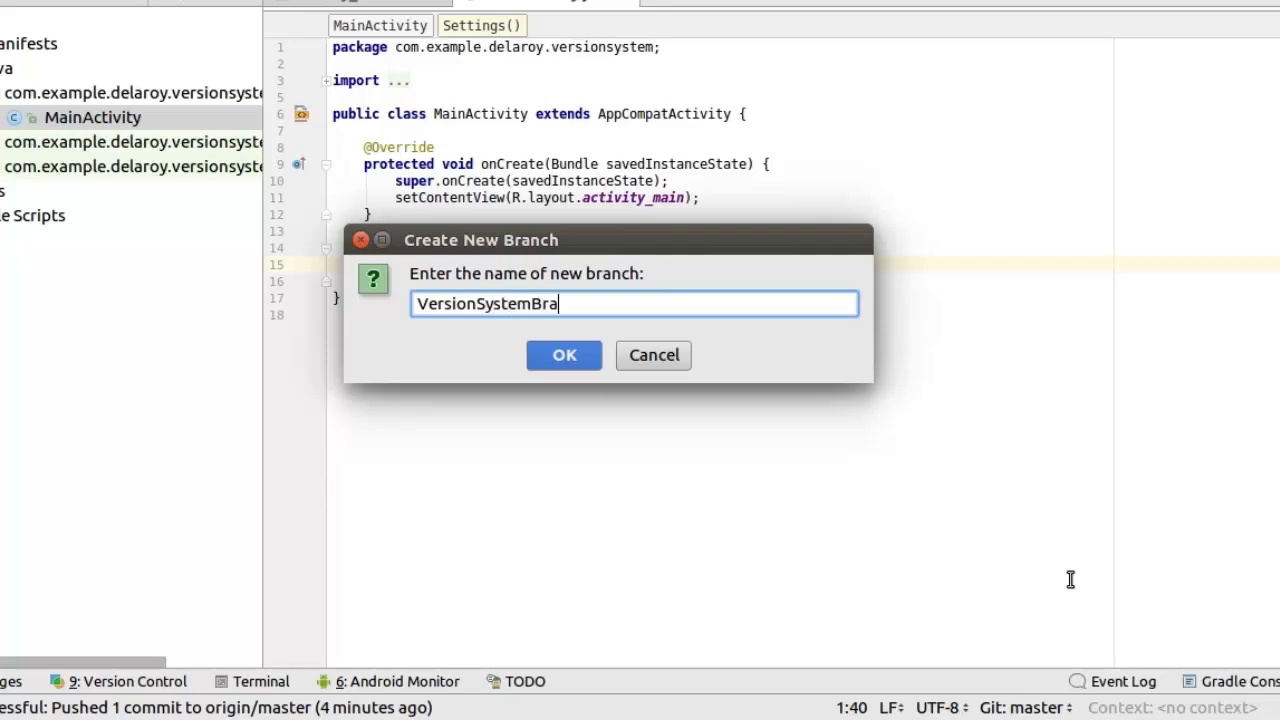
pyautogui.write('nch')
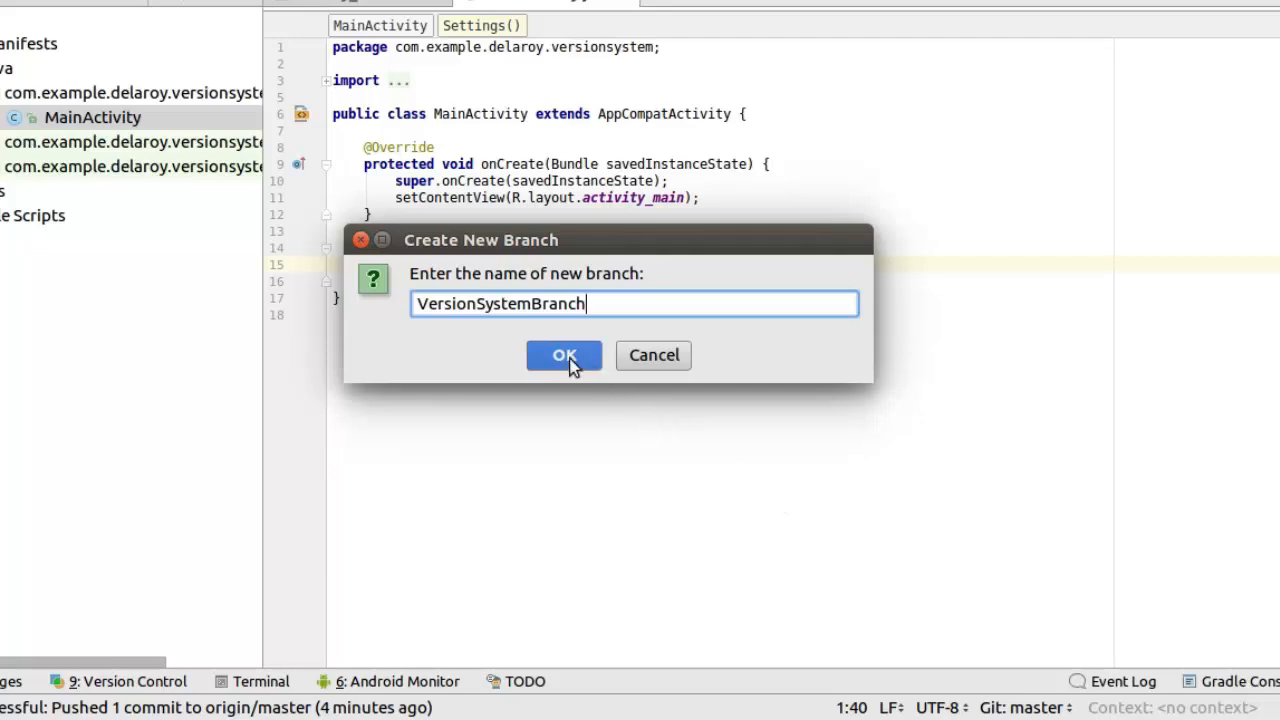
pyautogui.click(564, 356)
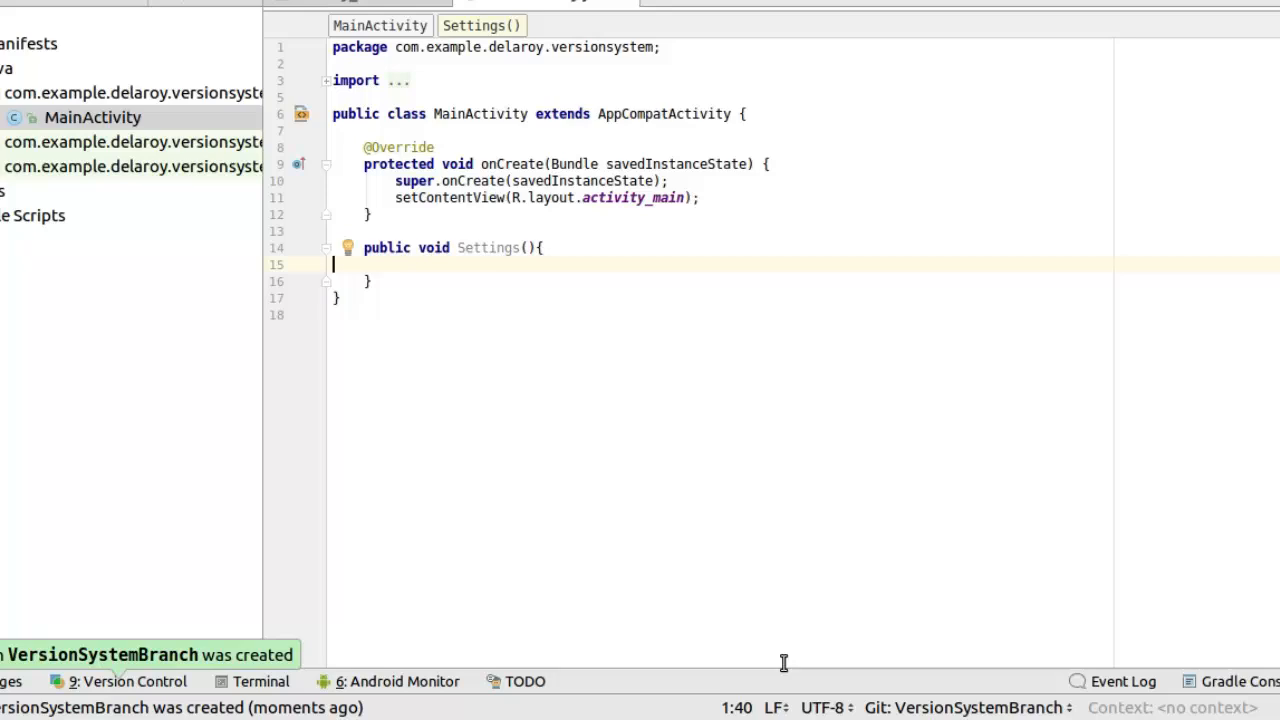
pyautogui.moveTo(910, 710)
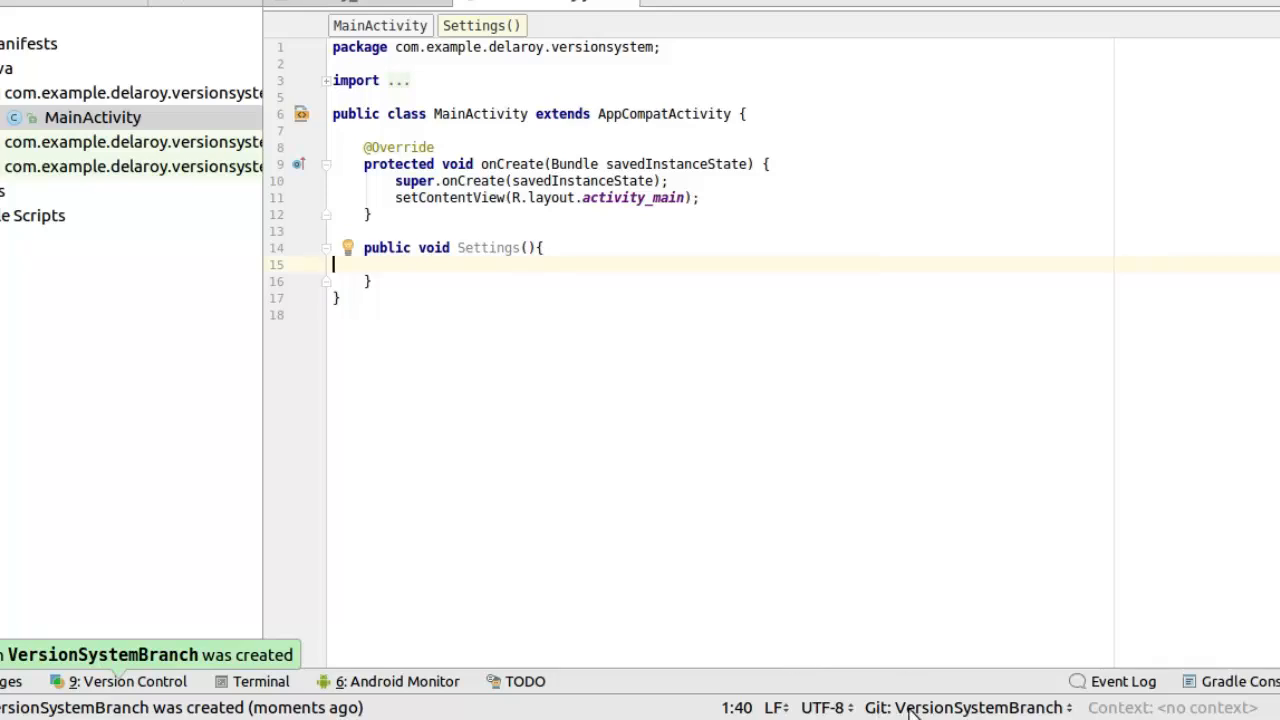
pyautogui.moveTo(1060, 710)
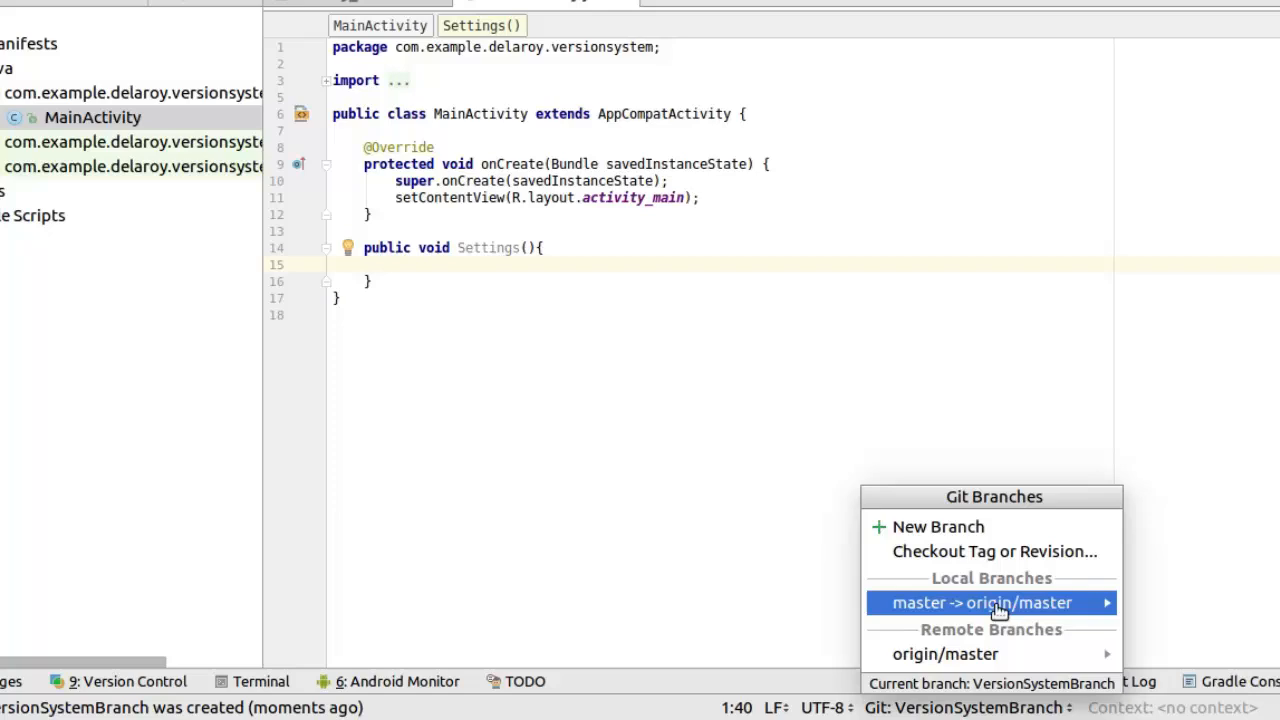
pyautogui.moveTo(994, 652)
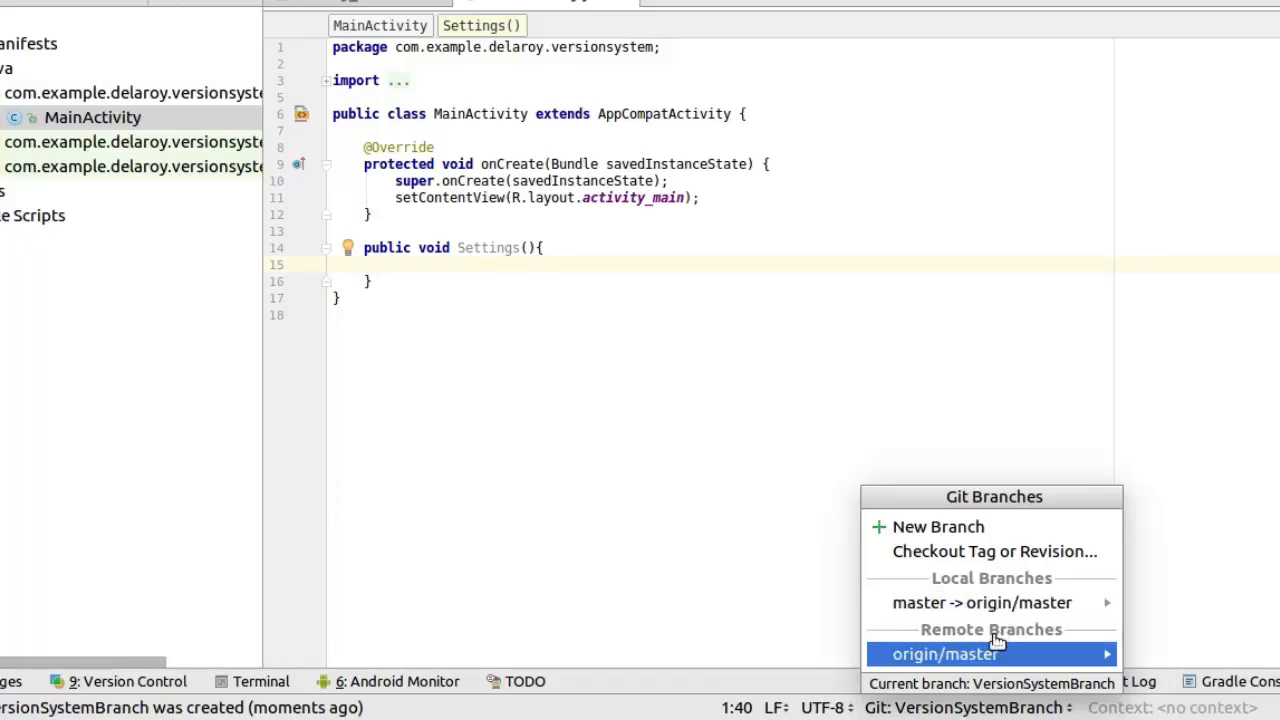
pyautogui.moveTo(964, 664)
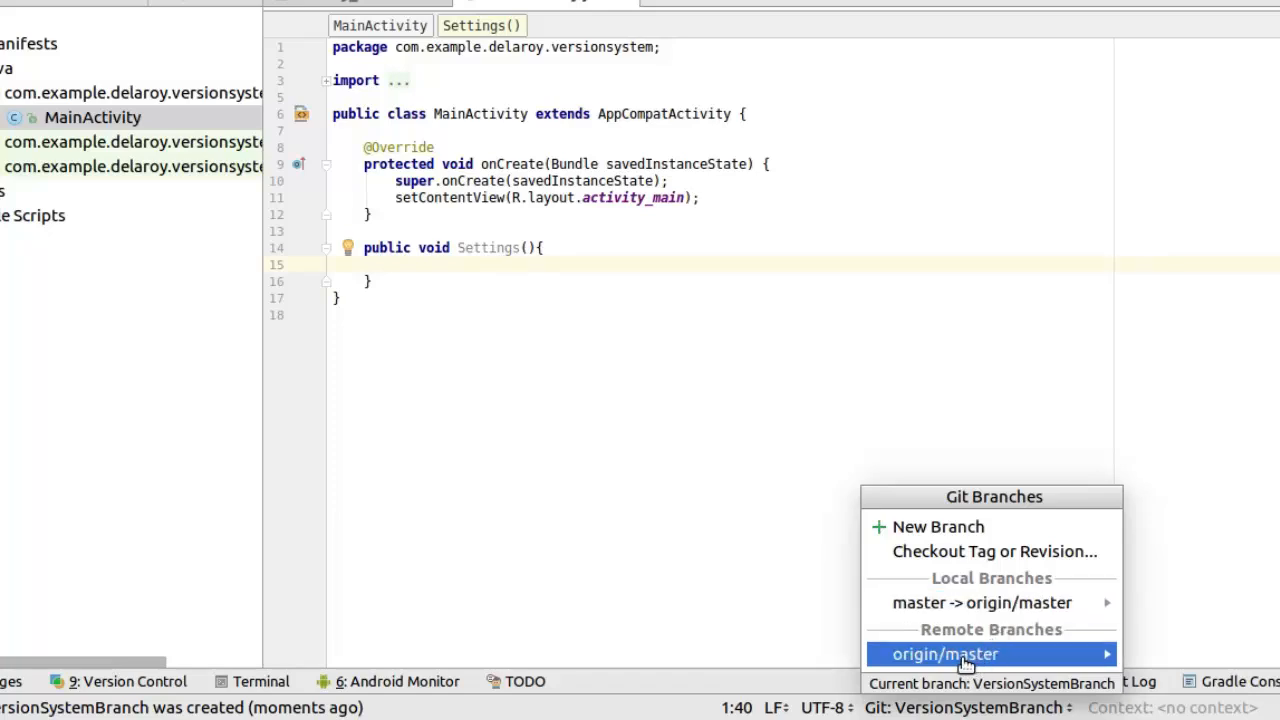
pyautogui.moveTo(980, 602)
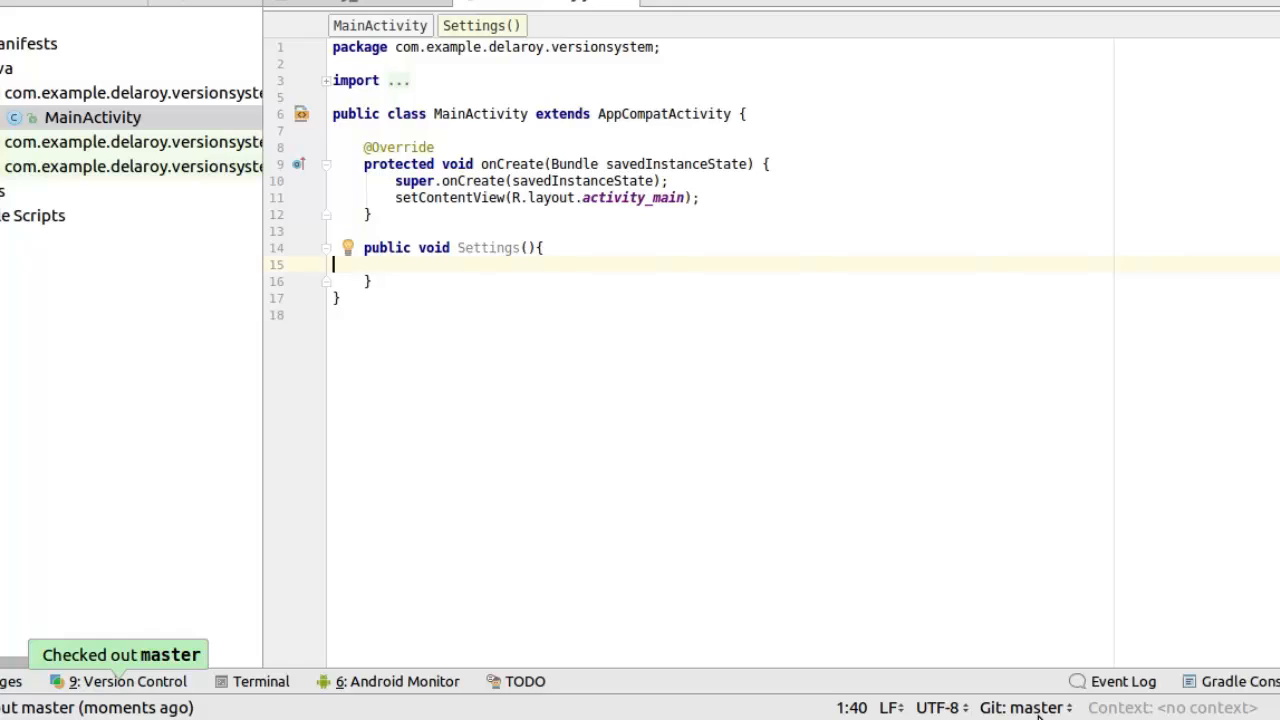
pyautogui.moveTo(1088, 712)
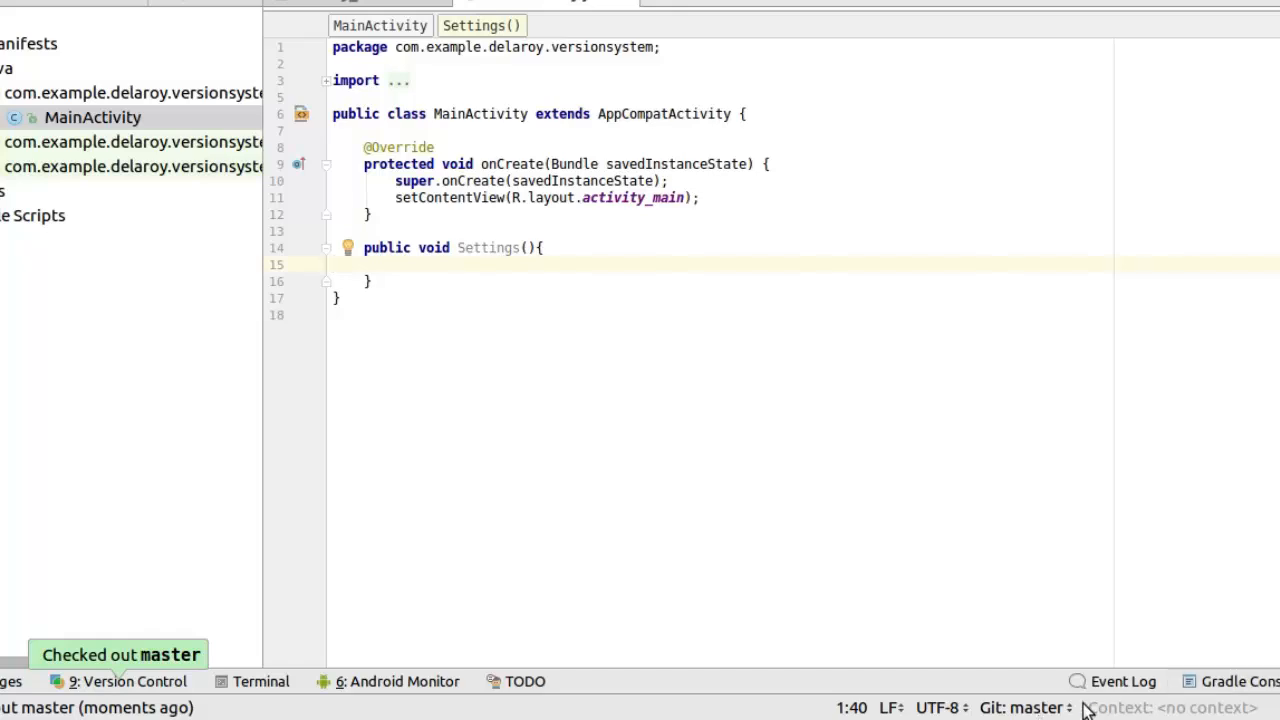
pyautogui.click(1020, 708)
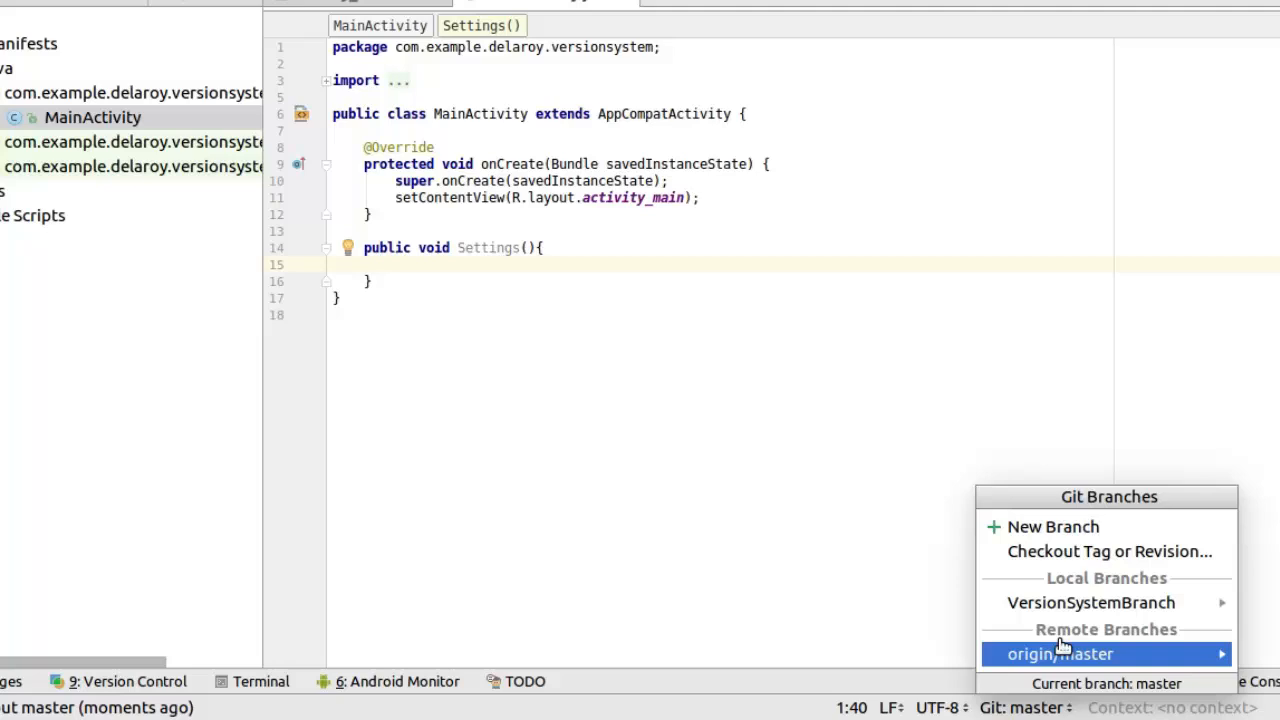
pyautogui.moveTo(1044, 602)
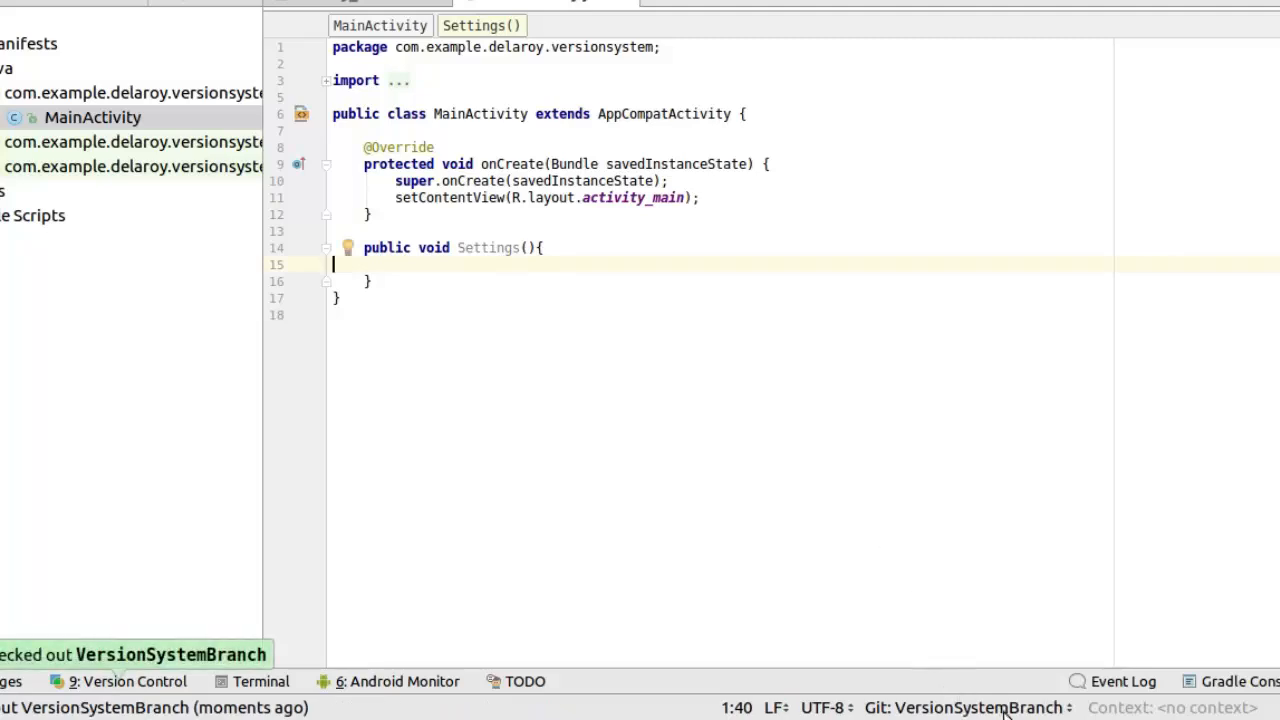
pyautogui.moveTo(332, 256)
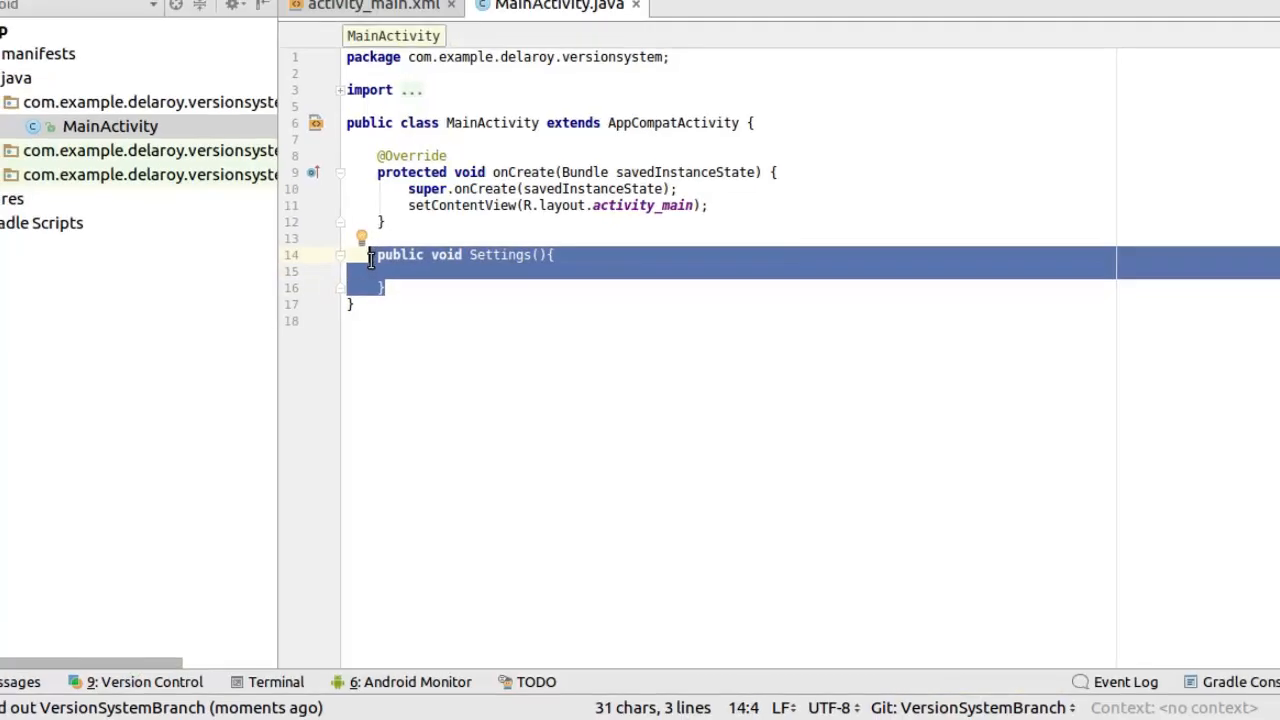
# Add empty methods Setting() and WorkOn() below Settings() in MainActivity.java.
pyautogui.click(464, 328)
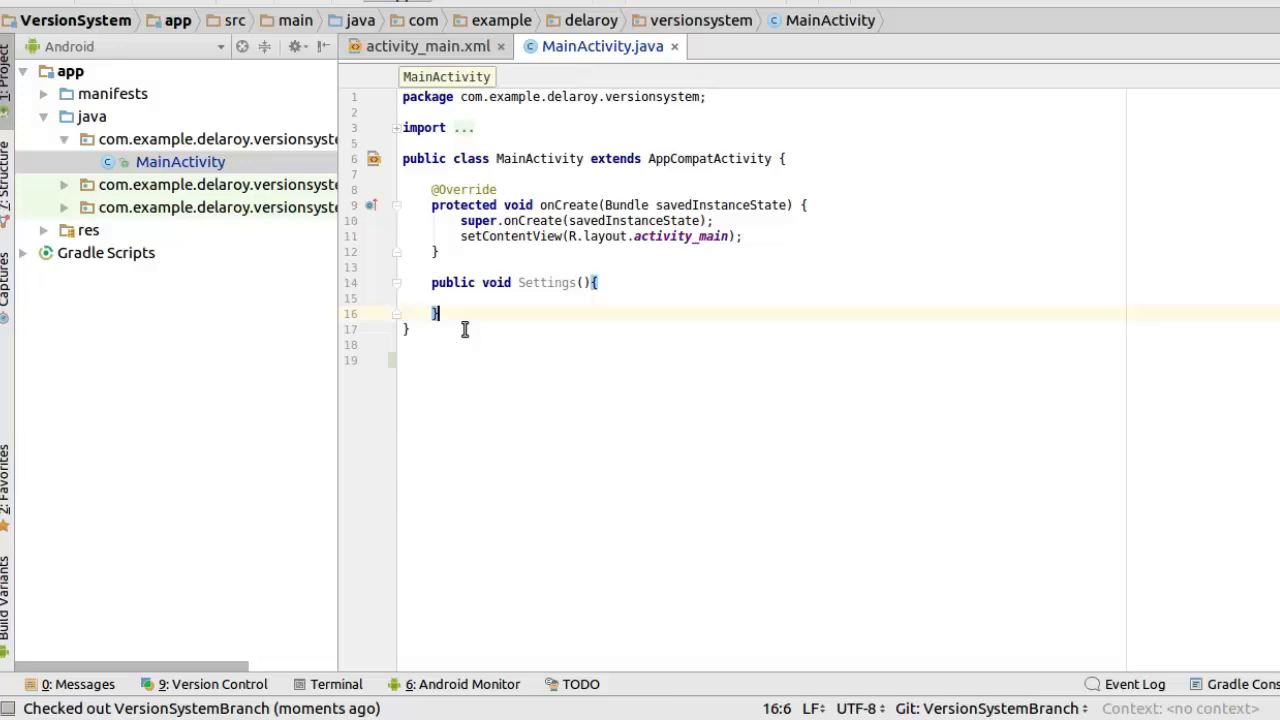
pyautogui.press('enter')
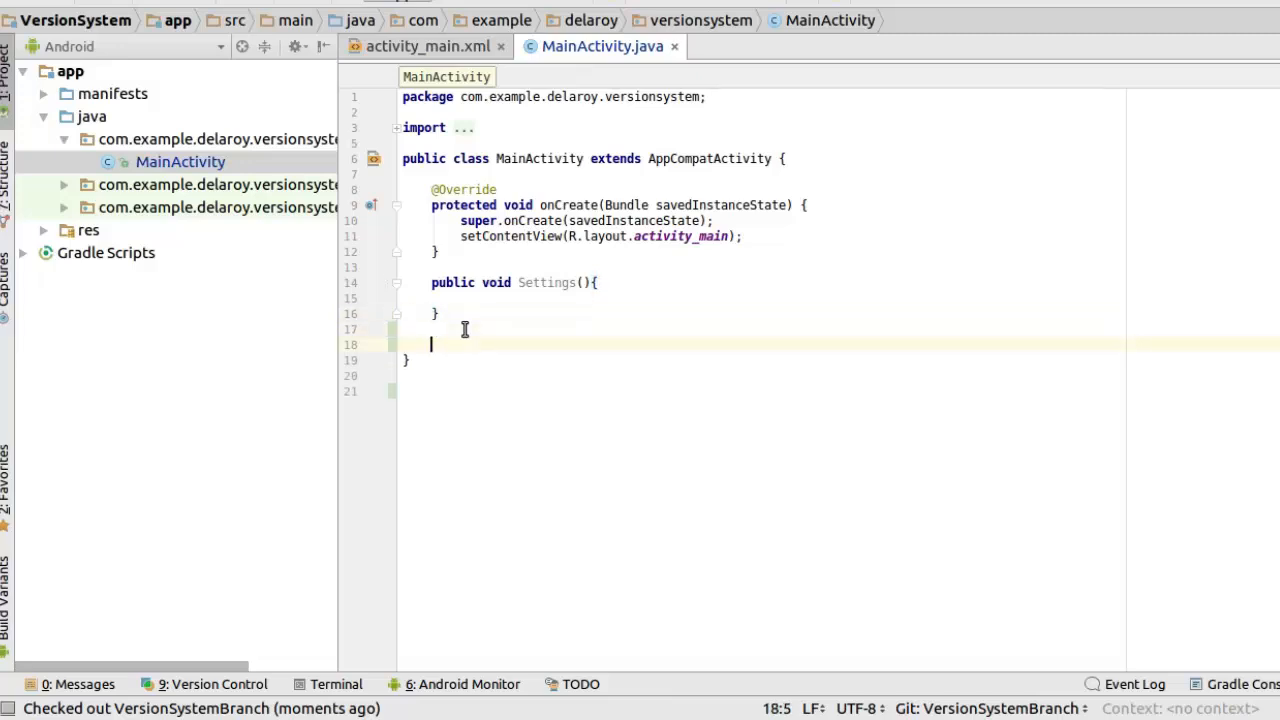
pyautogui.write('public void Settings(){')
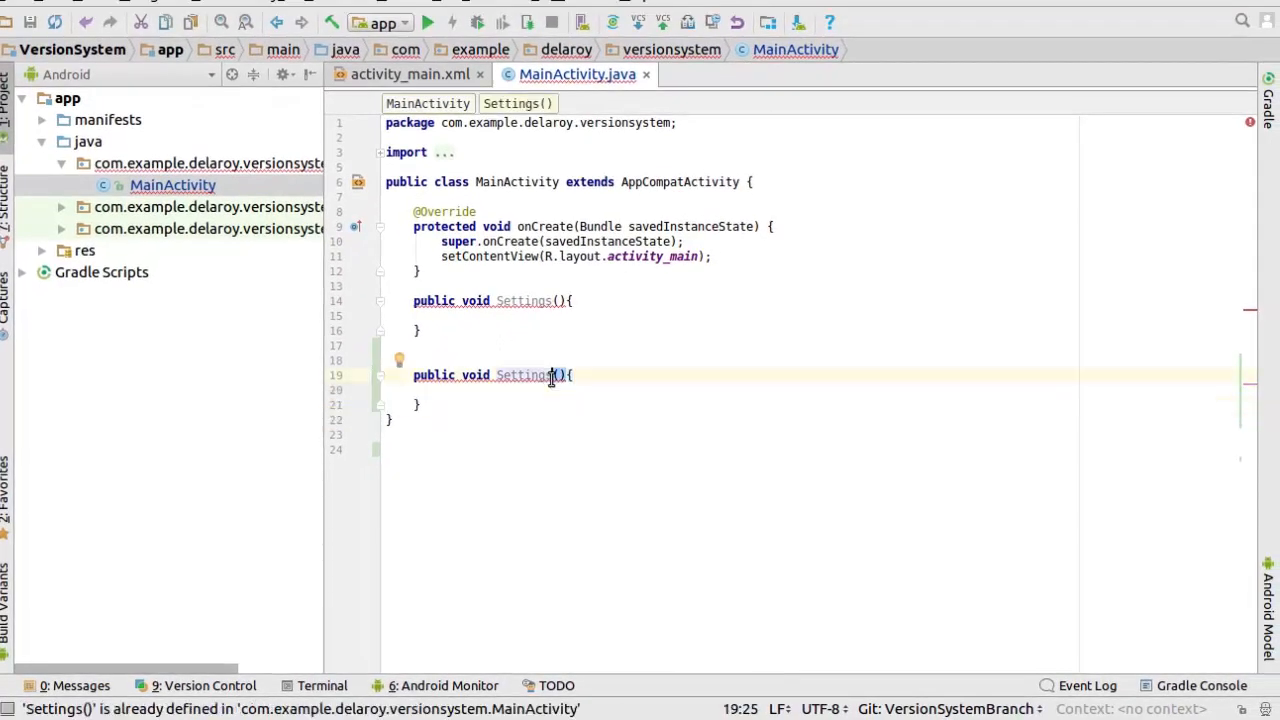
pyautogui.press('BackSpace')
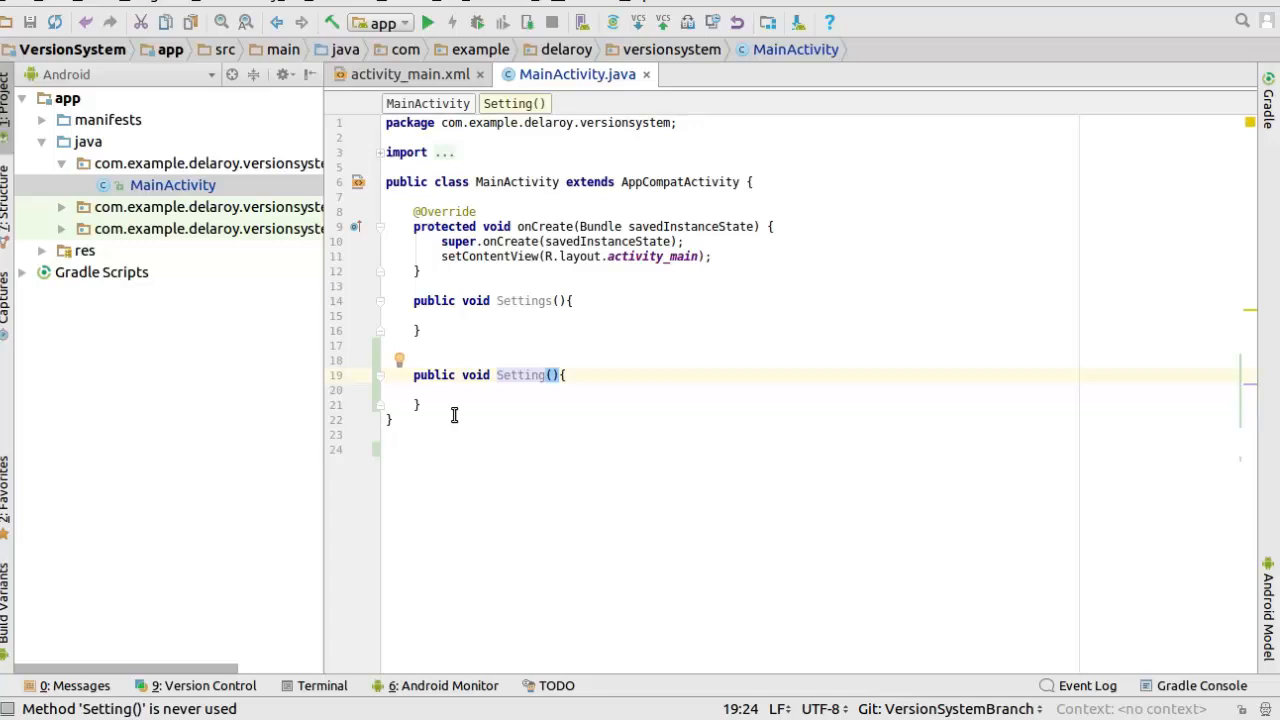
pyautogui.press('enter')
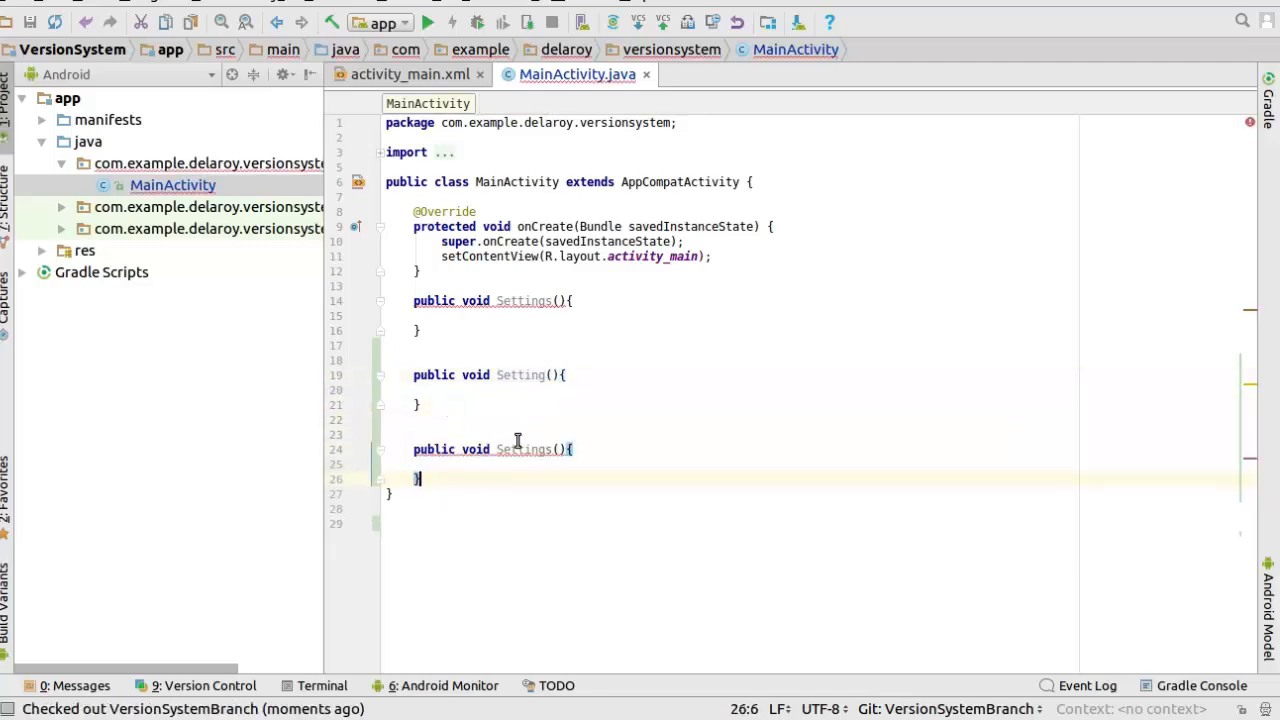
pyautogui.doubleClick(524, 448)
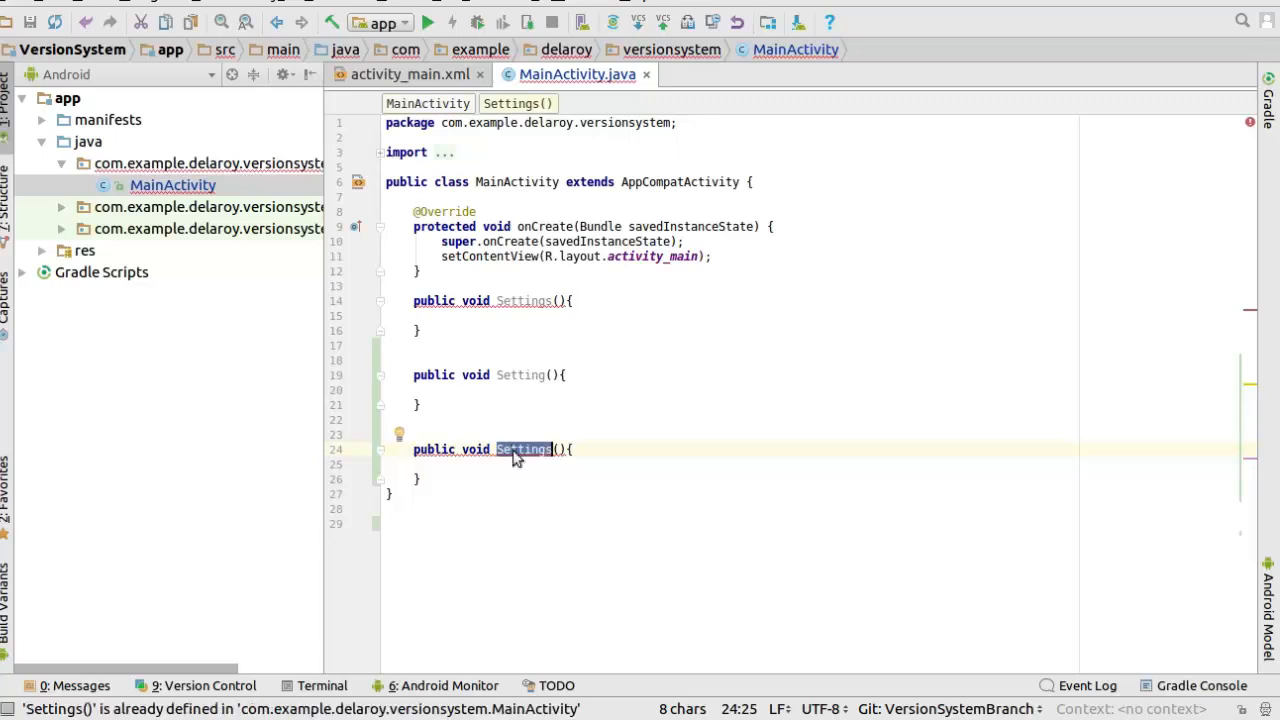
pyautogui.write('WorkOn')
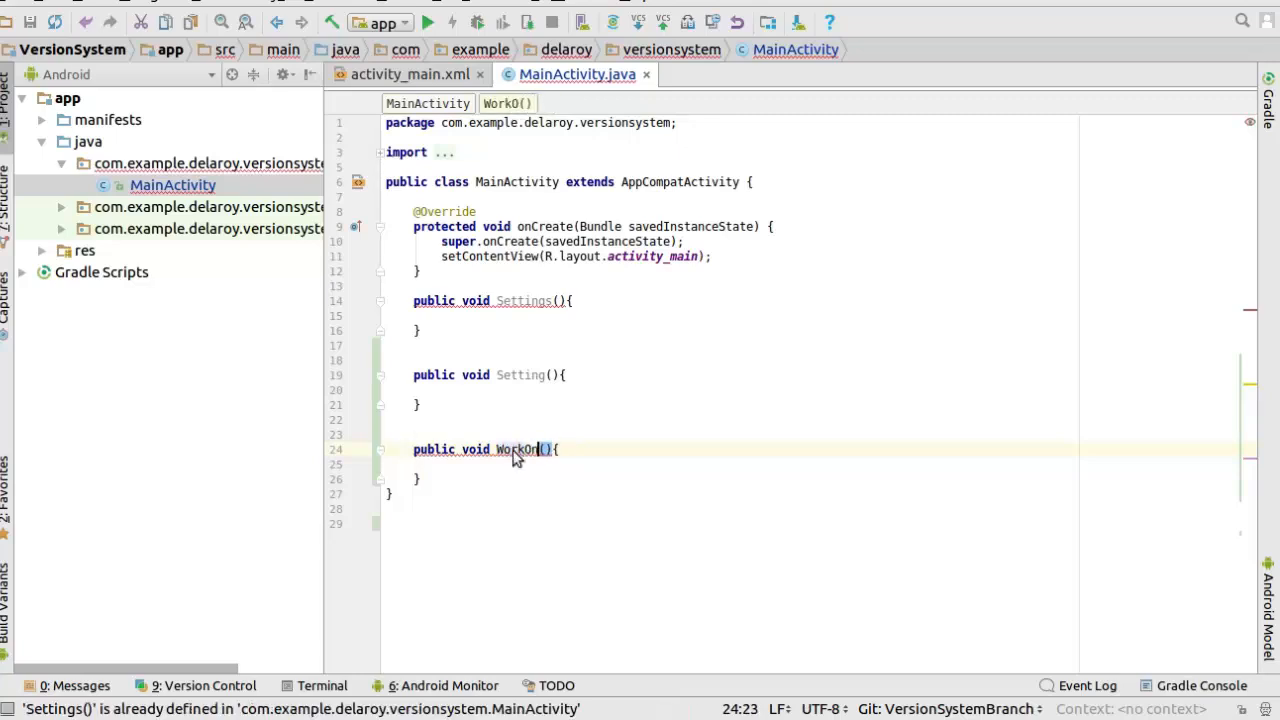
pyautogui.click(666, 434)
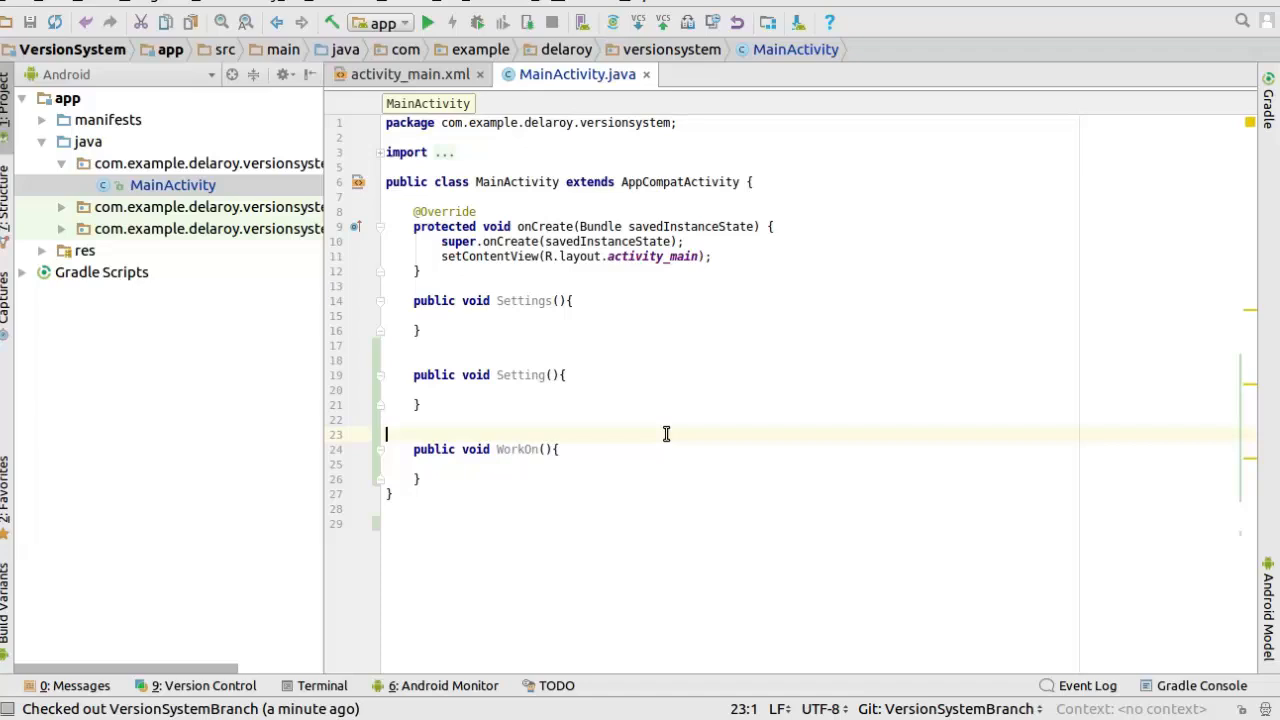
pyautogui.moveTo(664, 10)
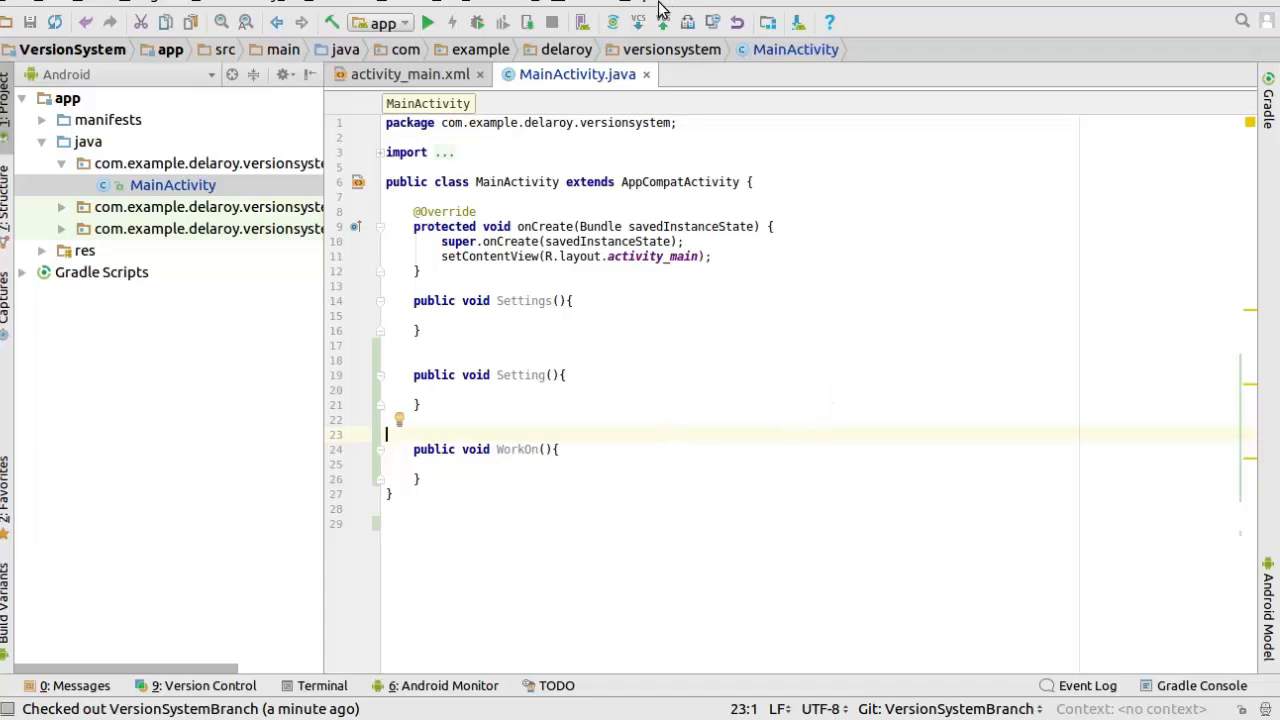
pyautogui.moveTo(662, 22)
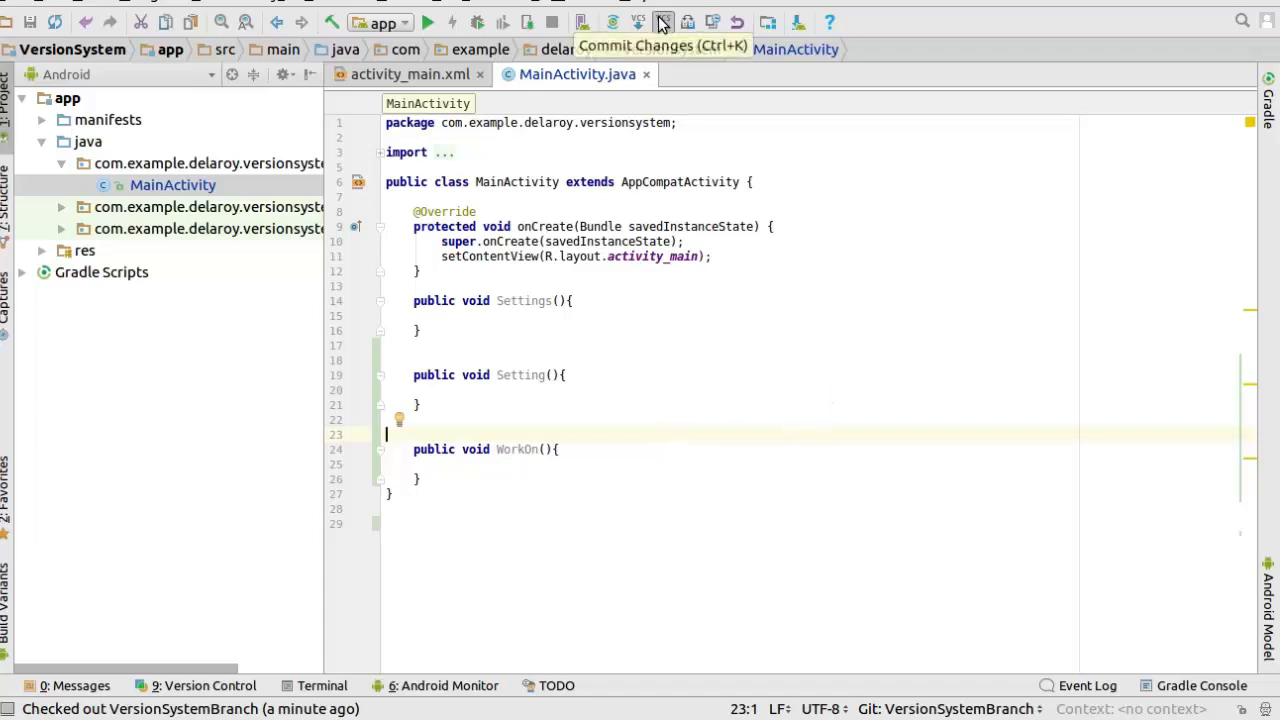
# Commit the new methods as 'branch commit' and push VersionSystemBranch to origin.
pyautogui.click(660, 22)
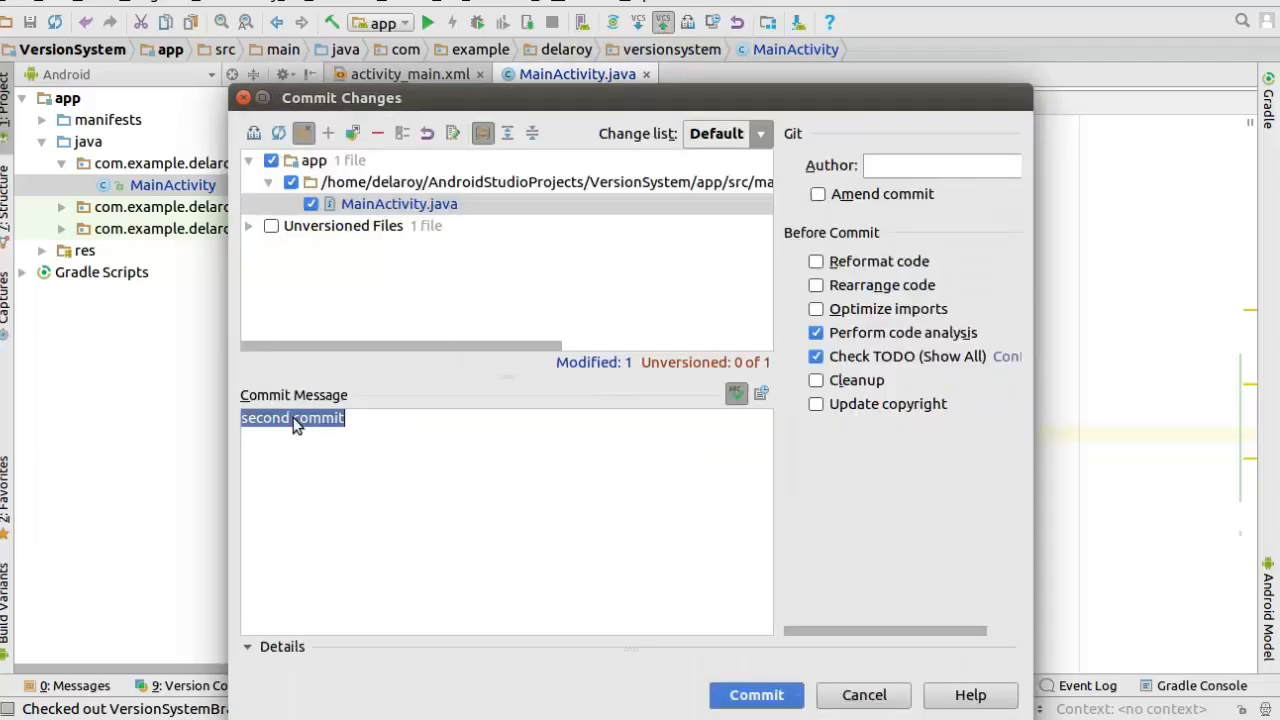
pyautogui.click(292, 418)
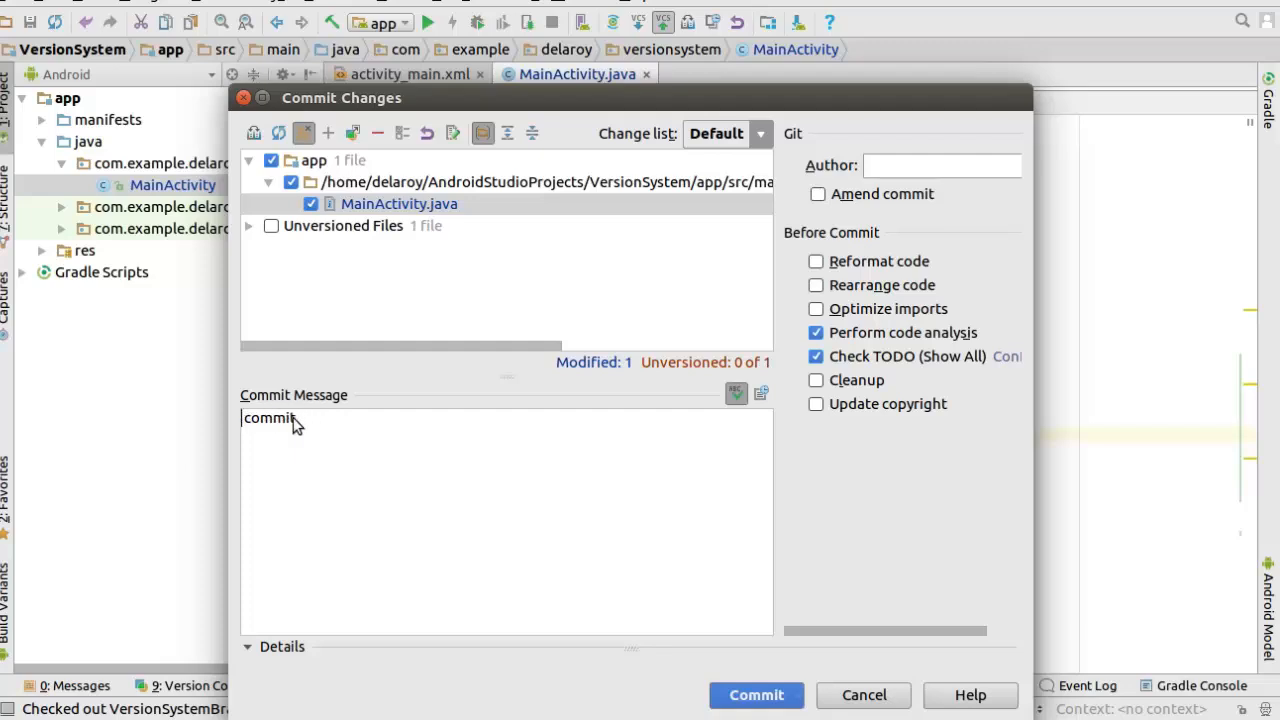
pyautogui.write('bra')
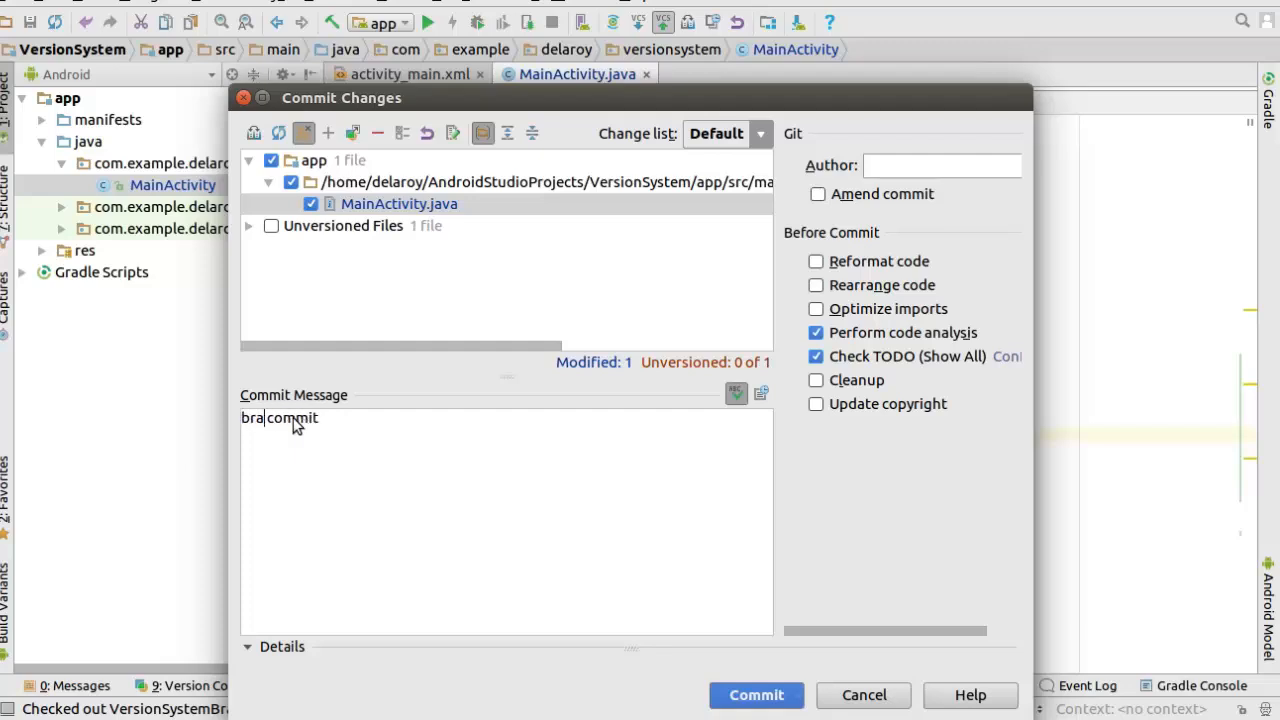
pyautogui.write('nch')
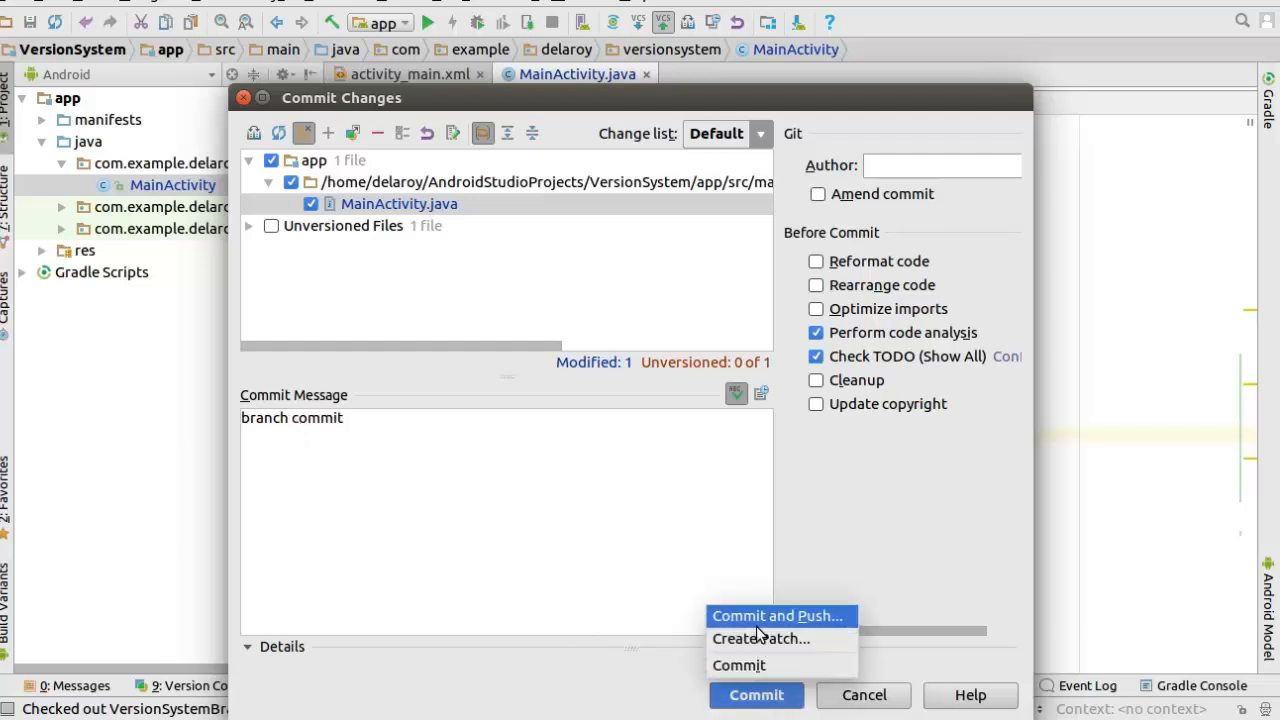
pyautogui.click(780, 616)
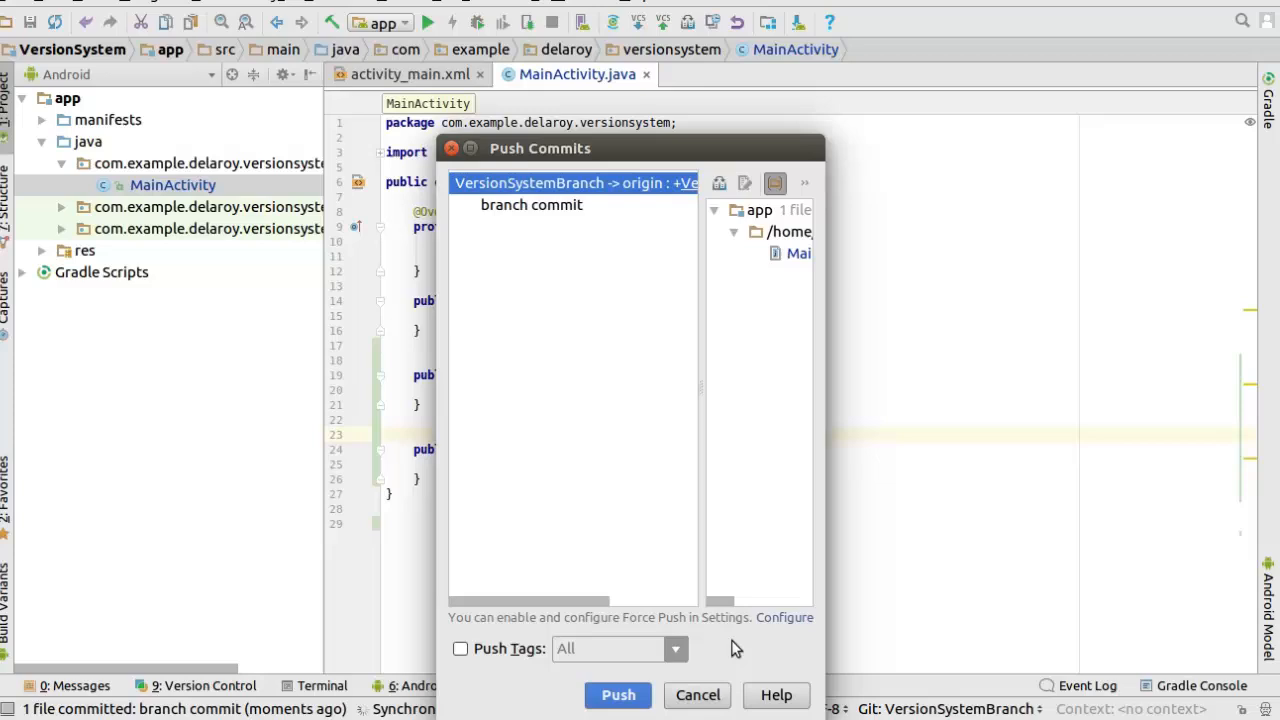
pyautogui.click(618, 696)
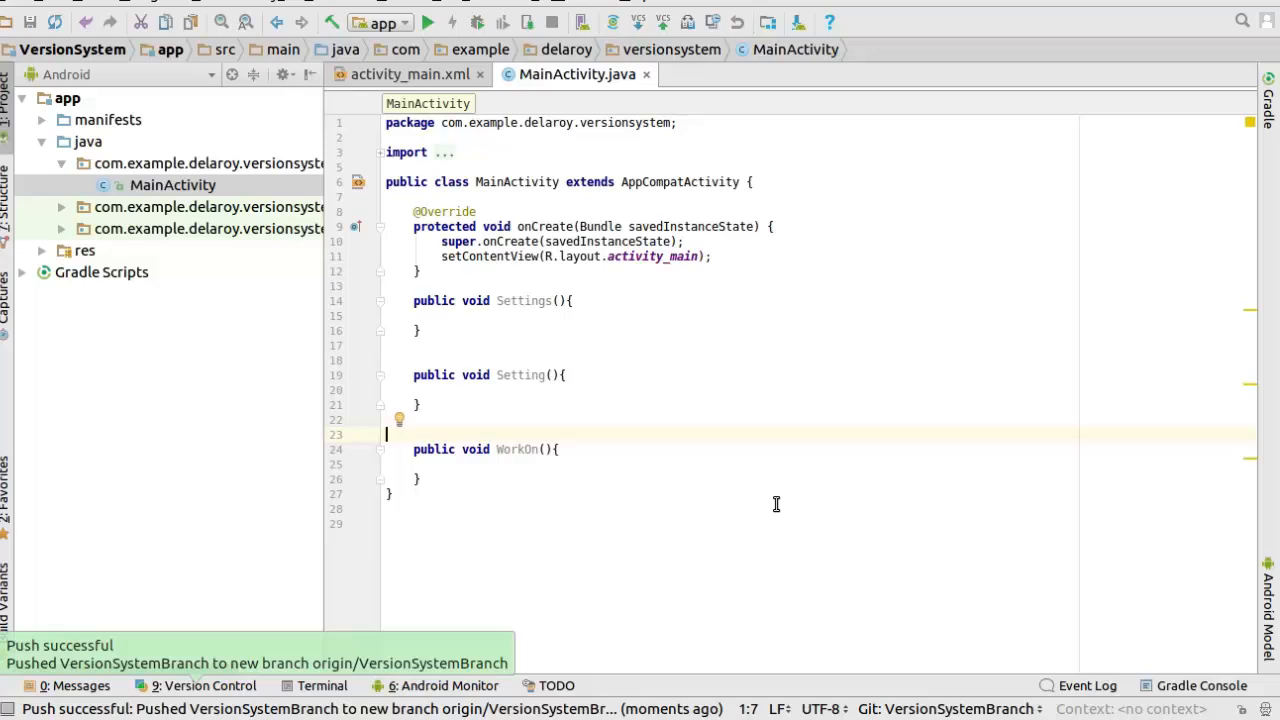
pyautogui.moveTo(402, 542)
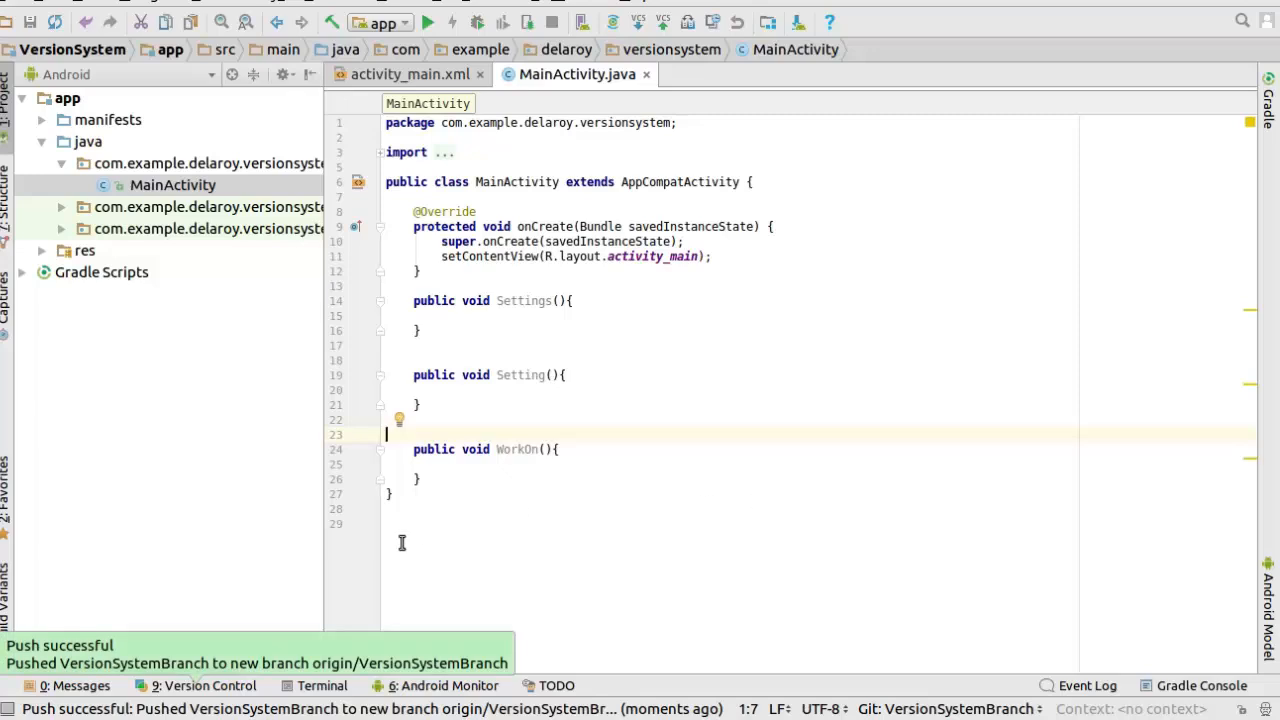
pyautogui.moveTo(150, 640)
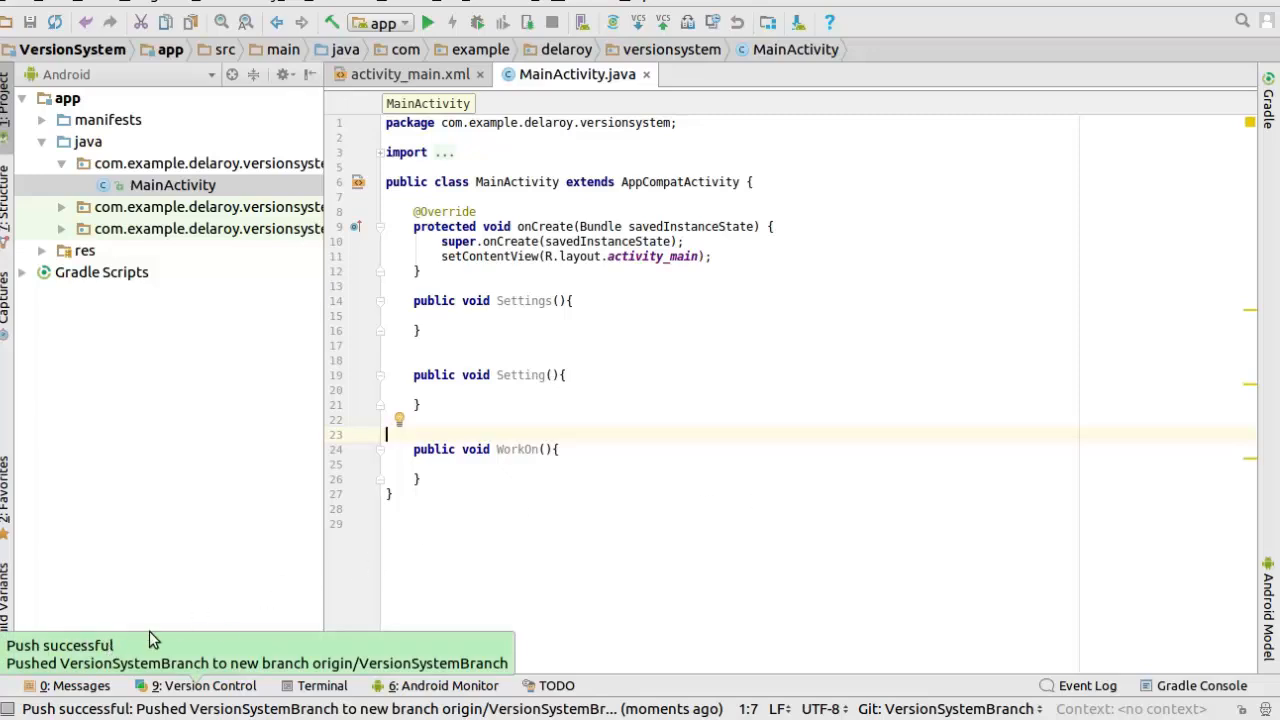
pyautogui.moveTo(568, 604)
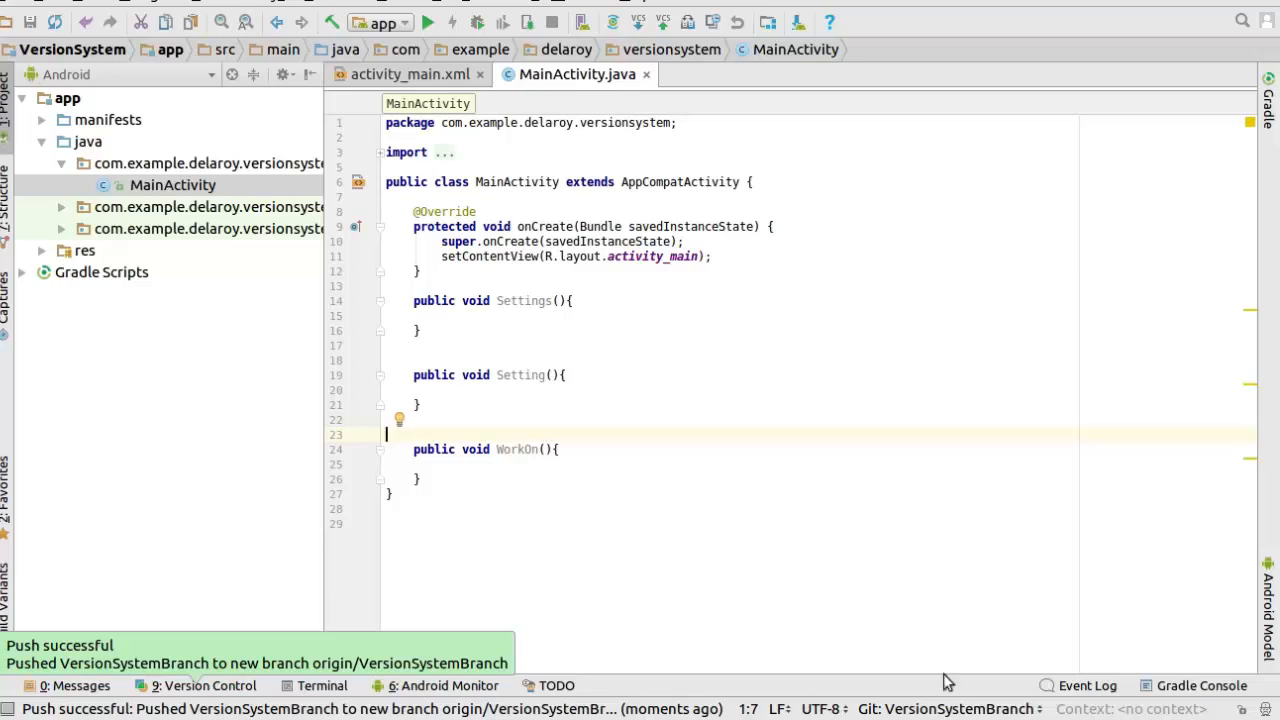
# Merge origin/VersionSystemBranch then origin/master into the current branch; both already up-to-date.
pyautogui.click(944, 708)
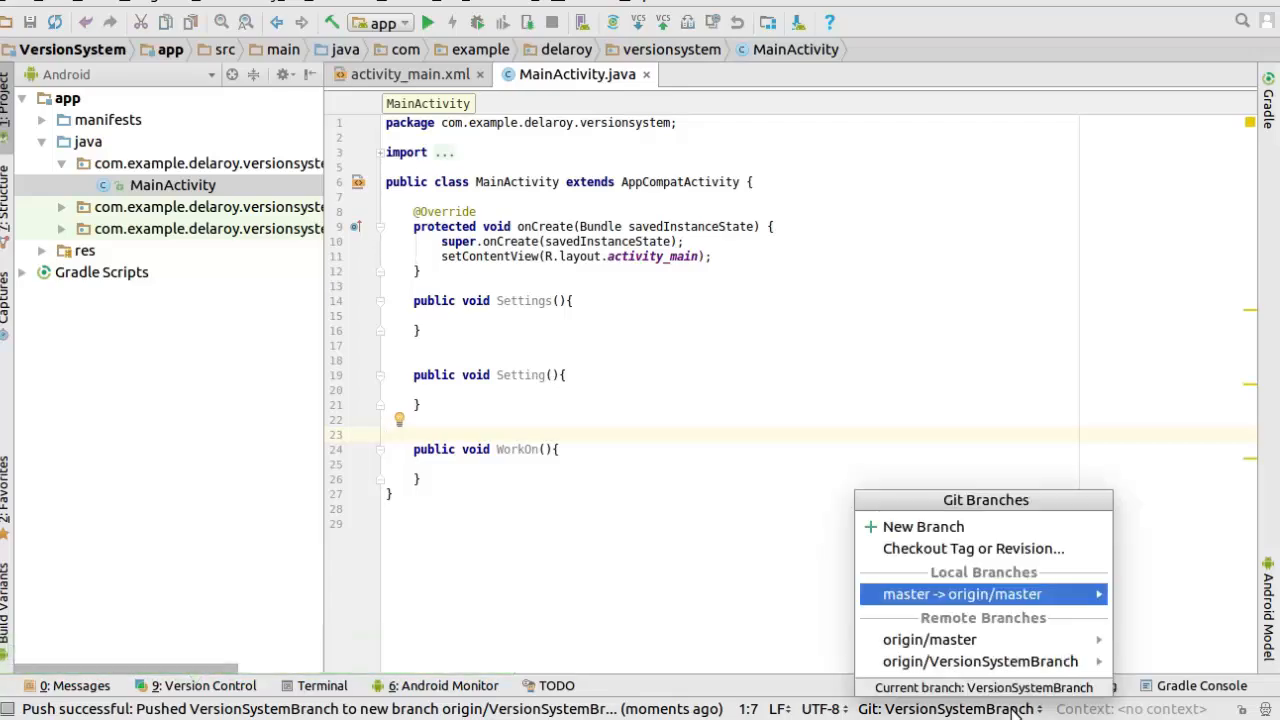
pyautogui.moveTo(980, 660)
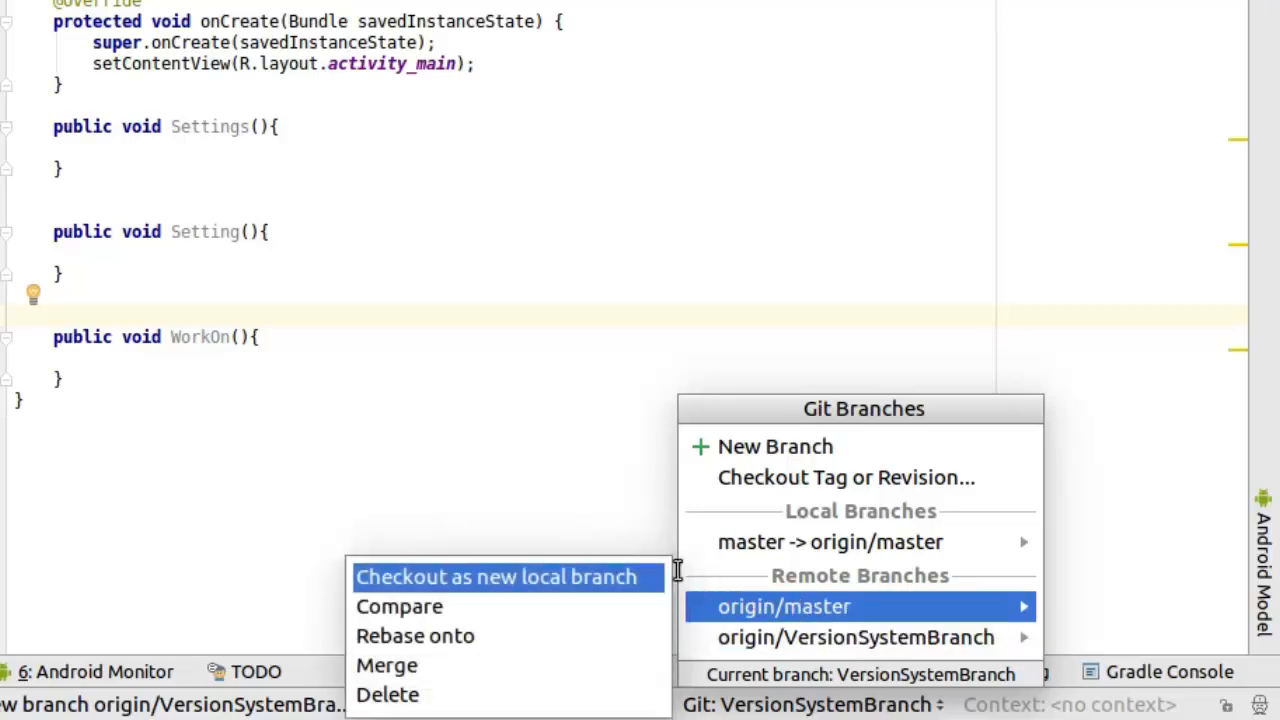
pyautogui.moveTo(424, 664)
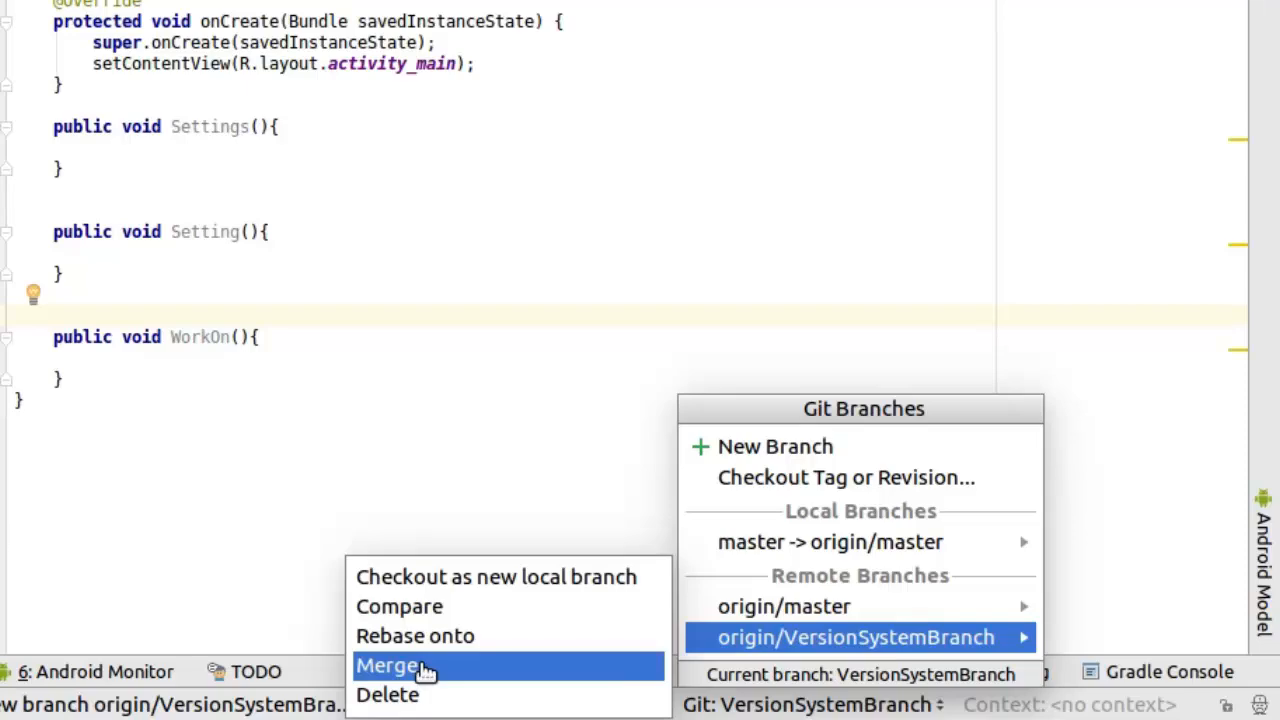
pyautogui.click(388, 664)
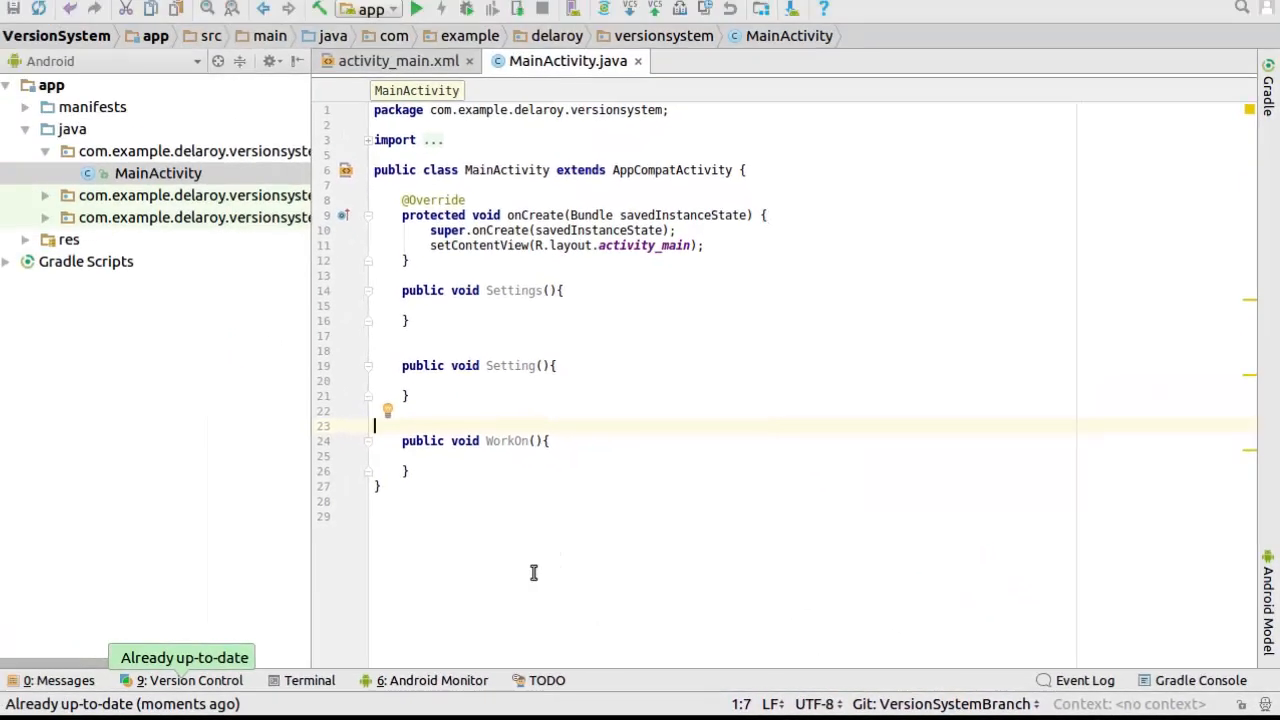
pyautogui.moveTo(1040, 704)
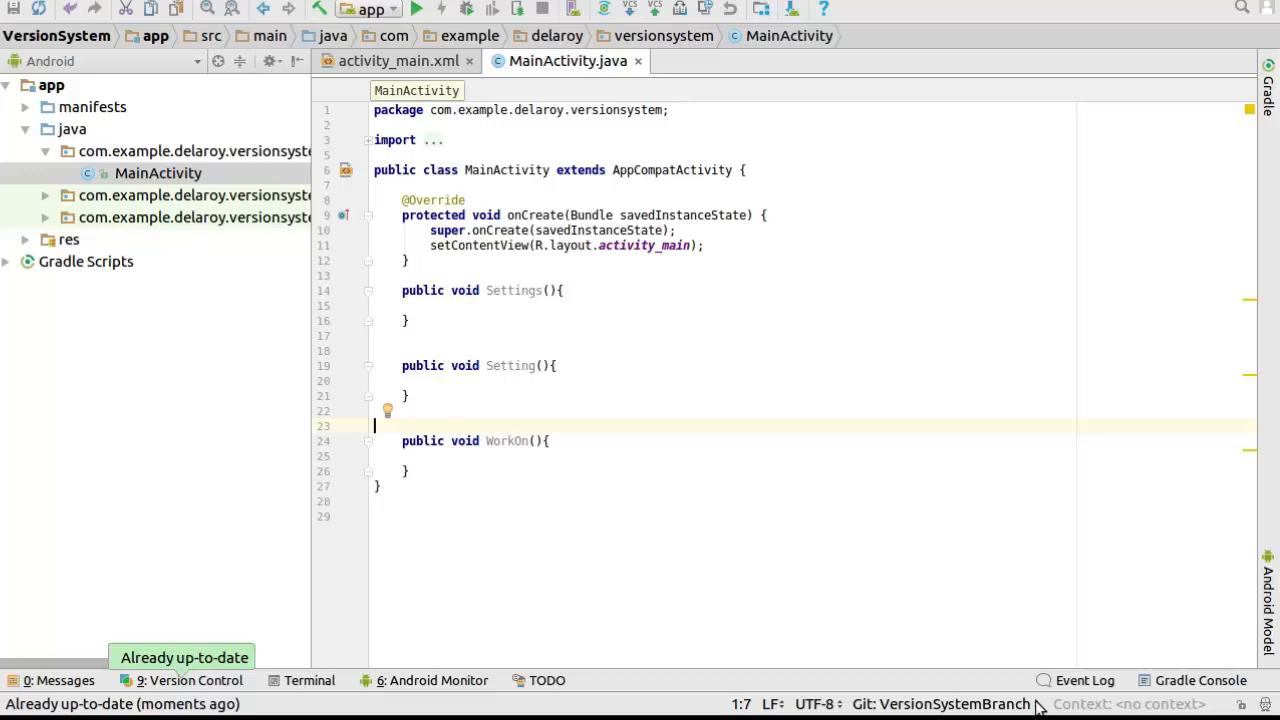
pyautogui.click(940, 704)
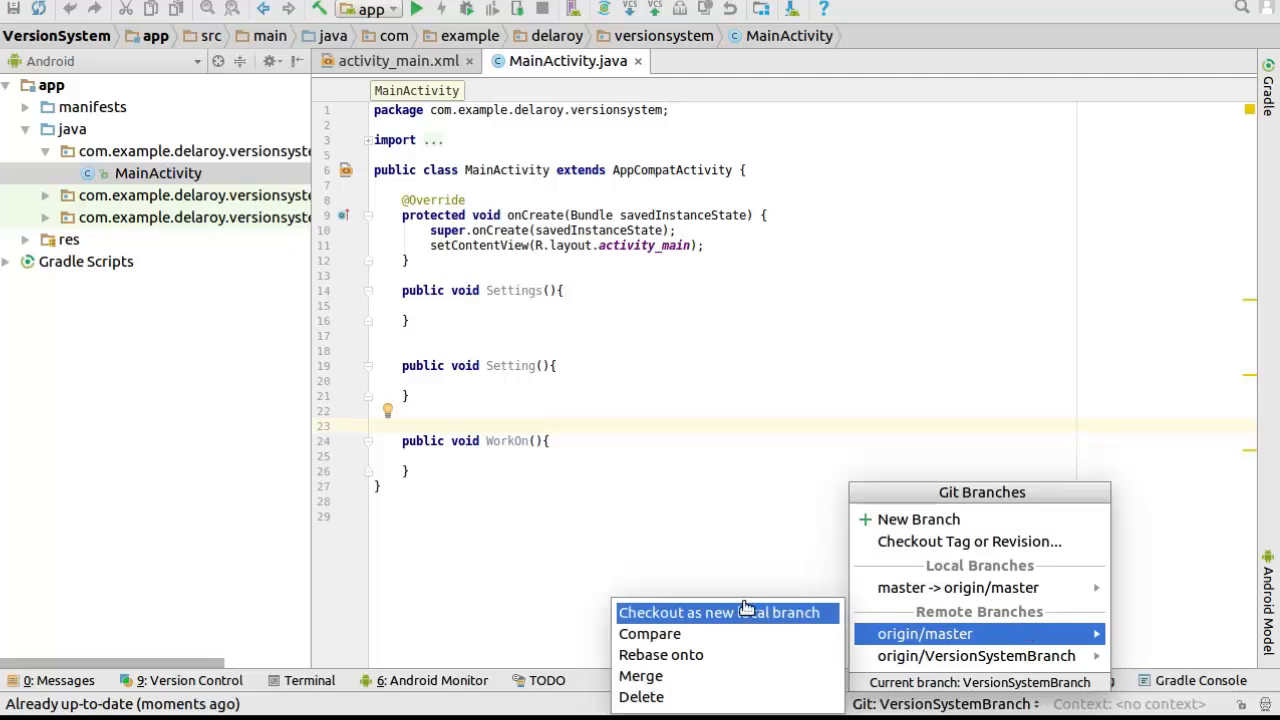
pyautogui.moveTo(640, 676)
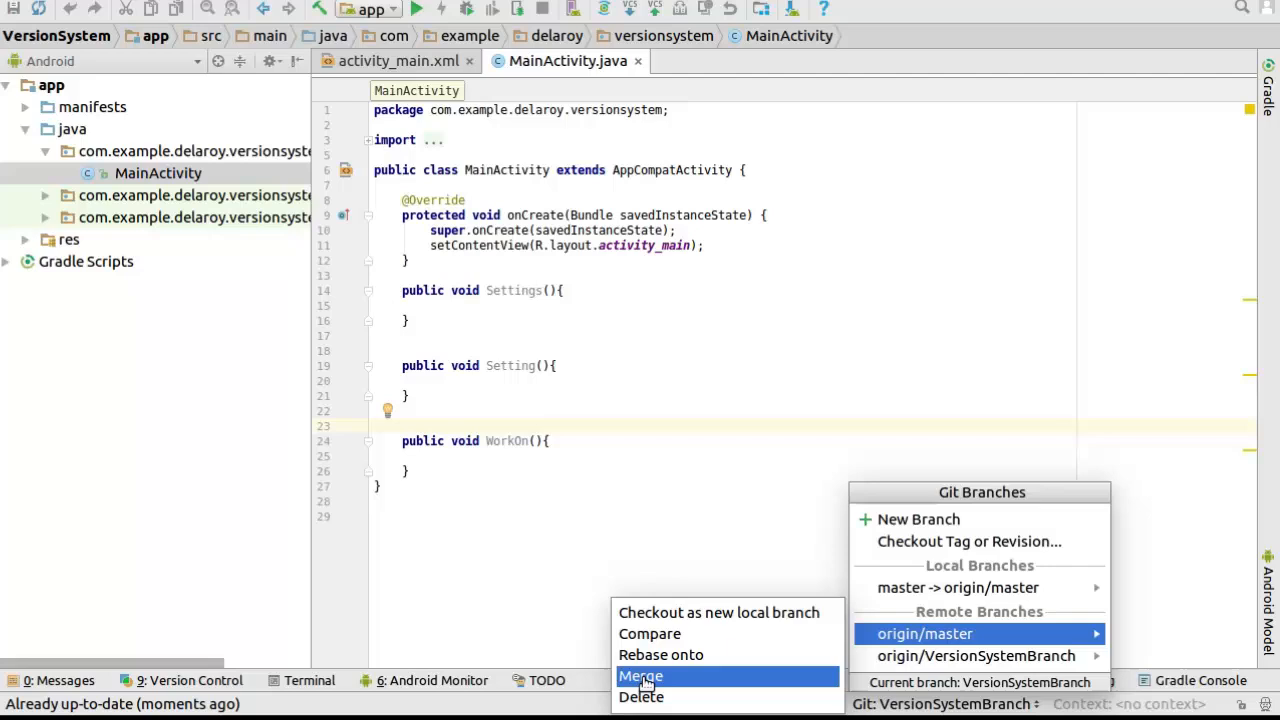
pyautogui.click(640, 676)
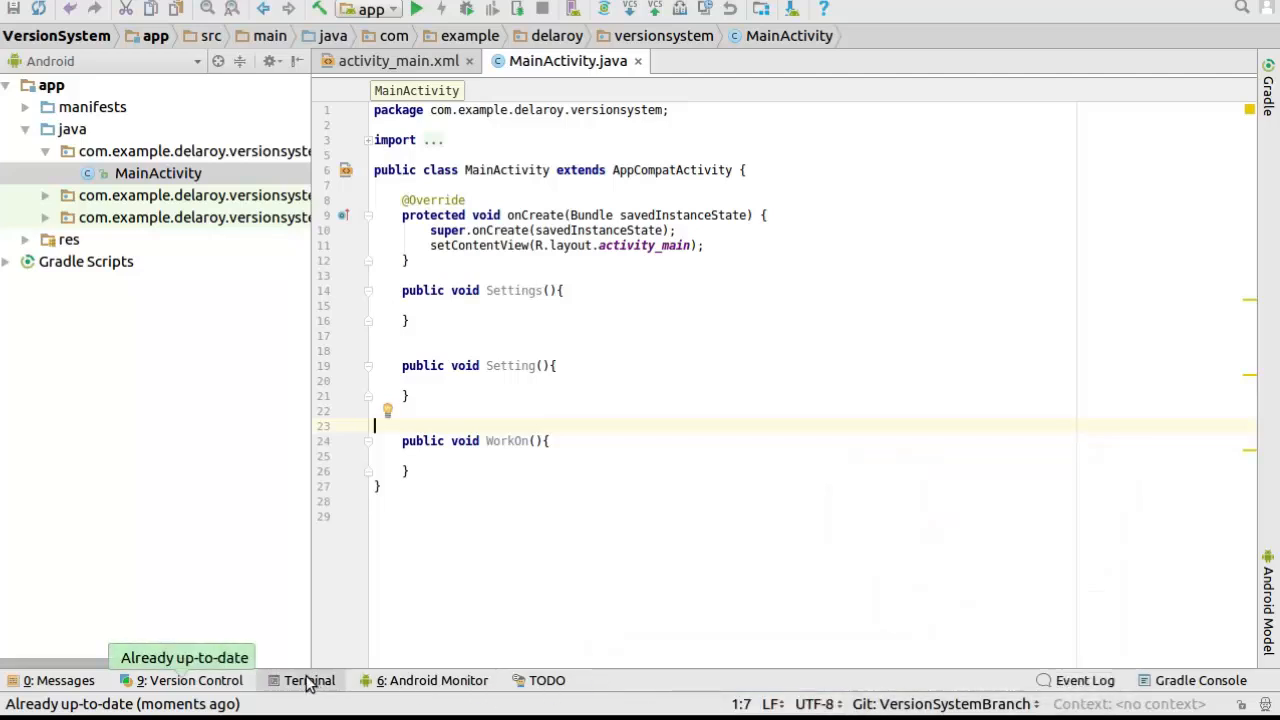
pyautogui.moveTo(178, 680)
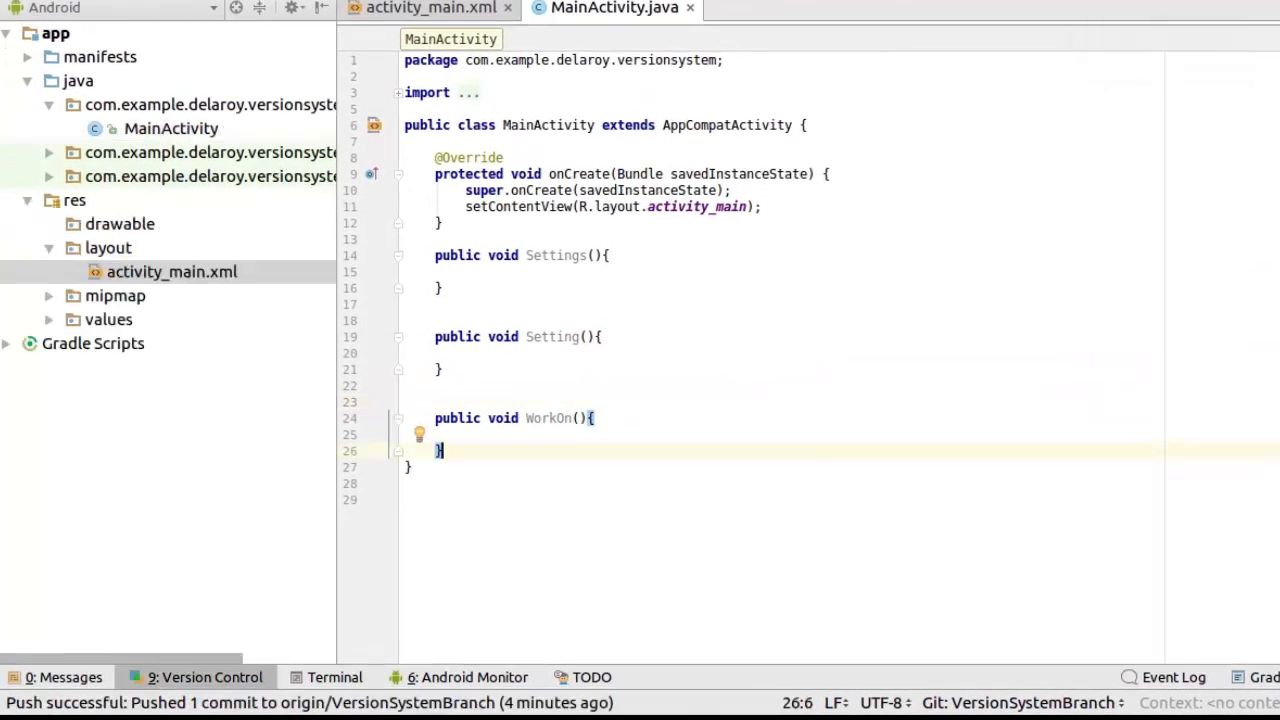
pyautogui.moveTo(510, 304)
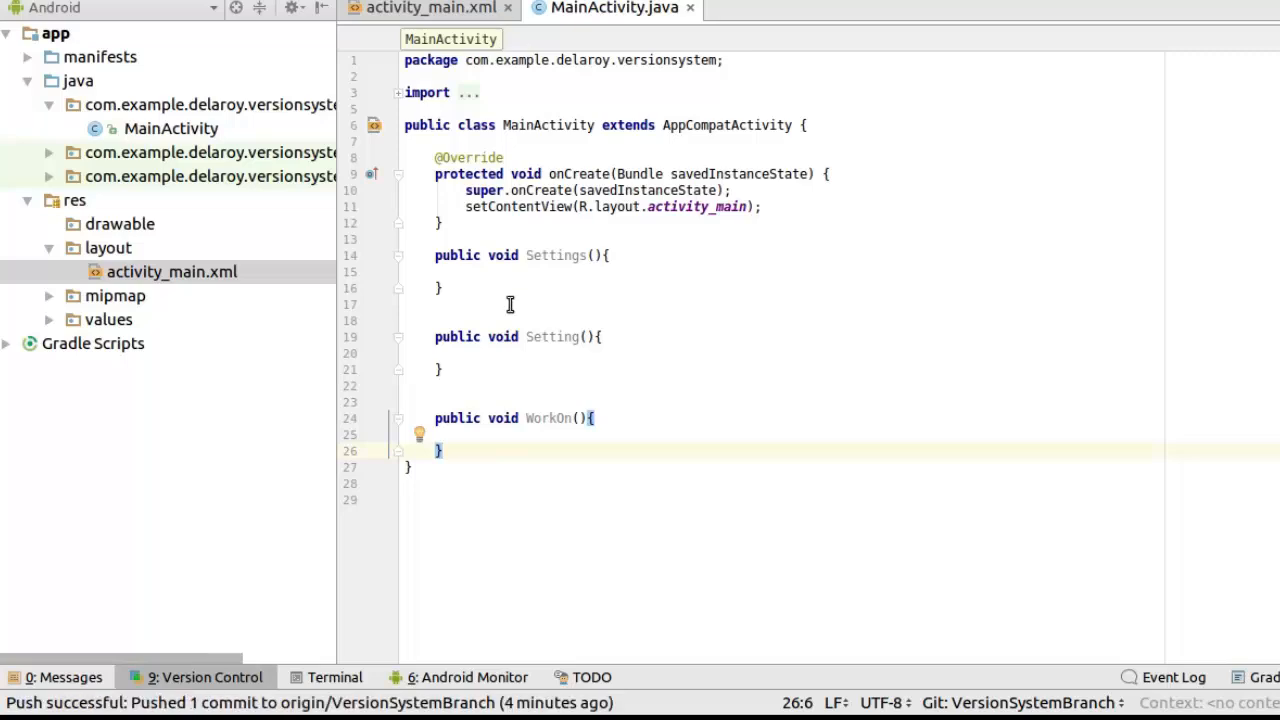
pyautogui.moveTo(92, 264)
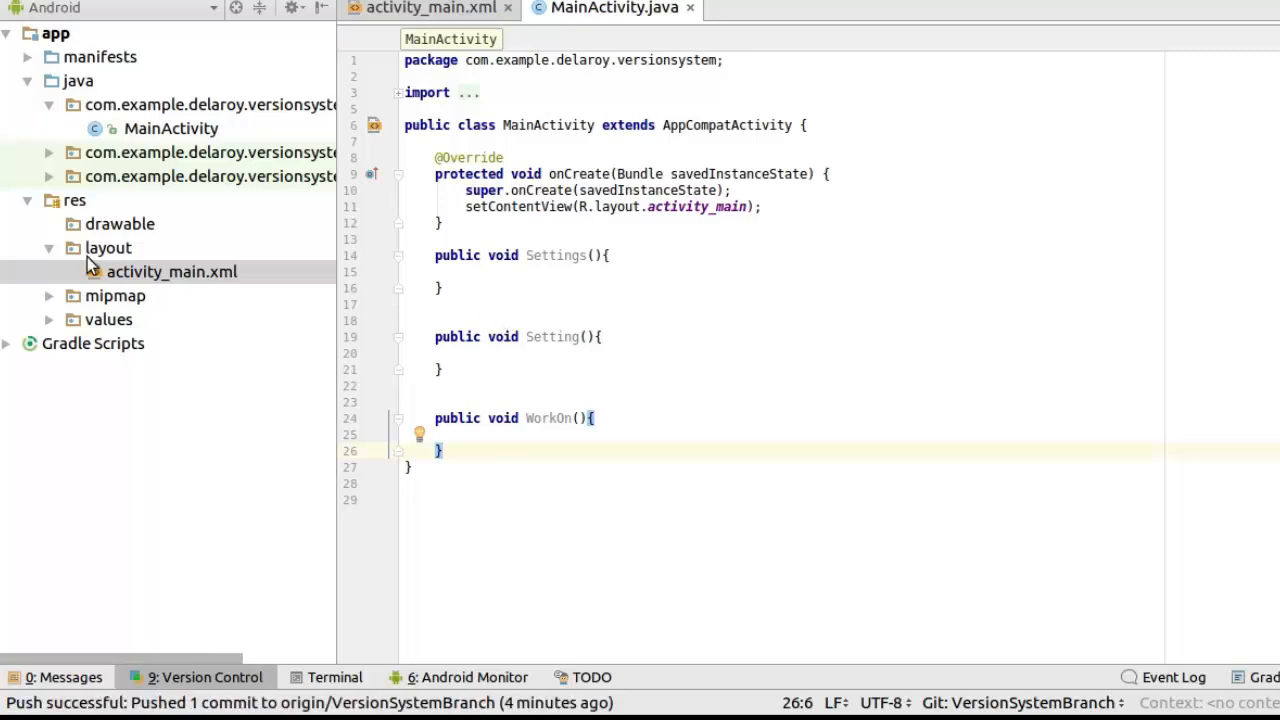
# Create a layout resource file named 'fragment' under res/layout and decline adding it to Git.
pyautogui.rightClick(104, 248)
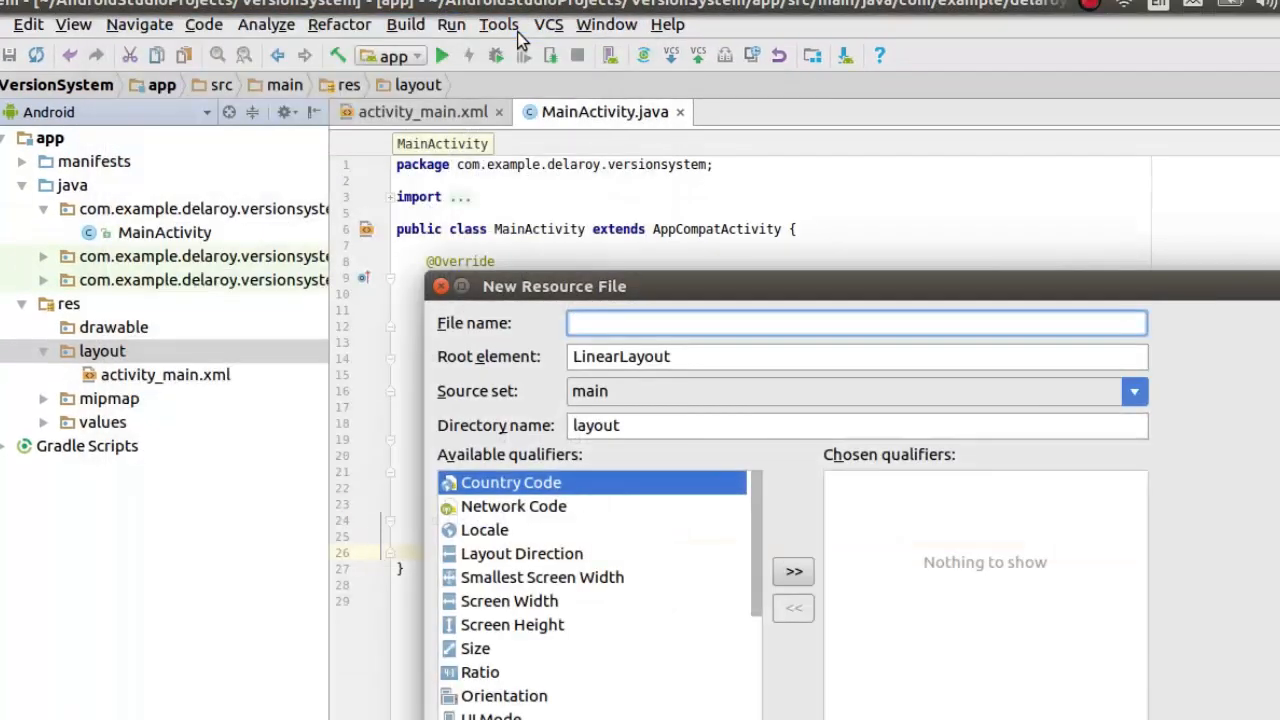
pyautogui.write('fra')
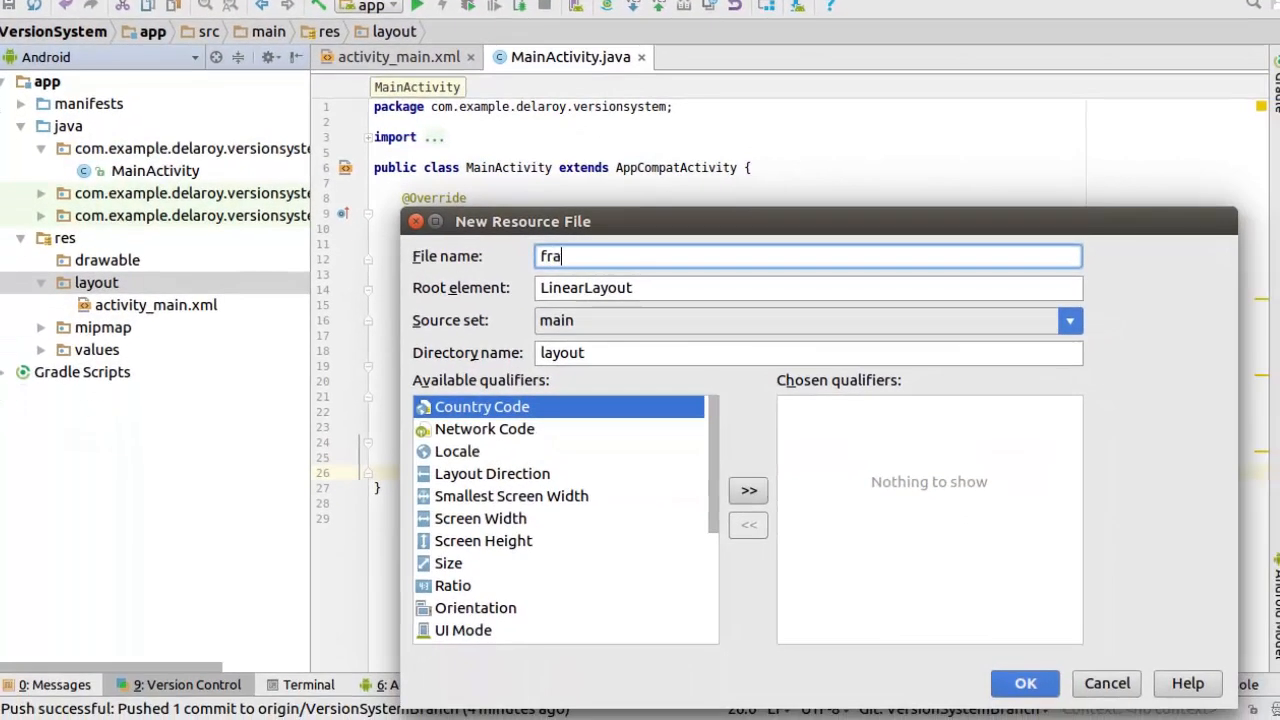
pyautogui.write('gment')
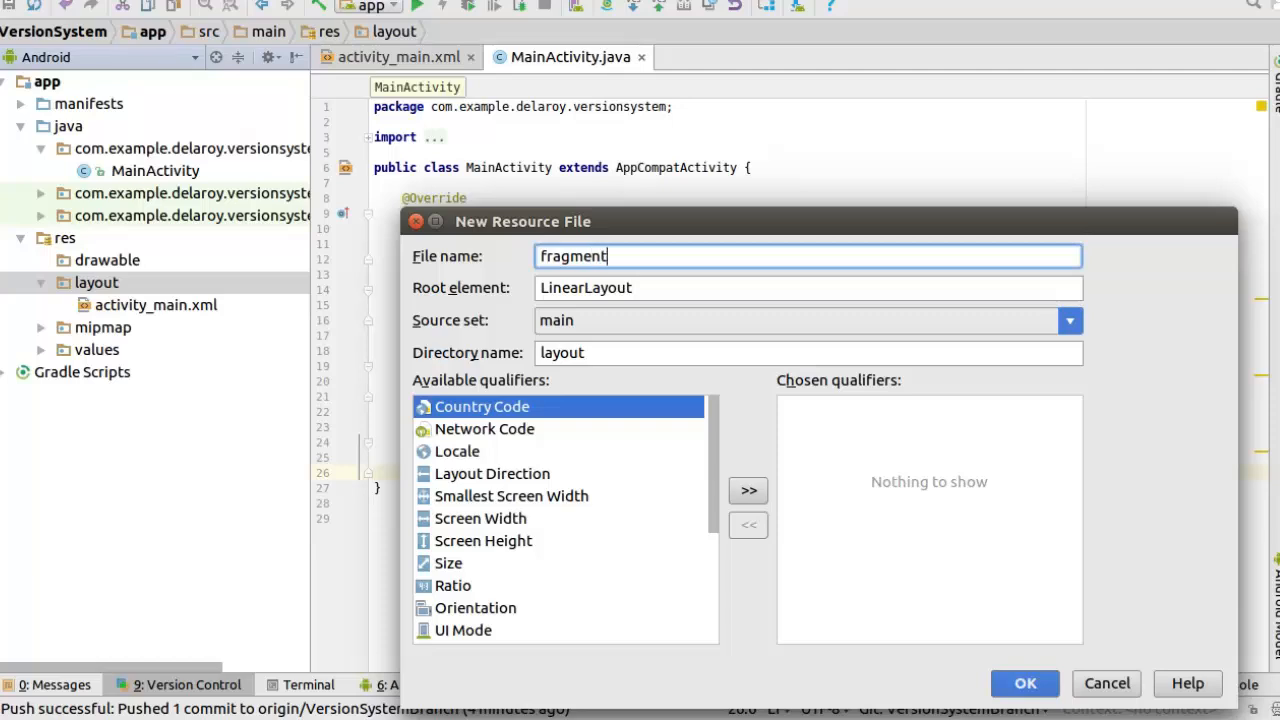
pyautogui.click(1024, 684)
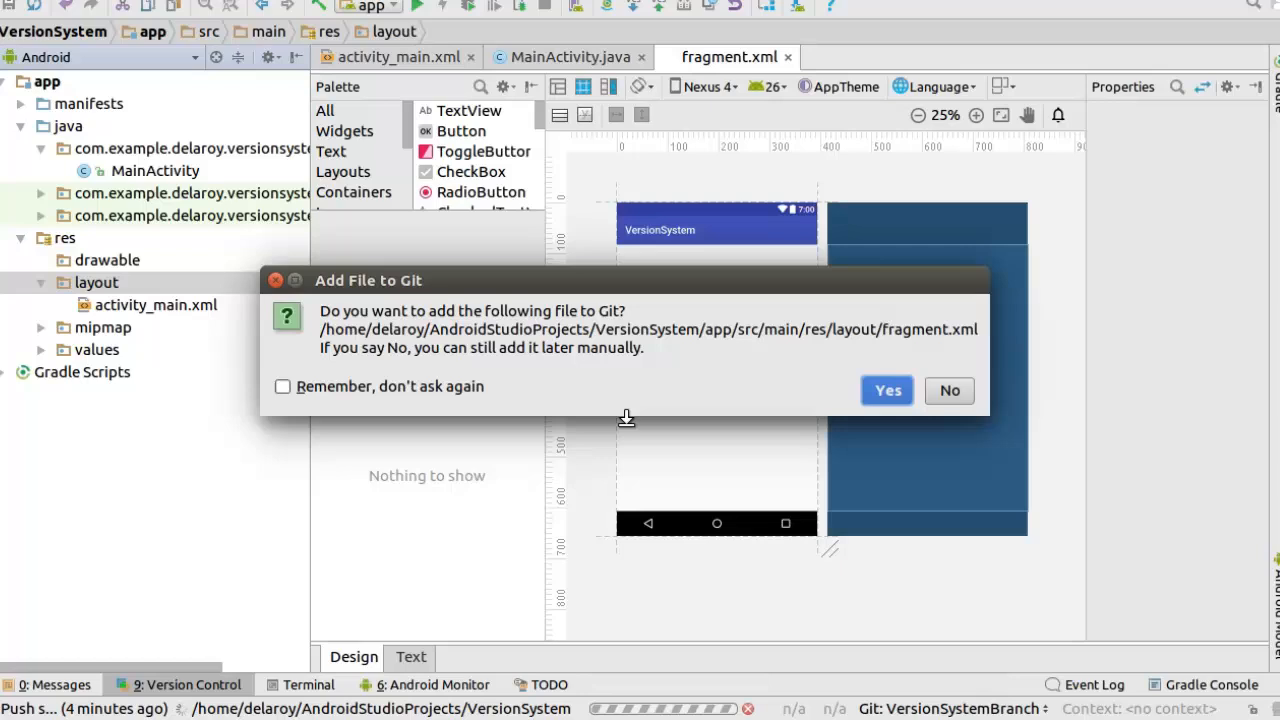
pyautogui.moveTo(496, 350)
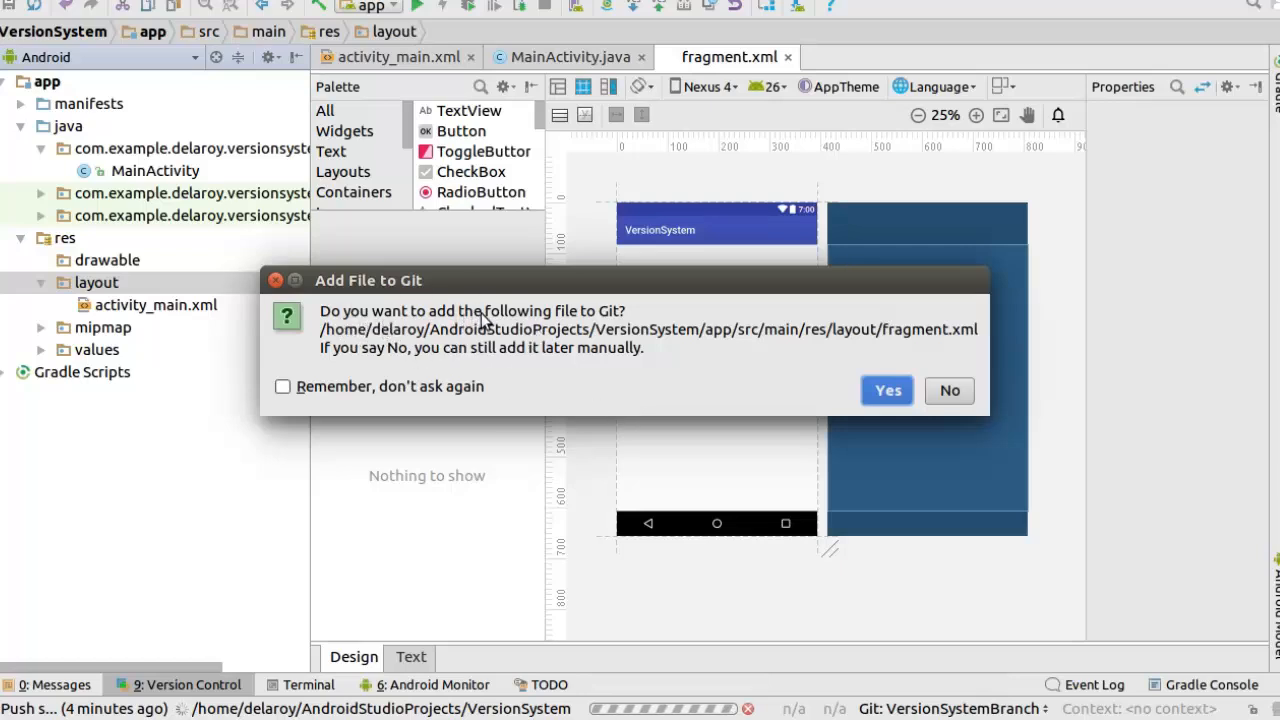
pyautogui.moveTo(616, 322)
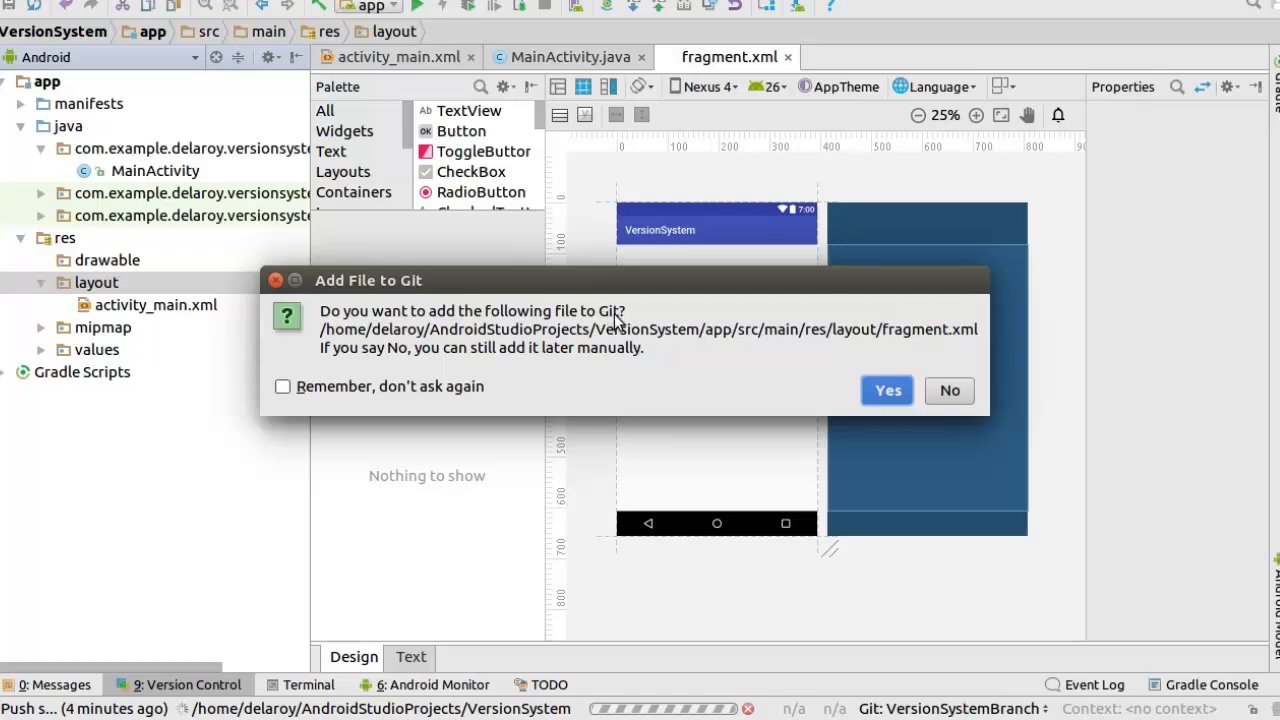
pyautogui.moveTo(656, 344)
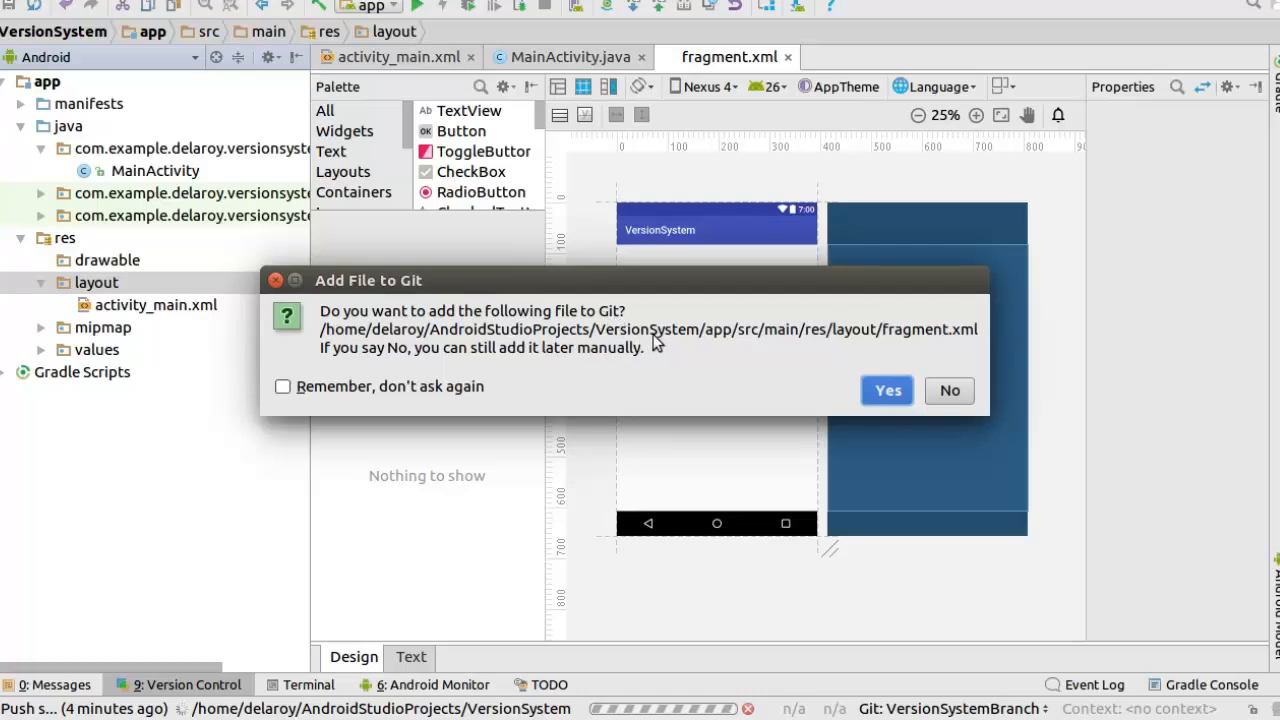
pyautogui.moveTo(676, 344)
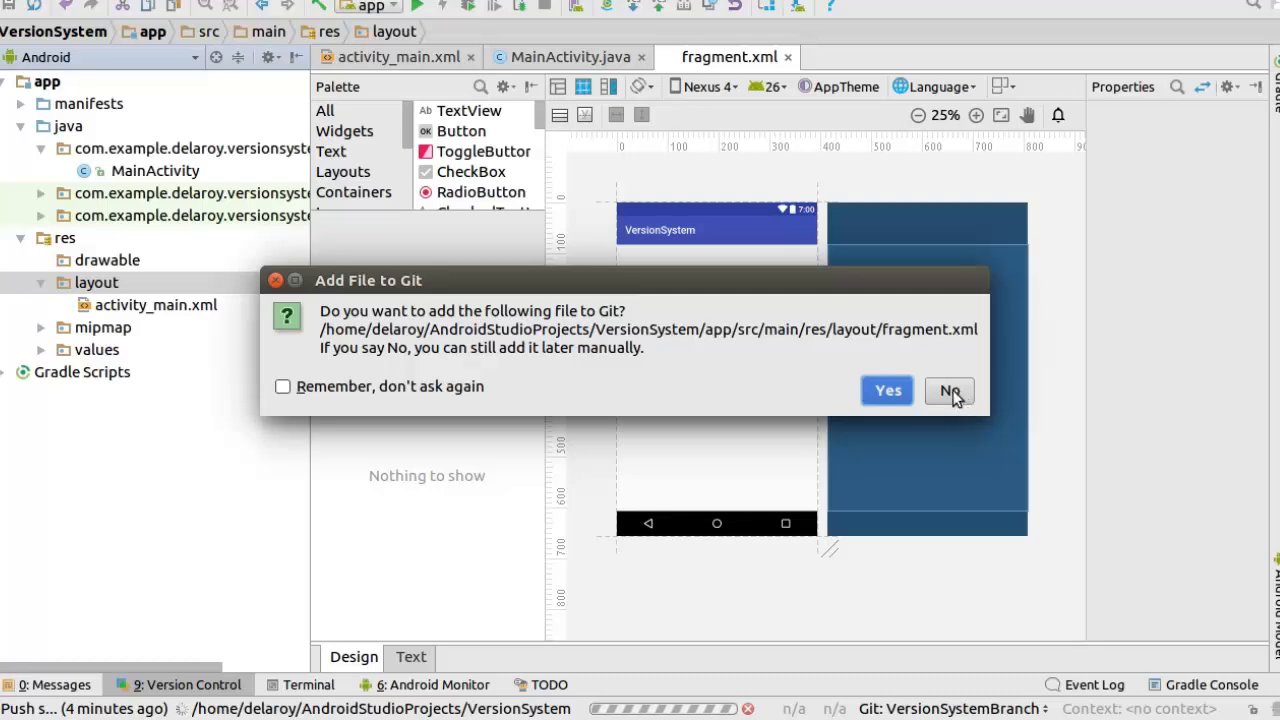
pyautogui.click(948, 390)
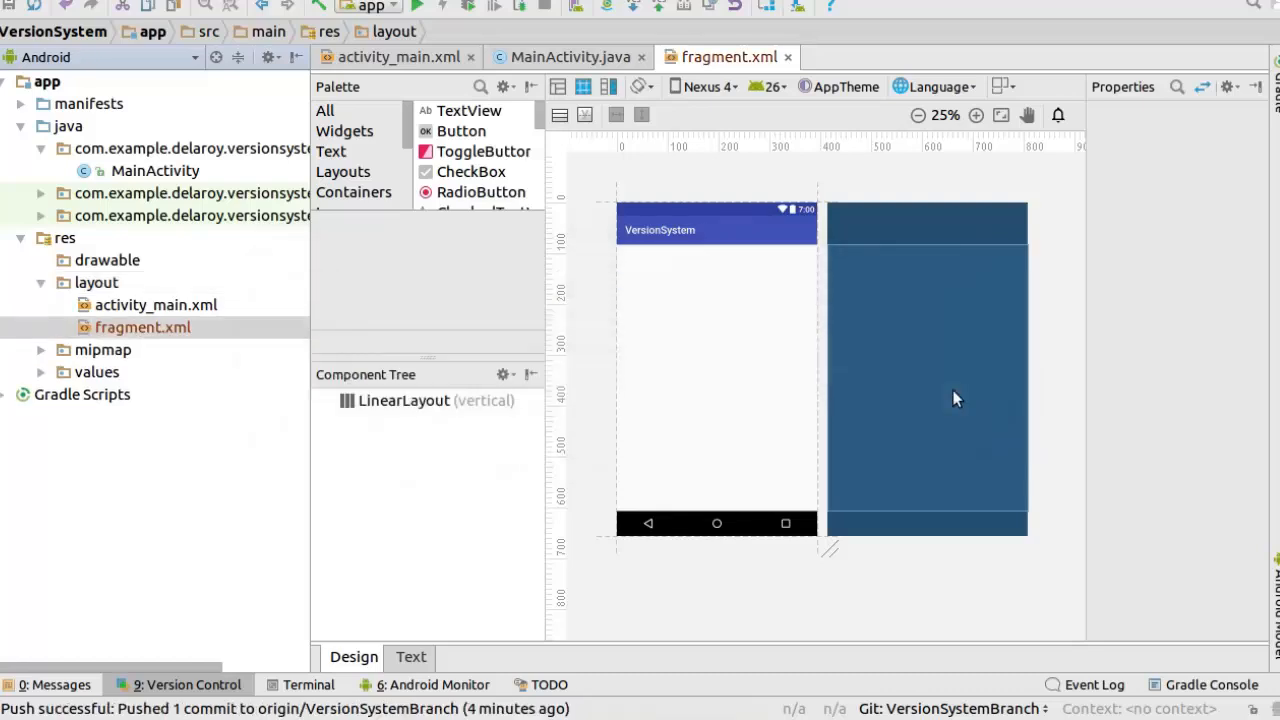
pyautogui.click(96, 282)
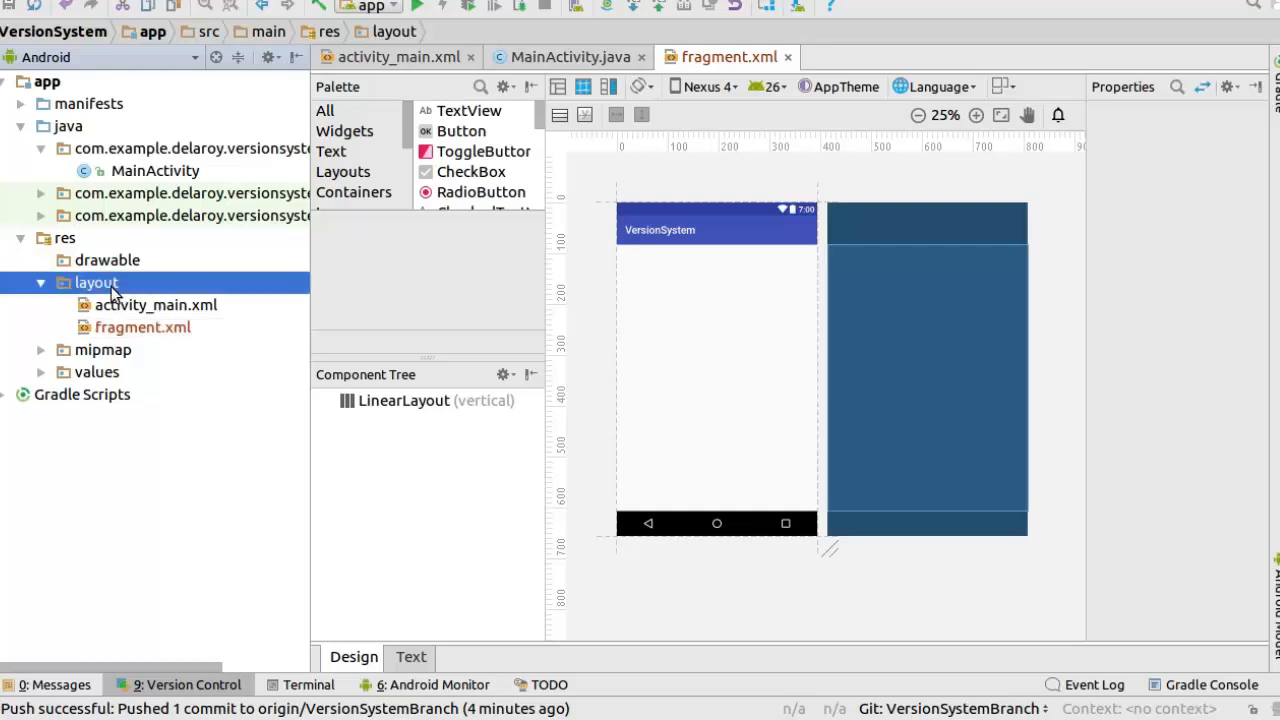
# Create a layout resource file named 'settings' under res/layout and add it to Git.
pyautogui.rightClick(96, 282)
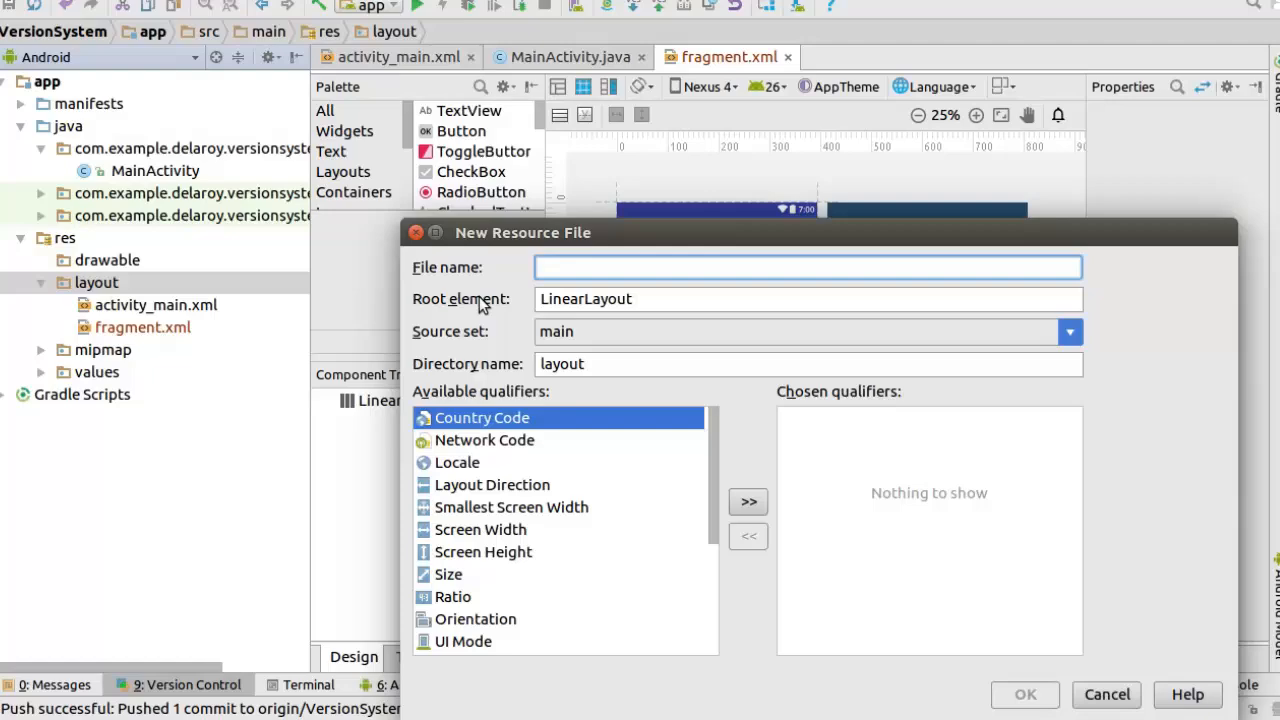
pyautogui.write('setti')
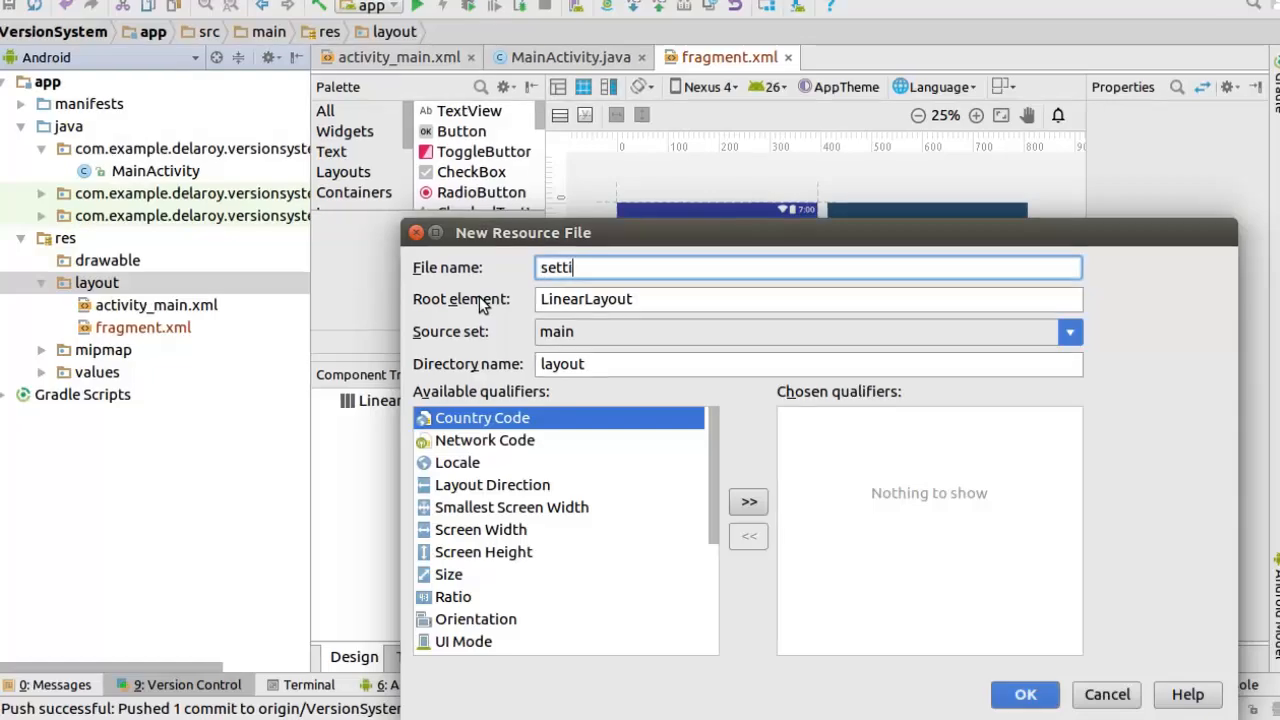
pyautogui.write('ngs')
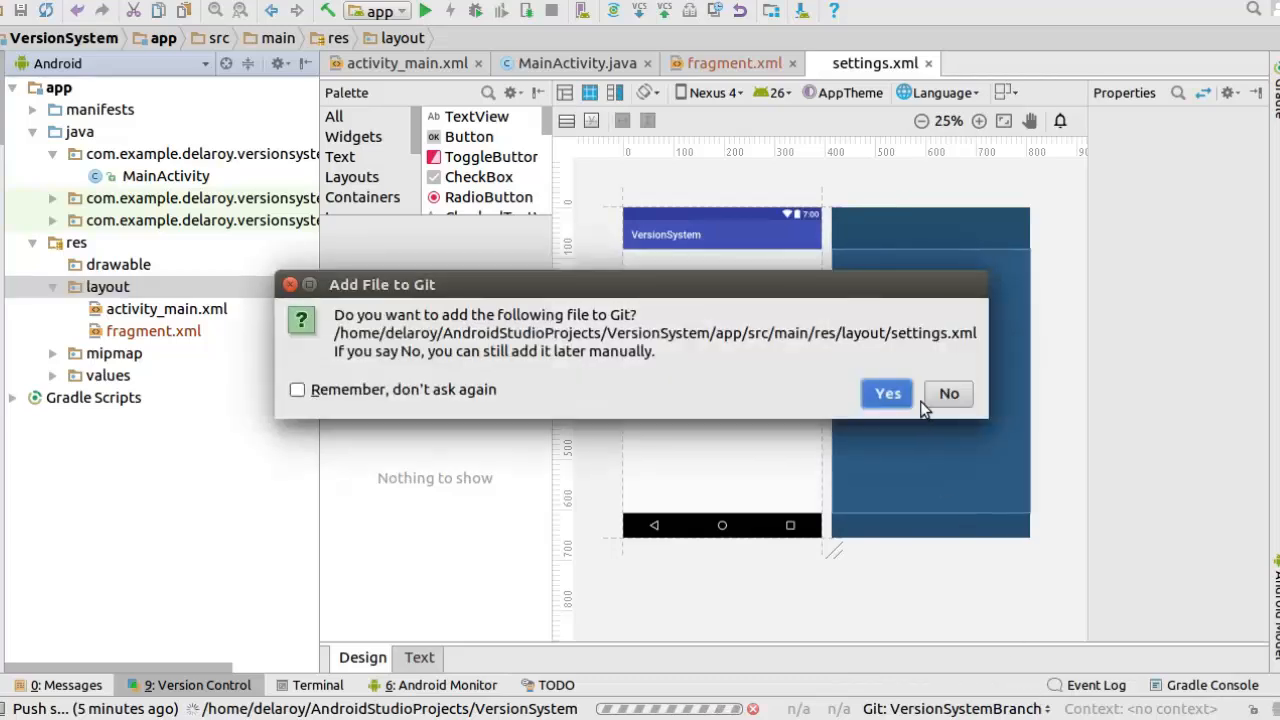
pyautogui.click(886, 392)
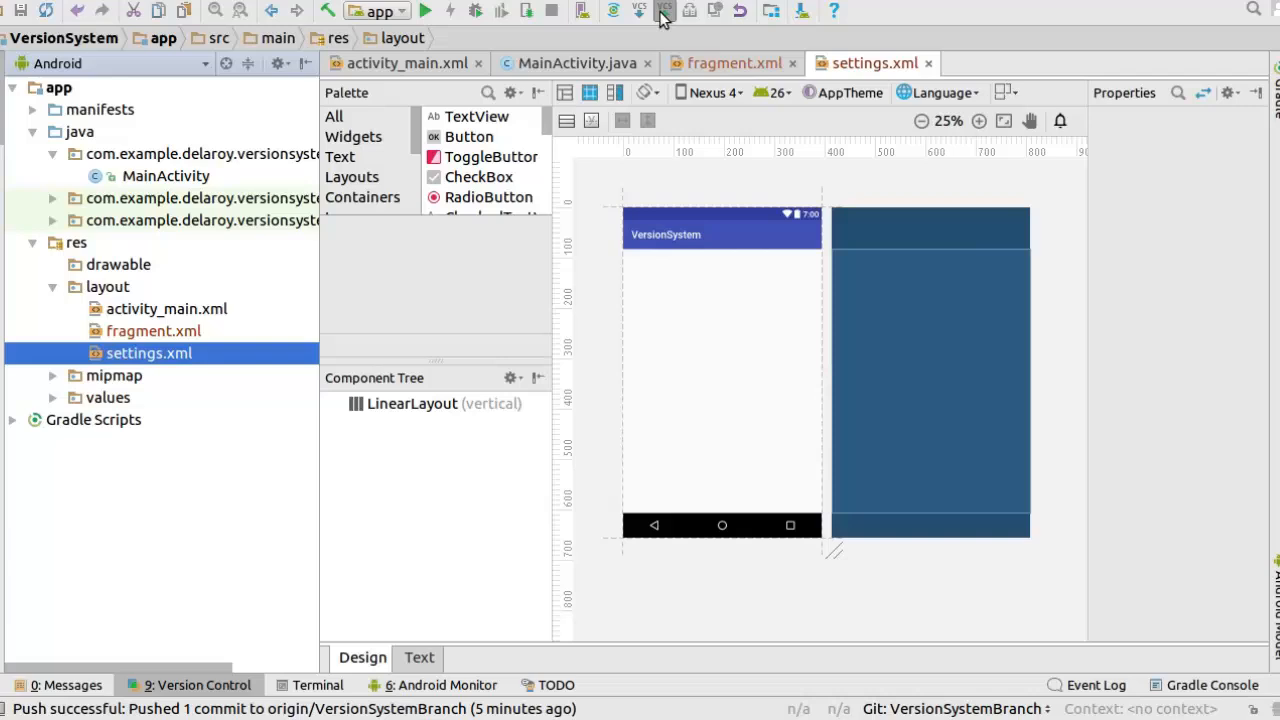
# Start a commit of the branch changes with the message 'second branch commit'.
pyautogui.click(662, 10)
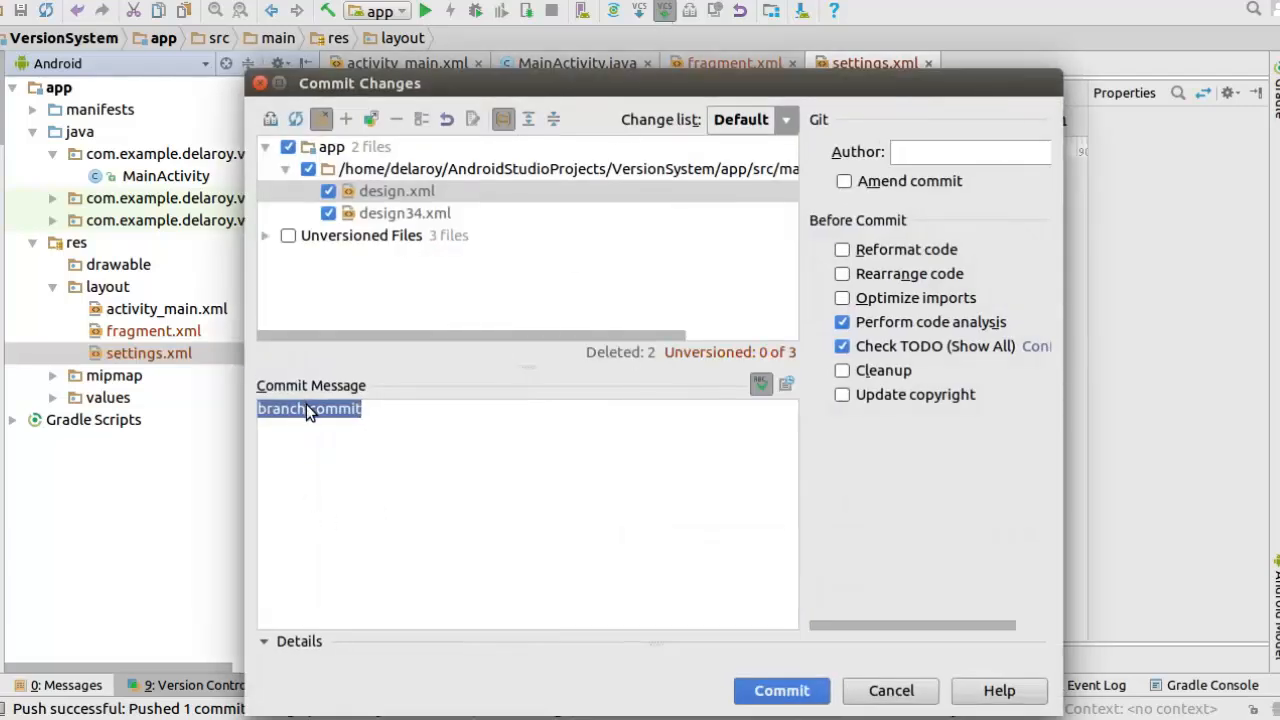
pyautogui.click(308, 408)
pyautogui.write('seco')
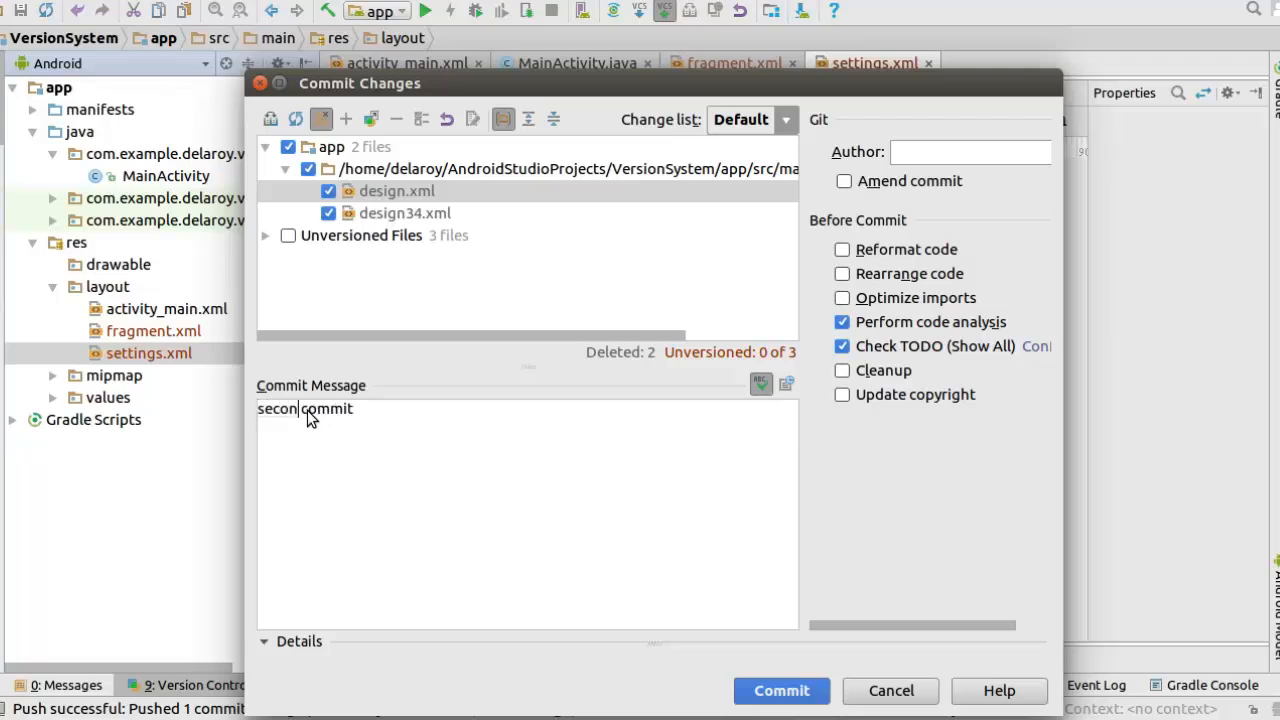
pyautogui.write('d br')
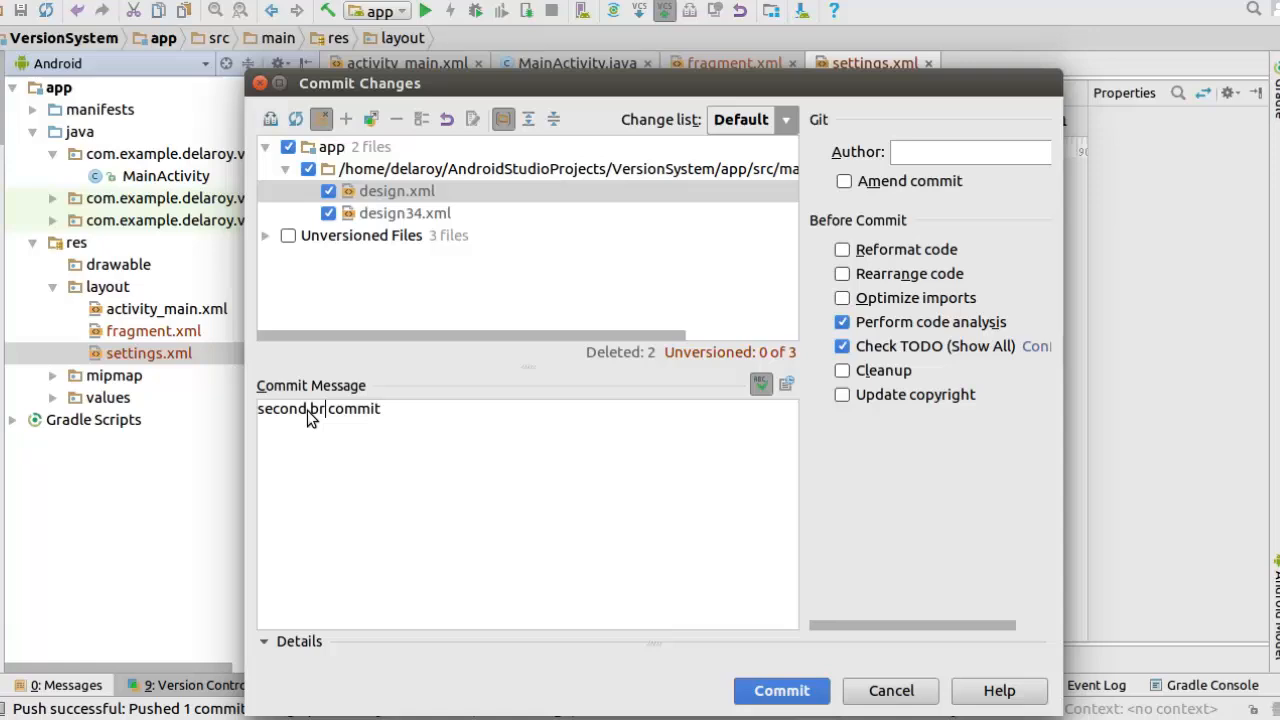
pyautogui.write('a')
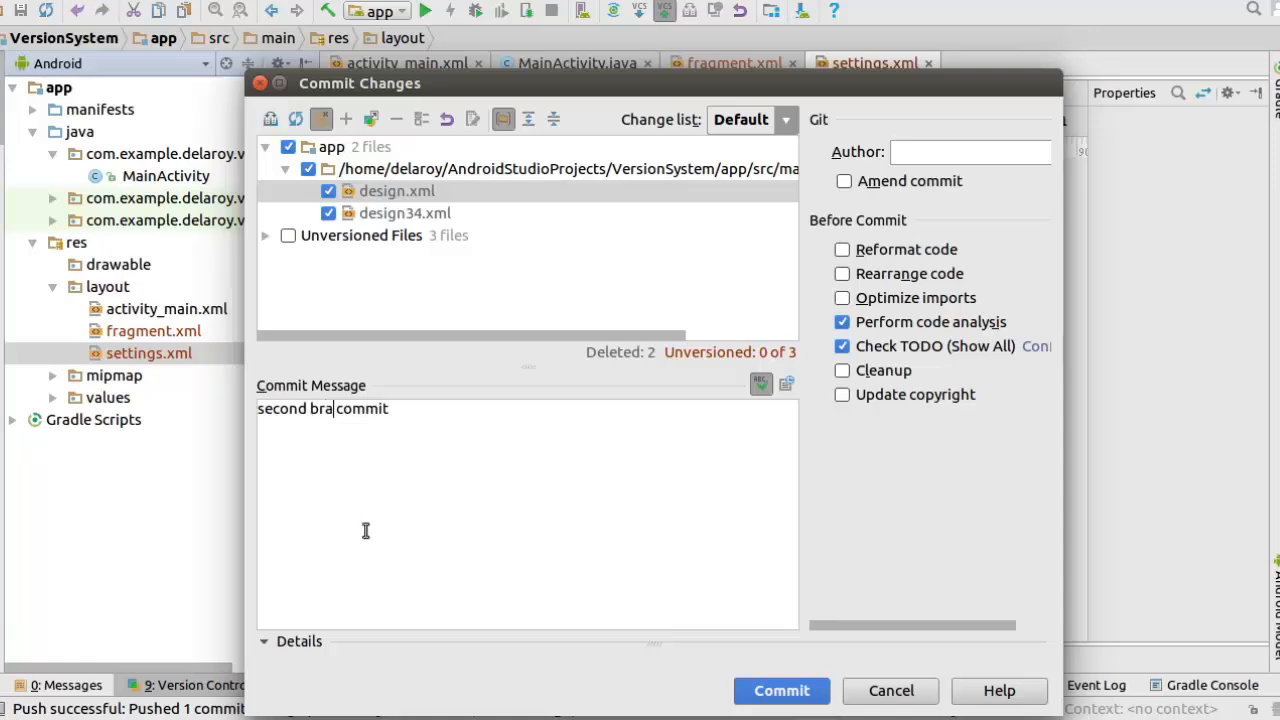
pyautogui.write('nch')
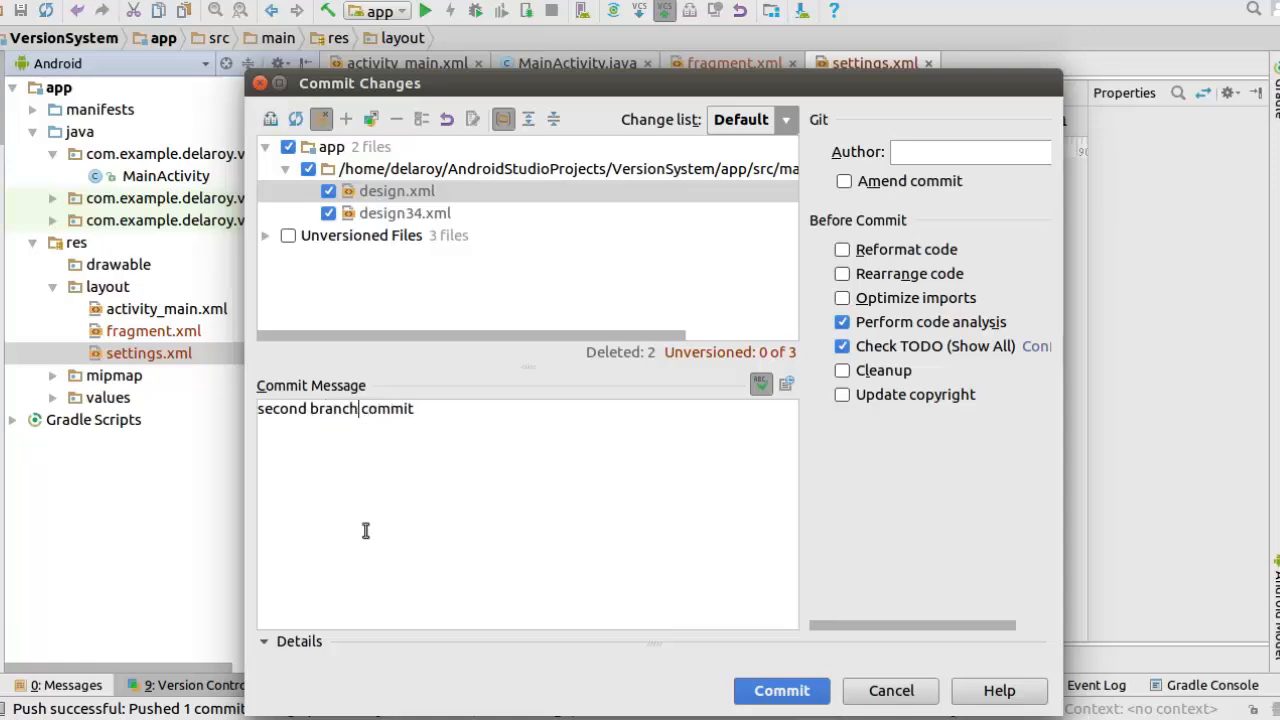
# Commit and push the new commit to VersionSystemBranch on origin.
pyautogui.click(800, 690)
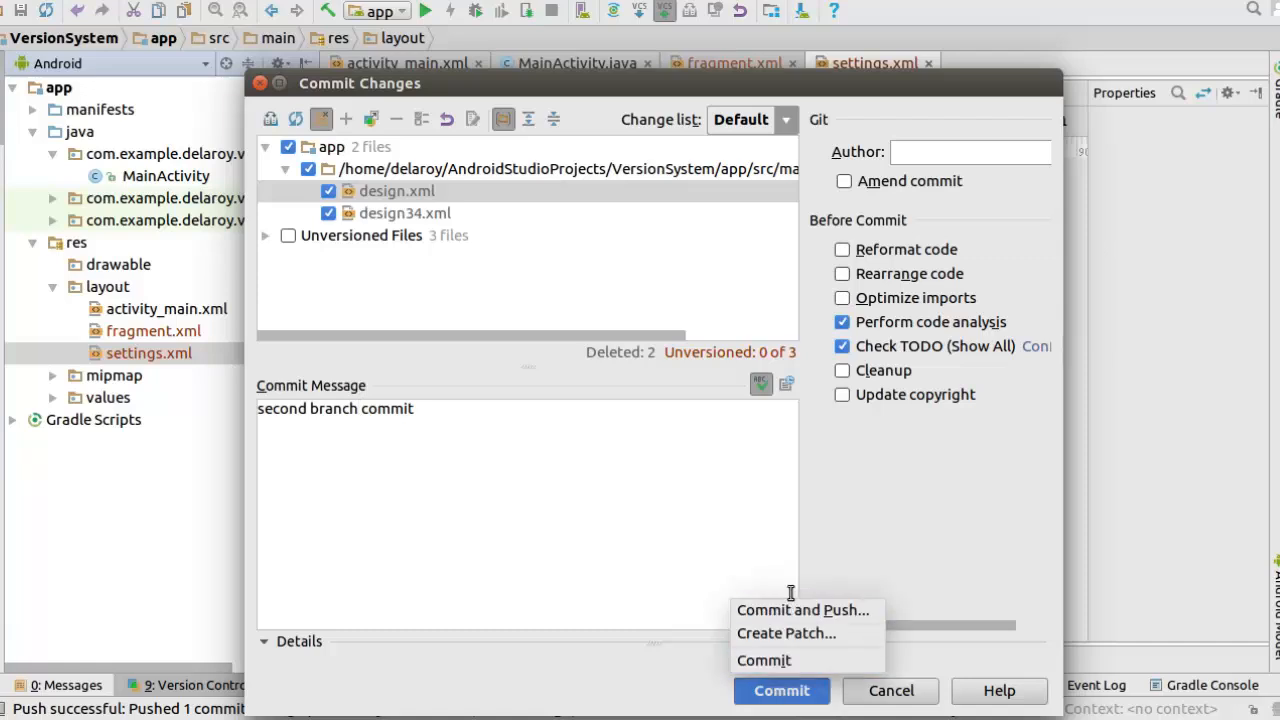
pyautogui.click(802, 608)
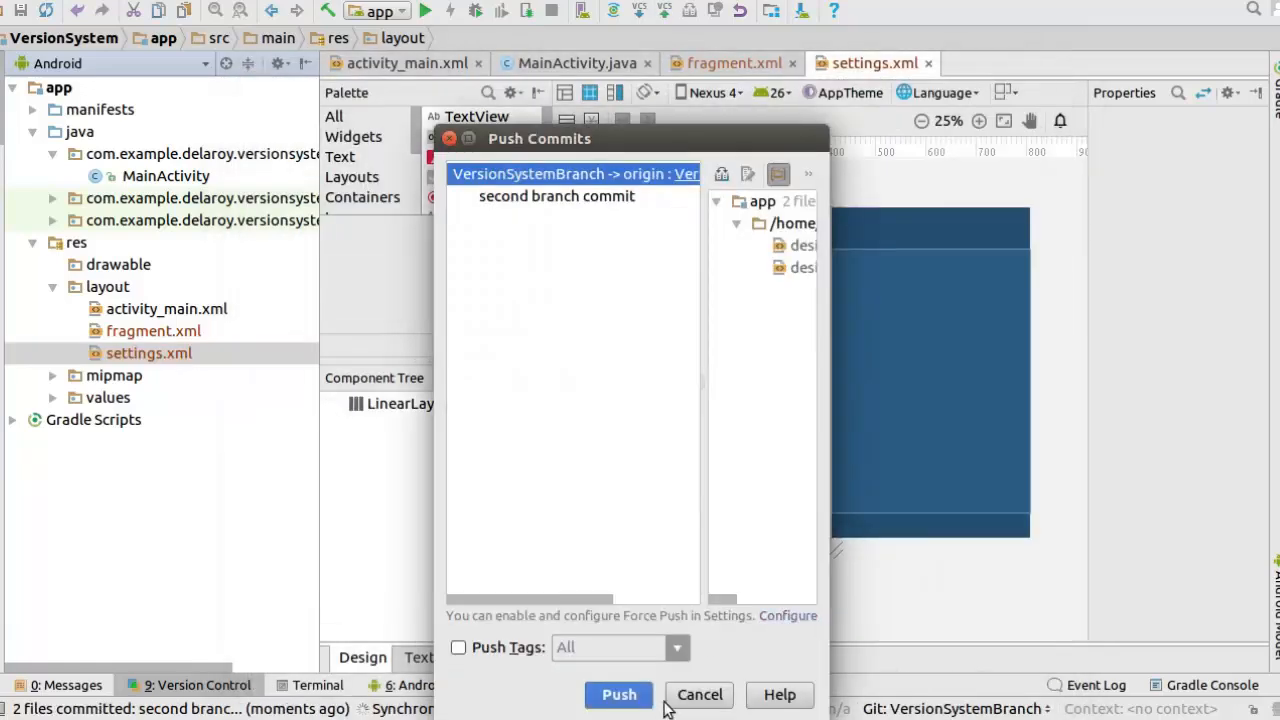
pyautogui.click(618, 694)
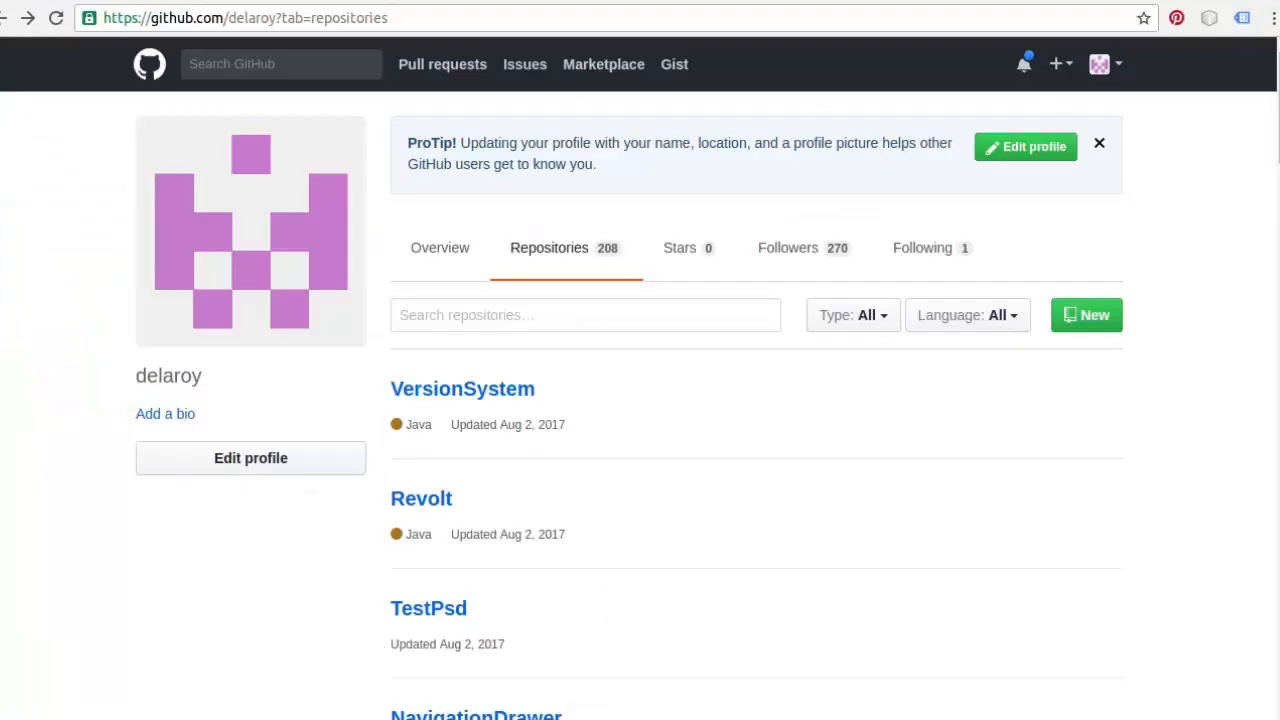
pyautogui.moveTo(740, 432)
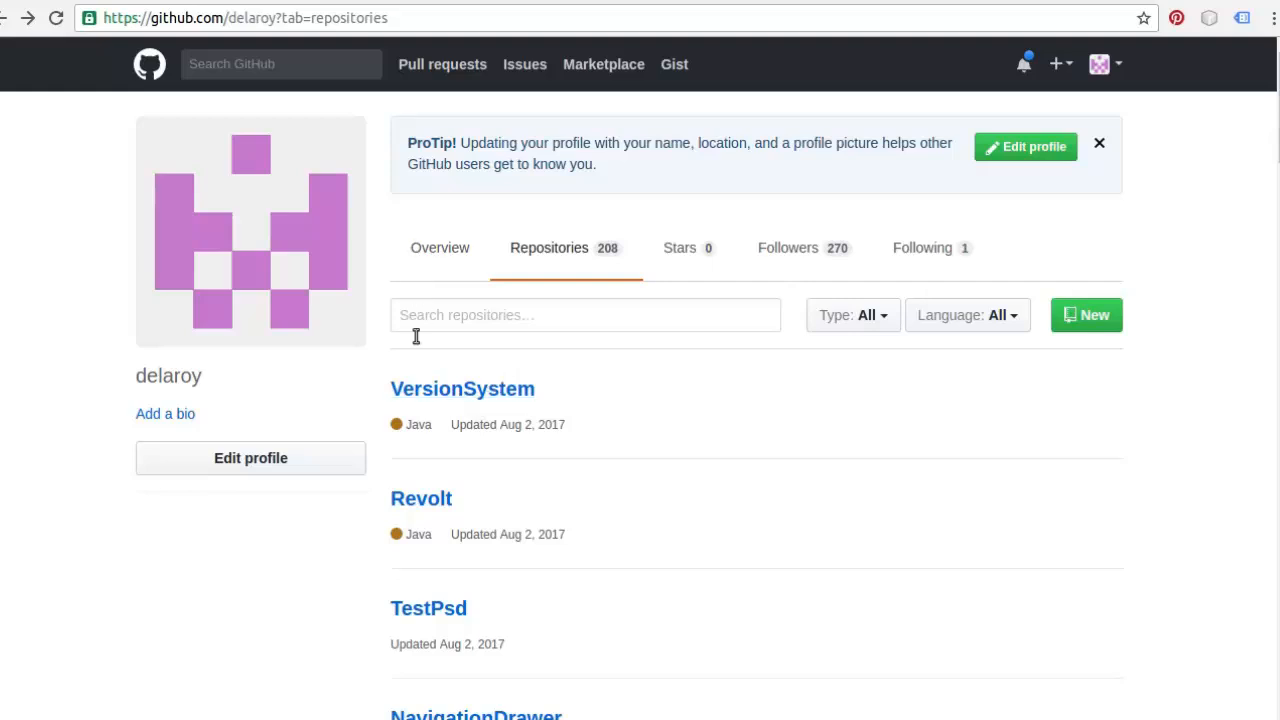
pyautogui.moveTo(462, 388)
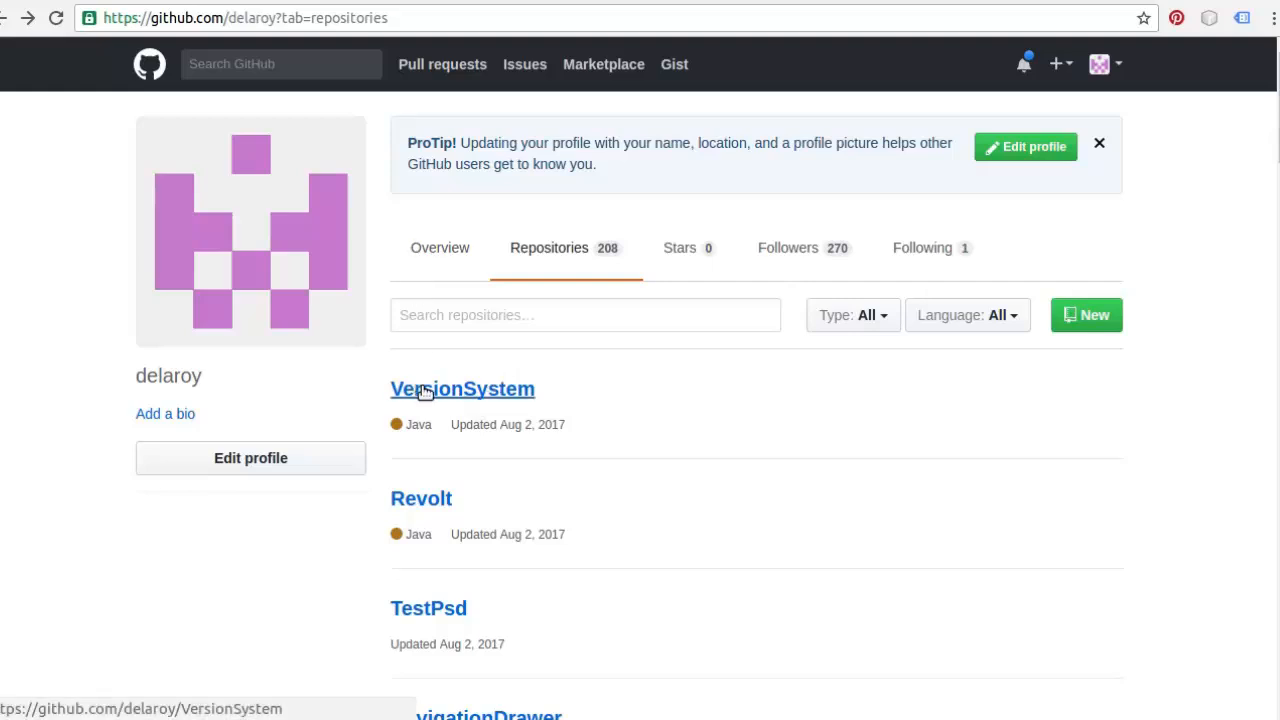
# Open the VersionSystem repository's branches on GitHub and view VersionSystemBranch, 3 commits ahead of master.
pyautogui.click(460, 388)
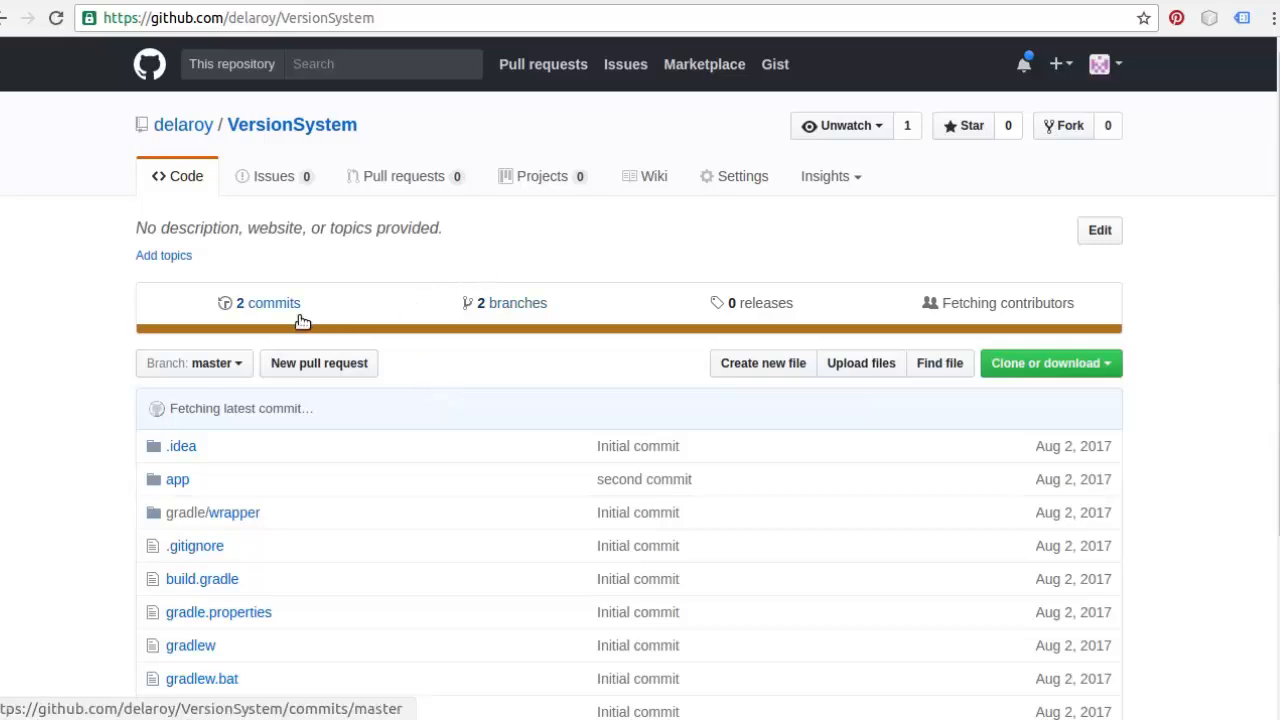
pyautogui.moveTo(164, 436)
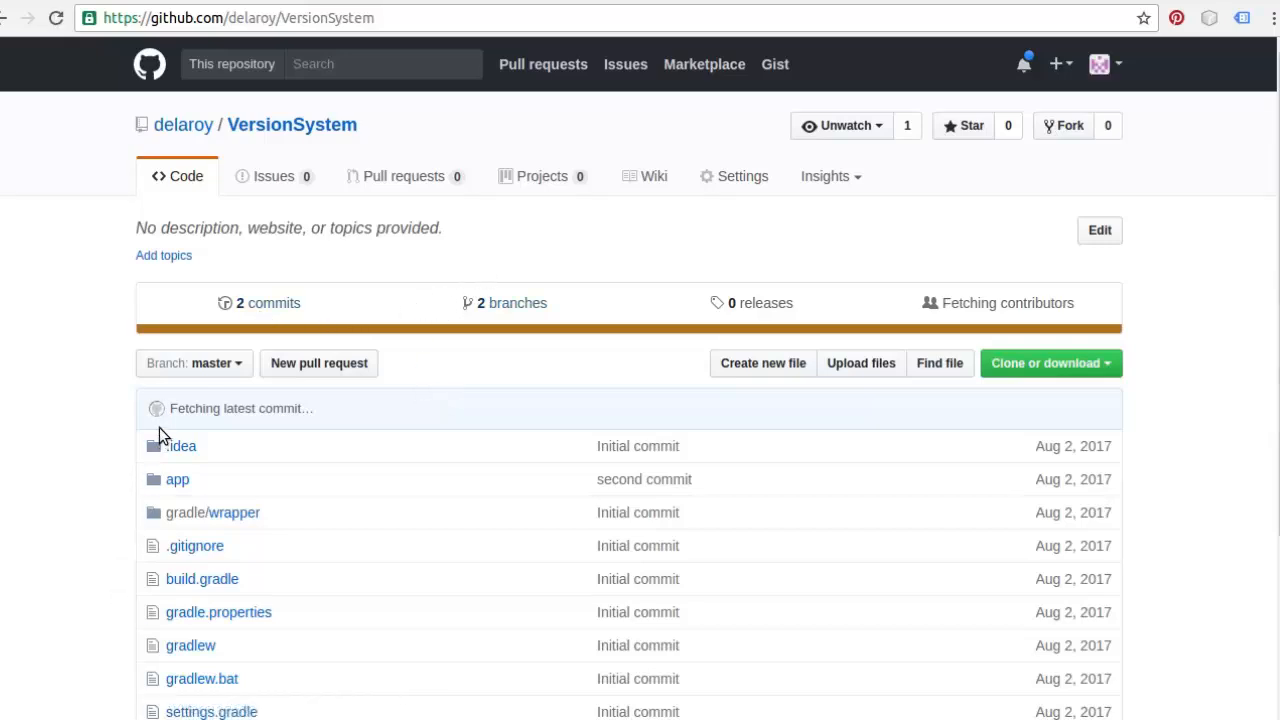
pyautogui.moveTo(538, 288)
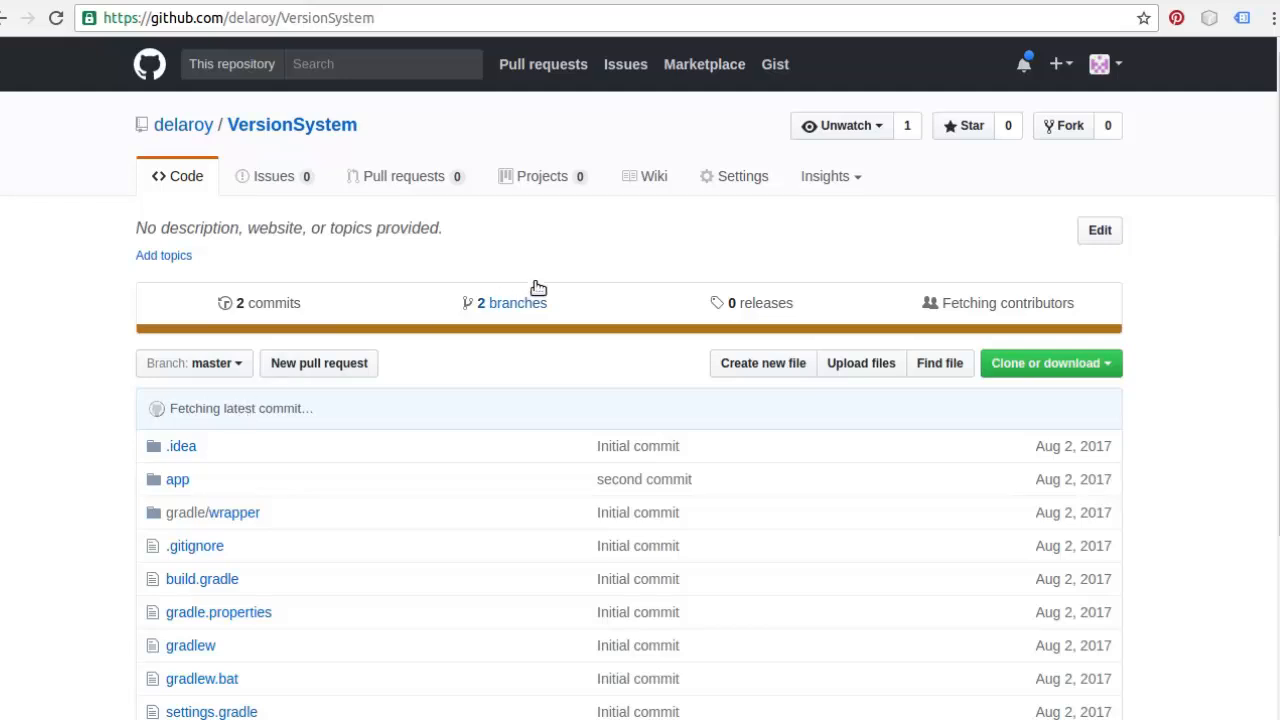
pyautogui.moveTo(508, 308)
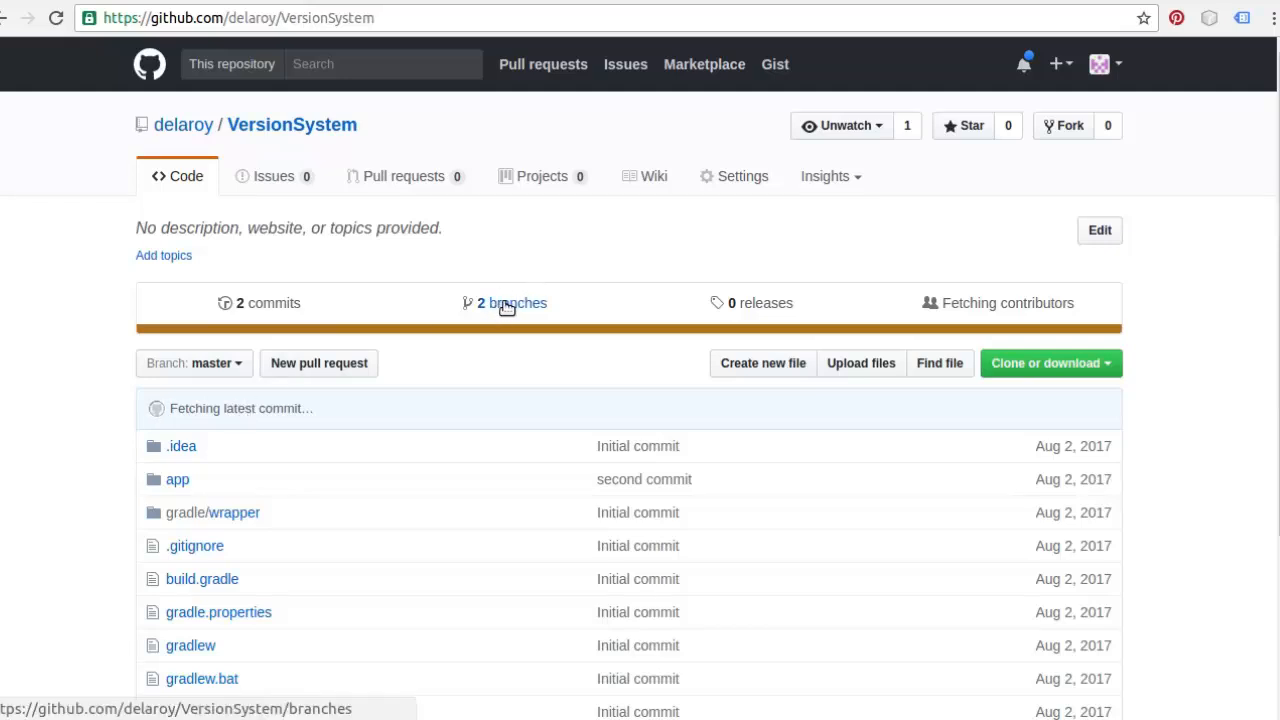
pyautogui.click(512, 302)
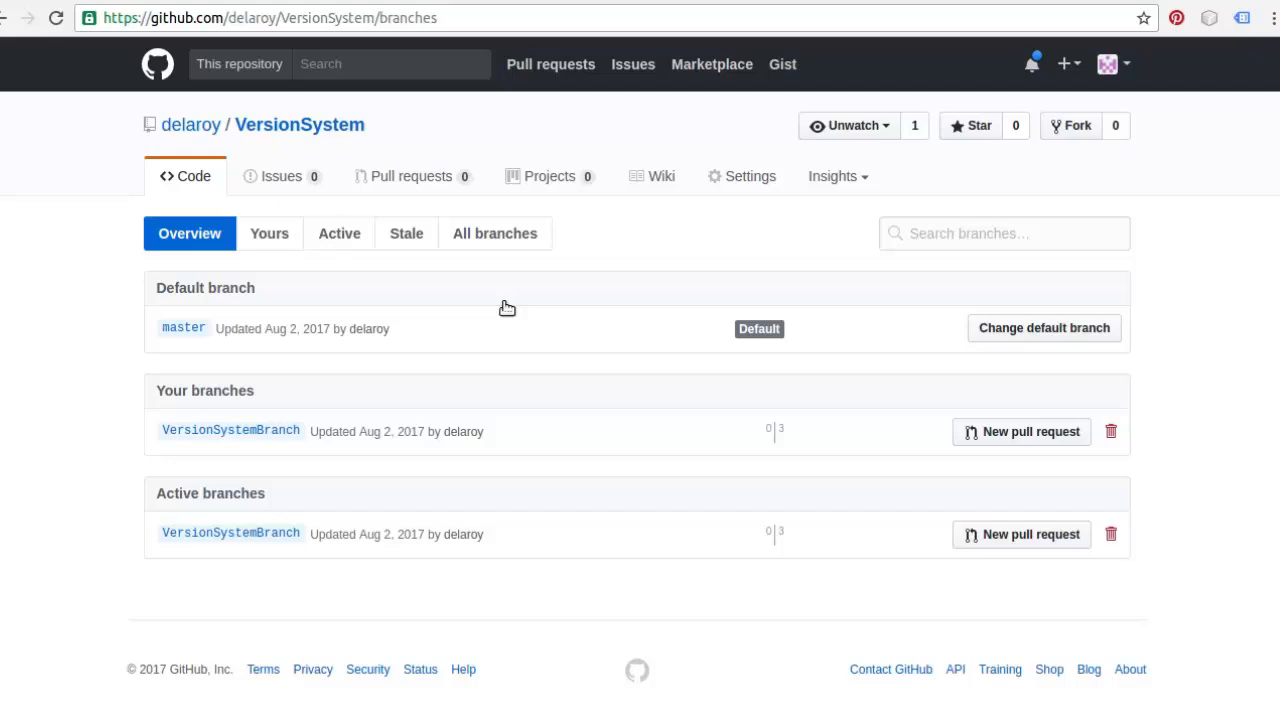
pyautogui.moveTo(230, 430)
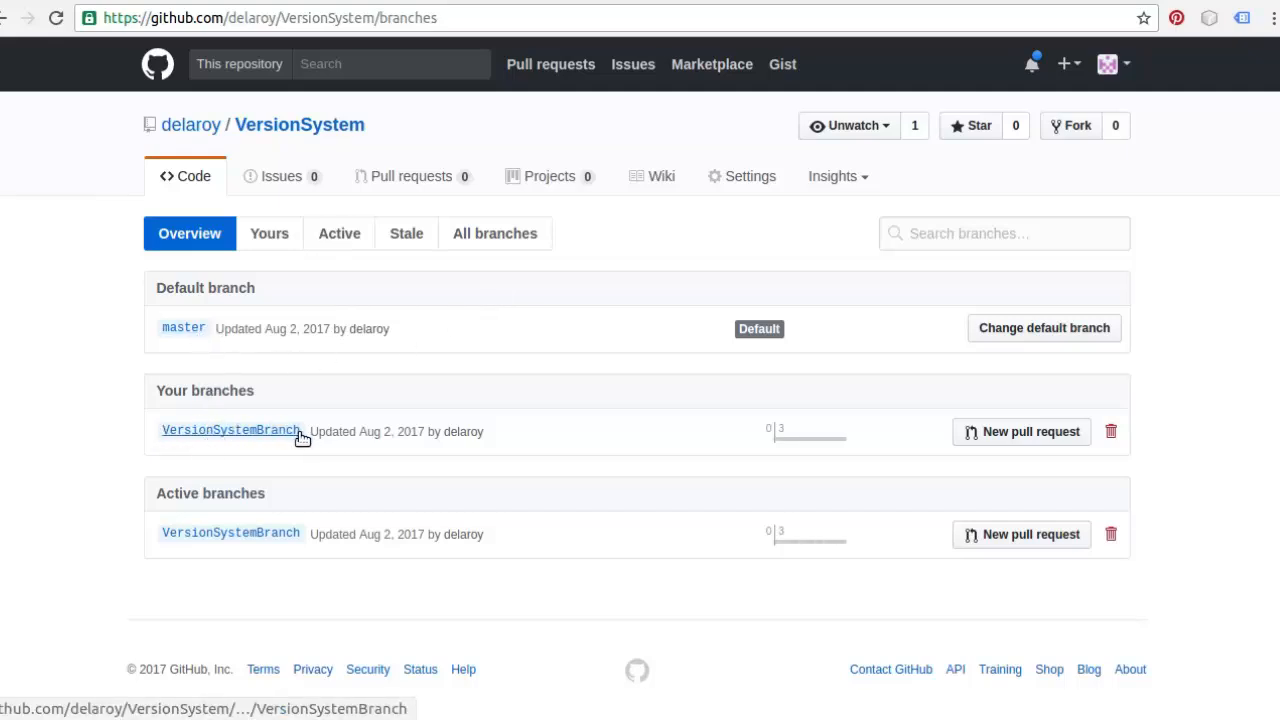
pyautogui.moveTo(380, 440)
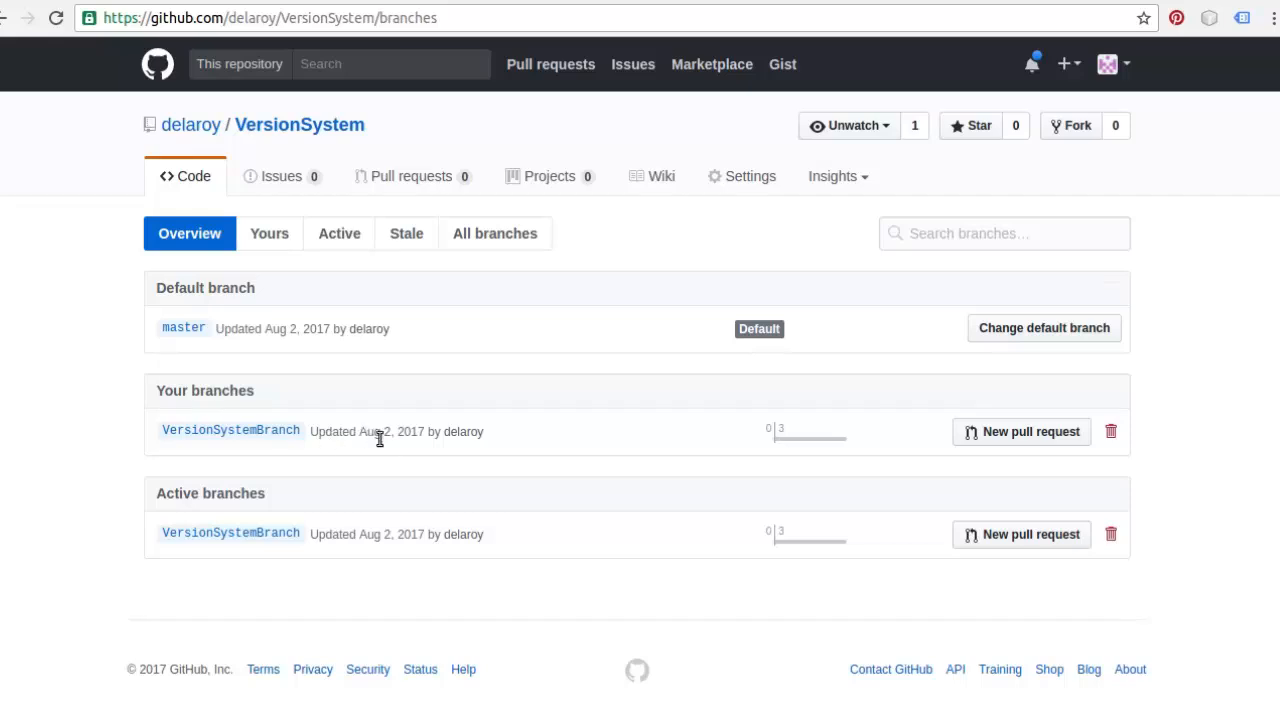
pyautogui.moveTo(184, 328)
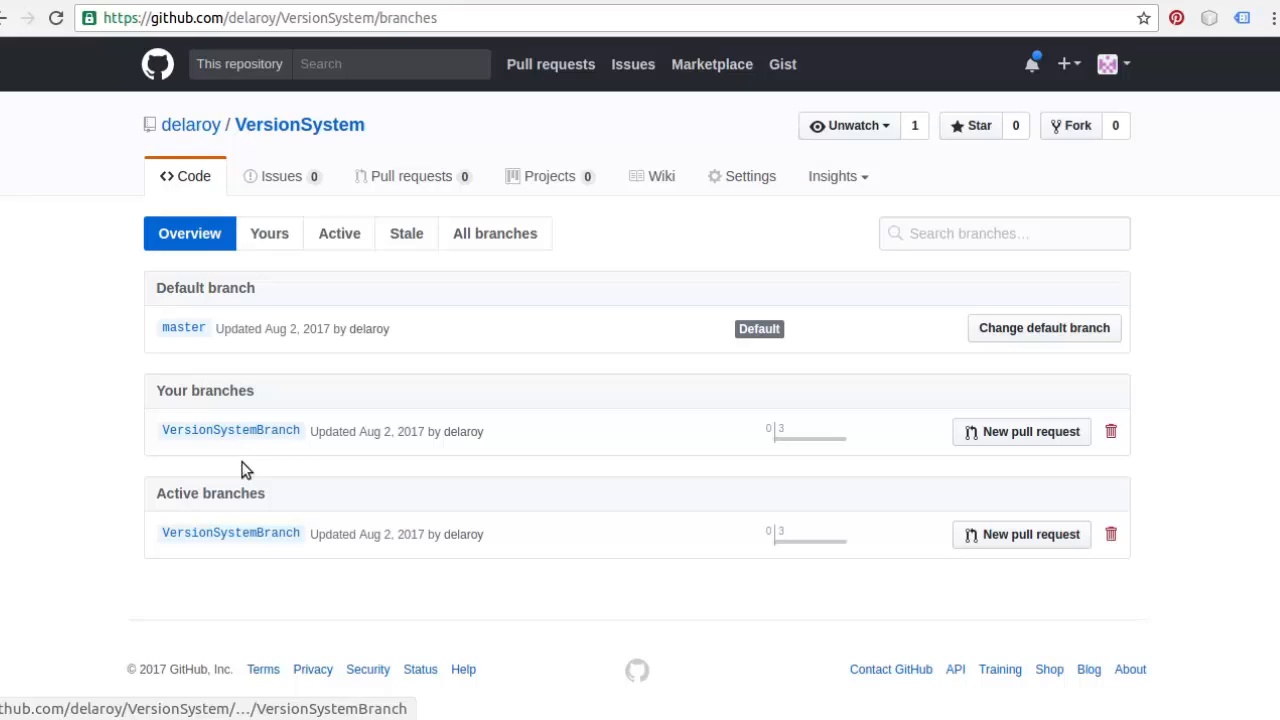
pyautogui.click(230, 430)
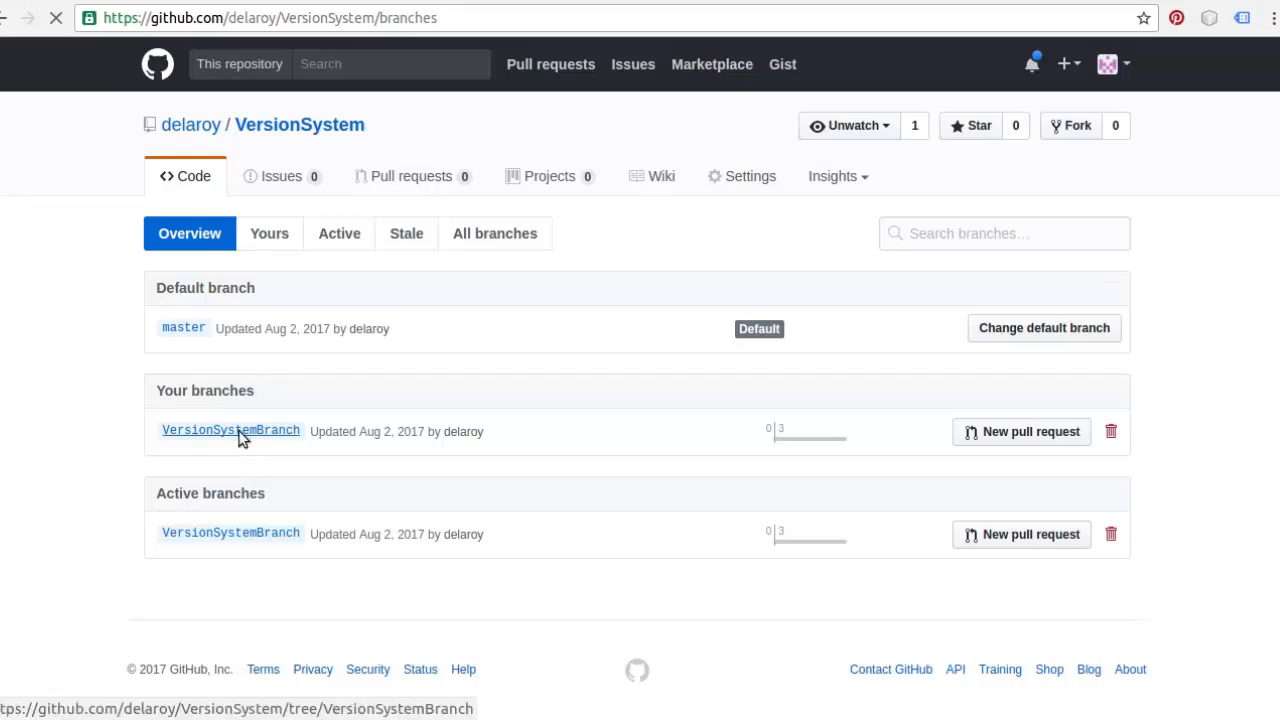
pyautogui.click(230, 428)
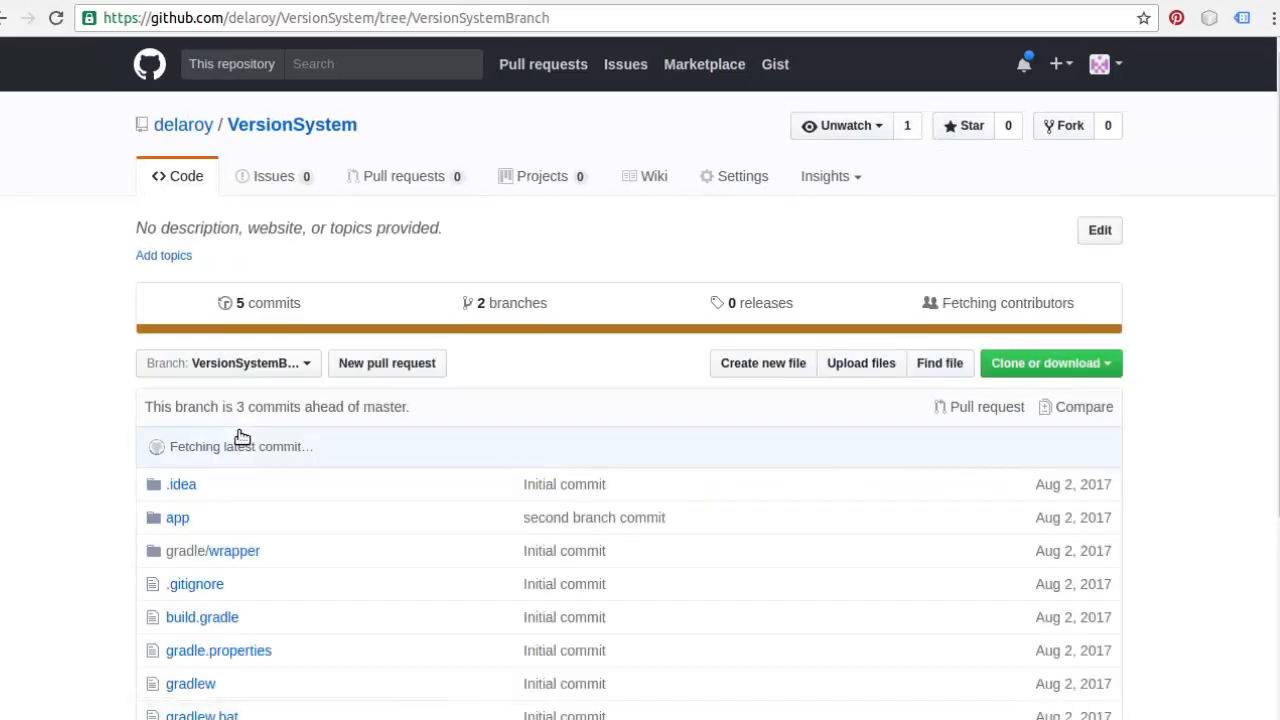
pyautogui.moveTo(308, 368)
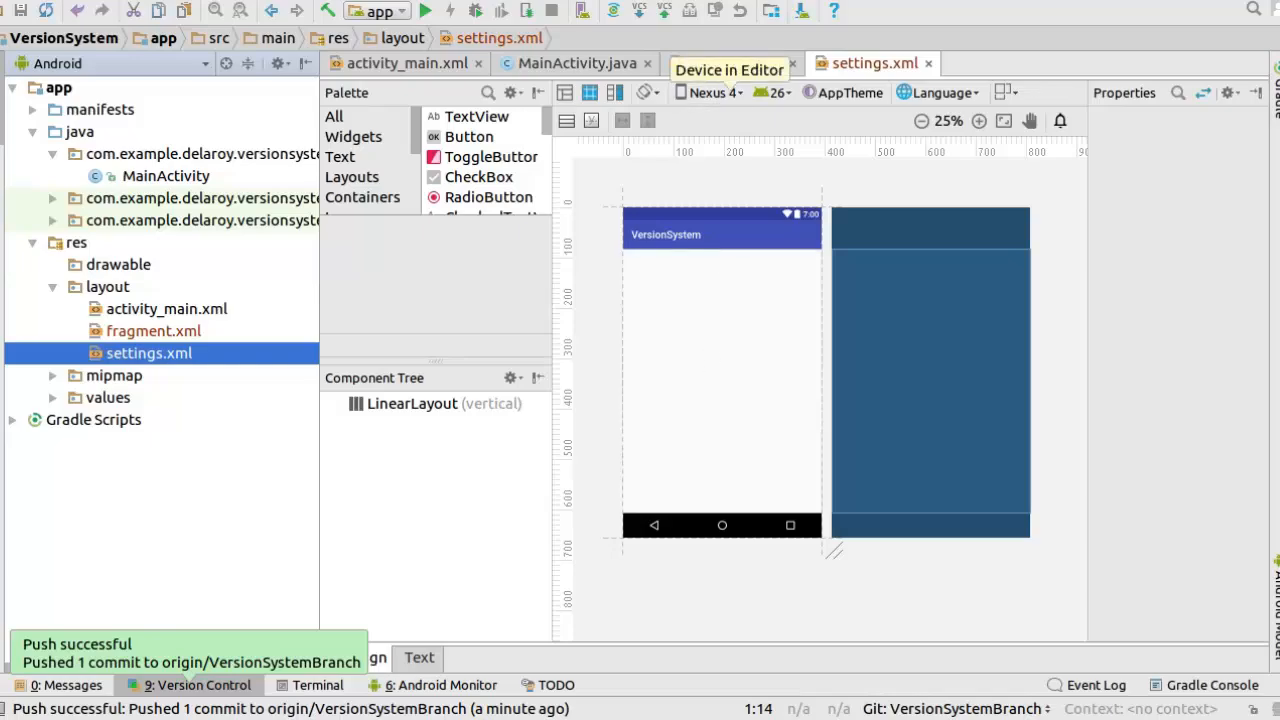
# Show the VCS menu's Git operations for the project.
pyautogui.click(502, 12)
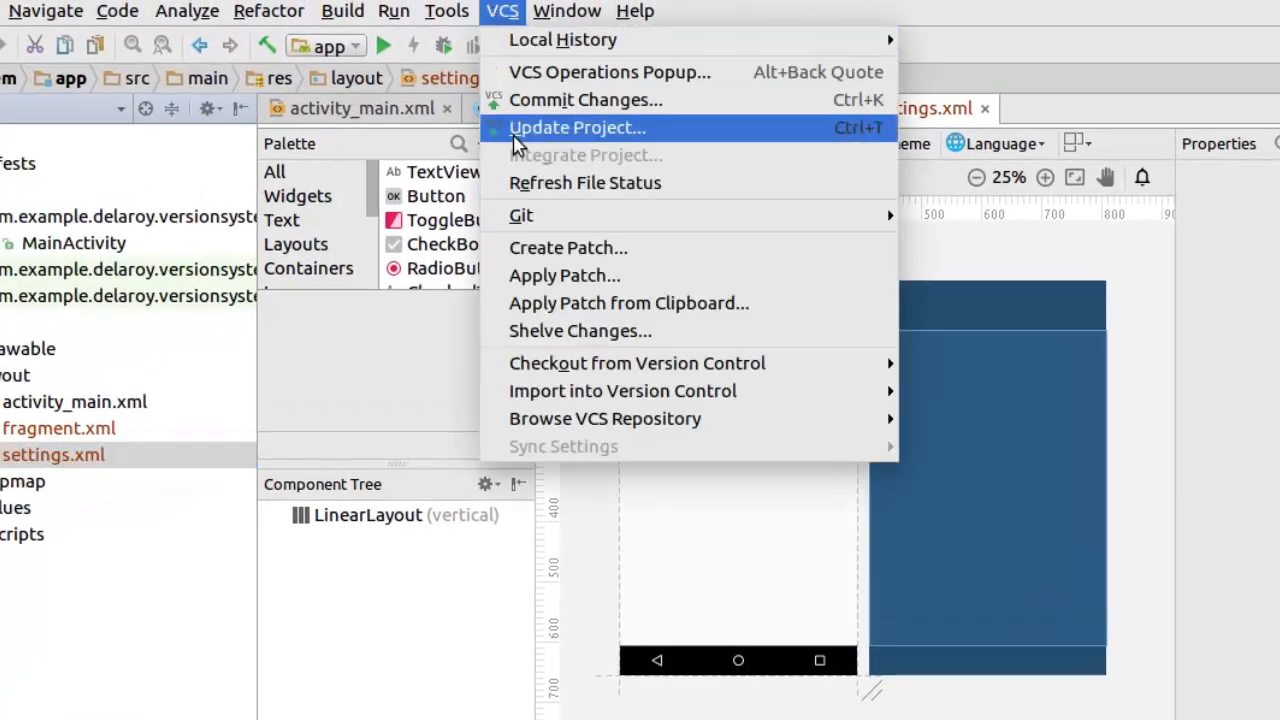
pyautogui.moveTo(520, 216)
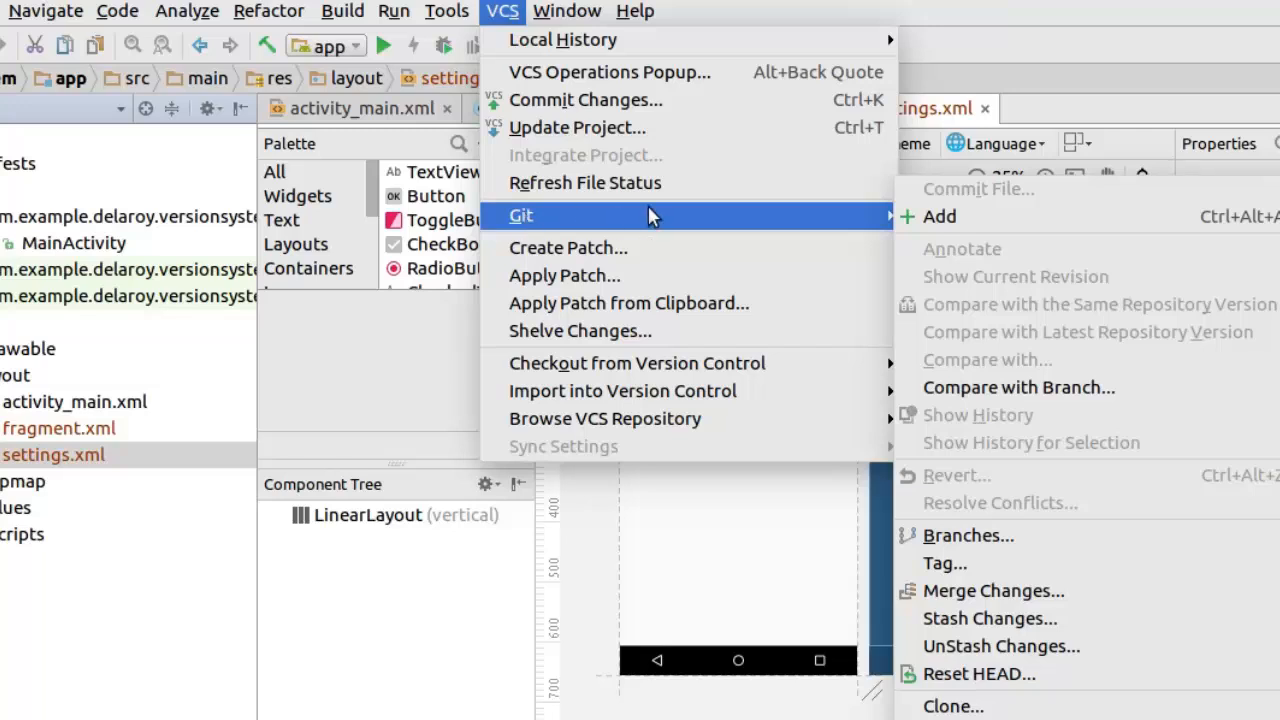
pyautogui.moveTo(630, 218)
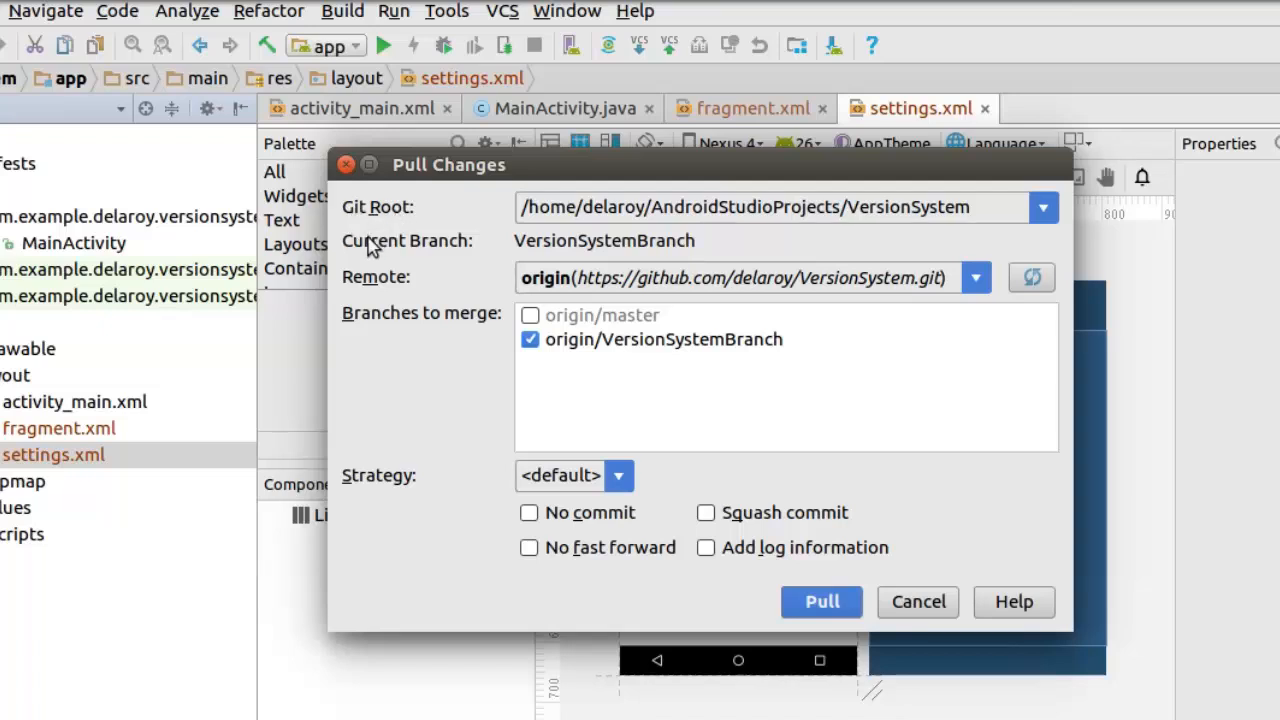
pyautogui.moveTo(680, 258)
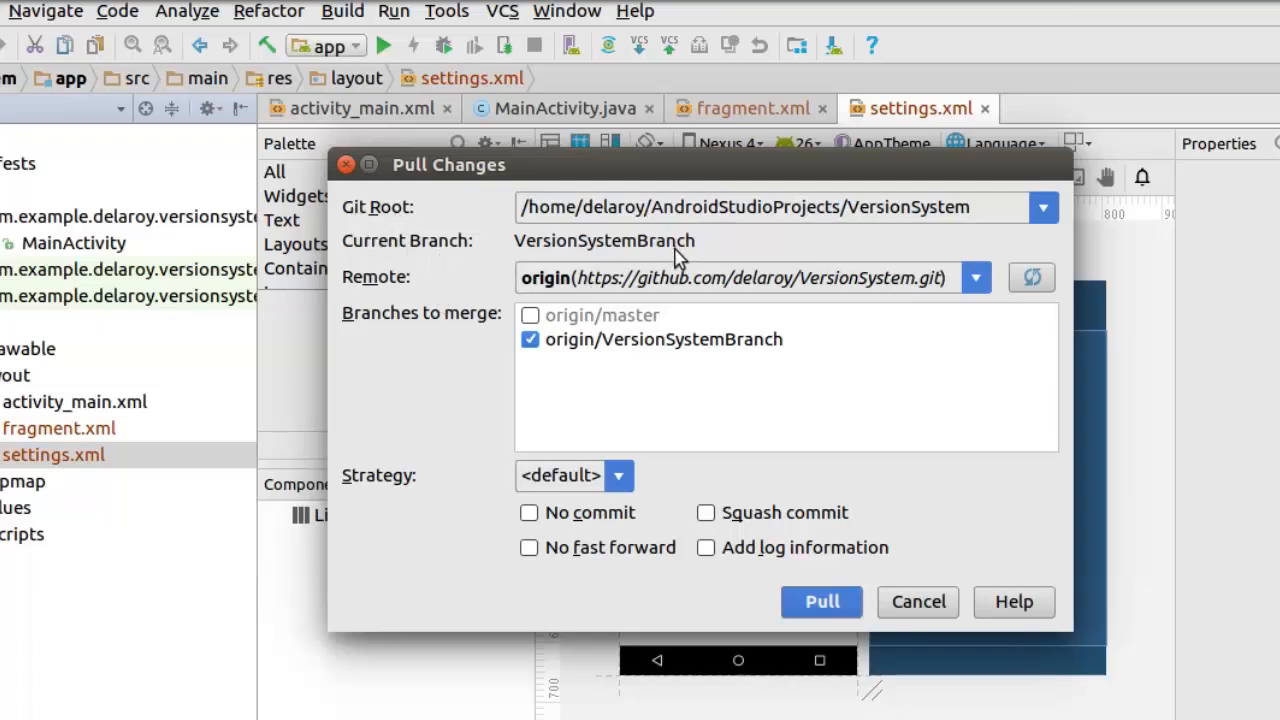
pyautogui.moveTo(356, 324)
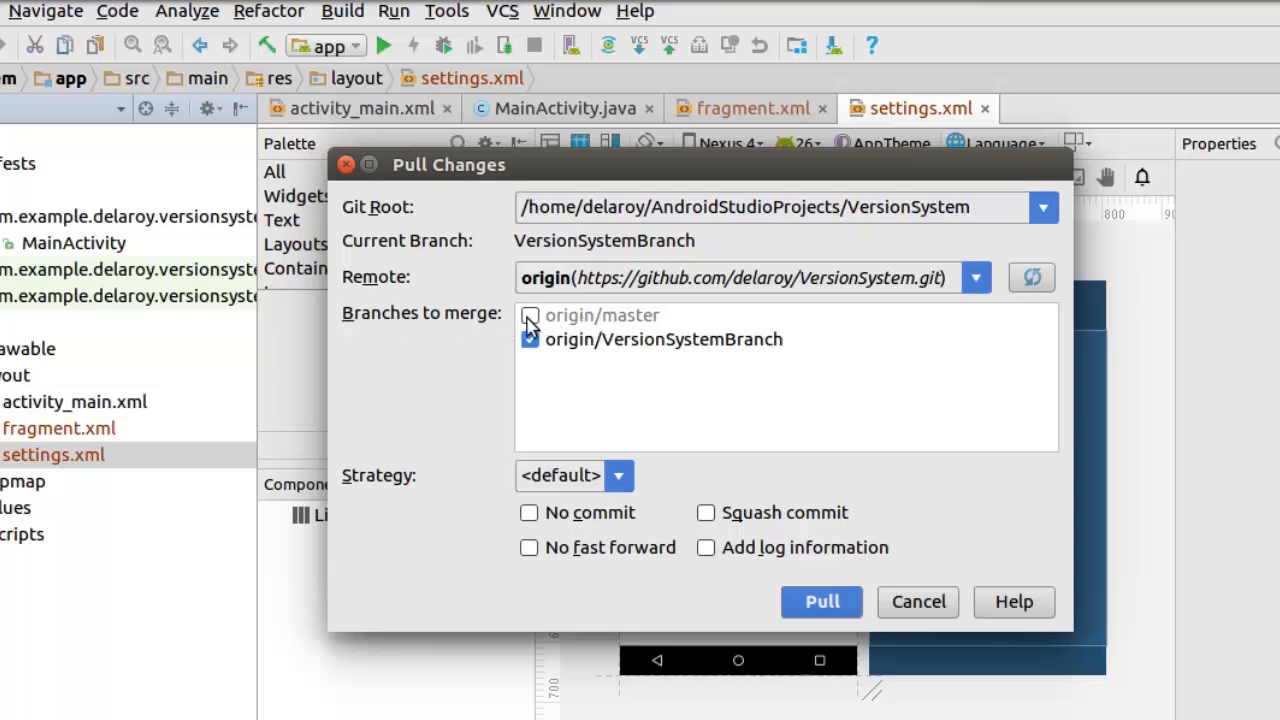
# Pull origin/master together with origin/VersionSystemBranch into the local VersionSystemBranch.
pyautogui.click(530, 316)
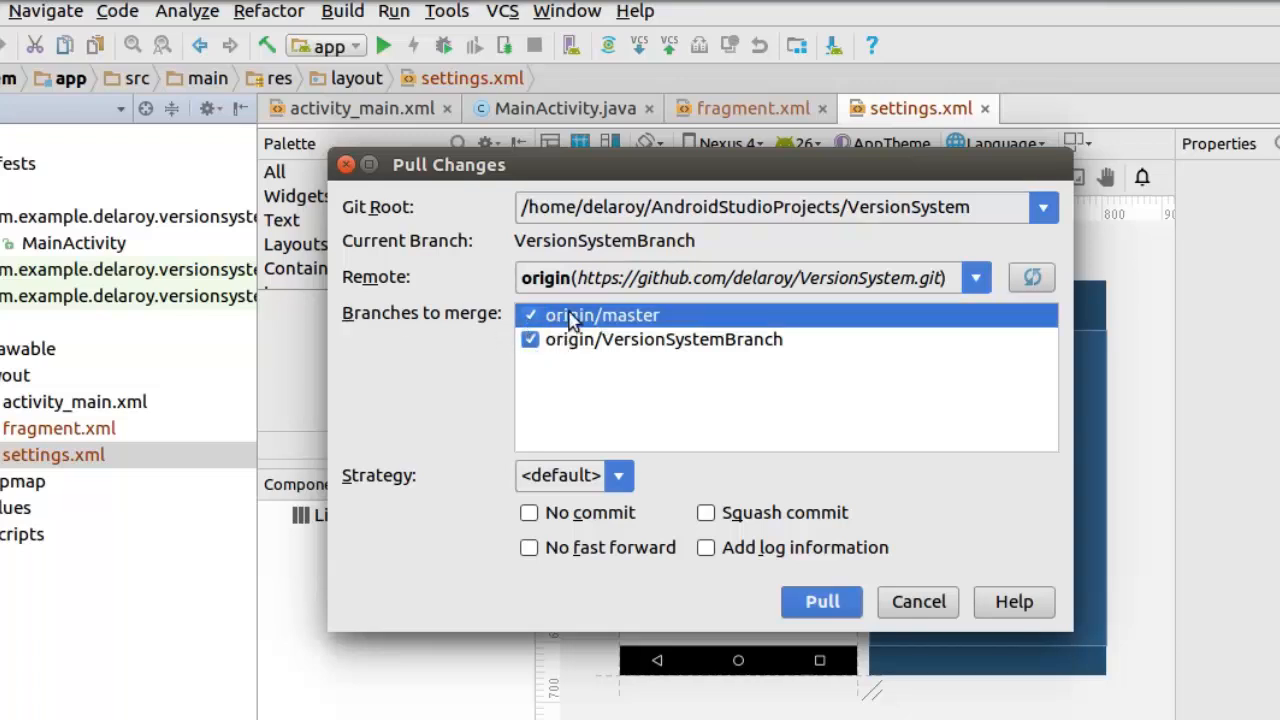
pyautogui.moveTo(600, 416)
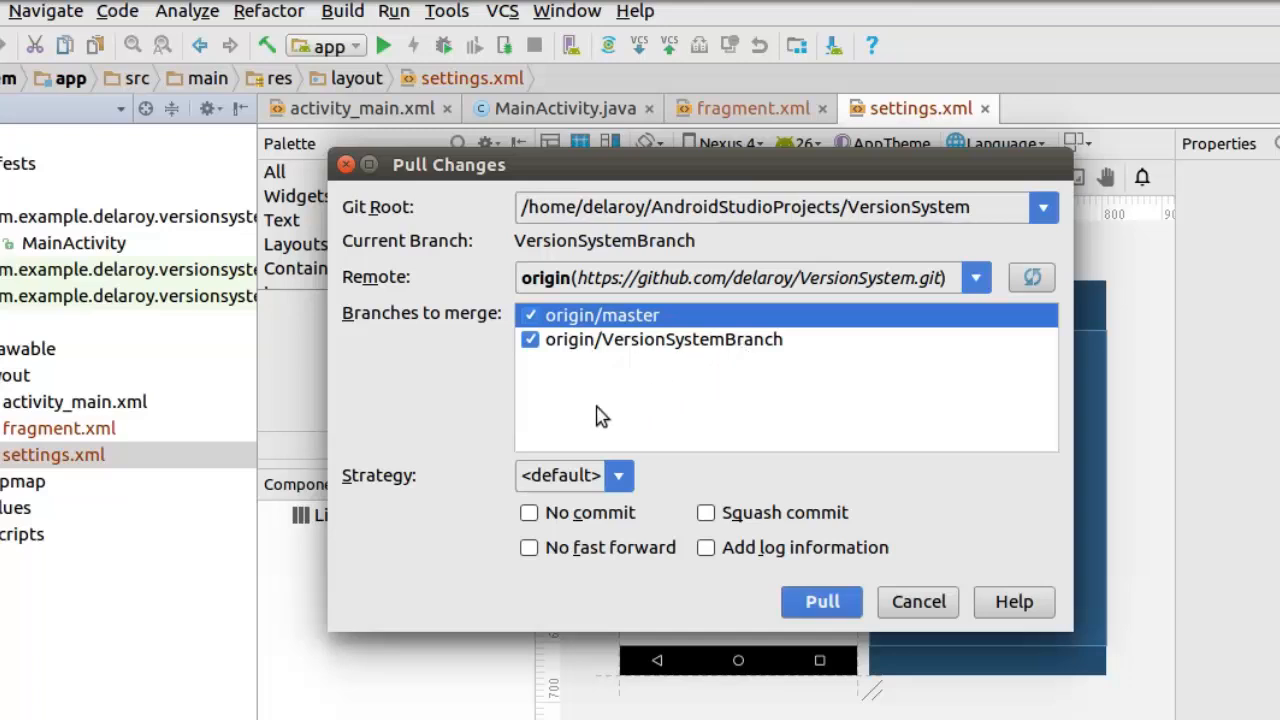
pyautogui.moveTo(820, 600)
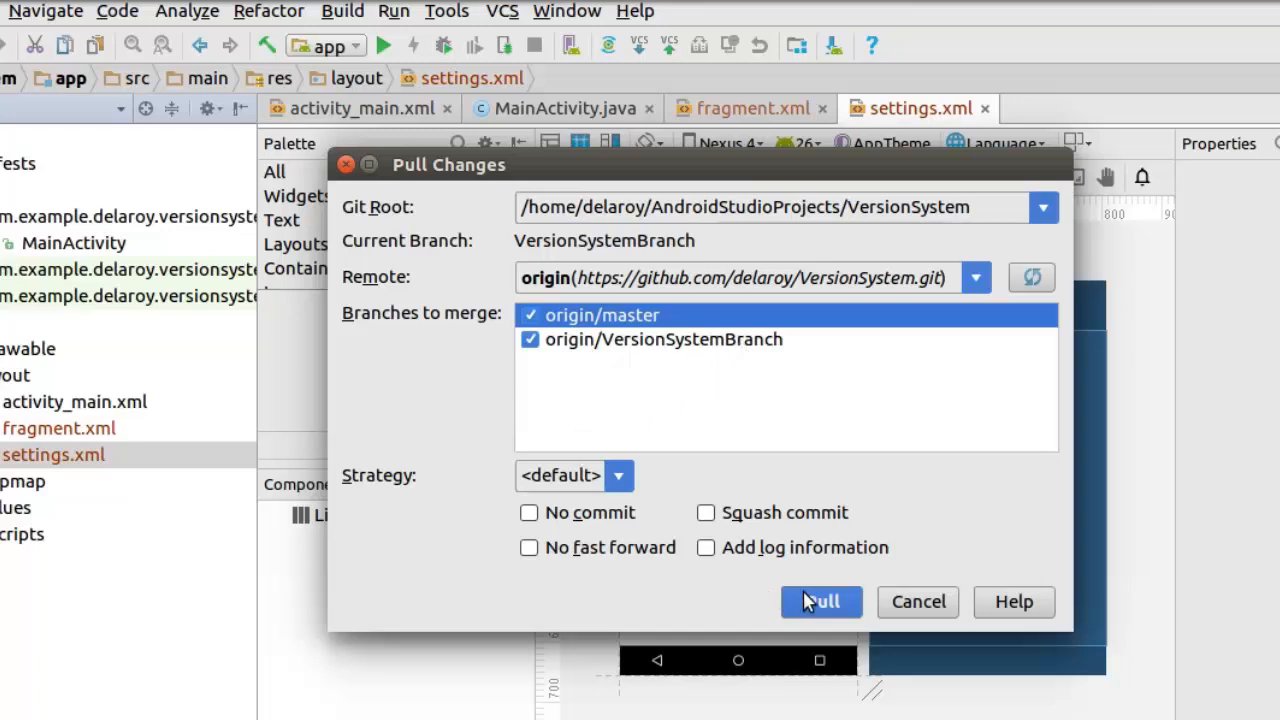
pyautogui.click(820, 600)
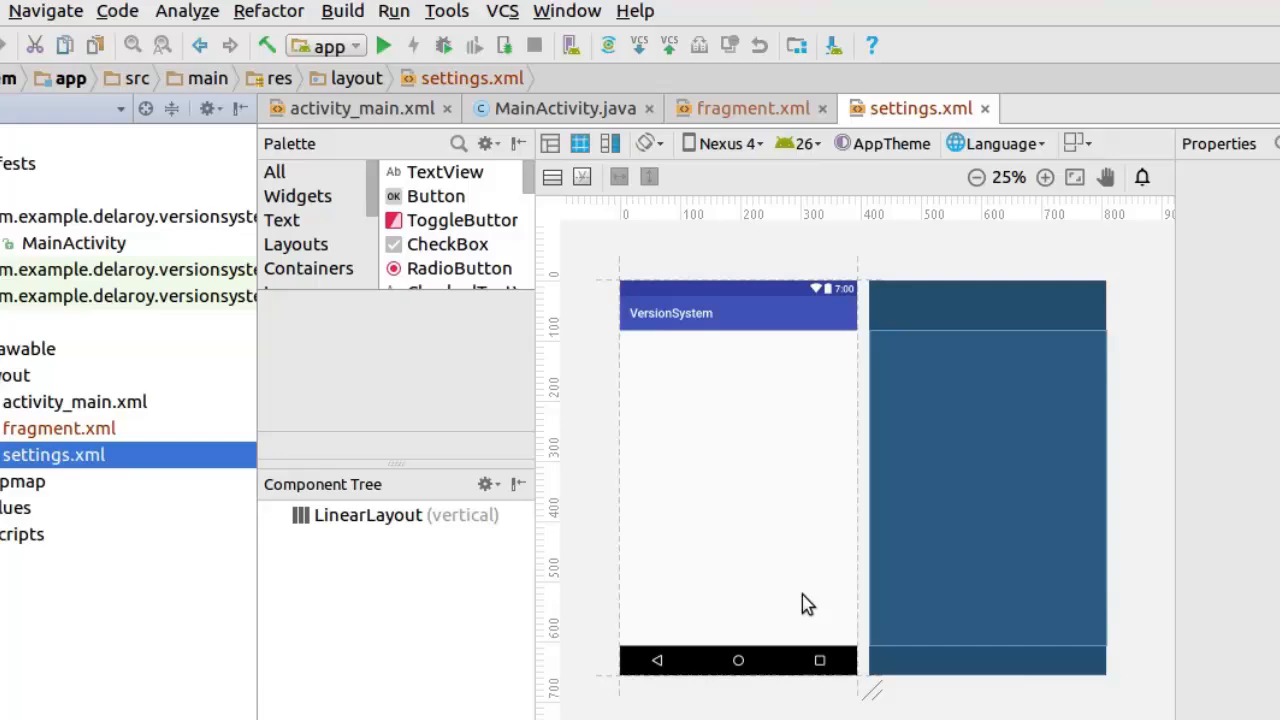